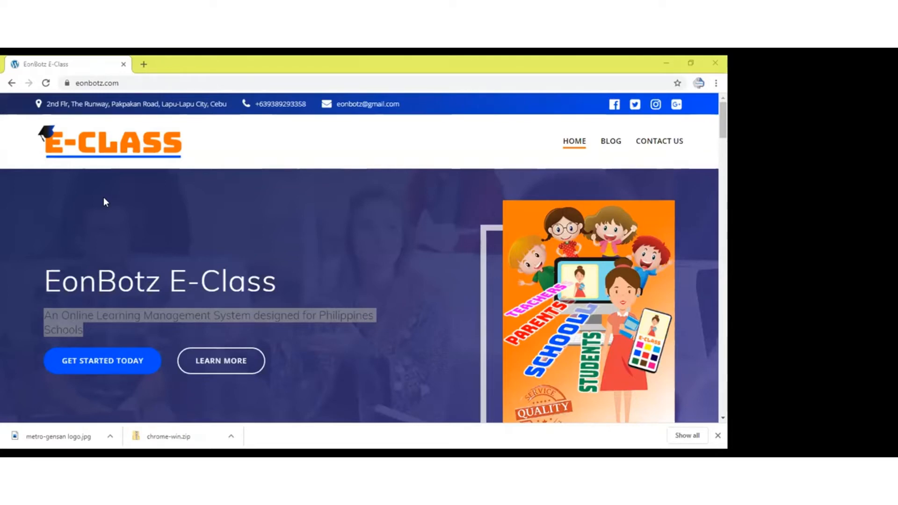
Step: Navigate to the EonBotz E-Class login page at eonbotz.com/eclass/login
scroll("down", 3)
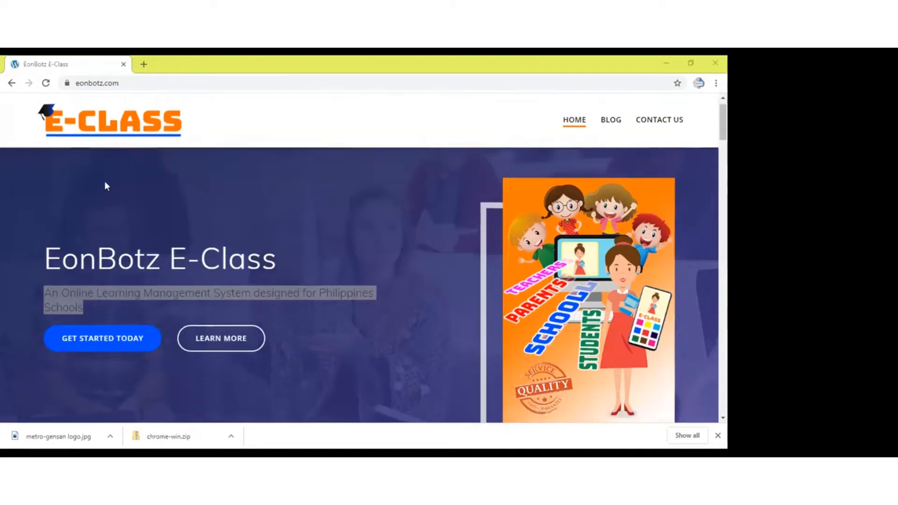
scroll("down", 3)
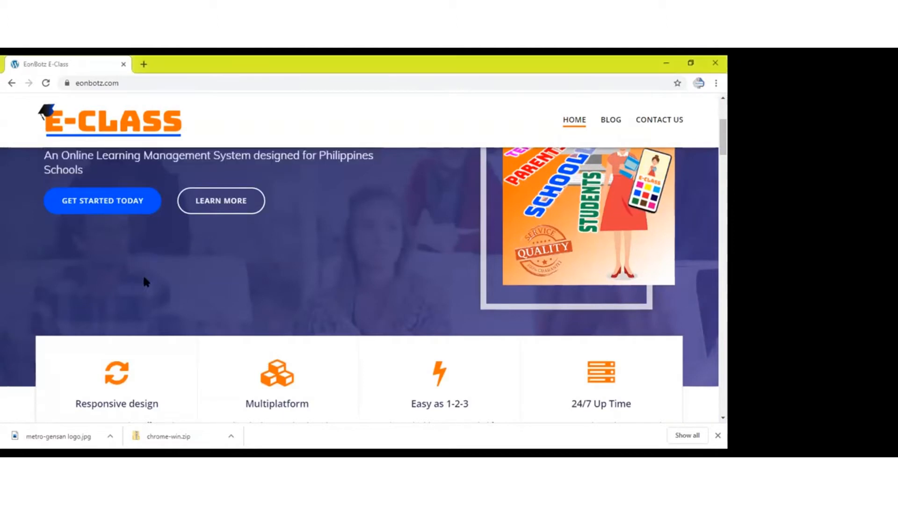
scroll("up", 3)
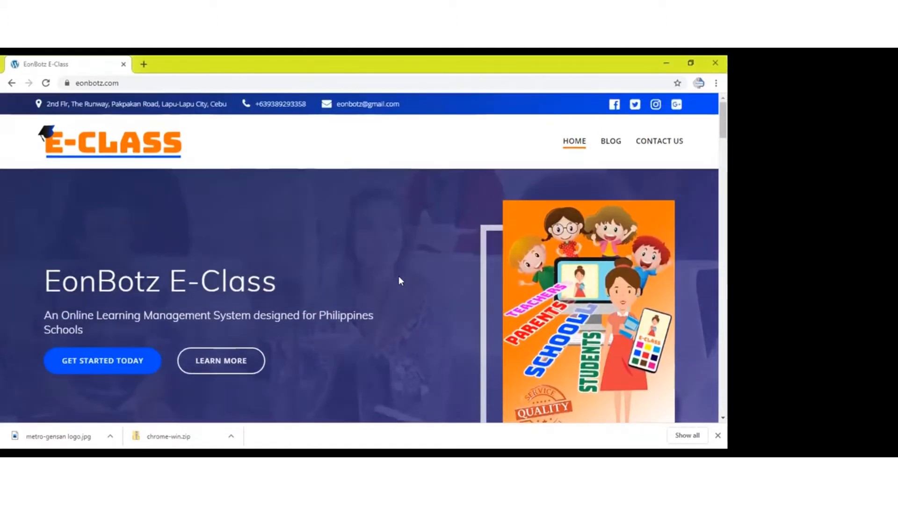
scroll("down", 3)
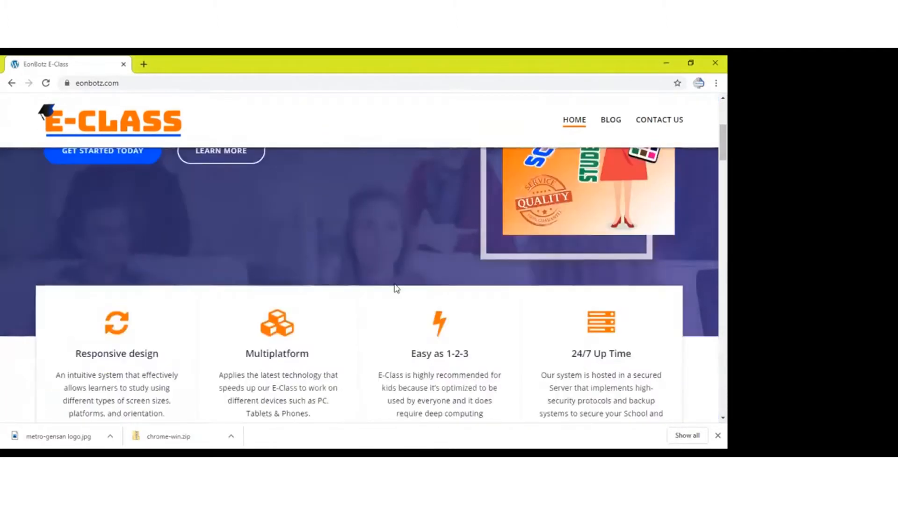
scroll("down", 3)
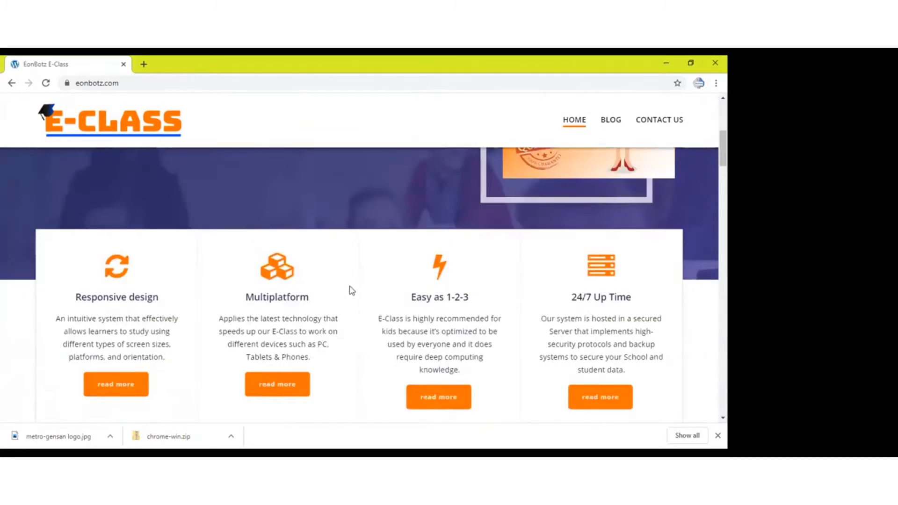
scroll("down", 3)
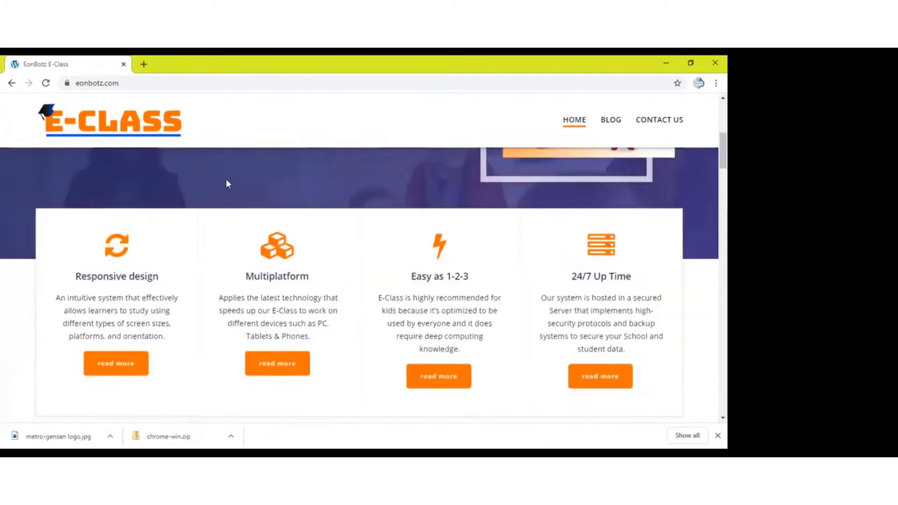
scroll("down", 3)
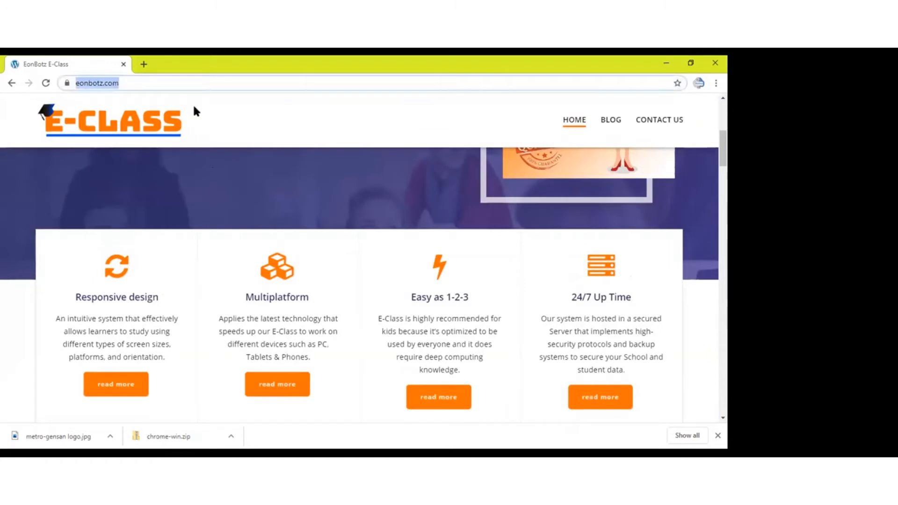
left_click(143, 64)
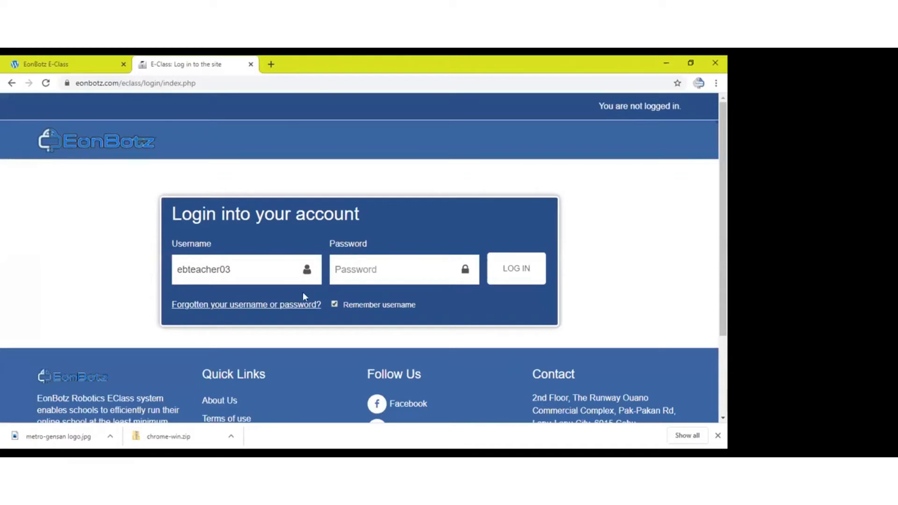
mouse_move(315, 328)
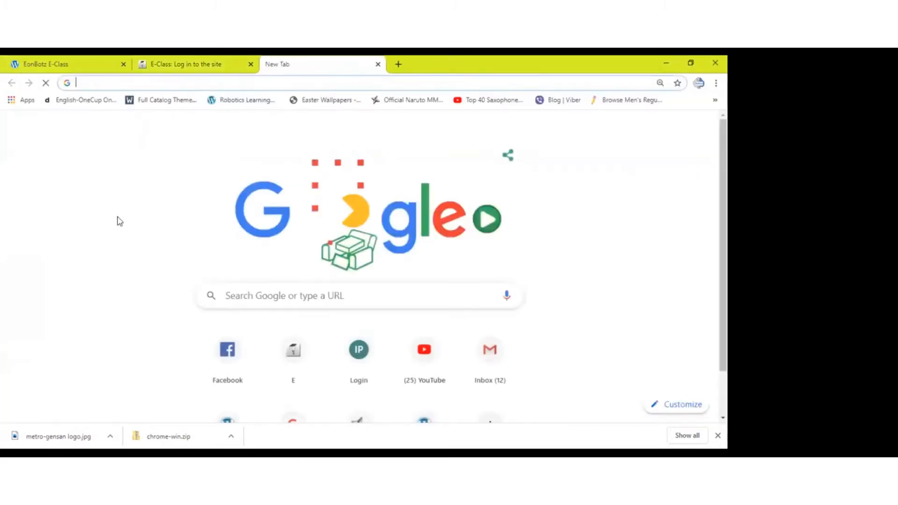
Step: Bring up the mail inbox in a separate tab beside the login page
left_click(489, 349)
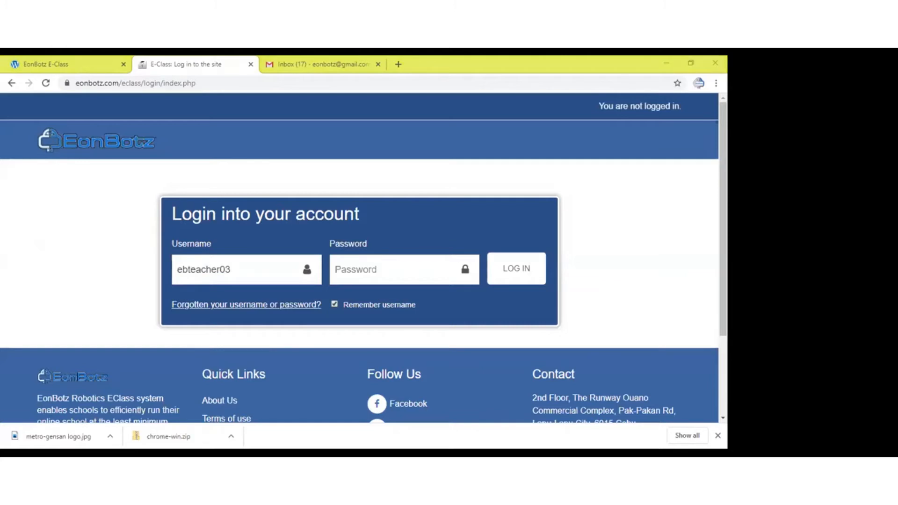
Step: Submit the password, getting an 'Invalid login' rejection on the first attempt
type("password")
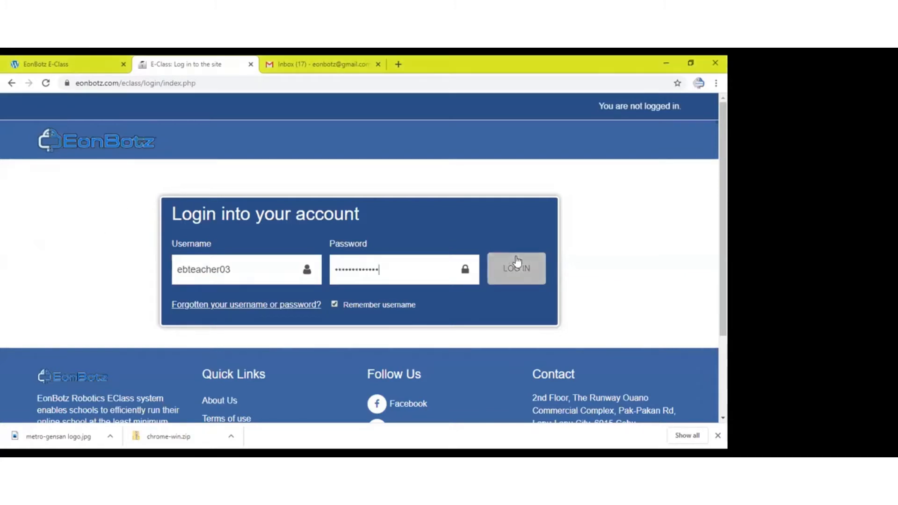
left_click(514, 268)
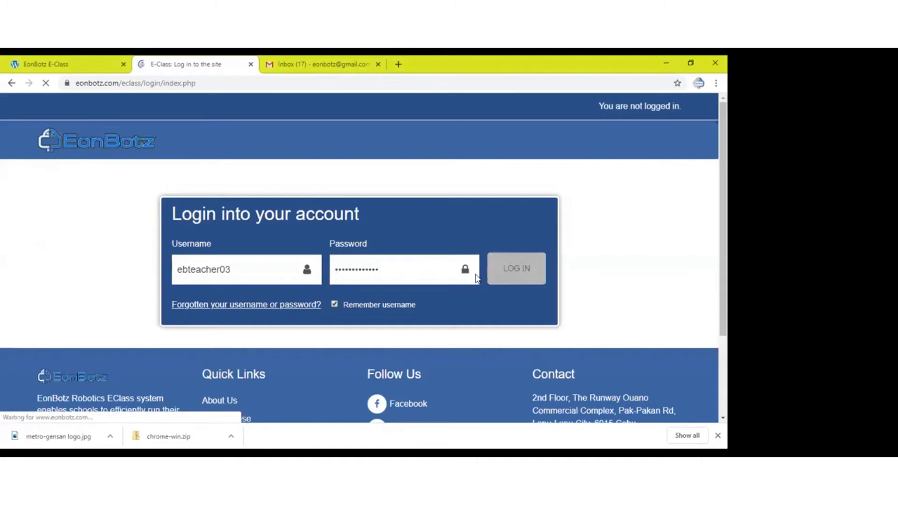
left_click(514, 269)
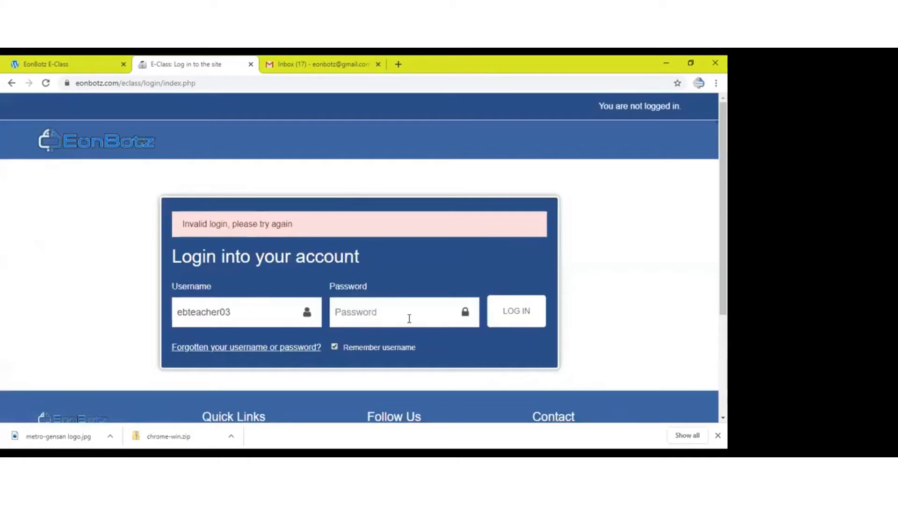
Step: Re-enter the password and log in successfully so the Dashboard starts loading
type("password")
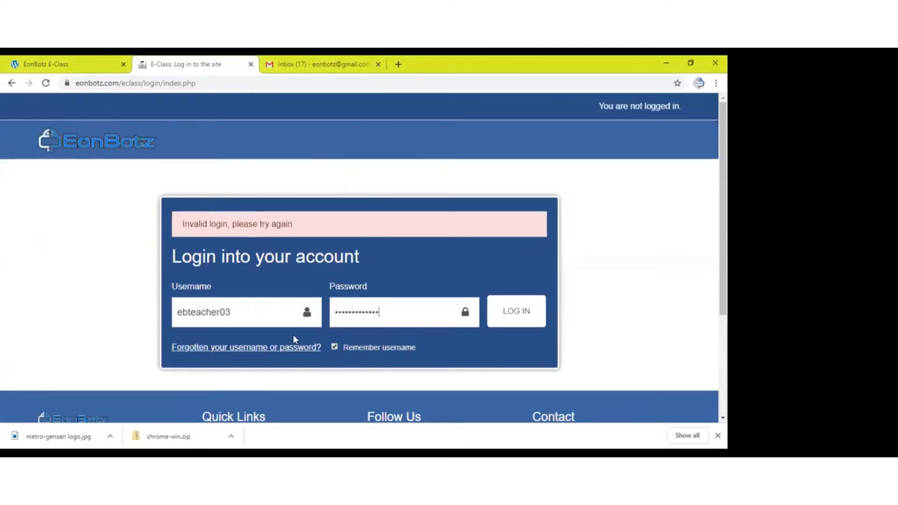
left_click(514, 310)
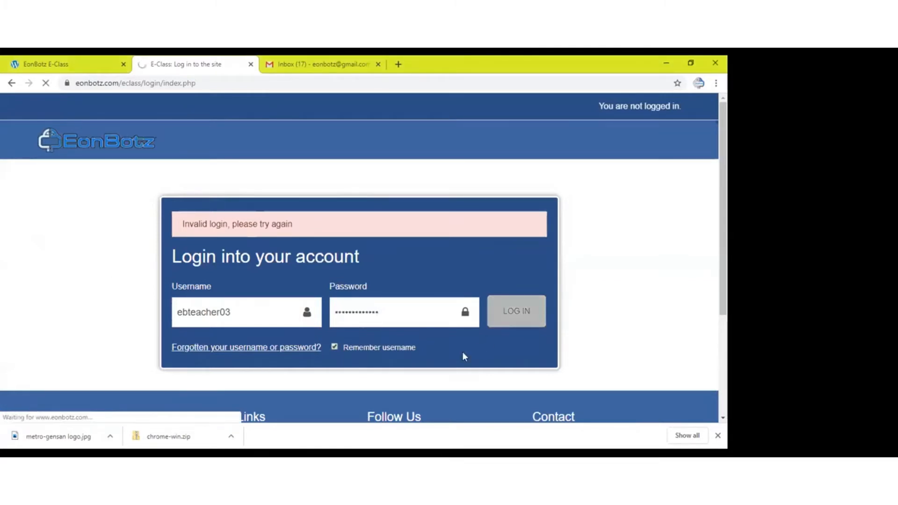
left_click(514, 310)
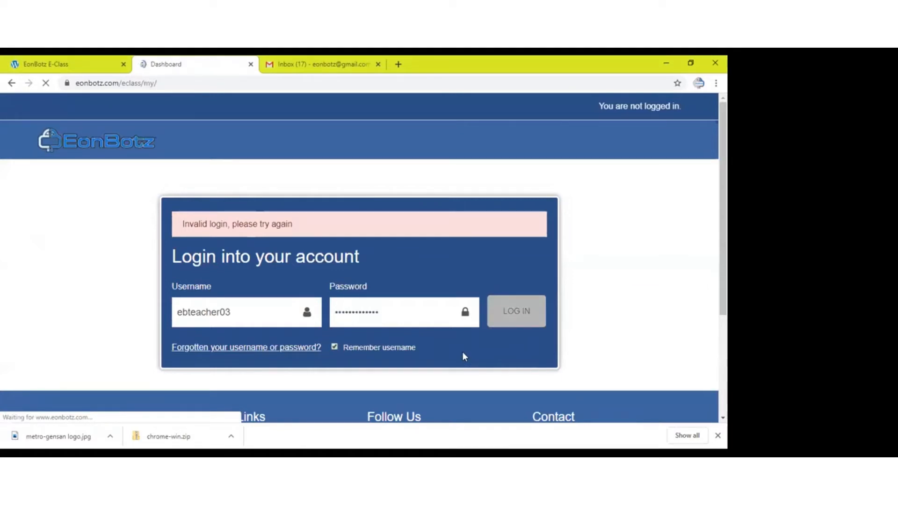
Step: Review the Dashboard's recently accessed courses, highlighting the Mathematics Grade 1 title
left_click(514, 311)
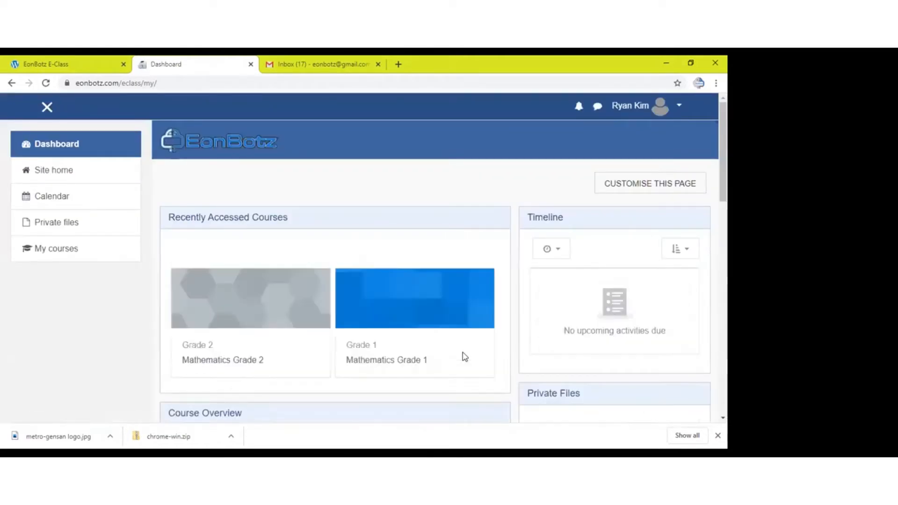
mouse_move(662, 156)
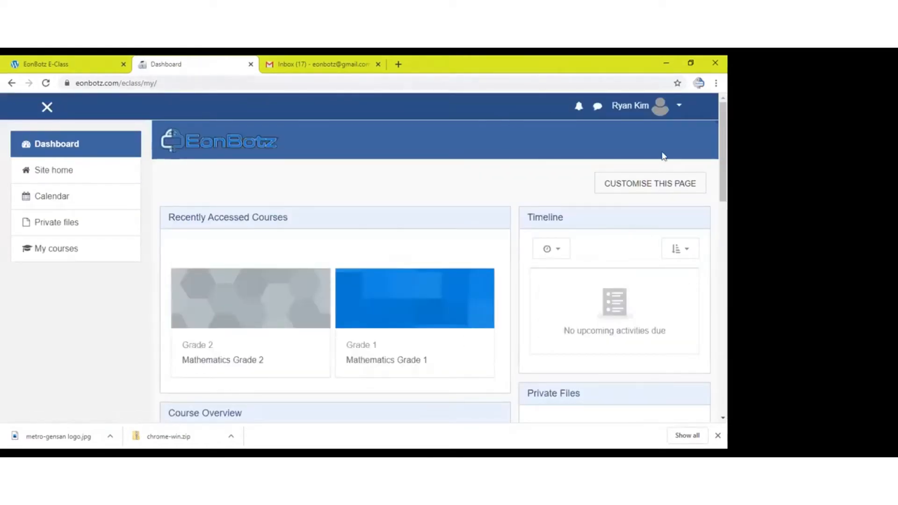
mouse_move(468, 275)
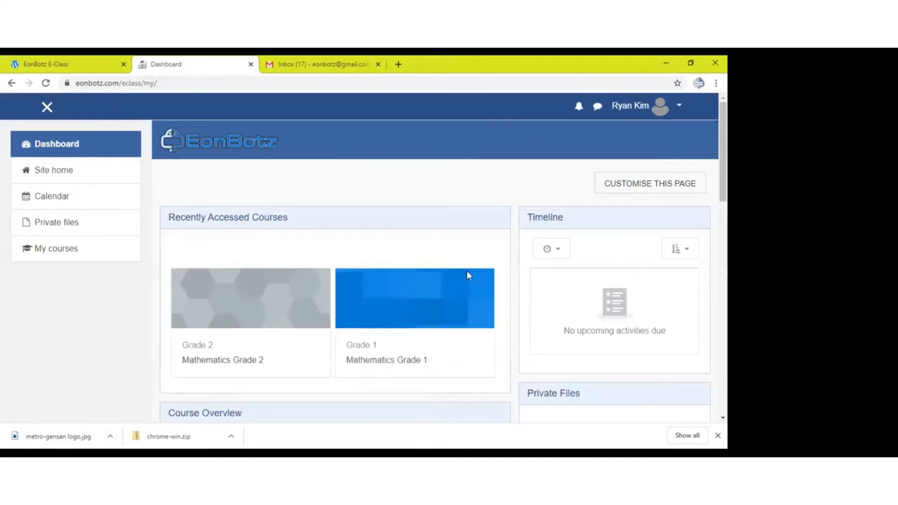
mouse_move(421, 412)
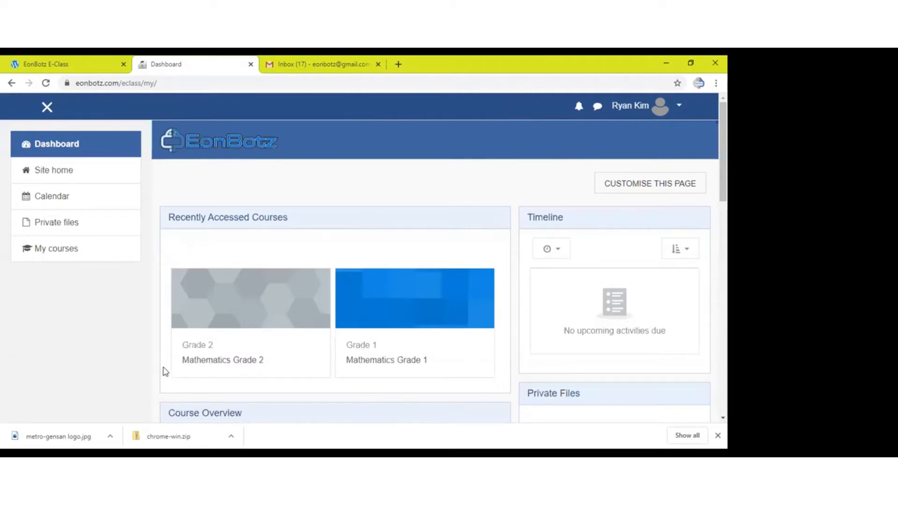
double_click(386, 360)
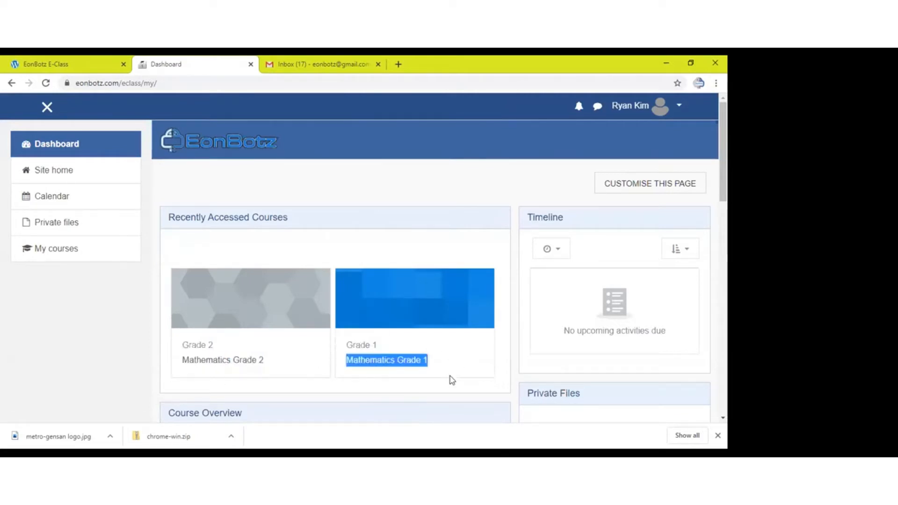
mouse_move(418, 373)
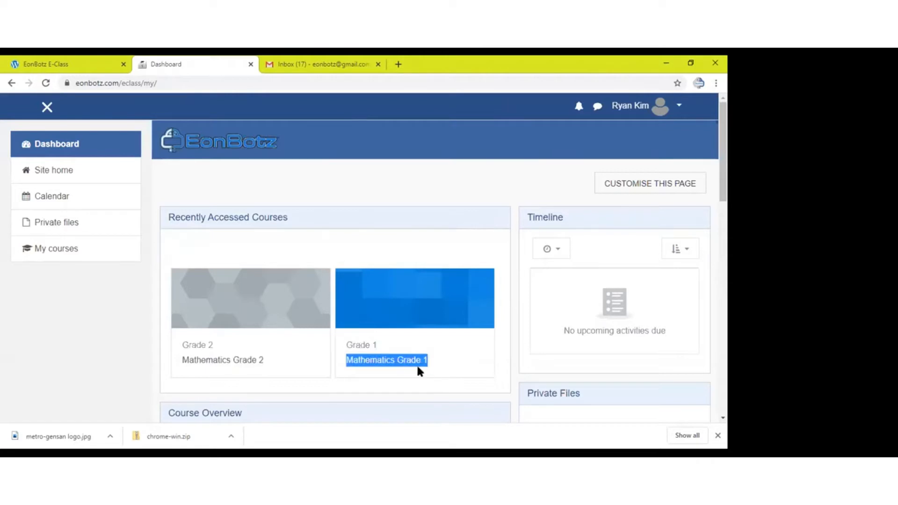
mouse_move(276, 380)
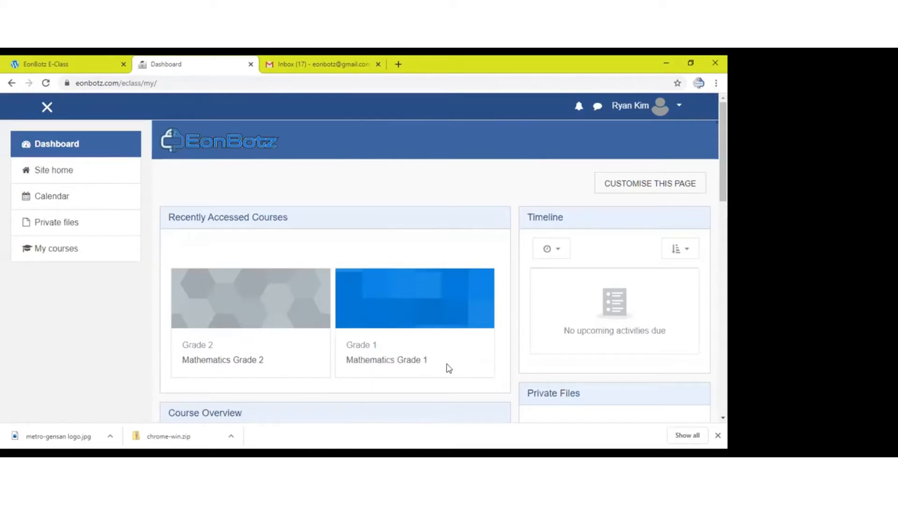
scroll("down", 3)
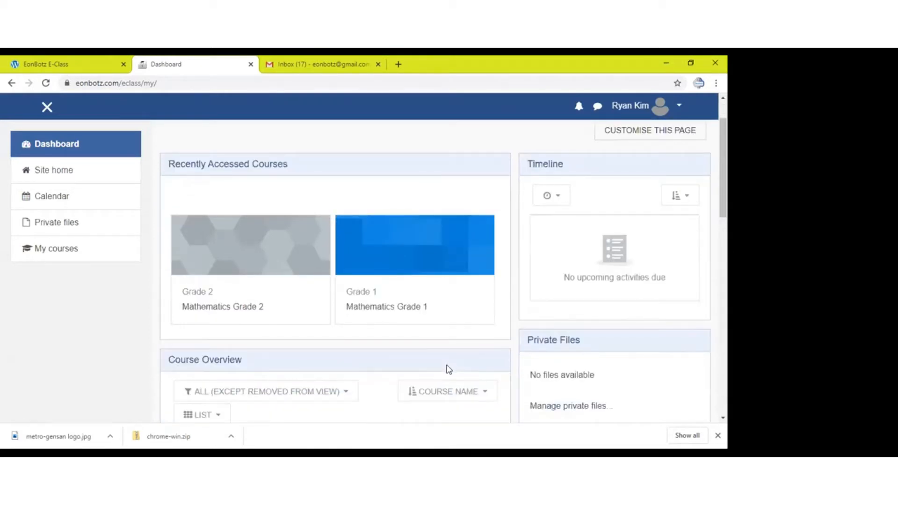
mouse_move(467, 320)
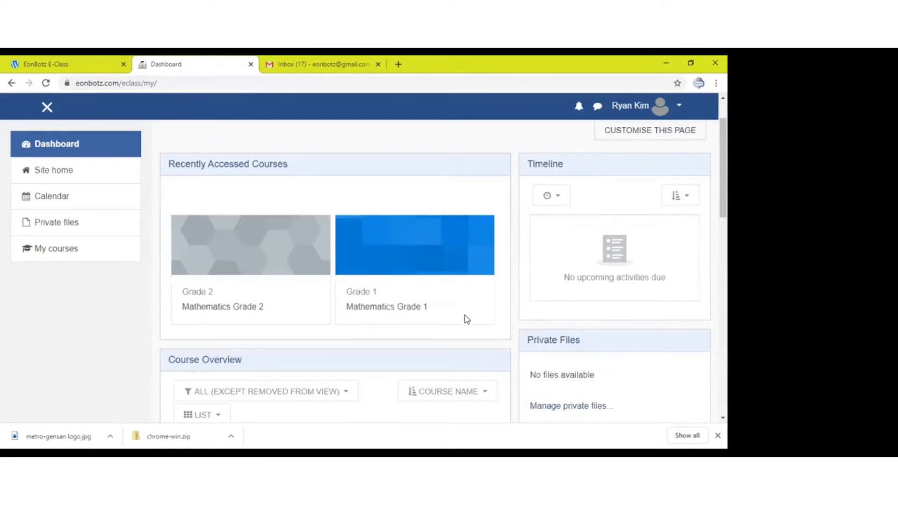
mouse_move(462, 340)
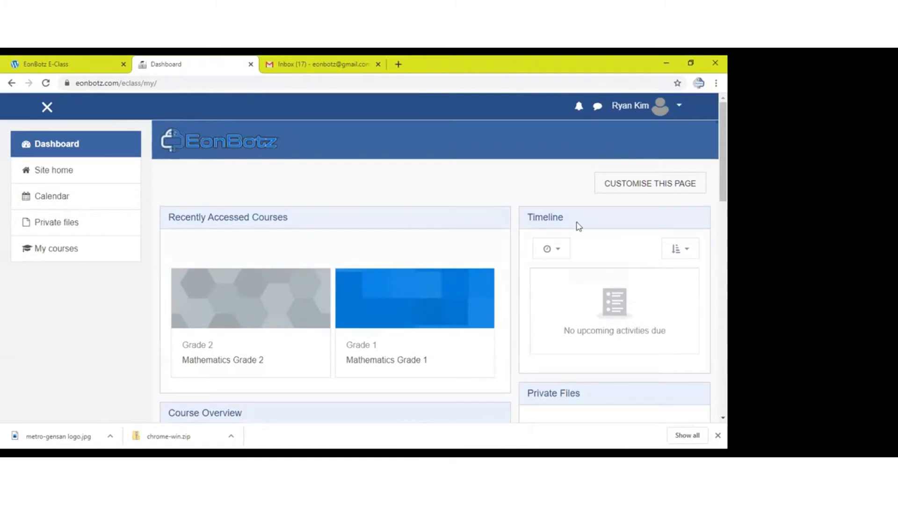
mouse_move(578, 331)
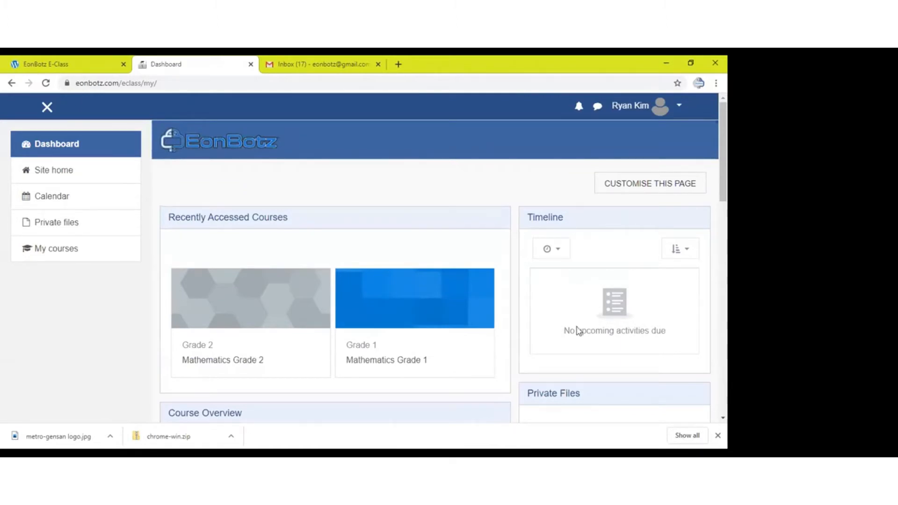
mouse_move(590, 116)
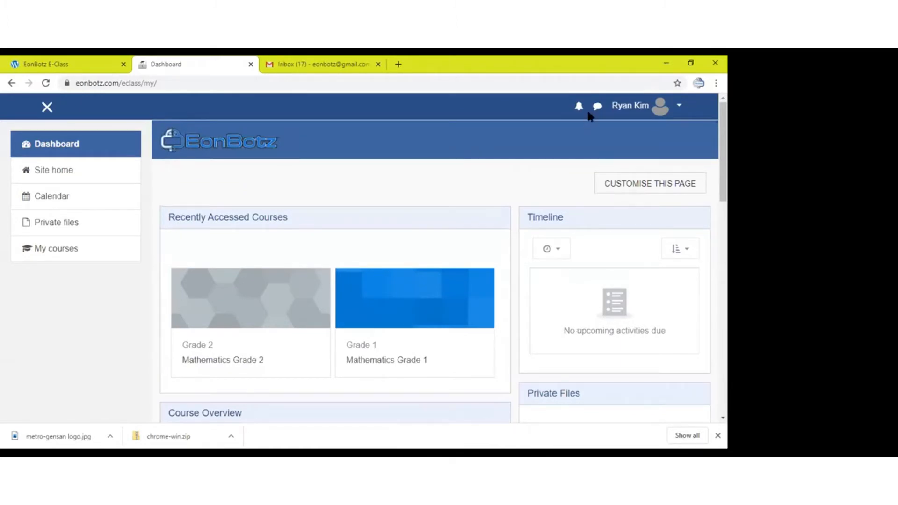
left_click(577, 106)
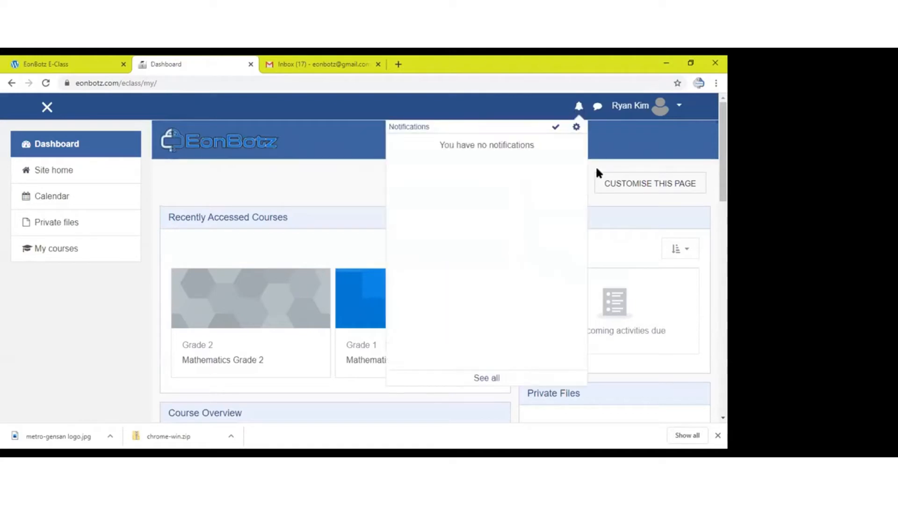
left_click(578, 106)
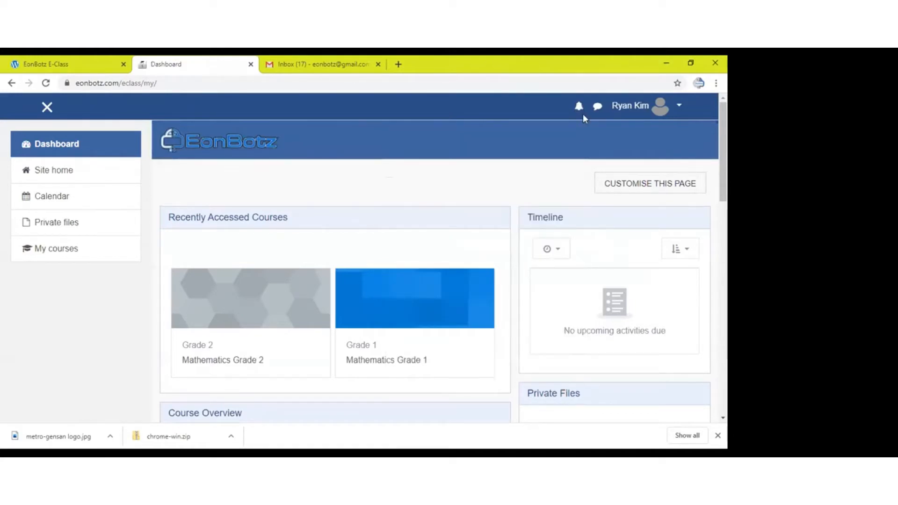
mouse_move(579, 106)
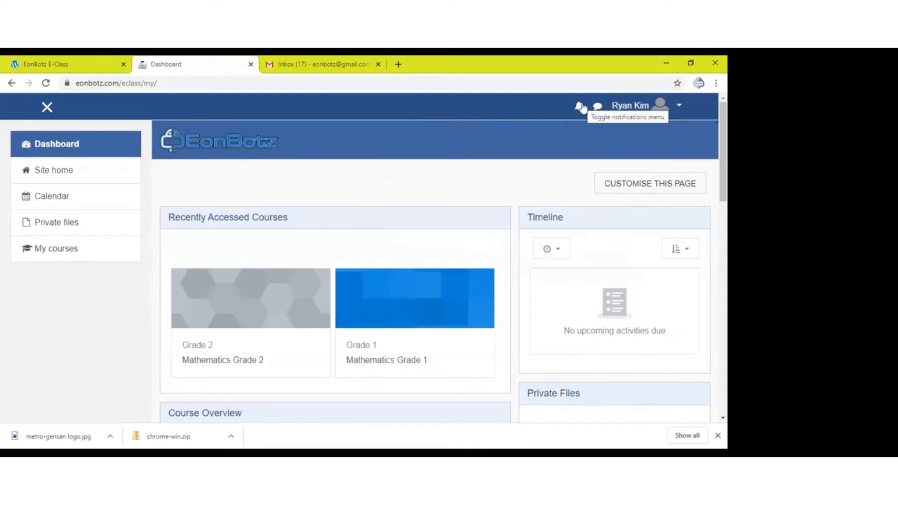
left_click(578, 106)
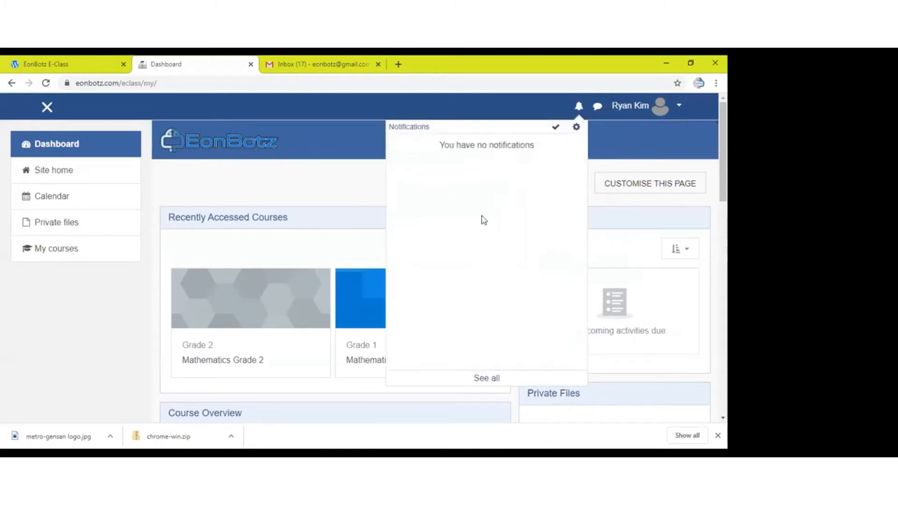
left_click(579, 106)
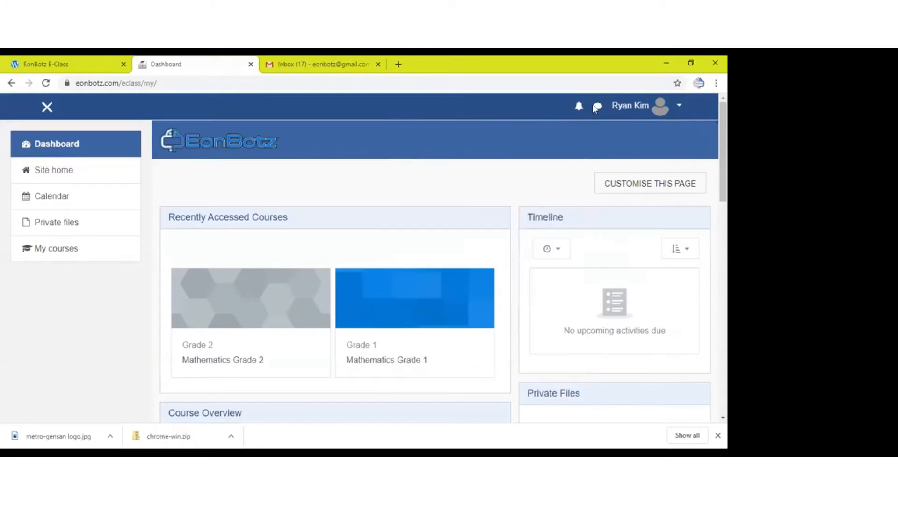
left_click(598, 106)
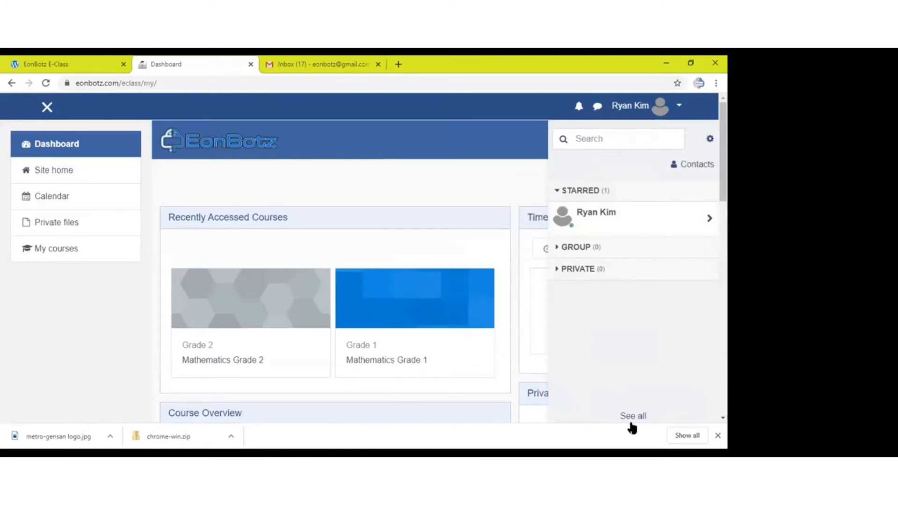
mouse_move(636, 302)
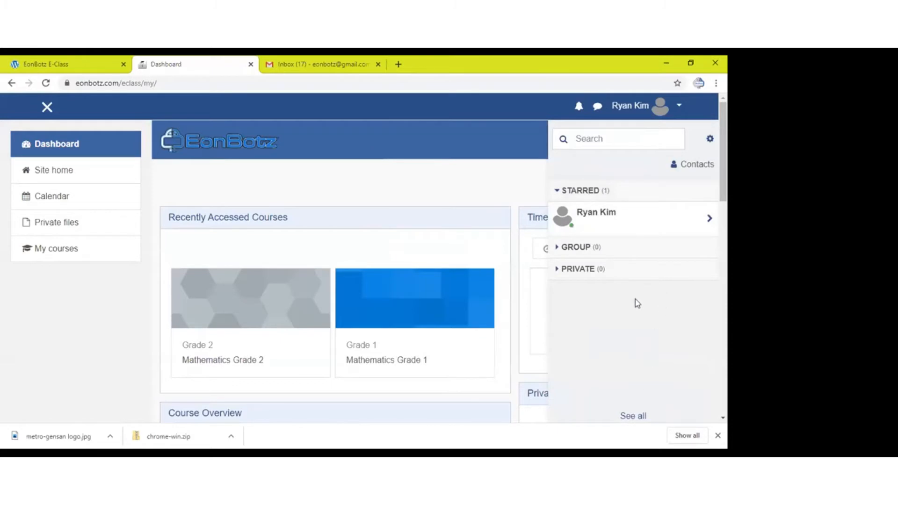
mouse_move(633, 303)
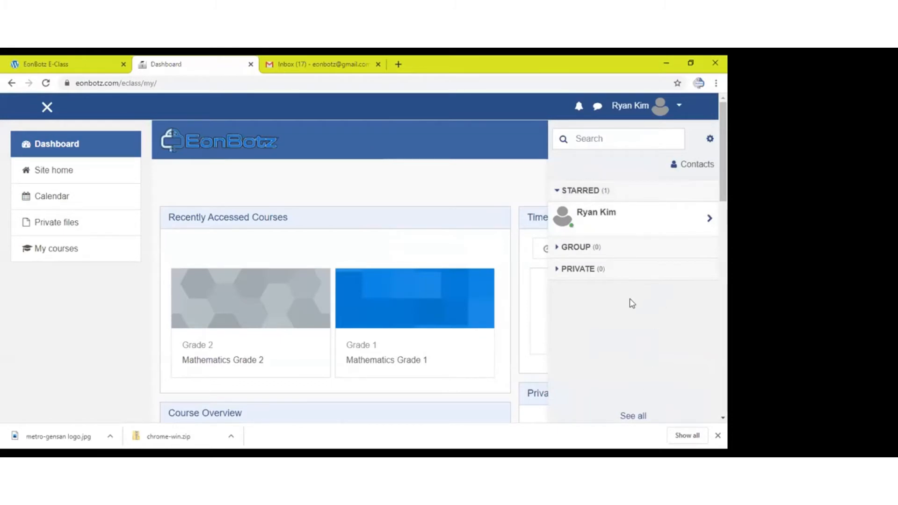
mouse_move(523, 226)
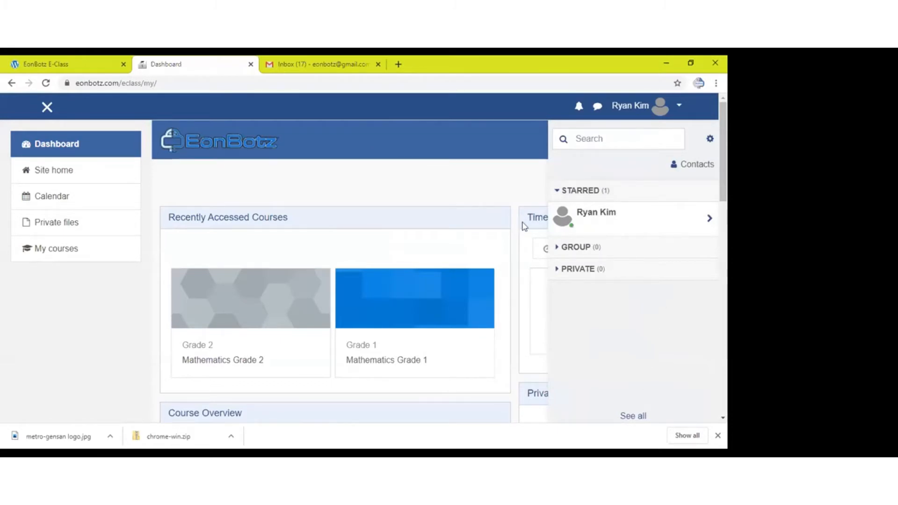
mouse_move(633, 284)
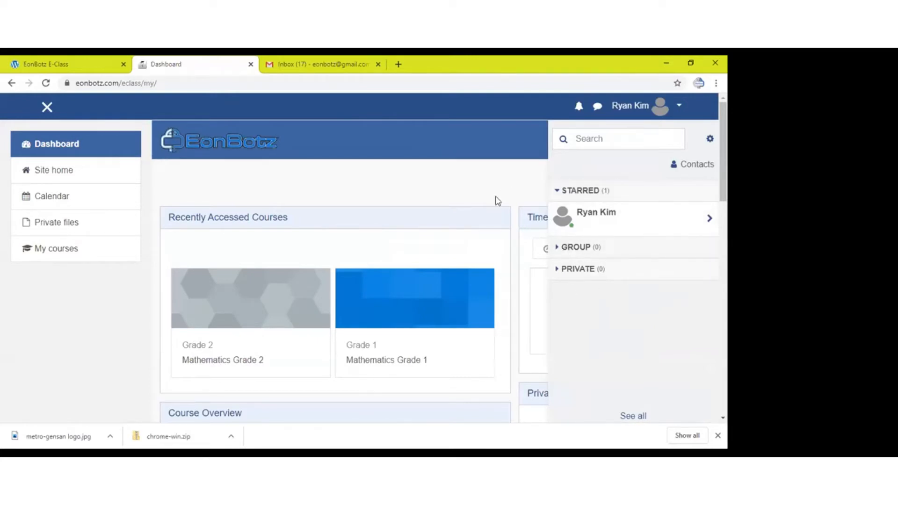
left_click(679, 105)
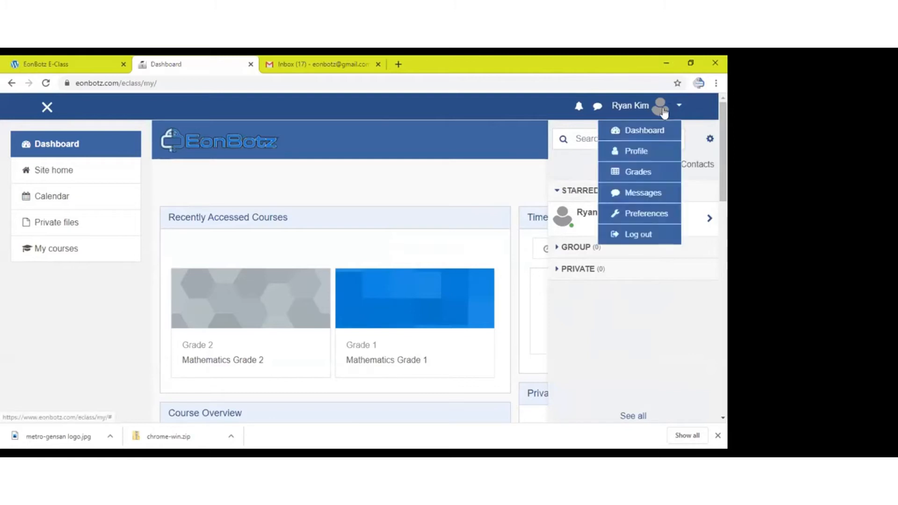
mouse_move(636, 150)
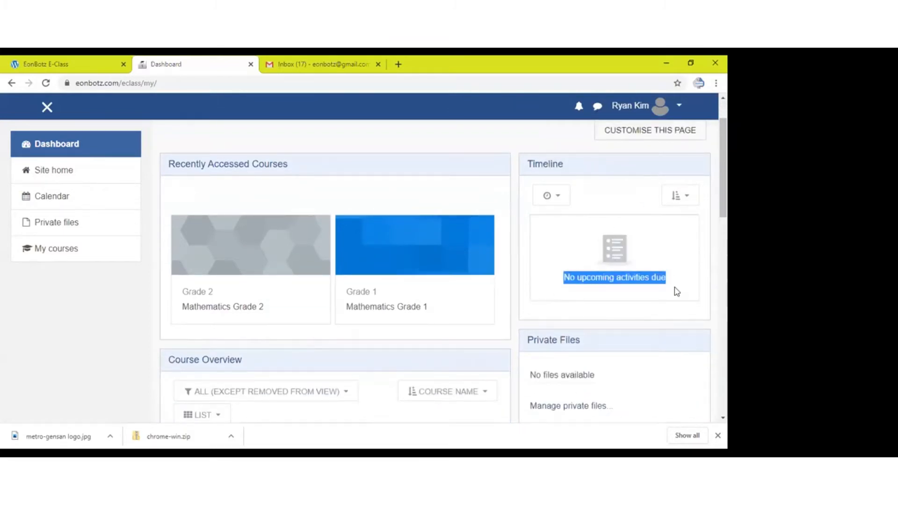
scroll("down", 3)
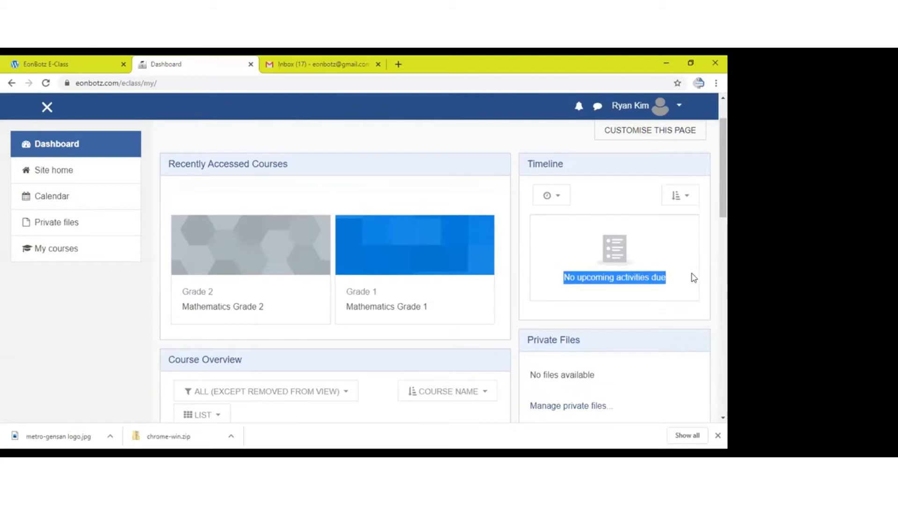
scroll("down", 3)
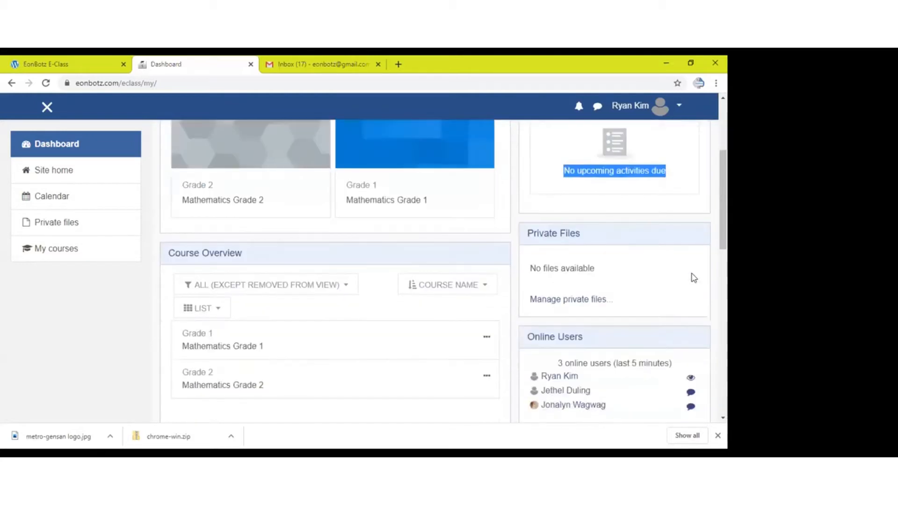
mouse_move(665, 287)
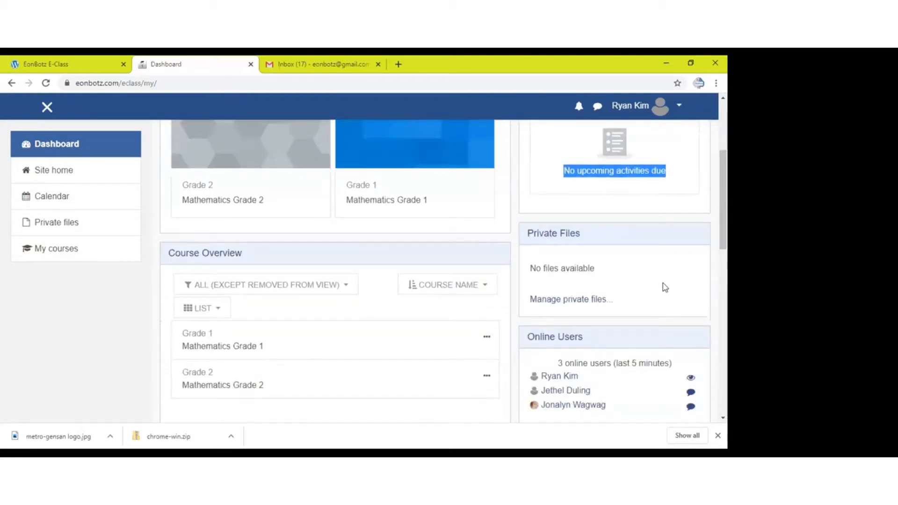
mouse_move(549, 356)
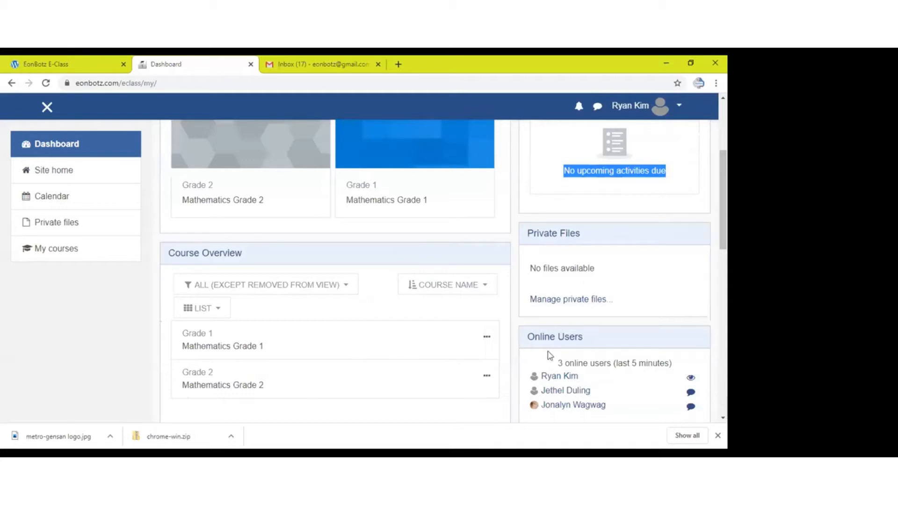
mouse_move(595, 315)
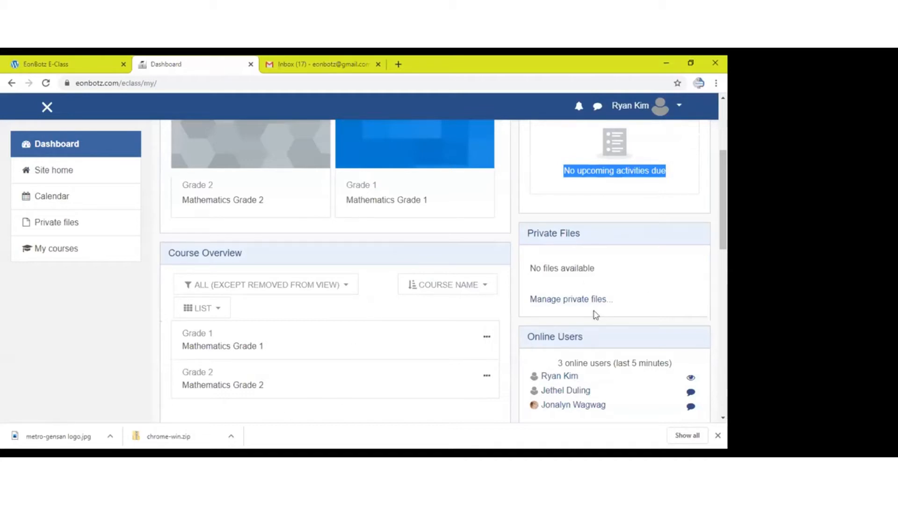
scroll("down", 3)
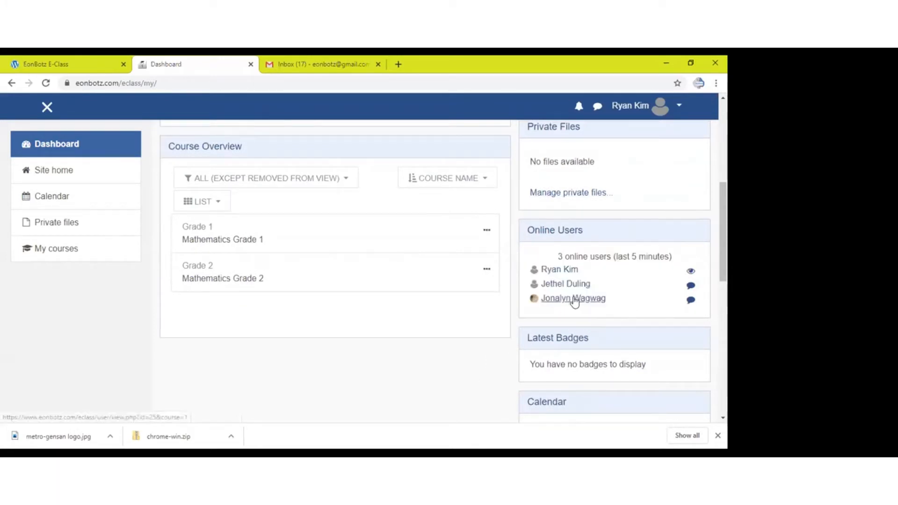
mouse_move(693, 302)
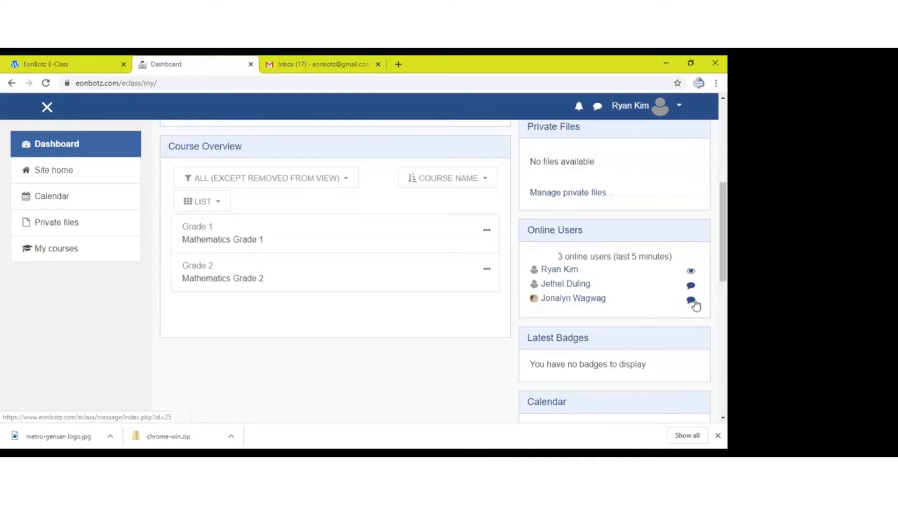
left_click(691, 301)
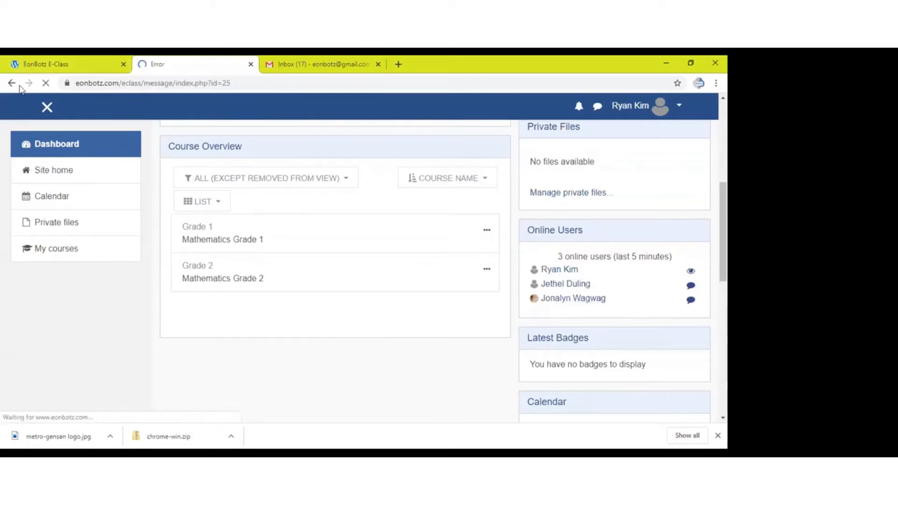
left_click(11, 84)
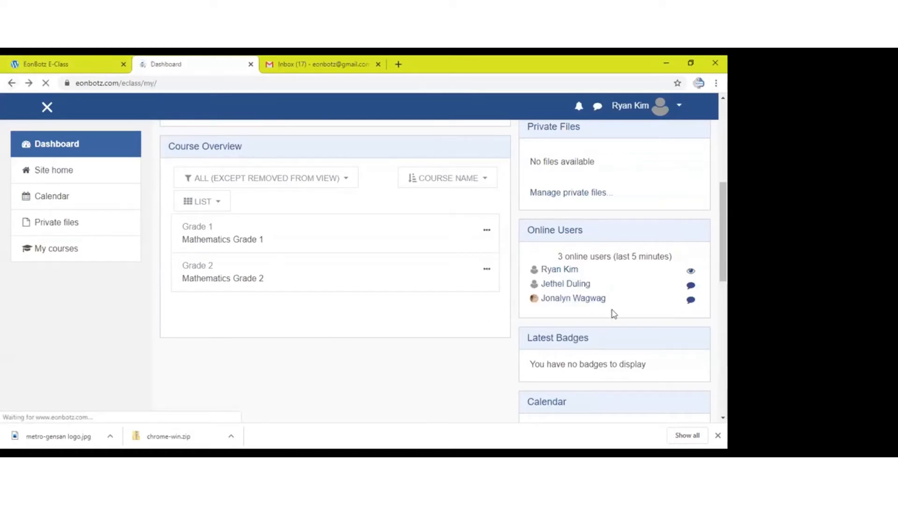
scroll("down", 3)
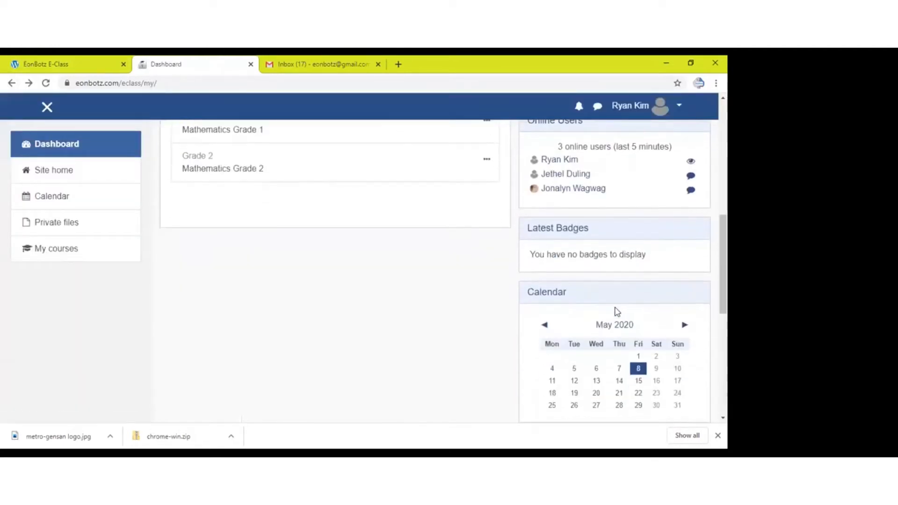
scroll("down", 3)
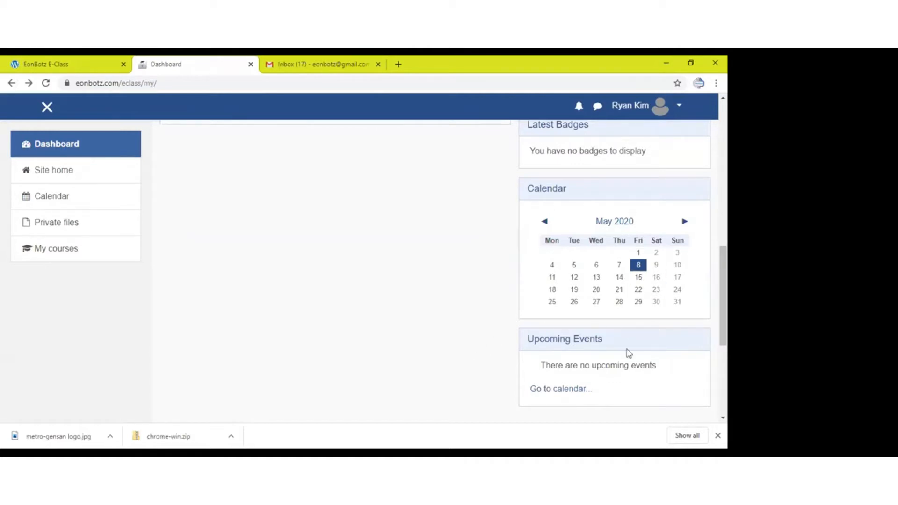
mouse_move(631, 399)
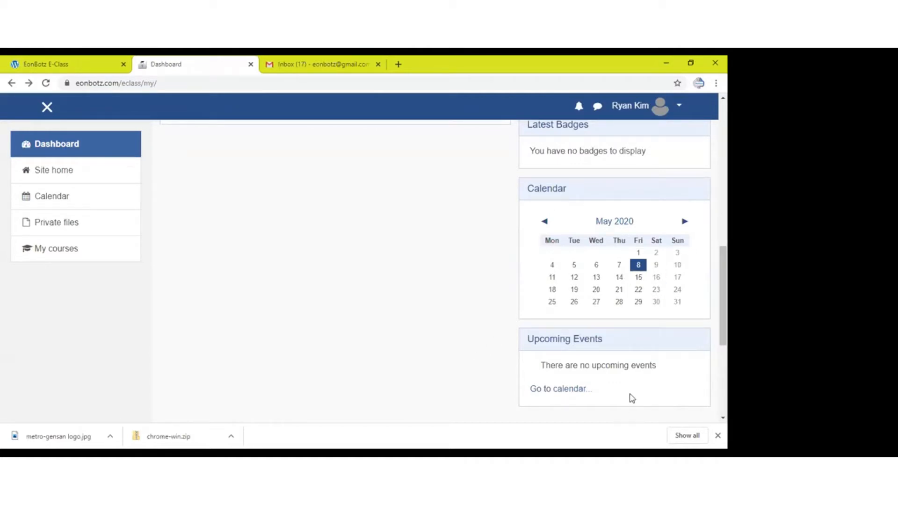
mouse_move(675, 376)
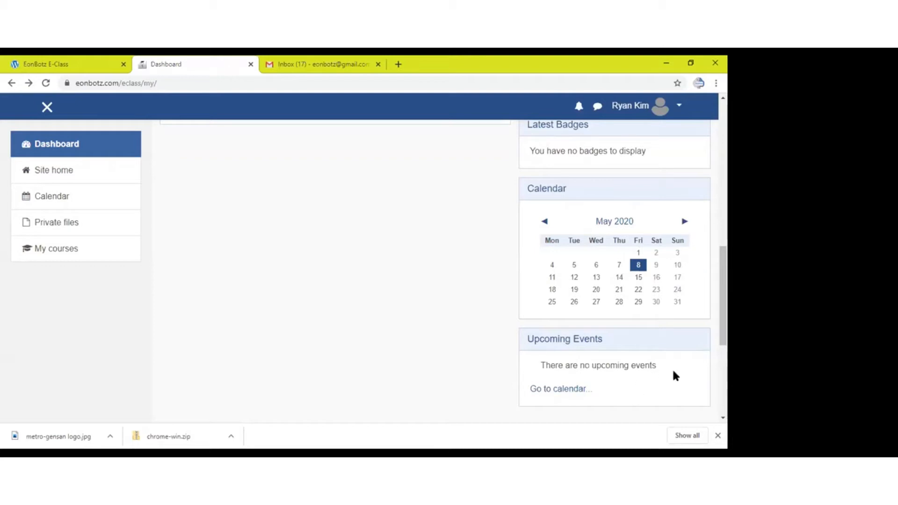
mouse_move(320, 334)
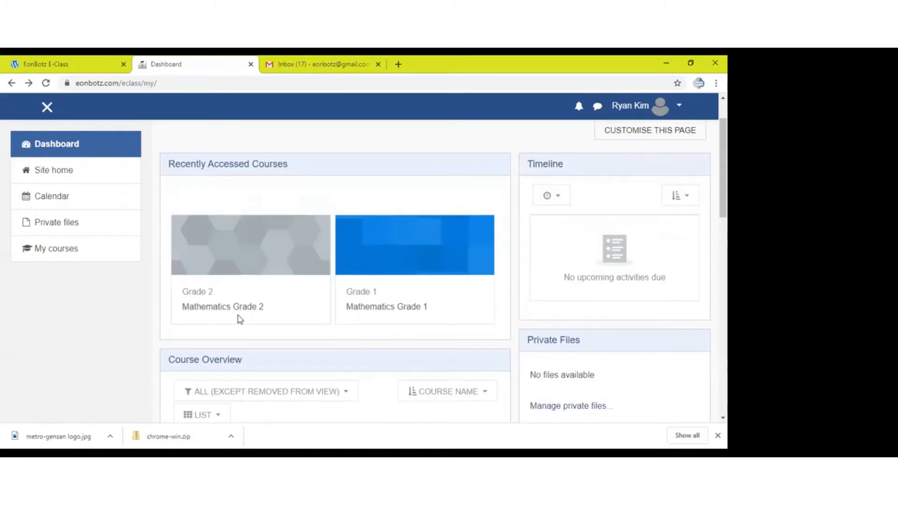
Step: Enter the Mathematics Grade 2 course and play its 1st Day of Class Message video
left_click(223, 306)
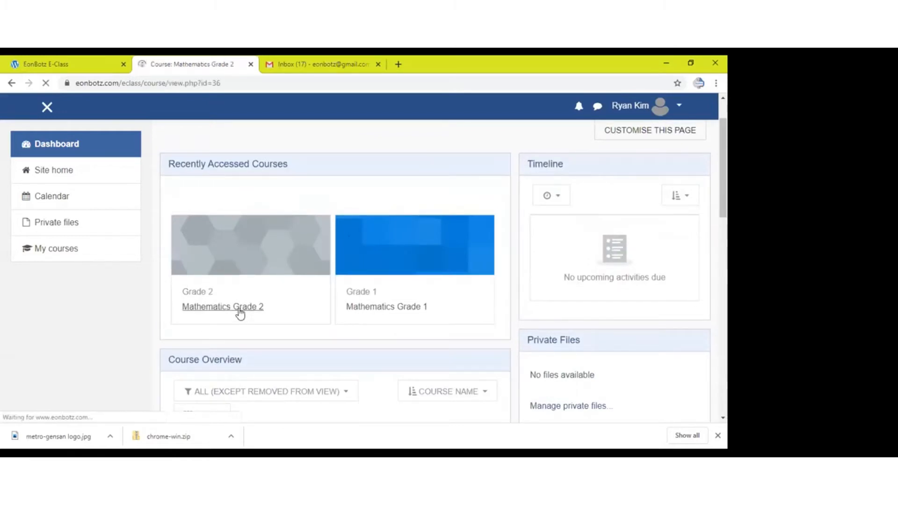
left_click(223, 307)
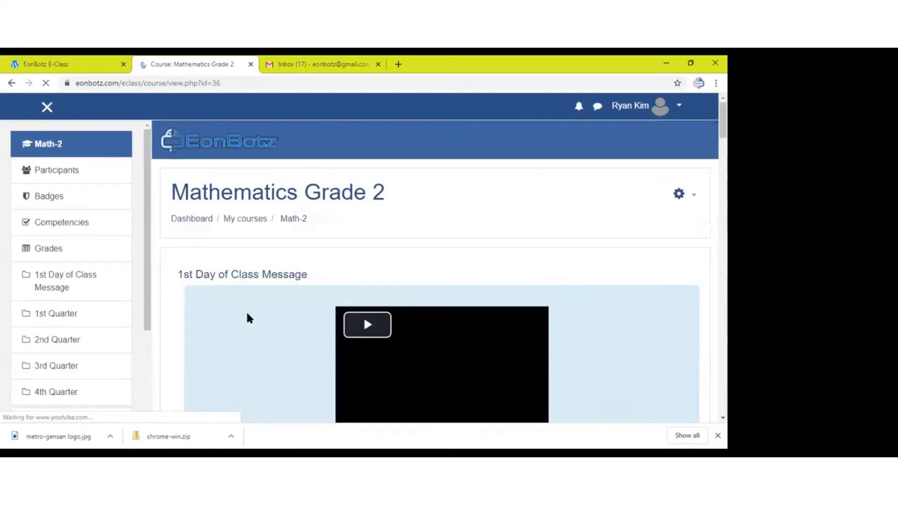
scroll("down", 3)
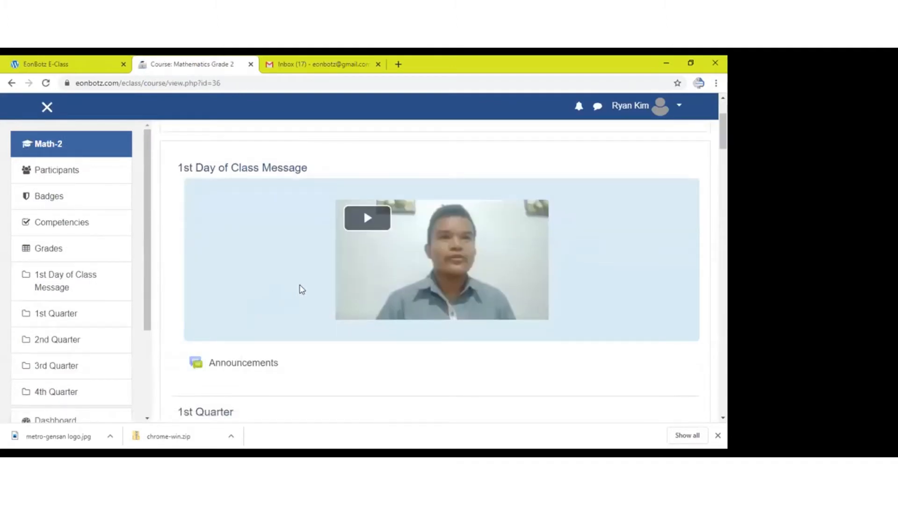
mouse_move(405, 291)
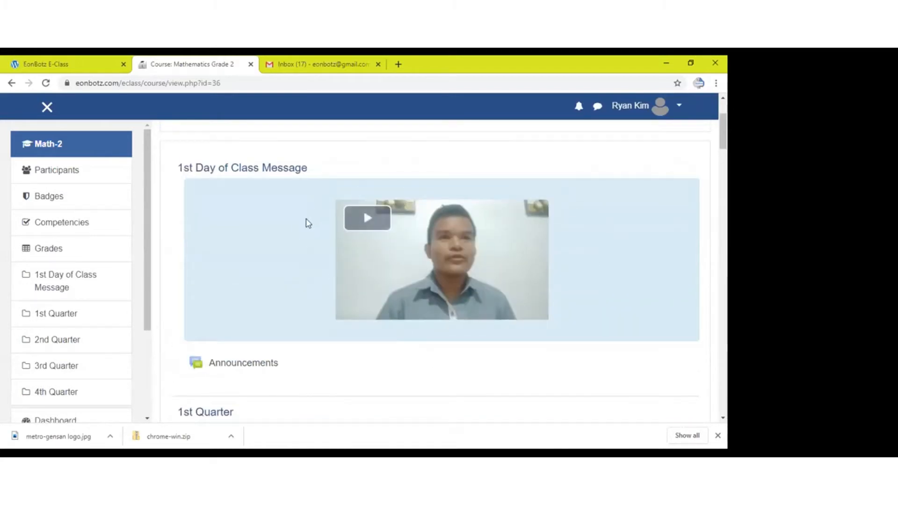
mouse_move(408, 186)
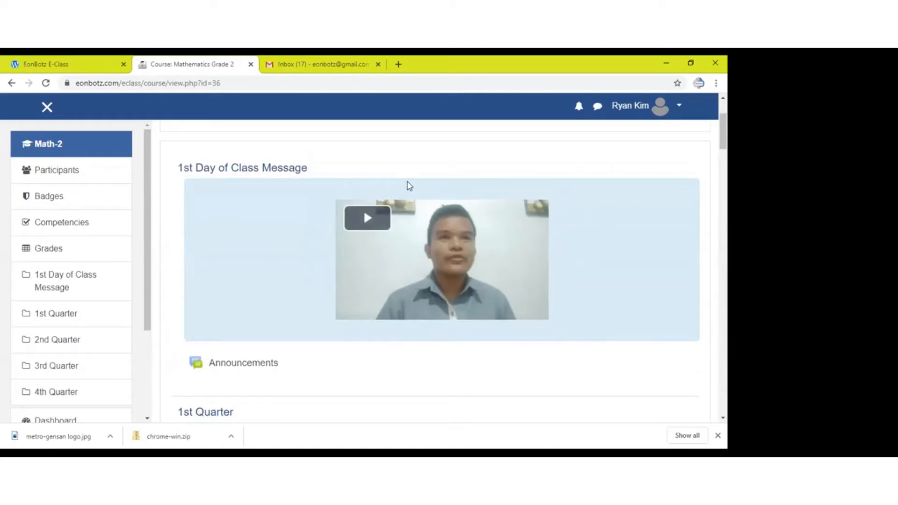
mouse_move(377, 235)
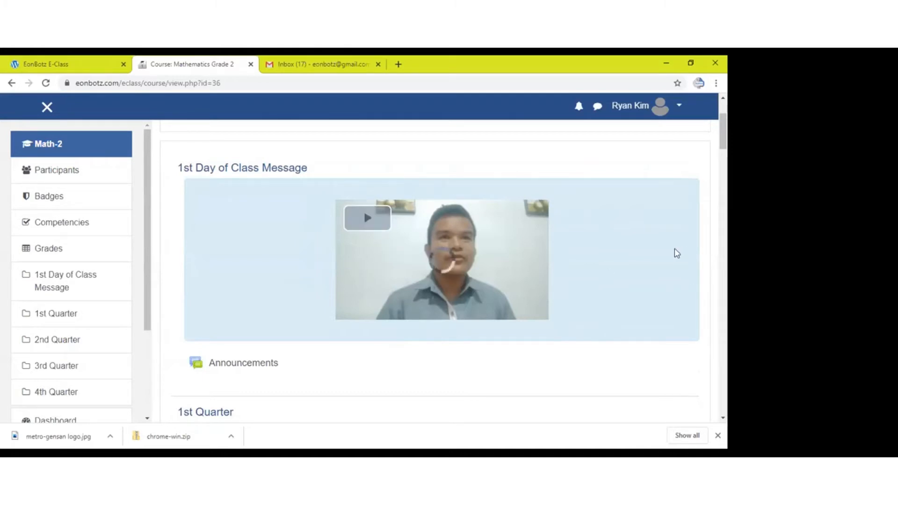
left_click(367, 218)
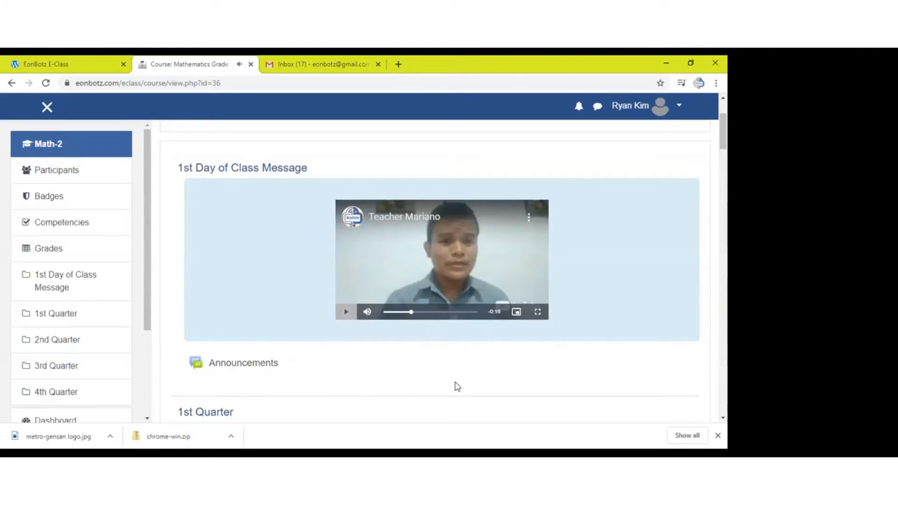
mouse_move(622, 129)
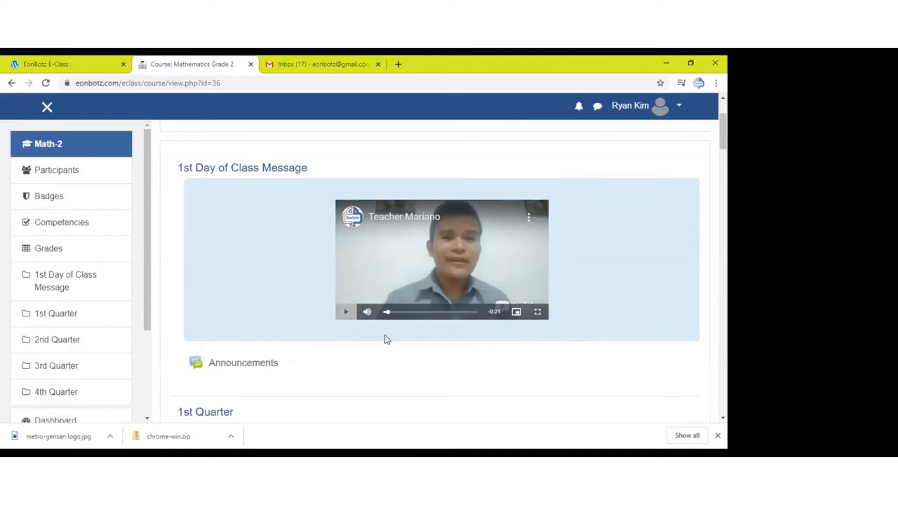
mouse_move(647, 331)
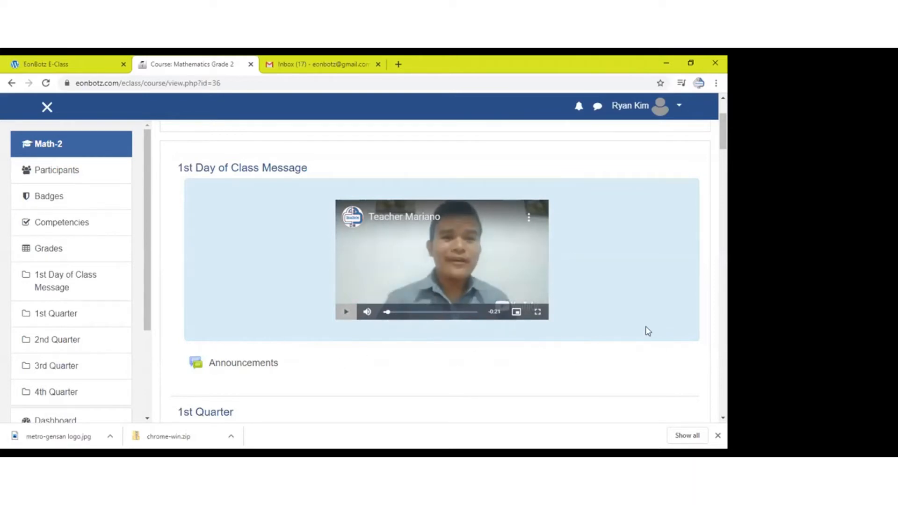
Step: Scroll the Math-2 course page down to the 1st Quarter lessons and quizzes
scroll("down", 3)
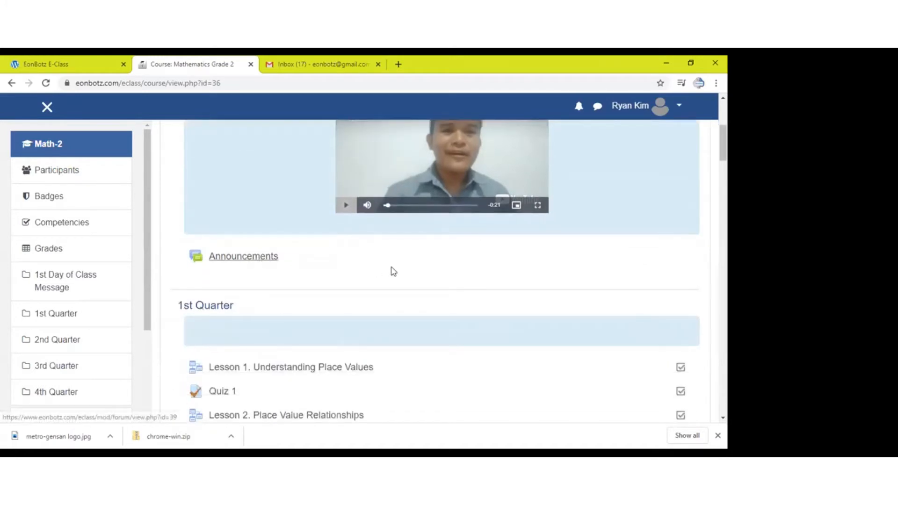
scroll("down", 3)
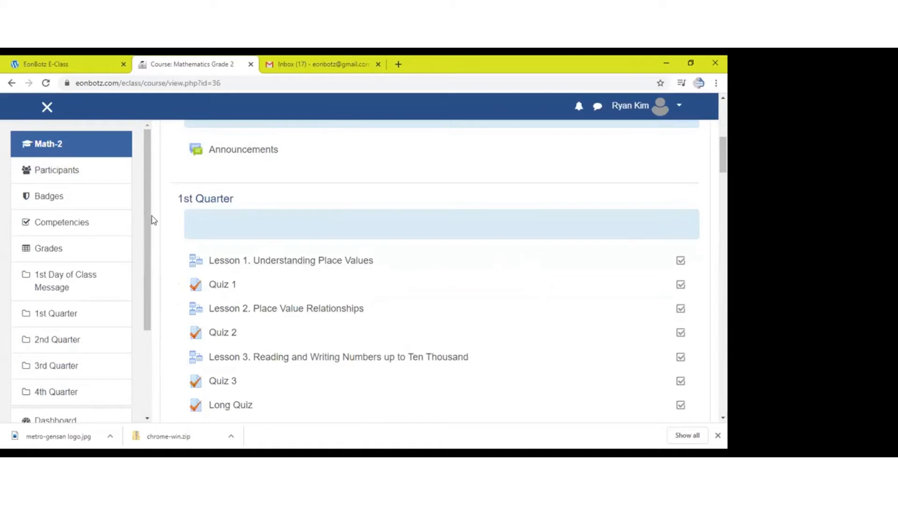
mouse_move(348, 381)
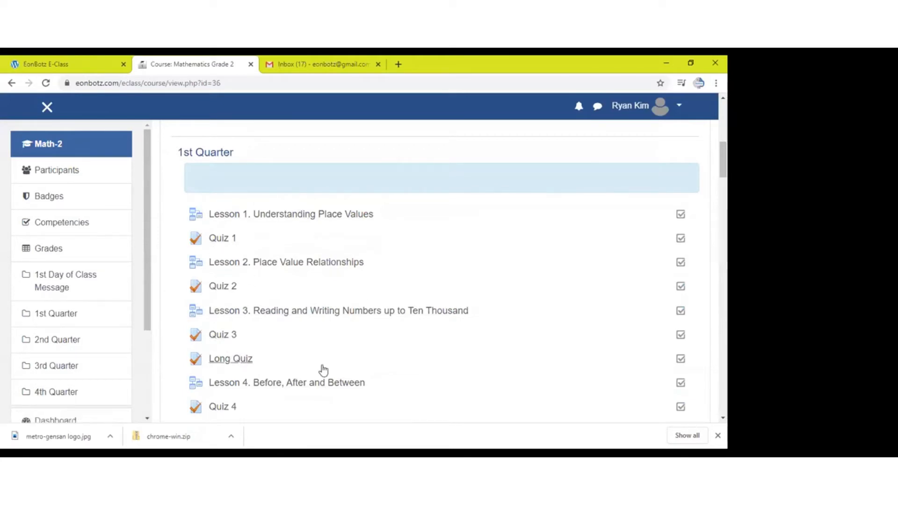
mouse_move(56, 170)
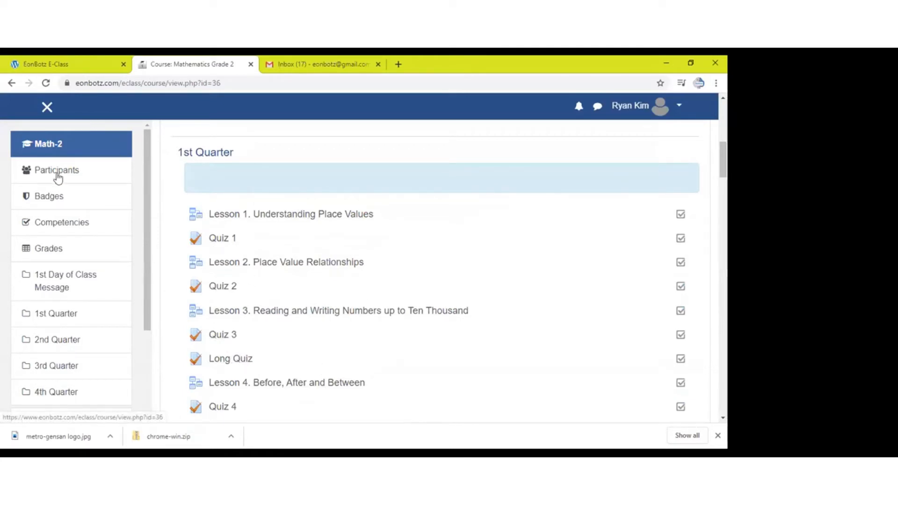
Step: Bring up the Math-2 Participants list of 11 enrolled users
left_click(56, 171)
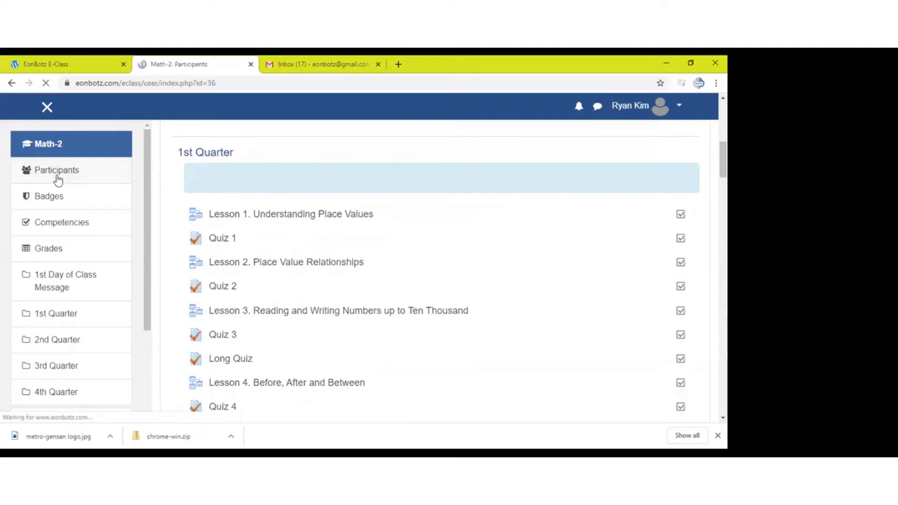
left_click(57, 169)
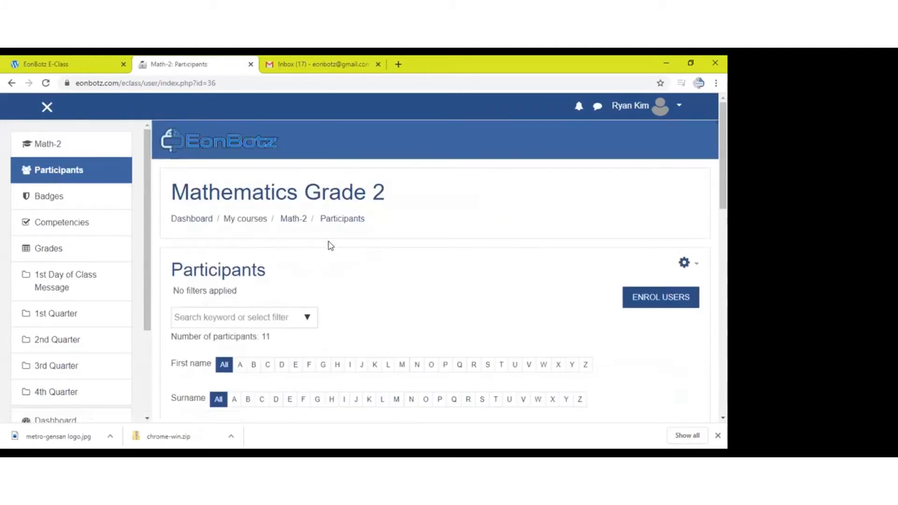
scroll("down", 3)
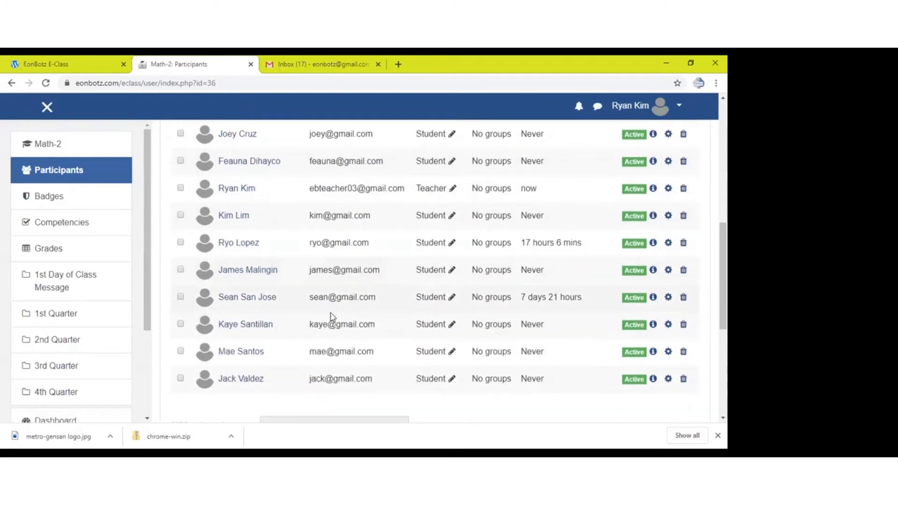
double_click(531, 296)
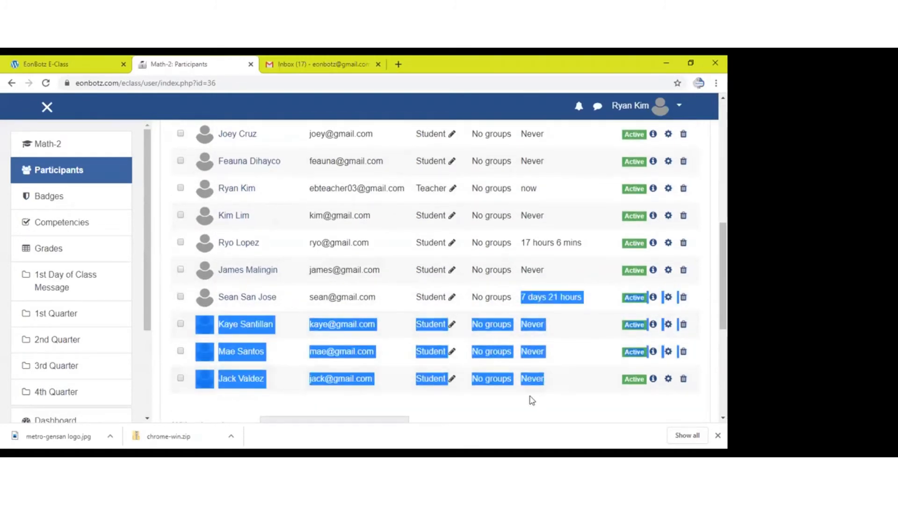
mouse_move(547, 386)
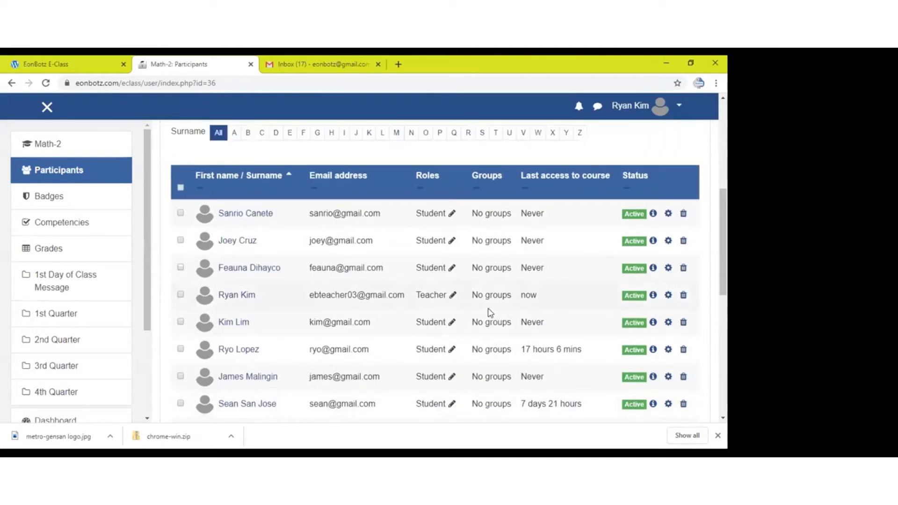
Step: Review the participants table's roles and last-access times down to the teacher row
scroll("down", 3)
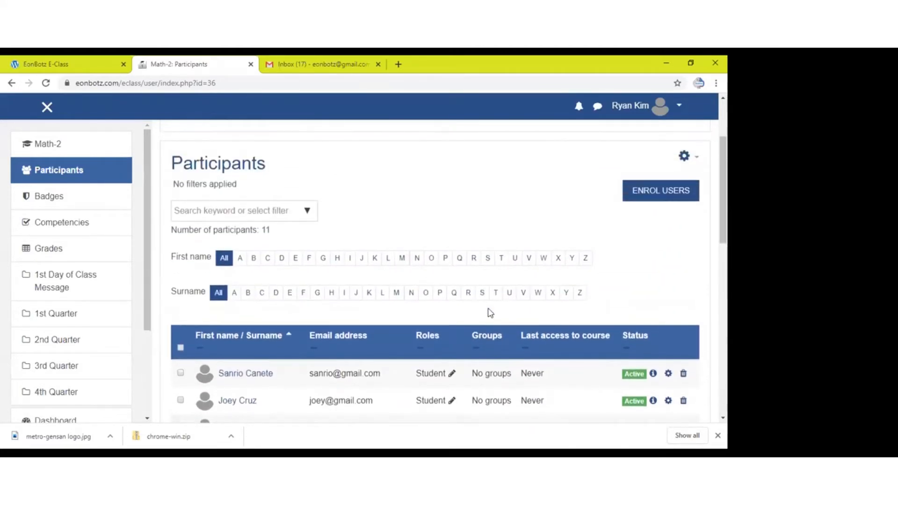
scroll("down", 3)
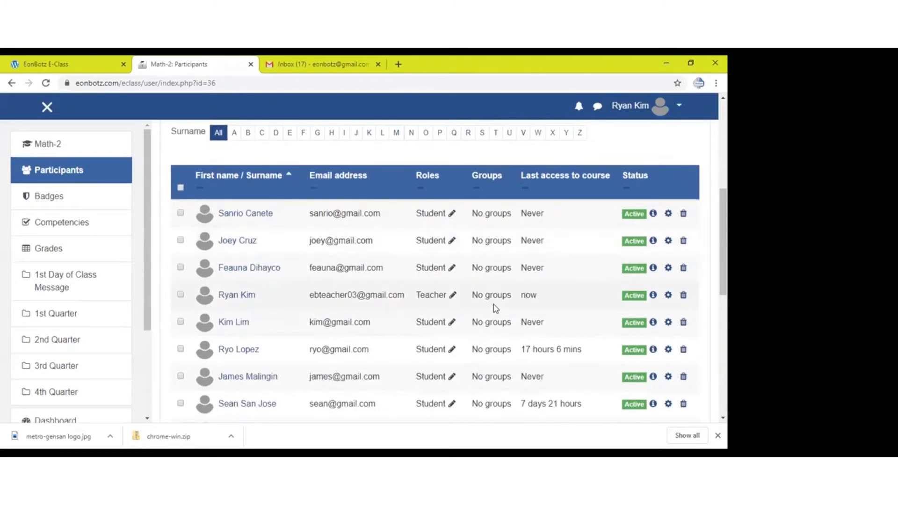
scroll("down", 3)
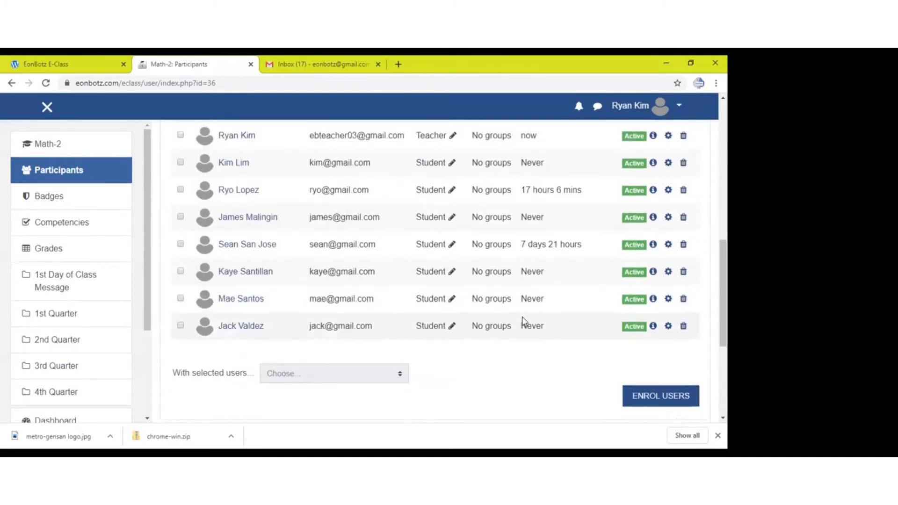
scroll("up", 3)
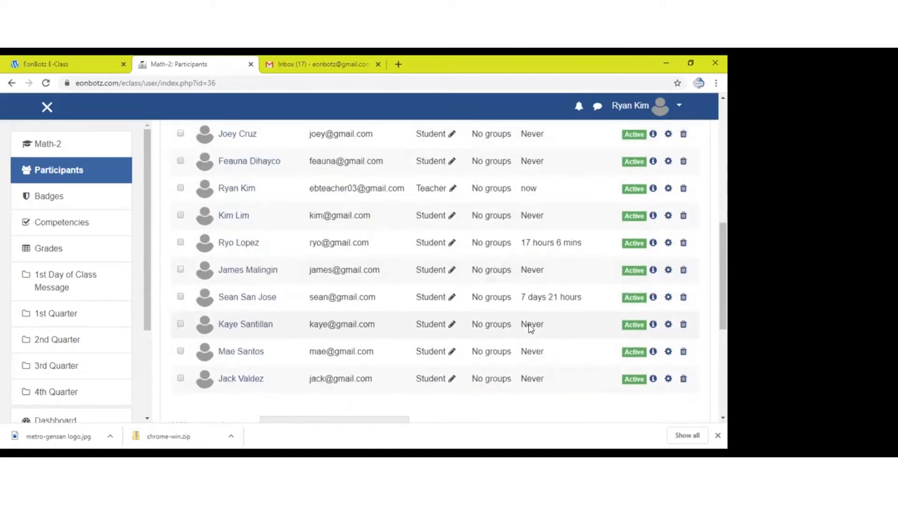
scroll("down", 3)
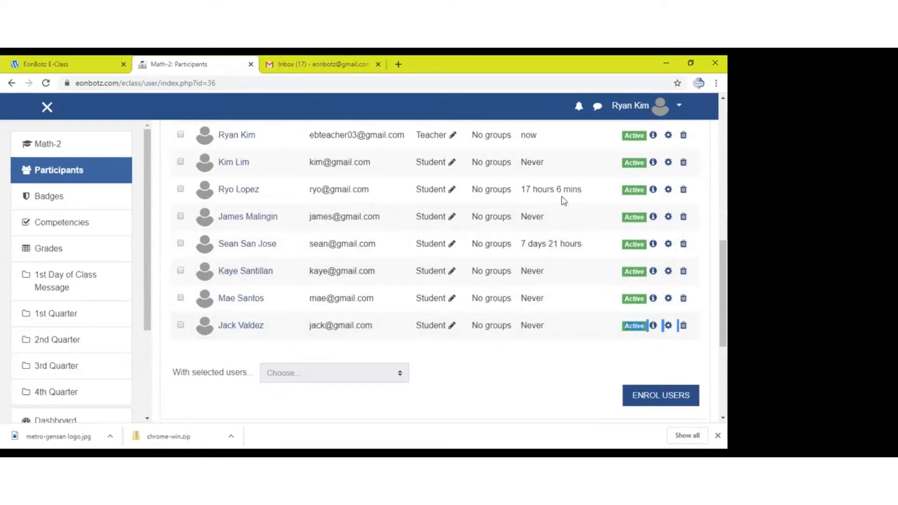
mouse_move(521, 368)
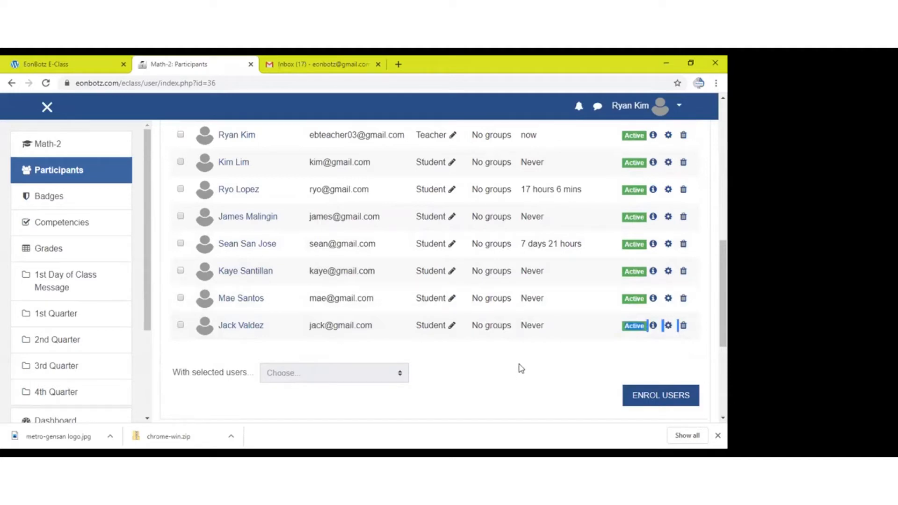
mouse_move(237, 358)
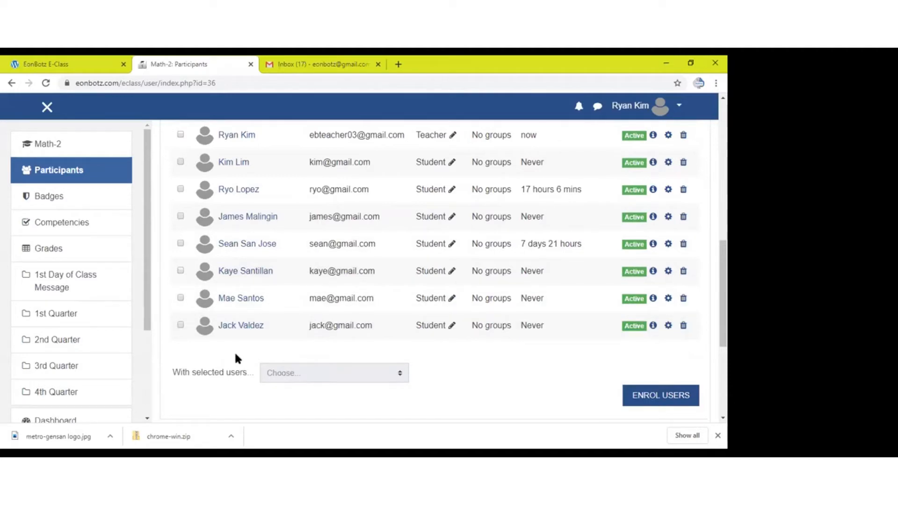
double_click(240, 325)
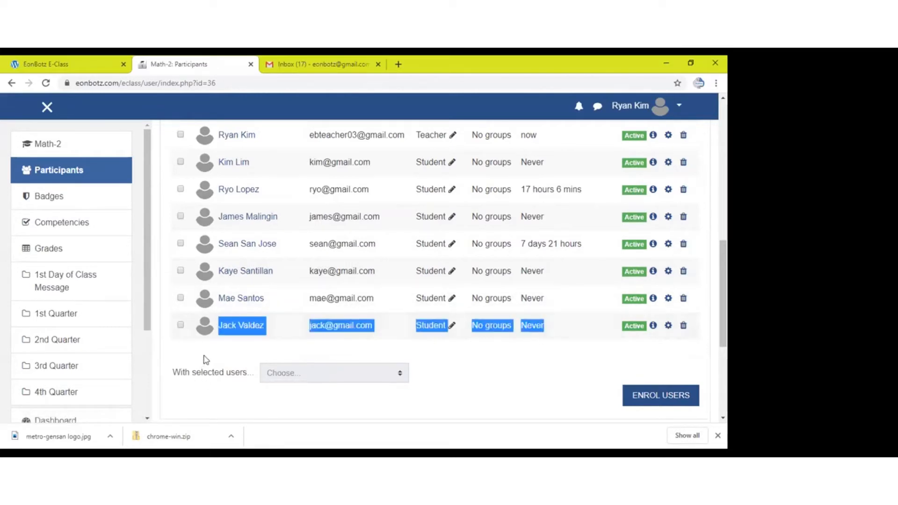
left_click(254, 352)
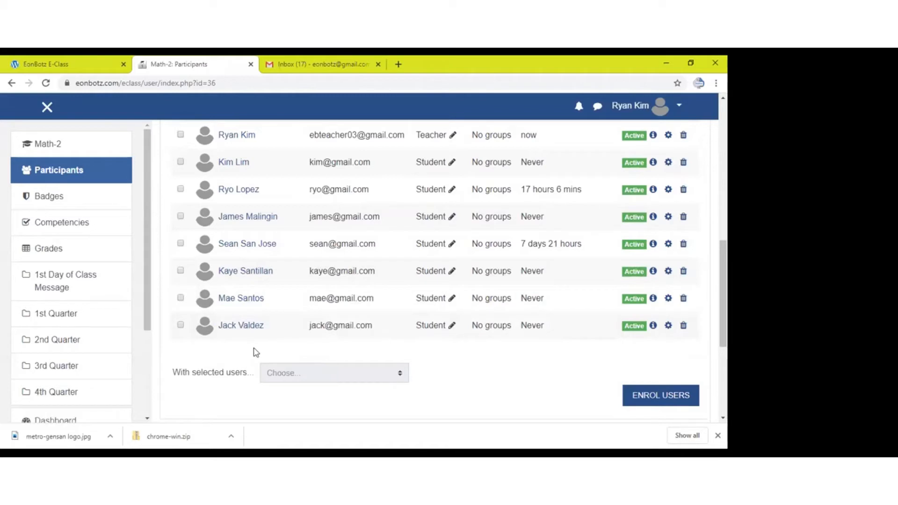
mouse_move(240, 352)
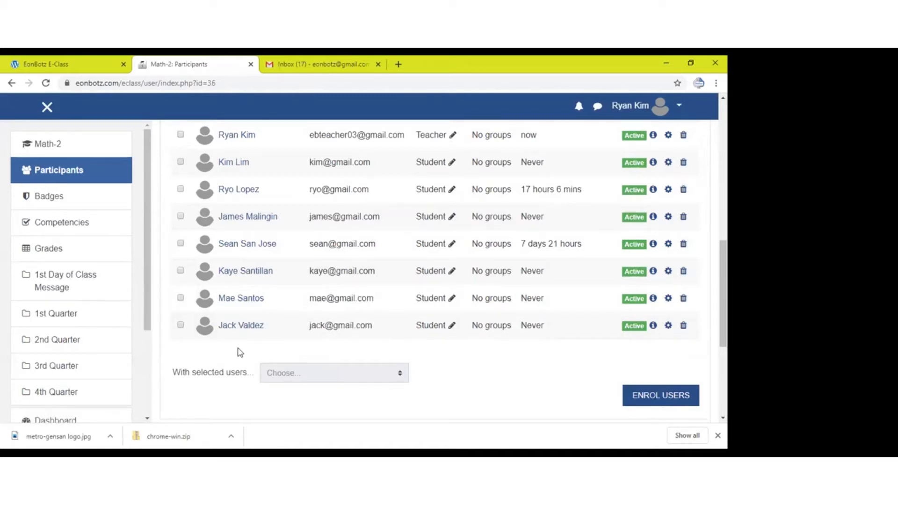
mouse_move(272, 340)
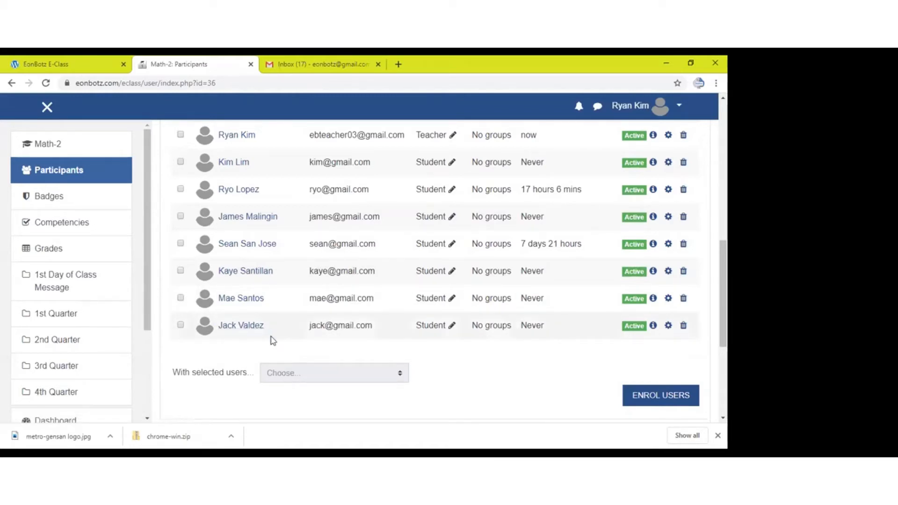
mouse_move(281, 337)
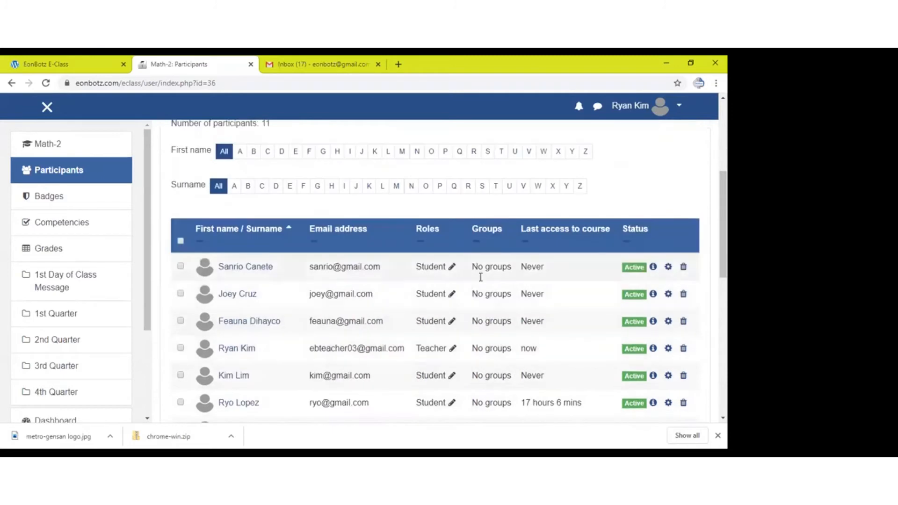
mouse_move(511, 326)
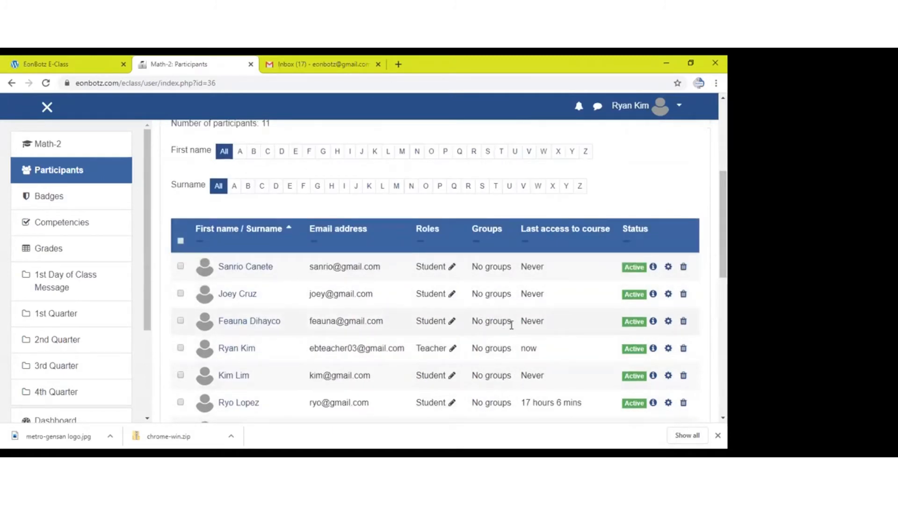
mouse_move(45, 212)
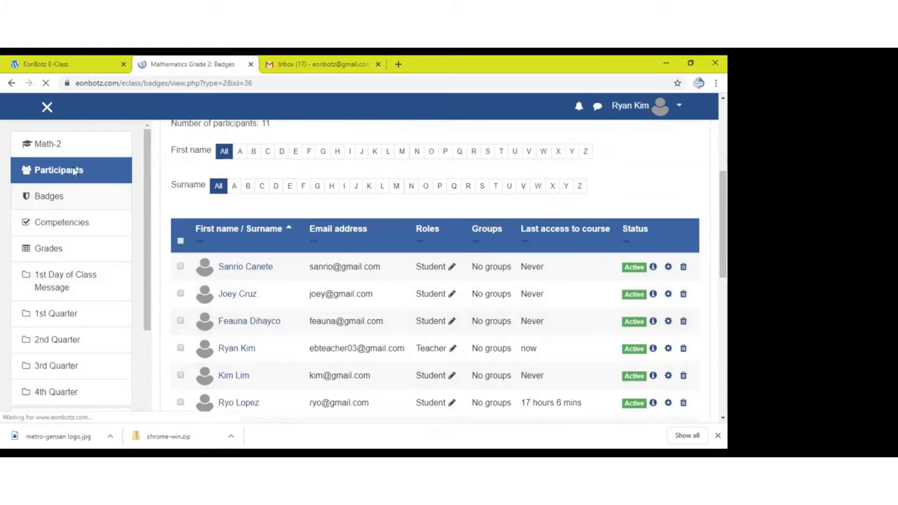
Step: View the Mathematics Grade 2 Badges page reporting no badges available
left_click(49, 196)
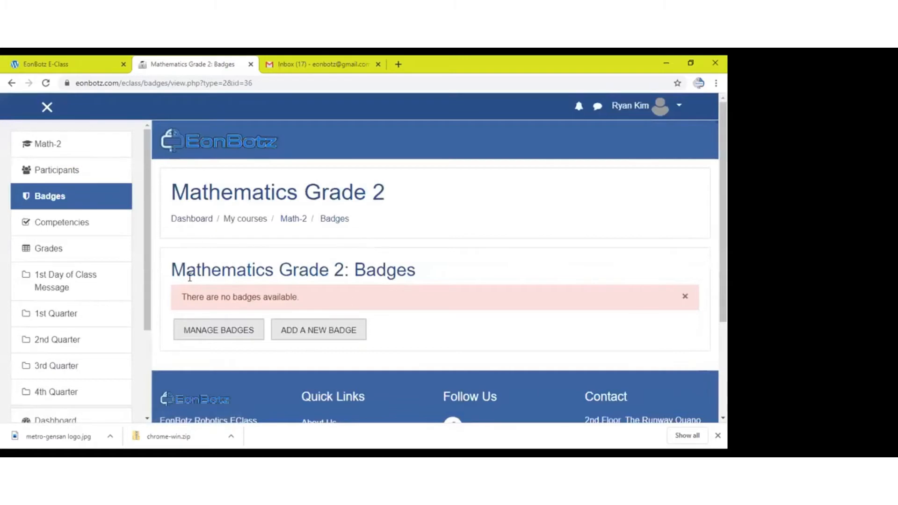
mouse_move(342, 249)
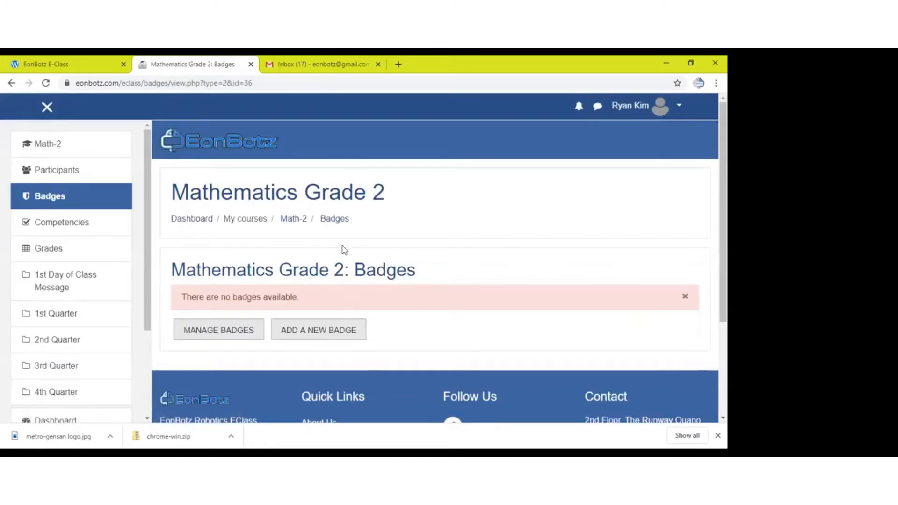
mouse_move(387, 344)
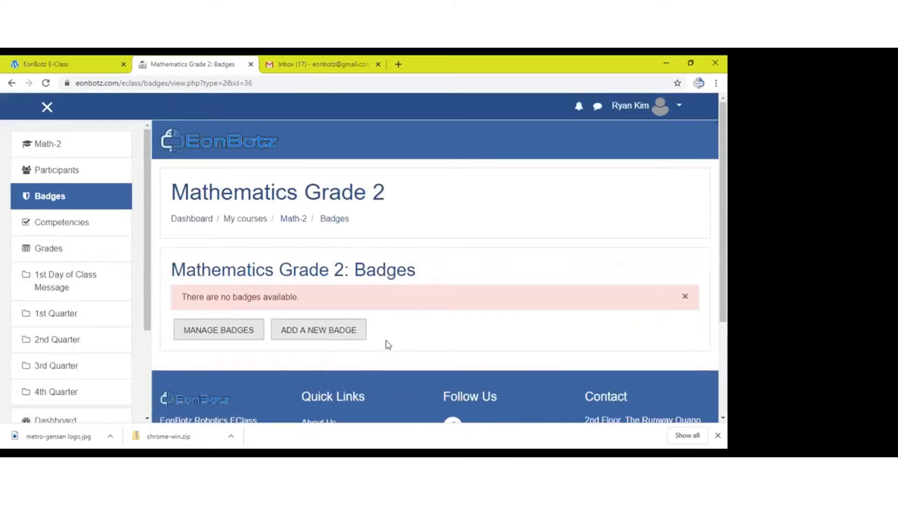
mouse_move(61, 223)
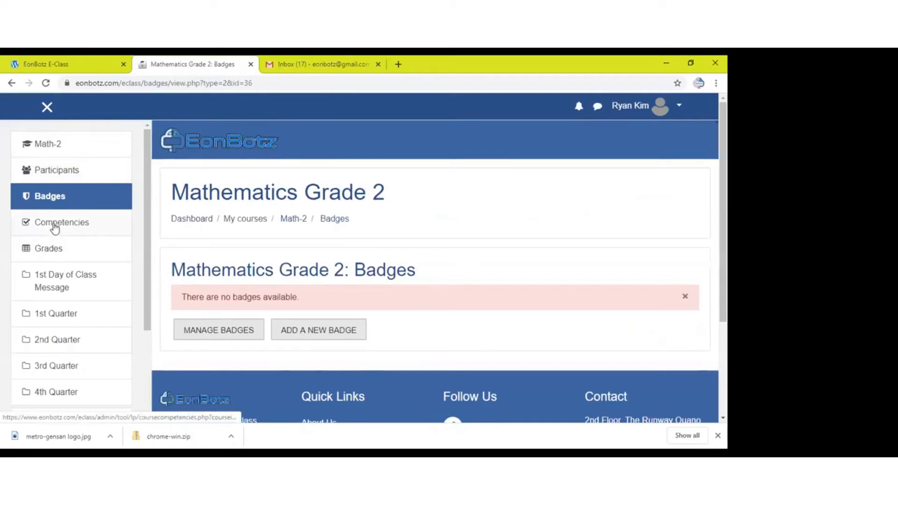
mouse_move(72, 261)
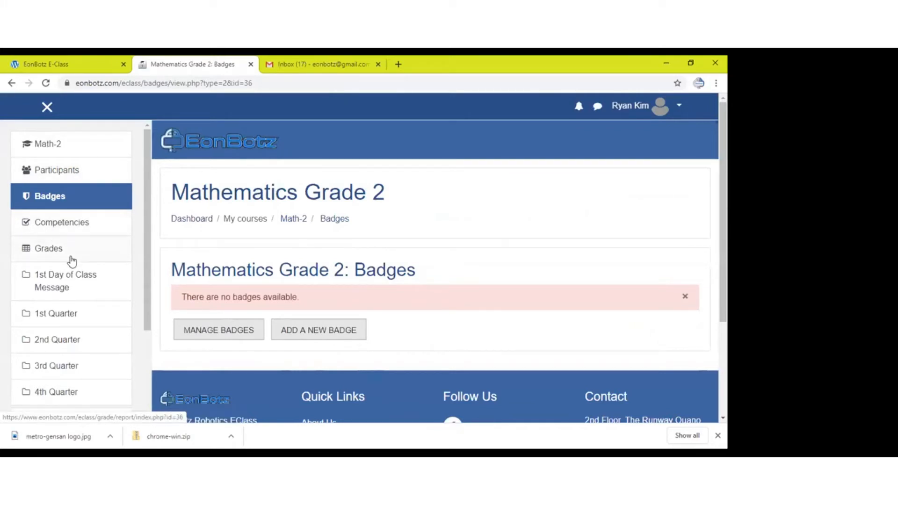
mouse_move(47, 261)
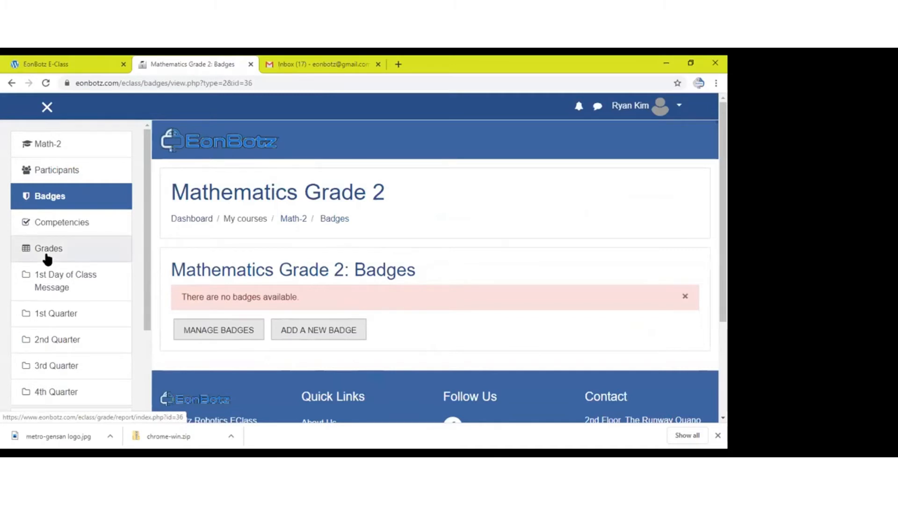
Step: Head from the Badges page to the Mathematics Grade 2 Grades report
left_click(47, 248)
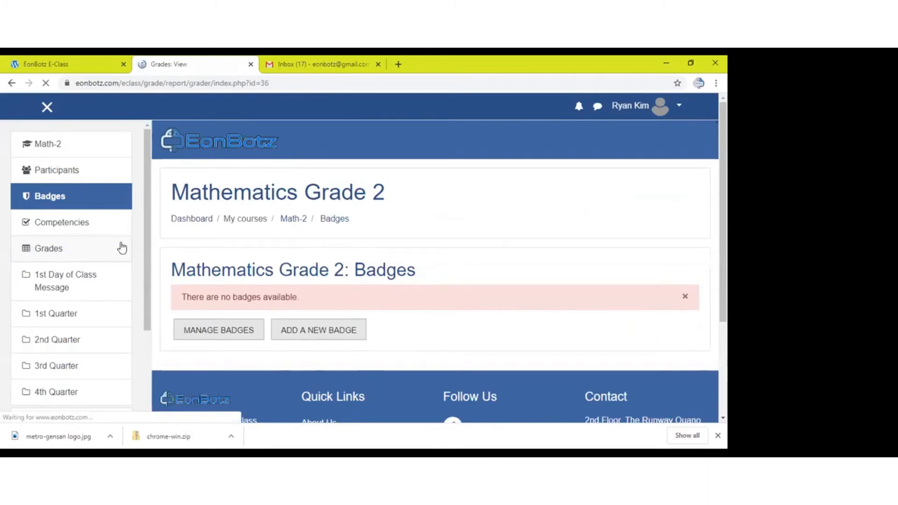
Step: From the grader report, bring up one student's individual grade report
left_click(49, 248)
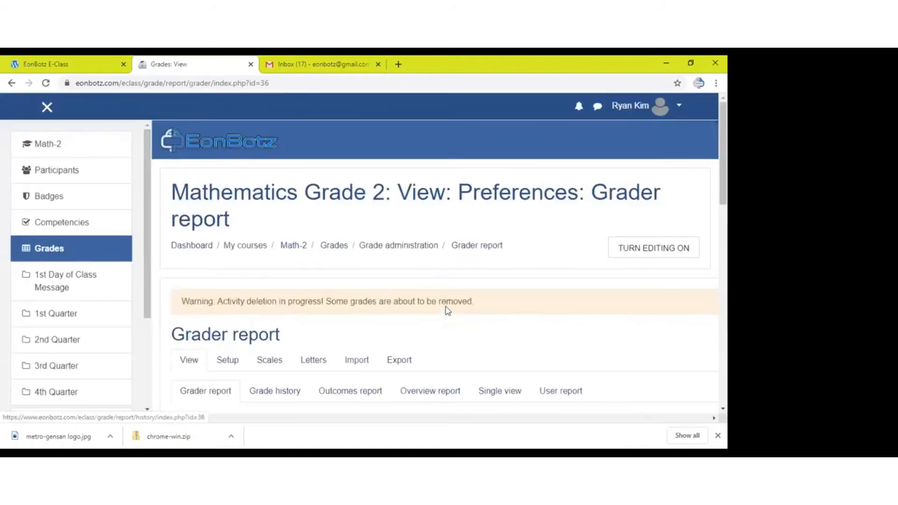
scroll("down", 3)
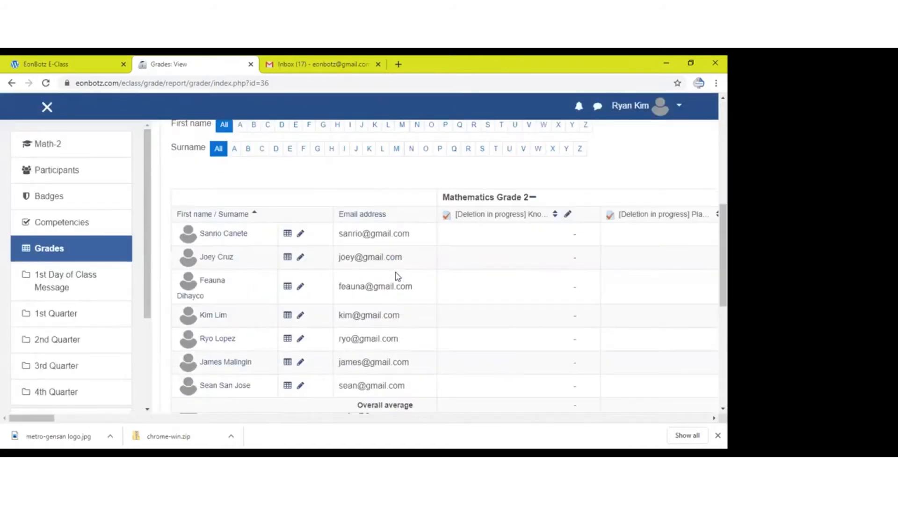
scroll("down", 3)
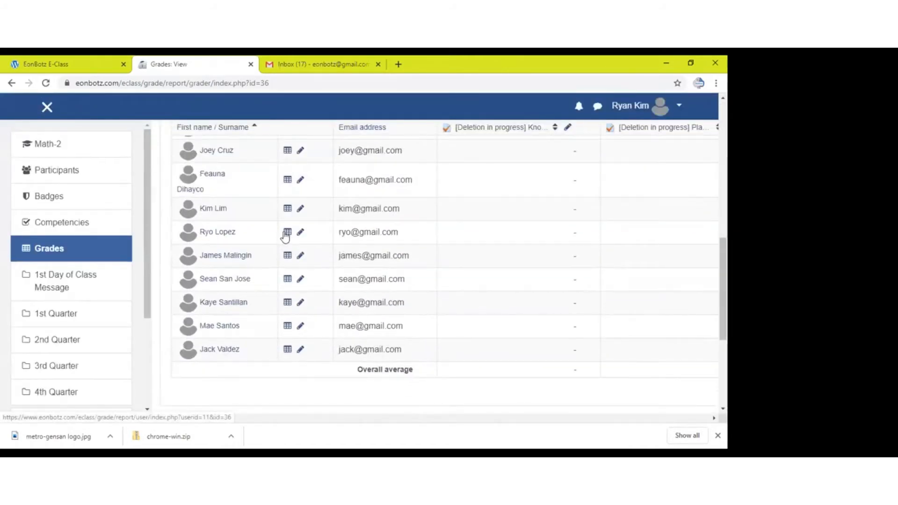
left_click(288, 232)
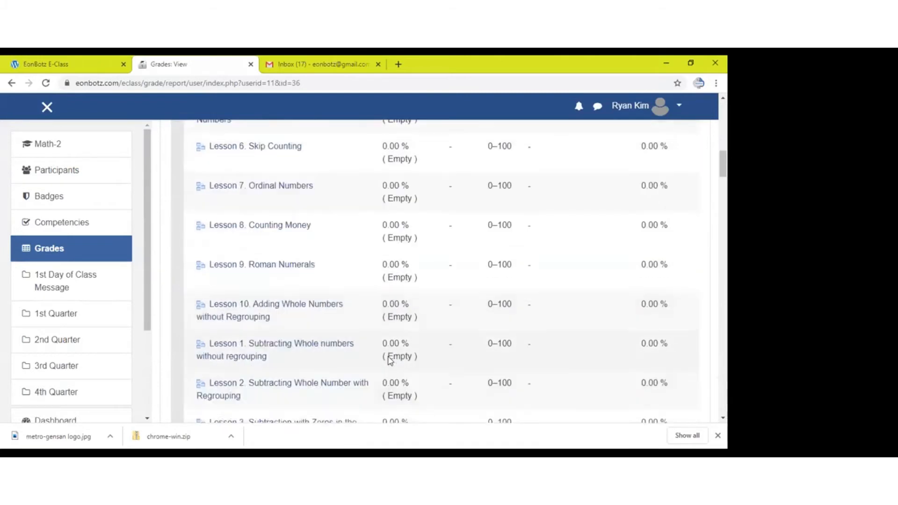
Step: Review the student's quiz rows showing Quiz 1 at 7.00 and Quiz 2 at 6.00
scroll("down", 3)
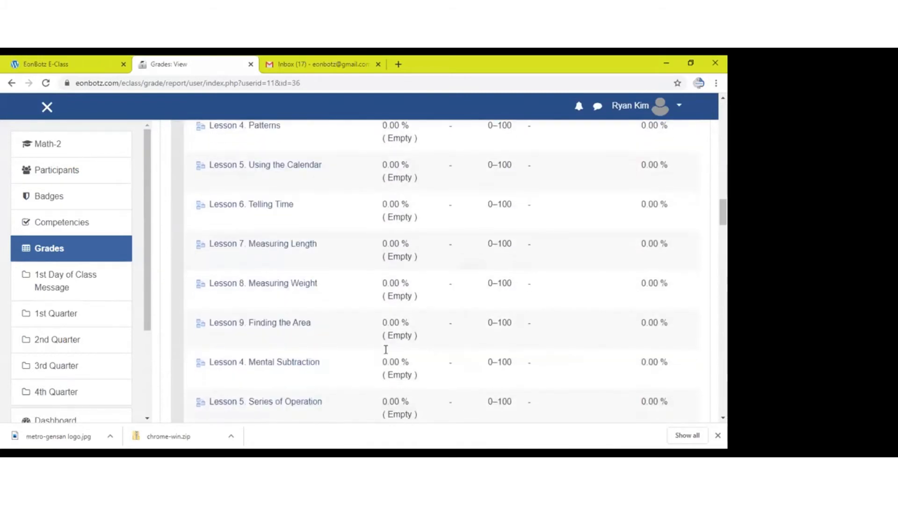
scroll("down", 3)
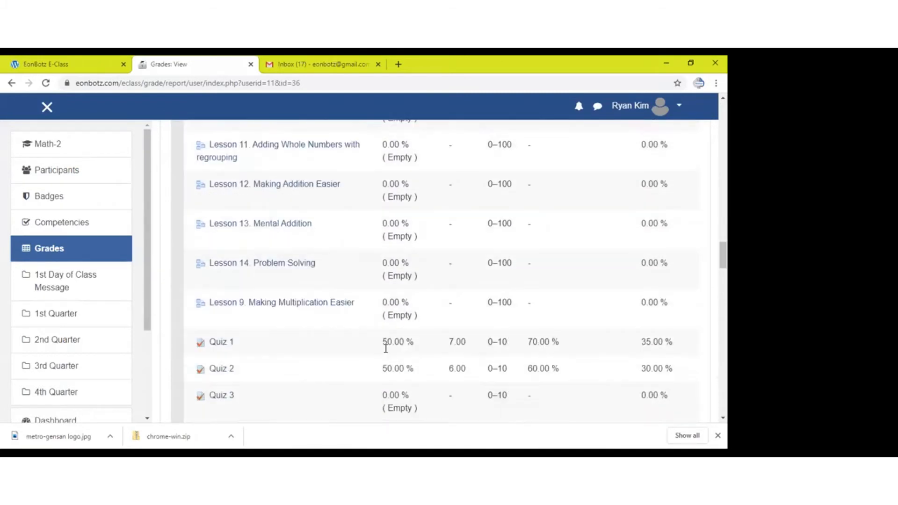
scroll("down", 3)
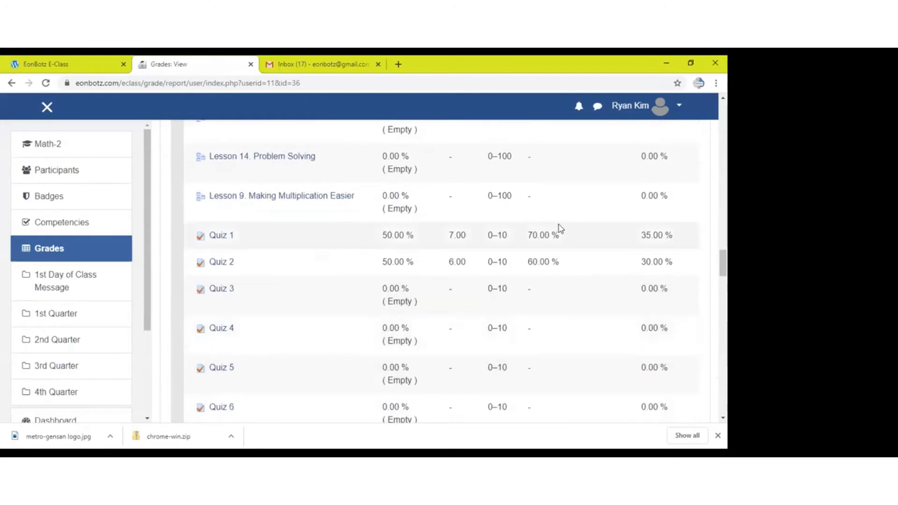
mouse_move(411, 77)
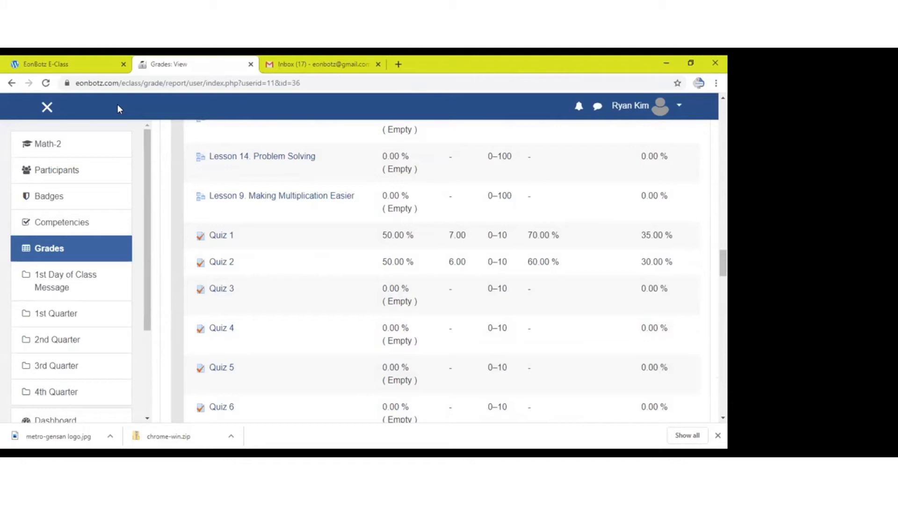
mouse_move(100, 84)
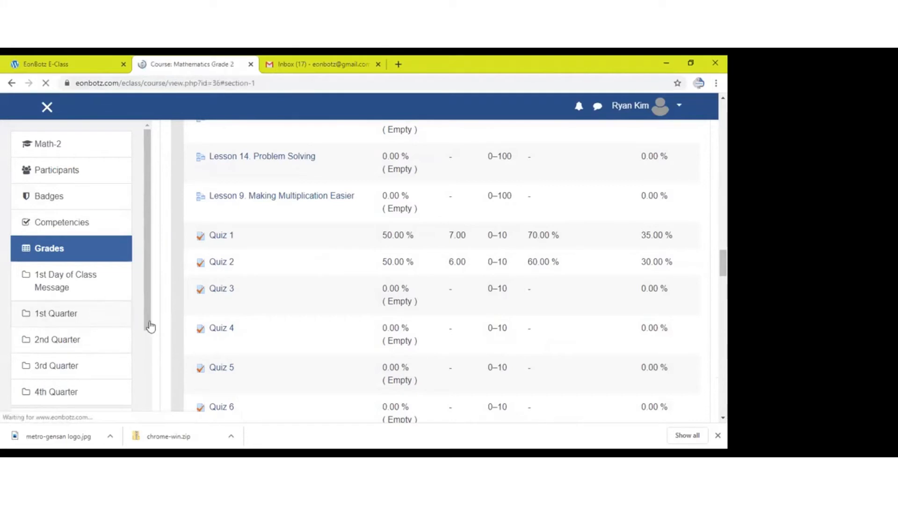
mouse_move(393, 362)
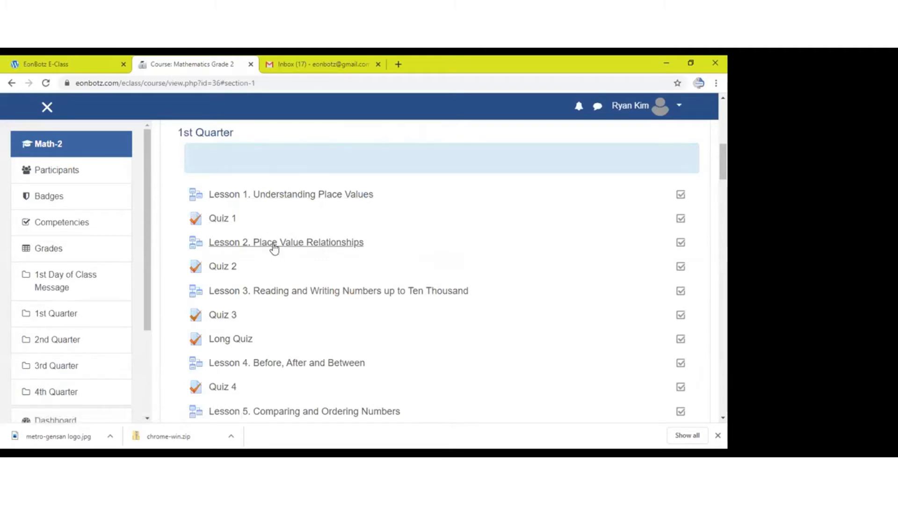
mouse_move(335, 249)
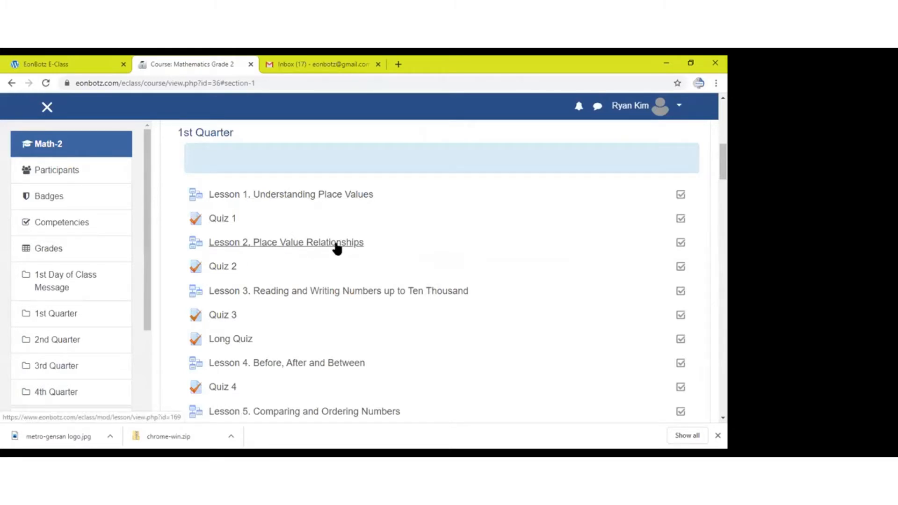
mouse_move(222, 265)
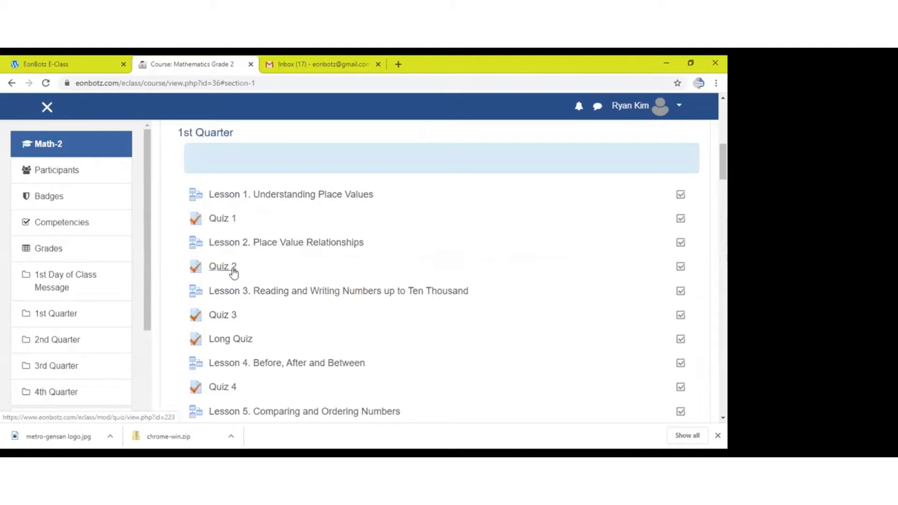
mouse_move(338, 290)
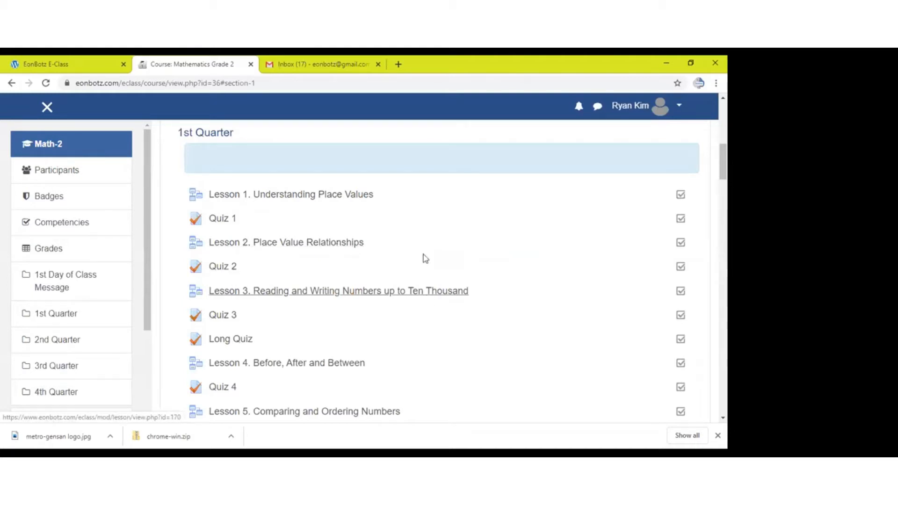
mouse_move(371, 440)
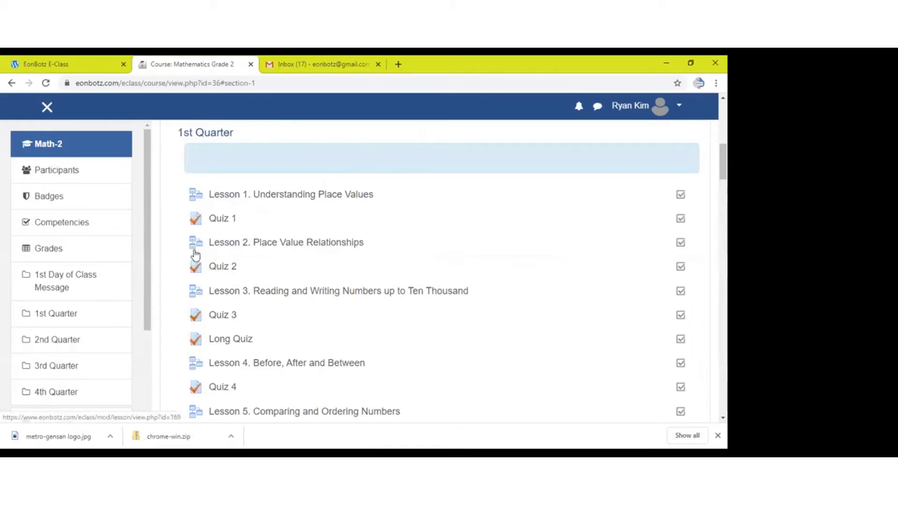
mouse_move(222, 218)
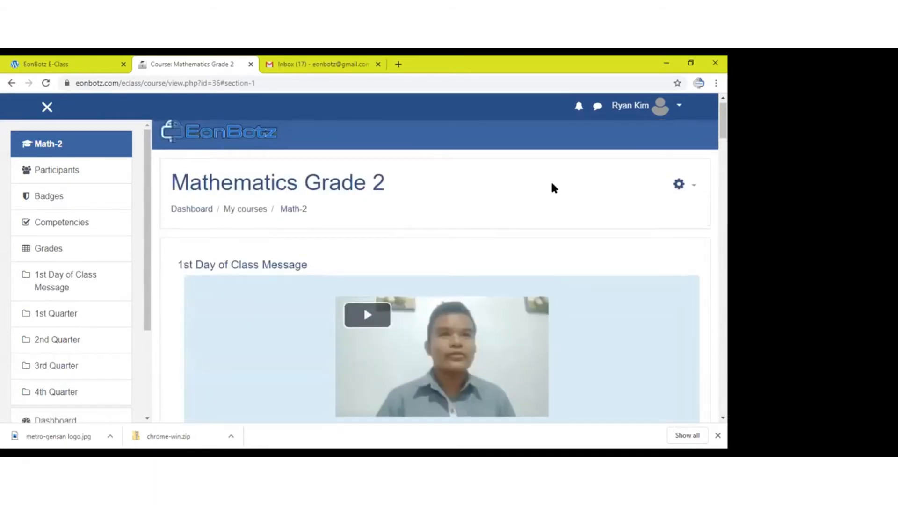
Step: With editing on, rename the topic '1st Day of Class Message' to 'First Day of Class Message'
left_click(679, 184)
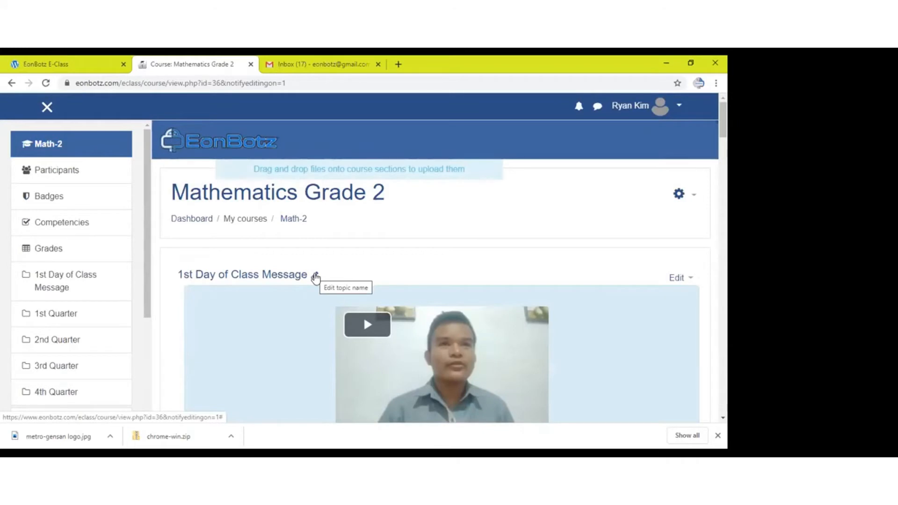
left_click(315, 277)
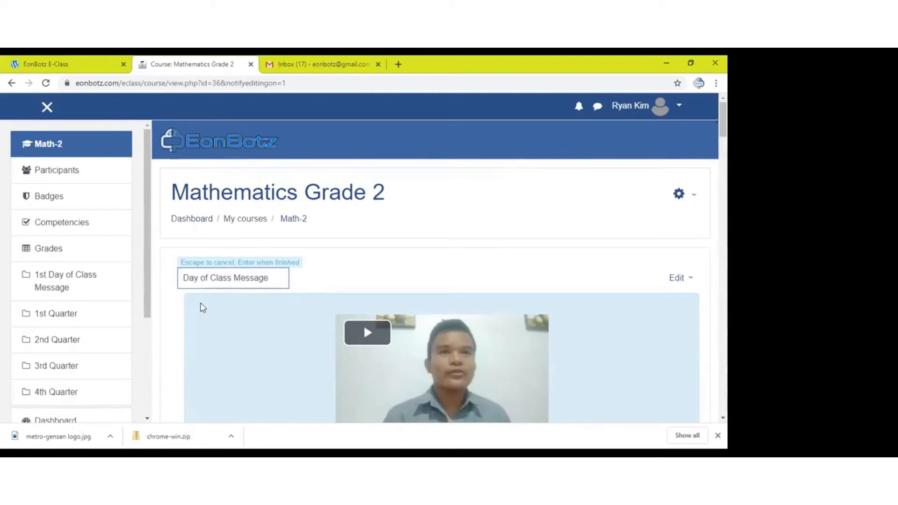
key("Enter")
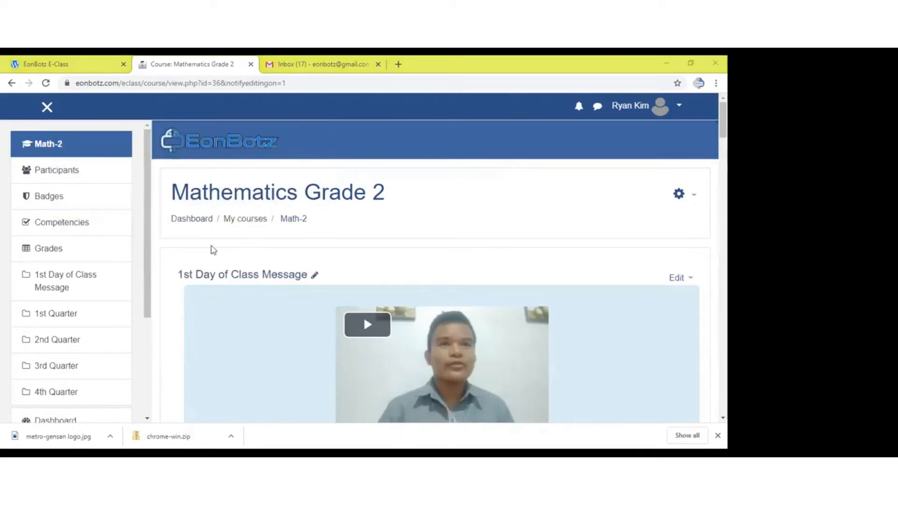
left_click(314, 275)
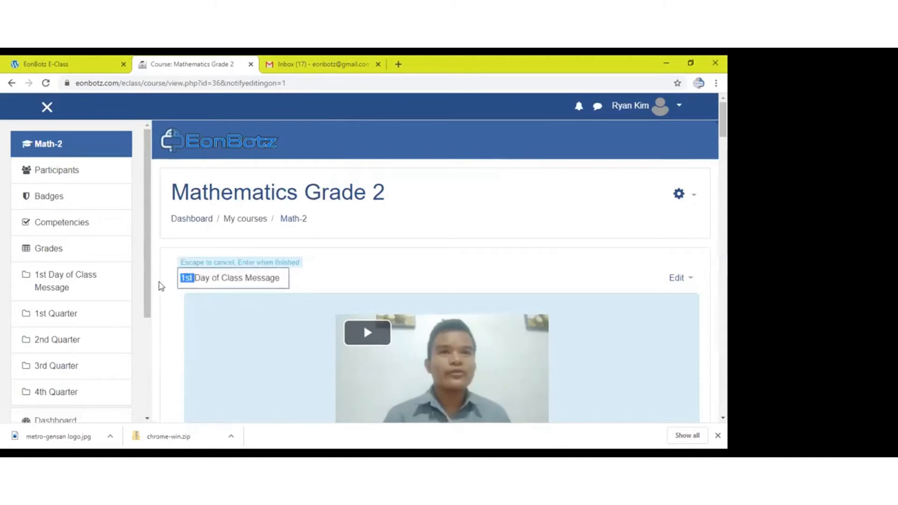
key("Enter")
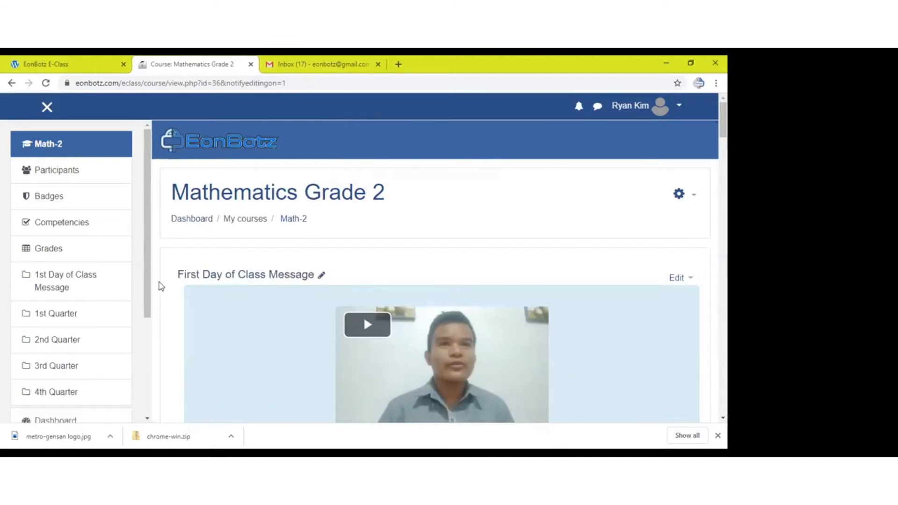
mouse_move(280, 317)
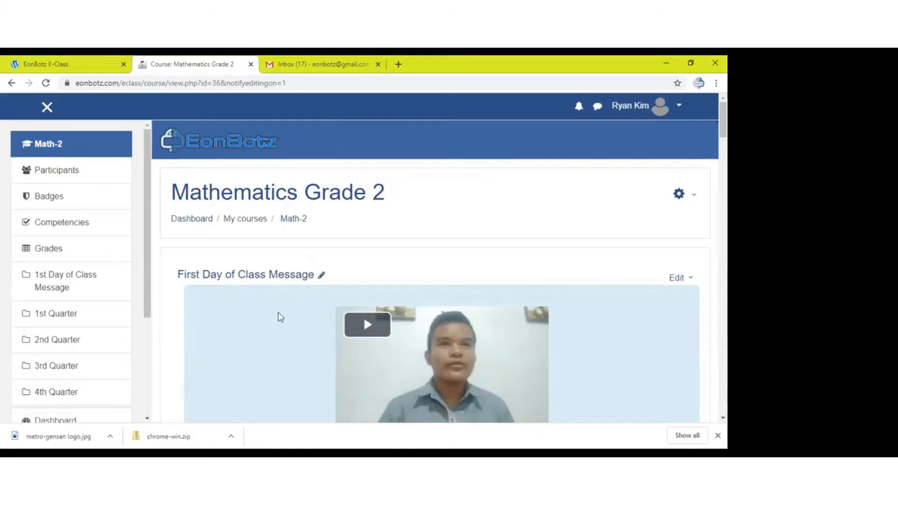
mouse_move(479, 429)
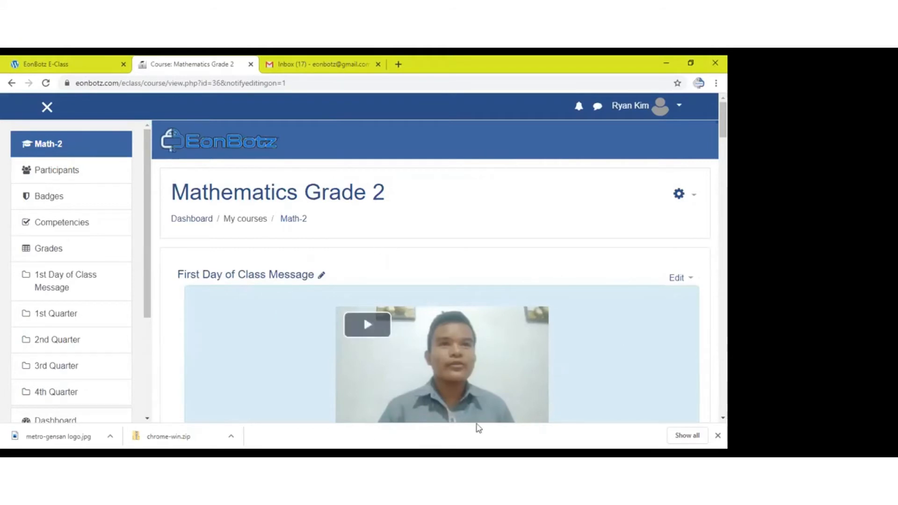
mouse_move(456, 221)
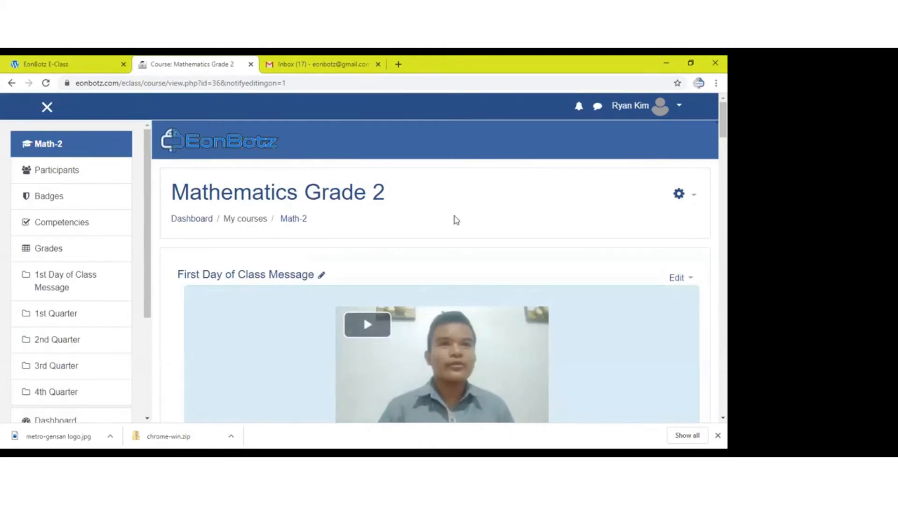
mouse_move(405, 427)
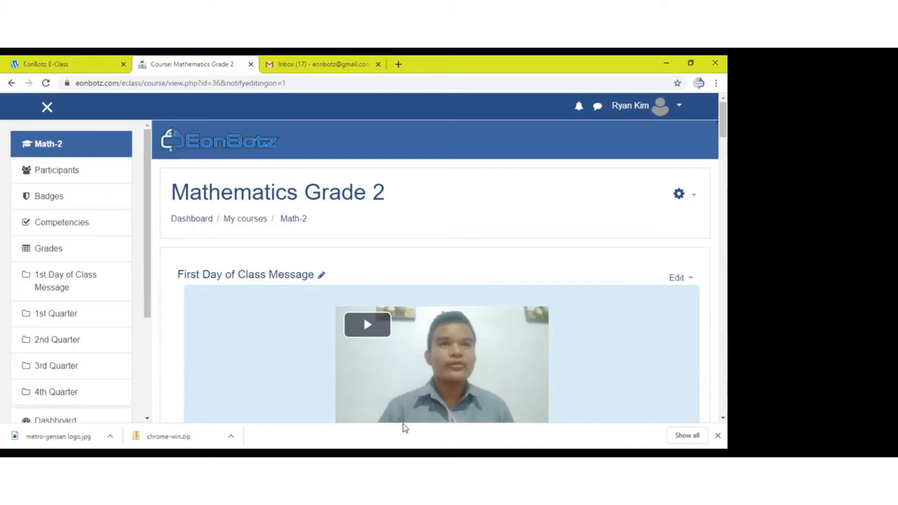
scroll("down", 3)
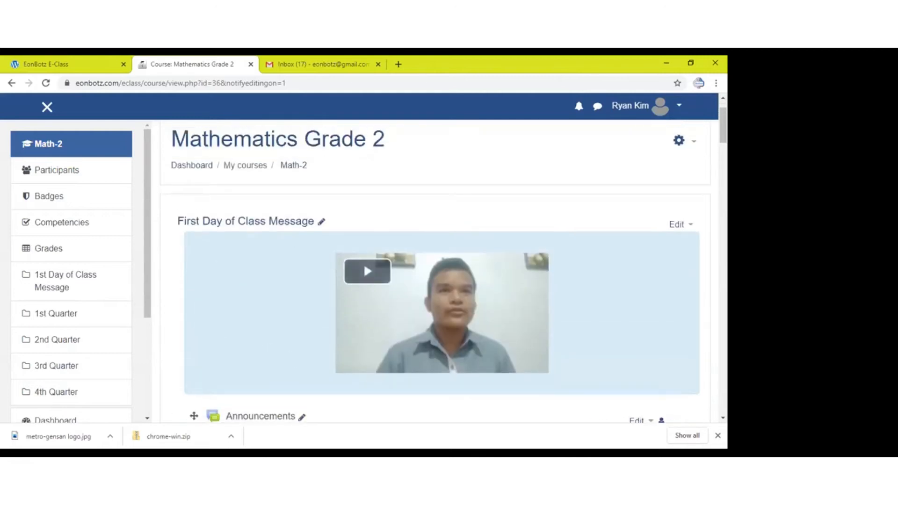
scroll("down", 3)
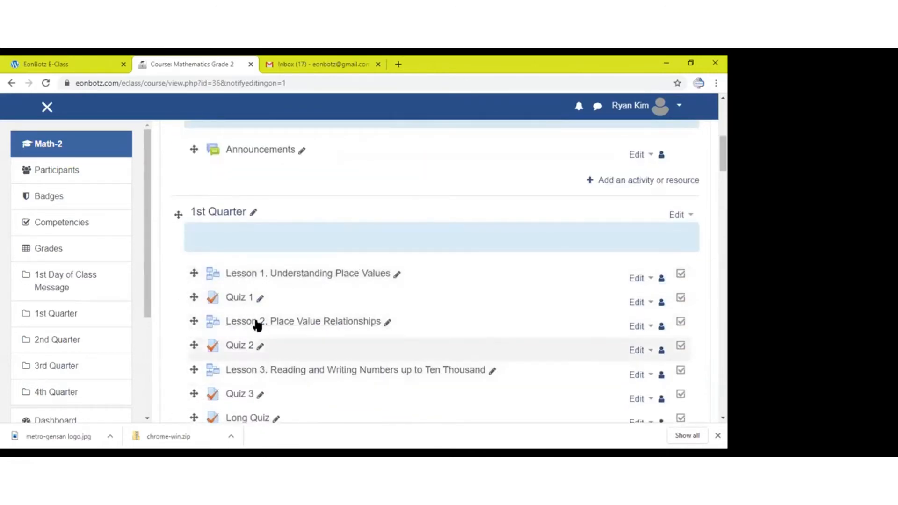
mouse_move(239, 296)
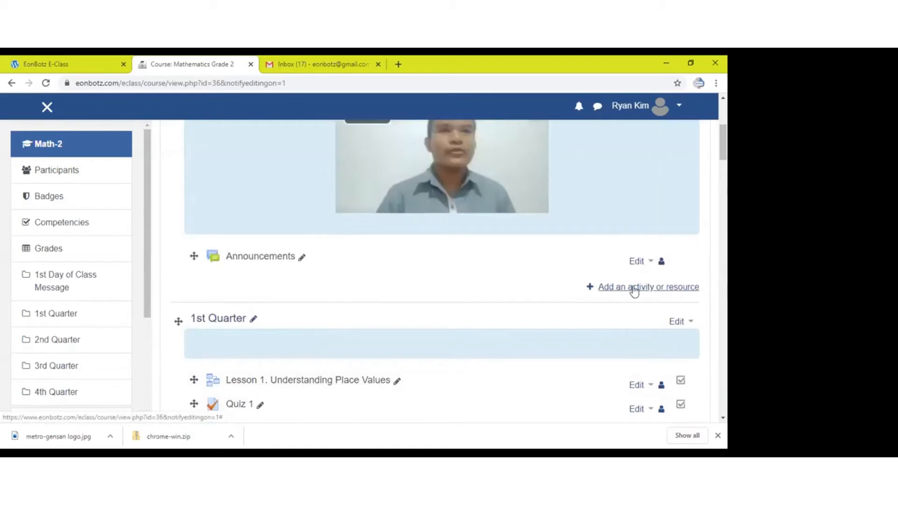
Step: Bring up the add-activity chooser and look at the Assignment description
left_click(647, 287)
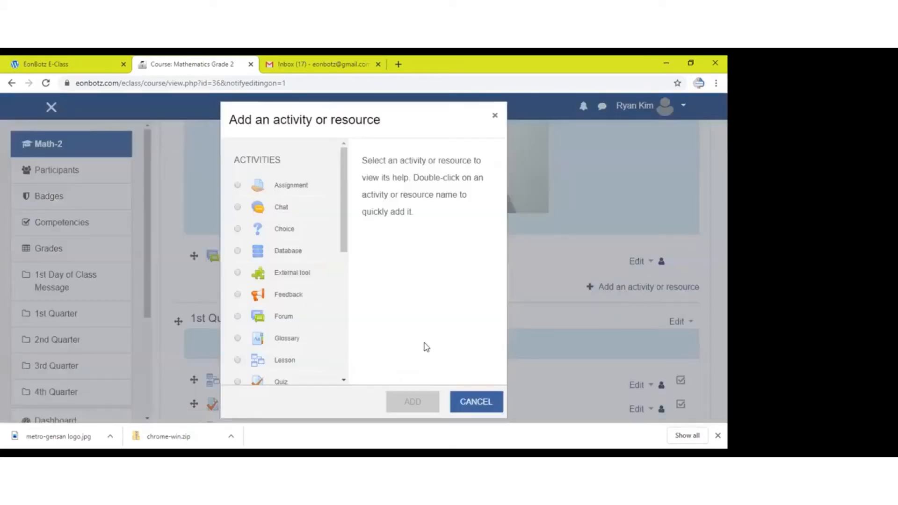
mouse_move(427, 194)
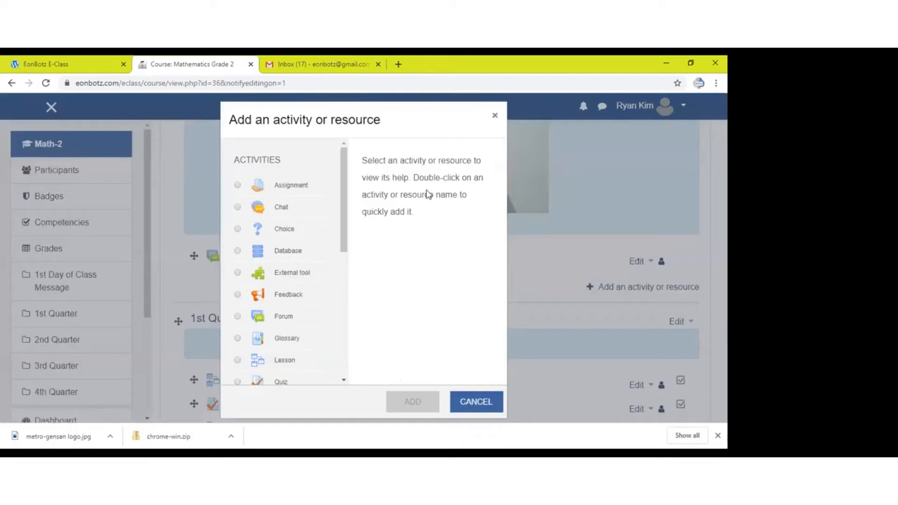
left_click(238, 185)
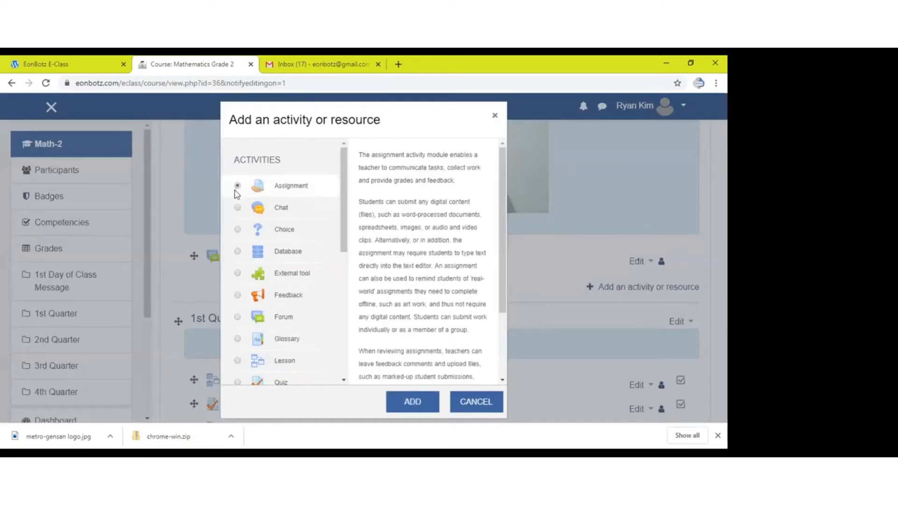
left_click(236, 206)
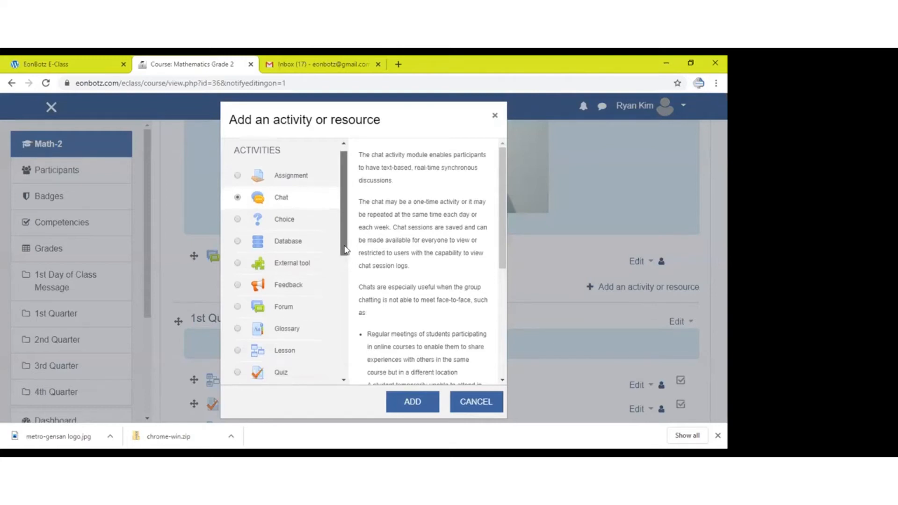
Step: Choose Quiz from the activity list and add it to the course
scroll("down", 3)
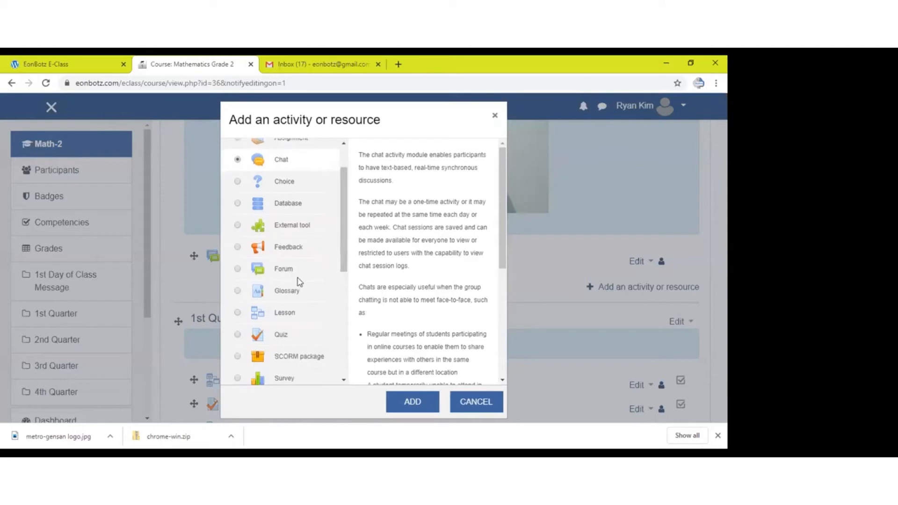
mouse_move(295, 292)
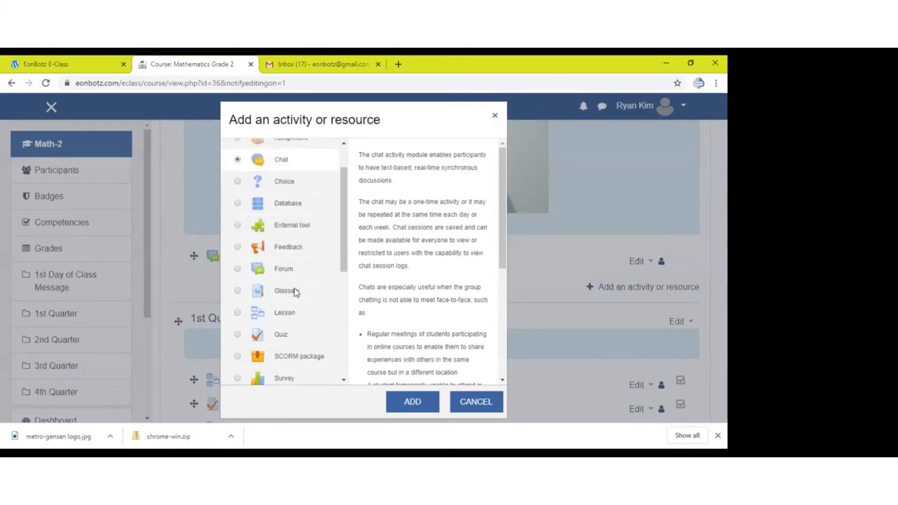
scroll("down", 3)
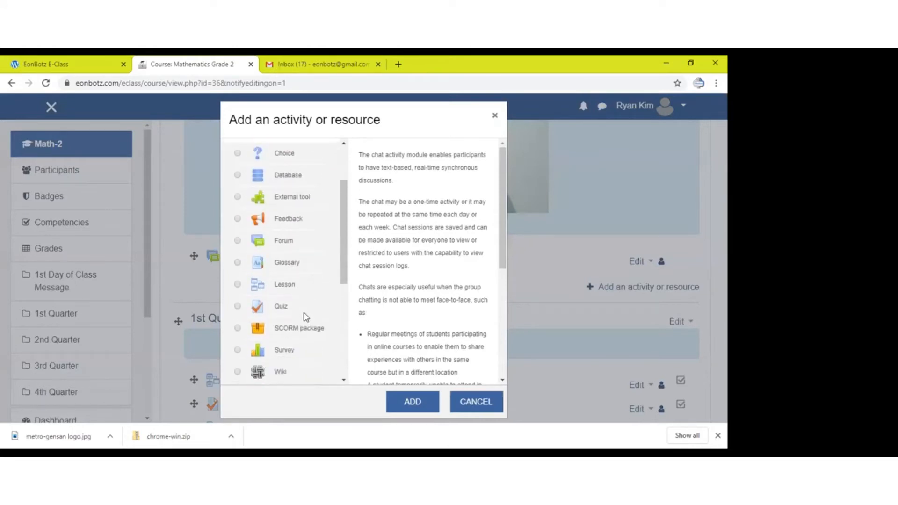
scroll("down", 3)
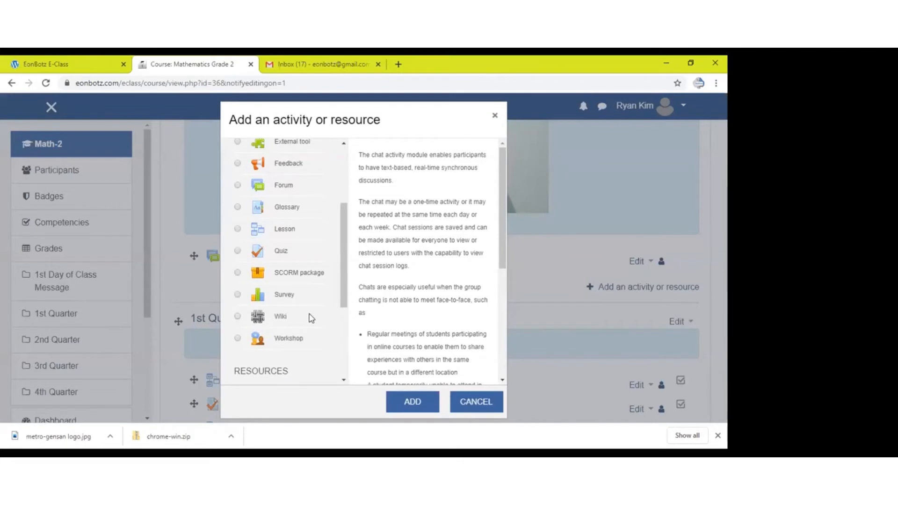
mouse_move(239, 253)
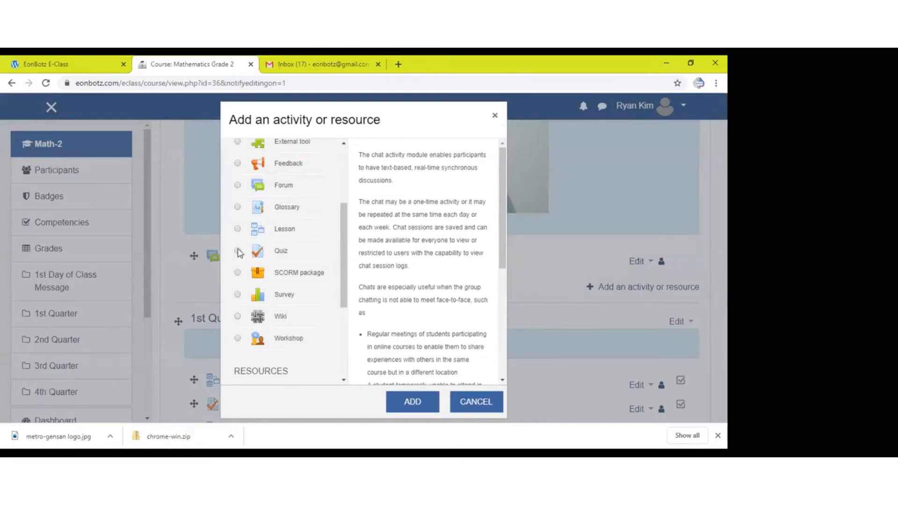
left_click(237, 250)
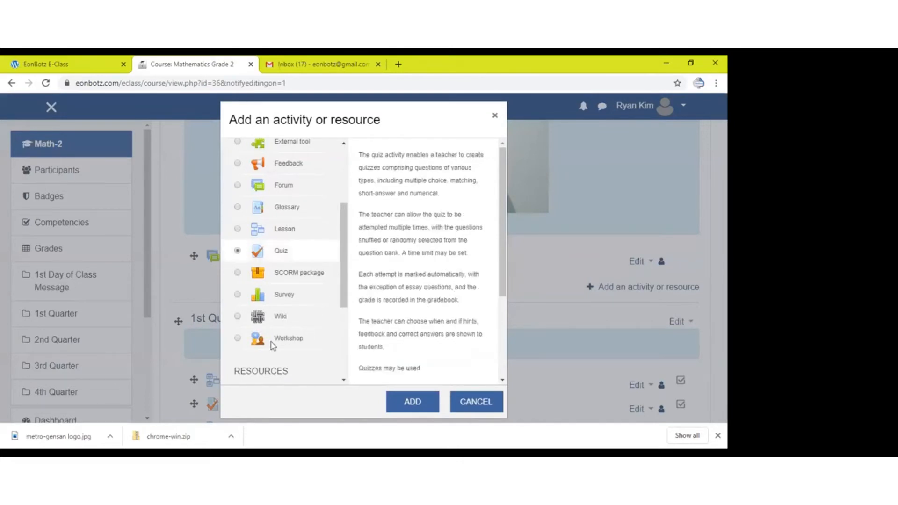
mouse_move(240, 299)
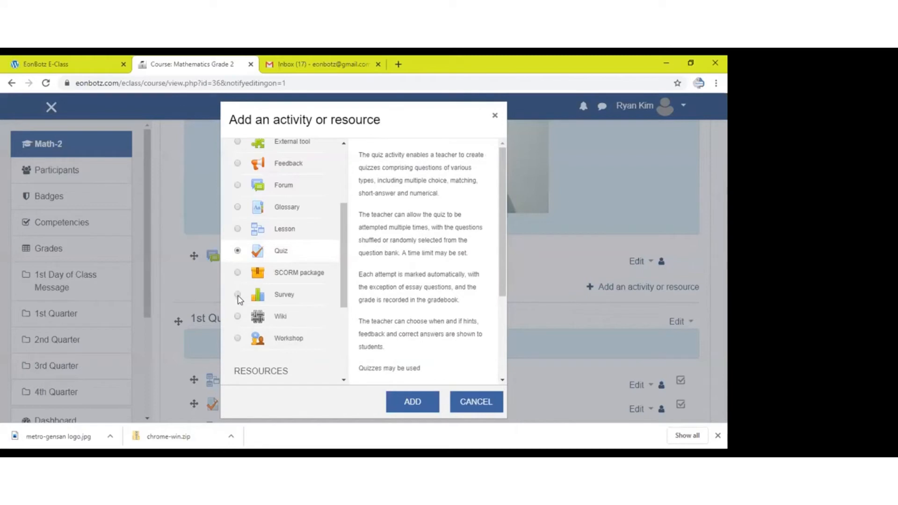
left_click(411, 401)
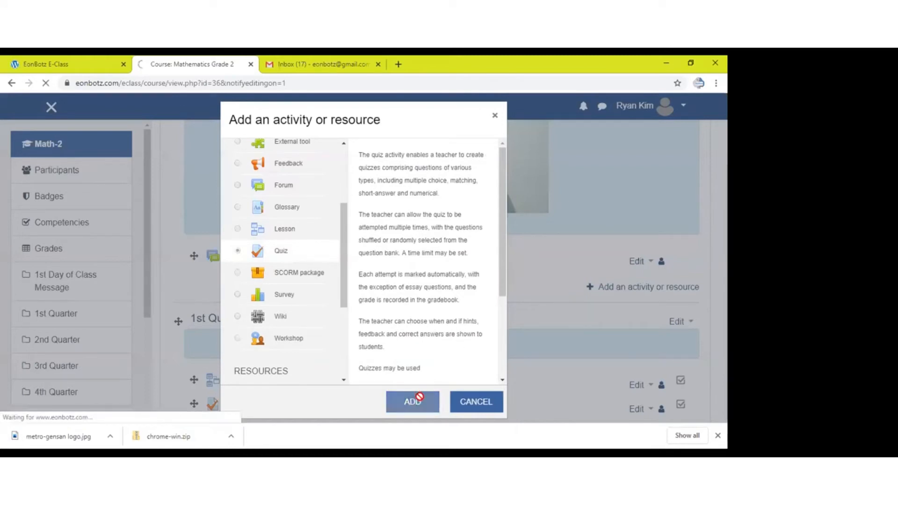
Step: Name the new quiz 'Quiz #4', leaving the description empty
left_click(412, 401)
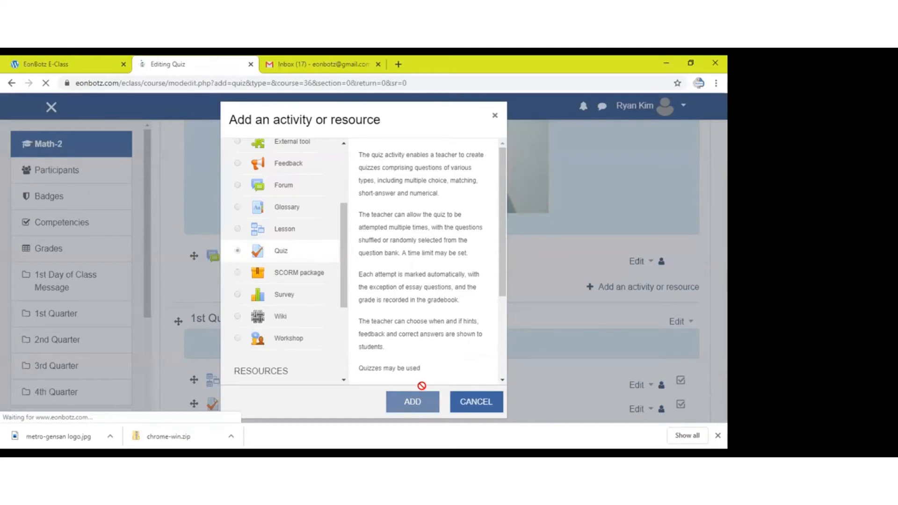
left_click(411, 401)
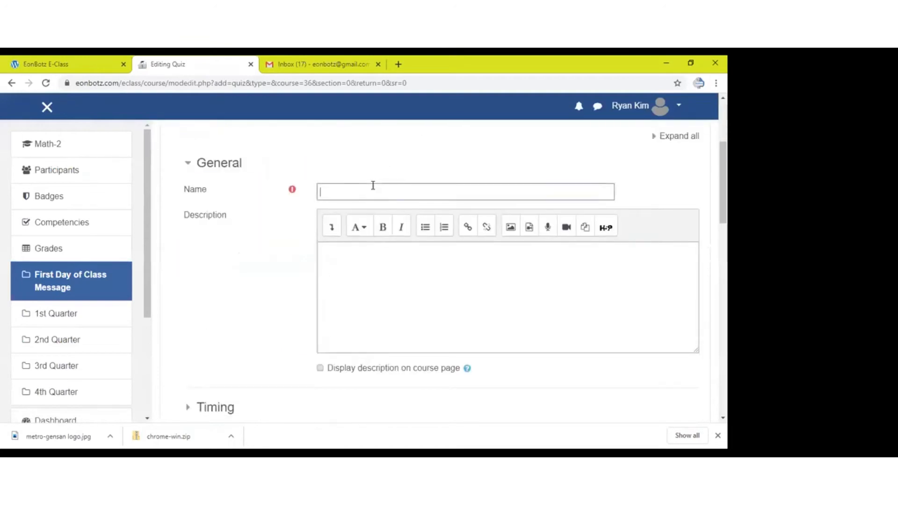
type("Quiz #4")
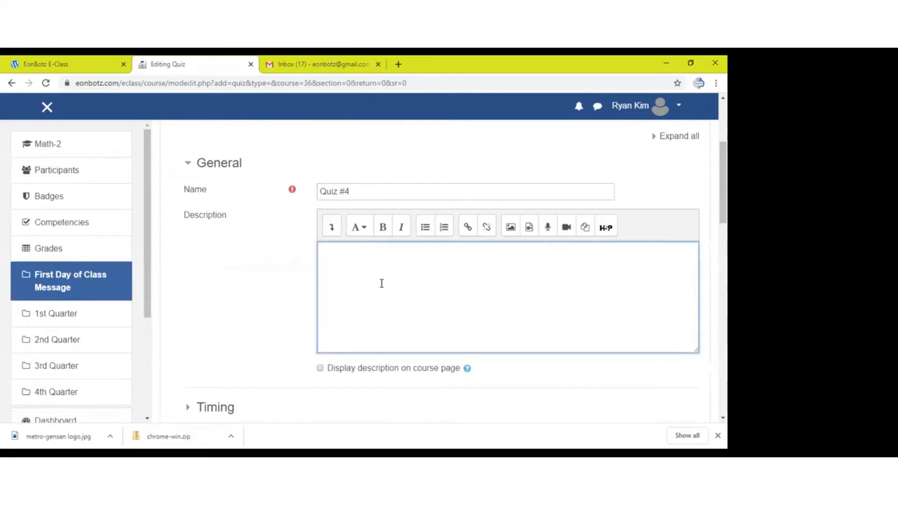
mouse_move(308, 287)
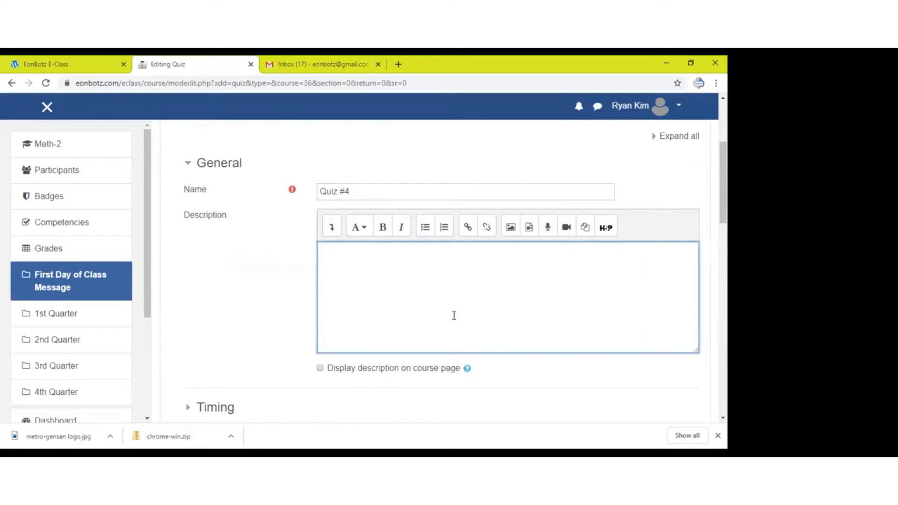
mouse_move(510, 227)
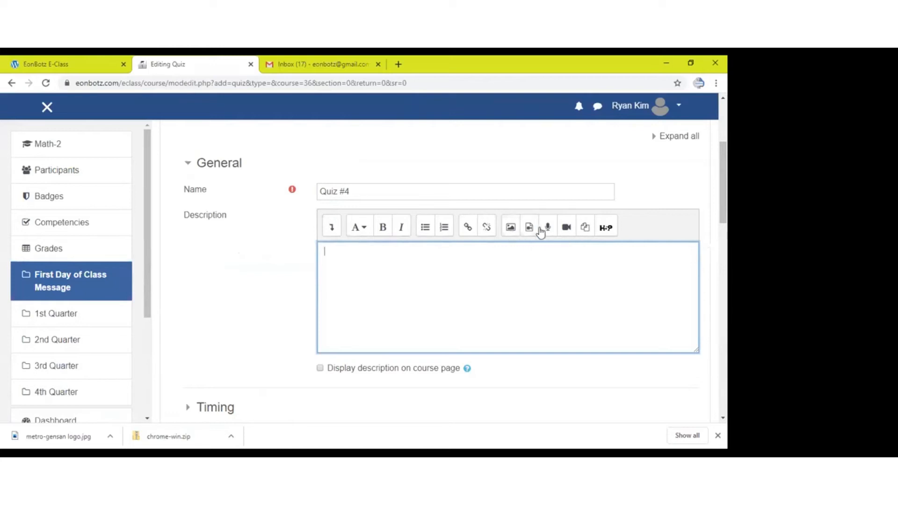
mouse_move(548, 297)
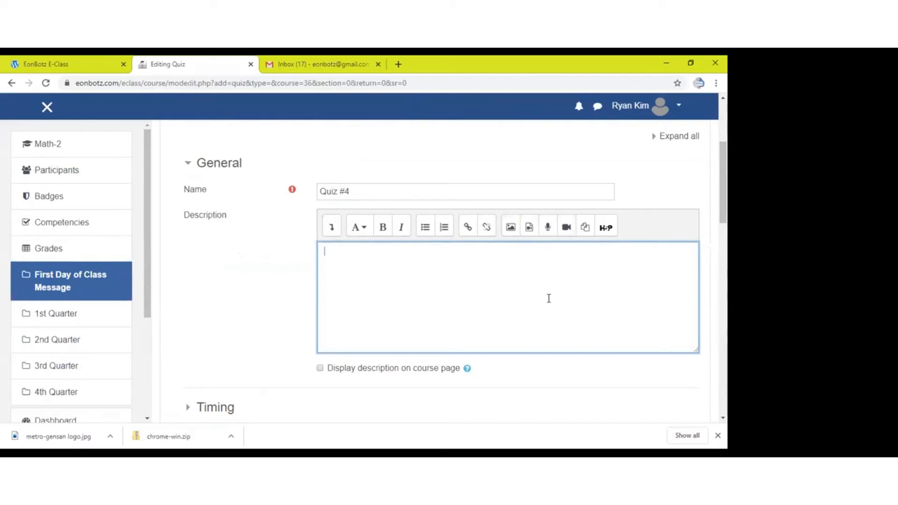
mouse_move(547, 227)
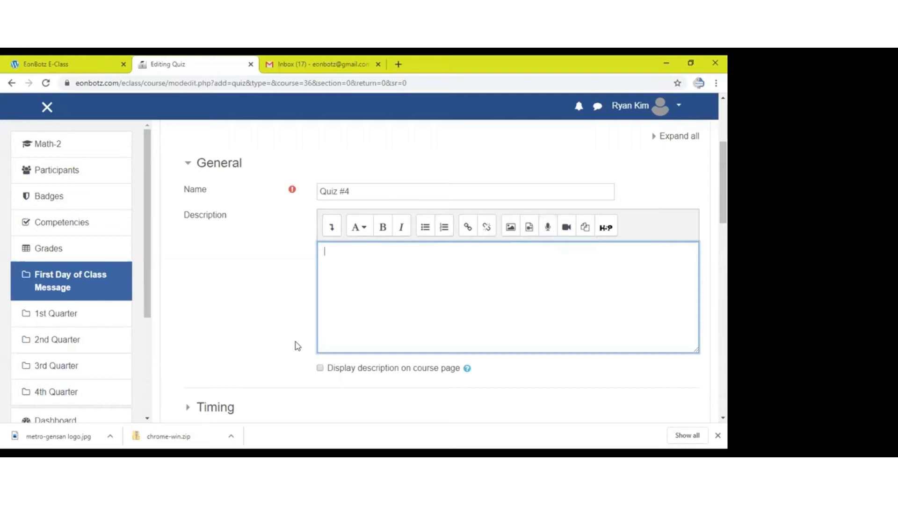
mouse_move(278, 413)
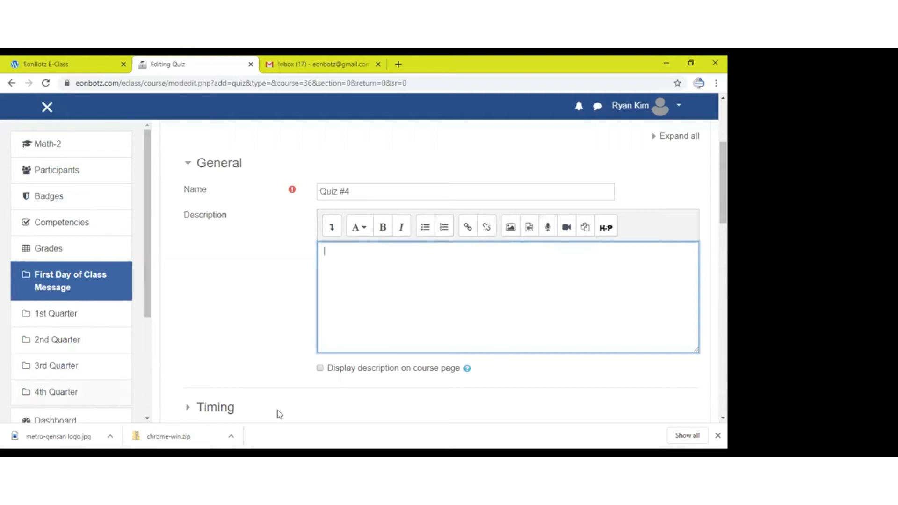
mouse_move(486, 355)
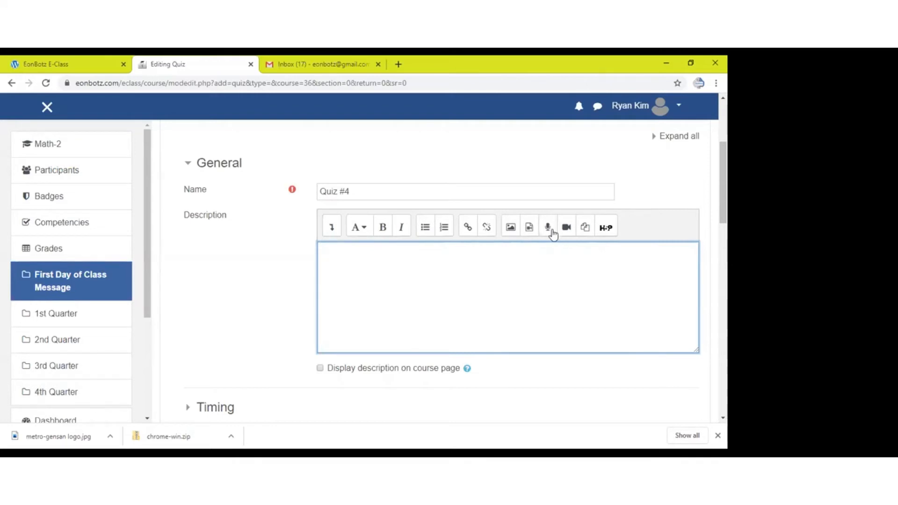
scroll("down", 3)
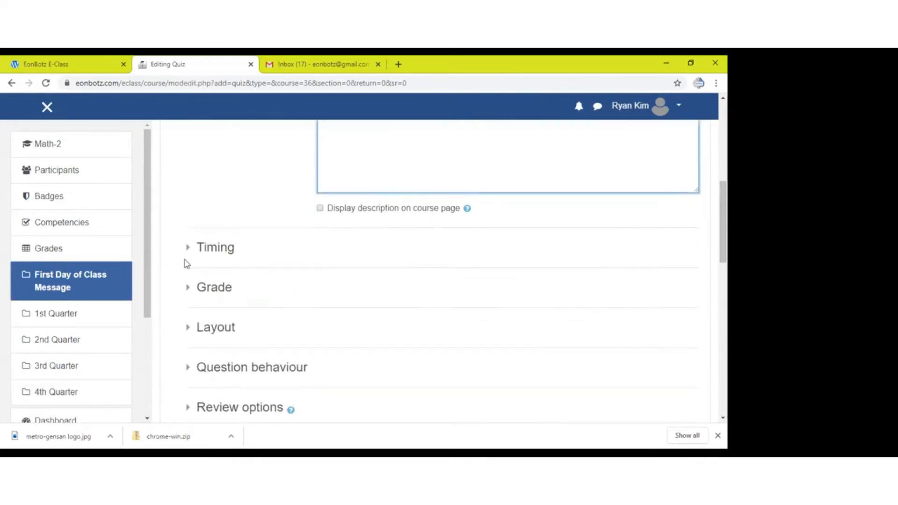
Step: Set the quiz to open 28 May 2020 at 08:00 and close the same day at 16:00
left_click(215, 247)
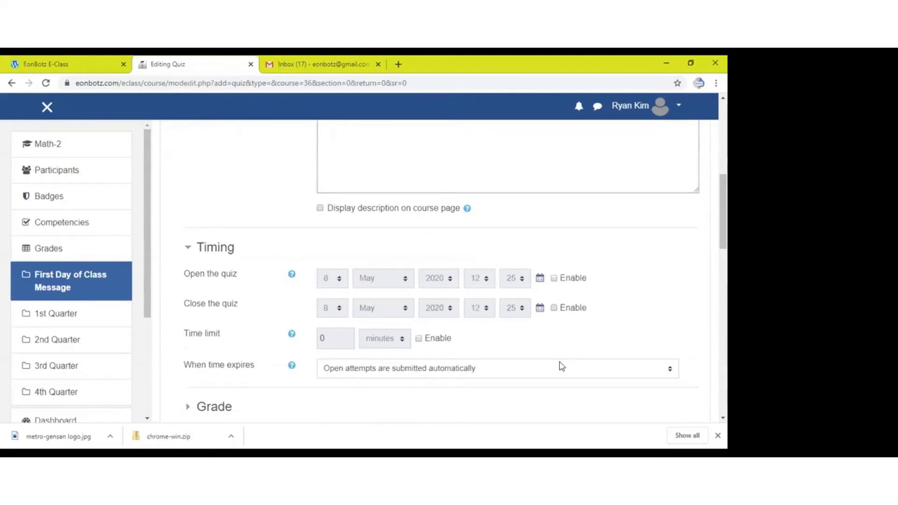
mouse_move(560, 271)
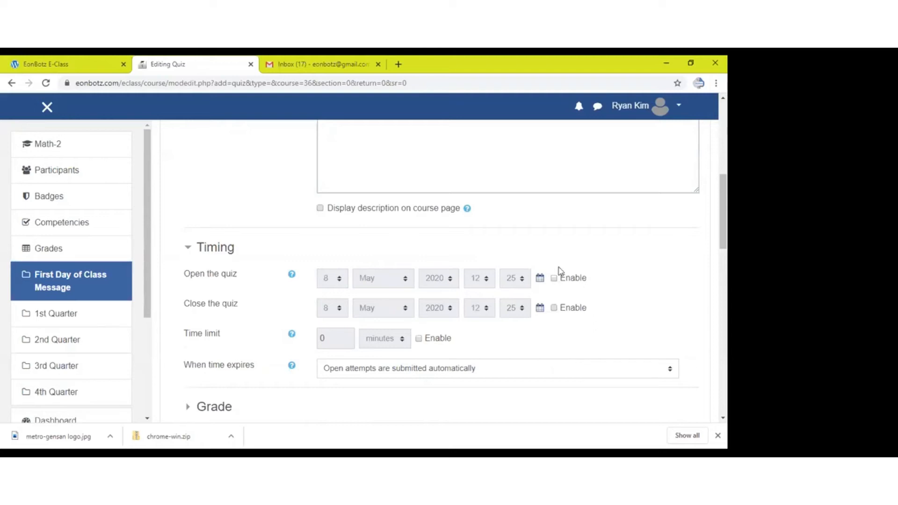
mouse_move(241, 309)
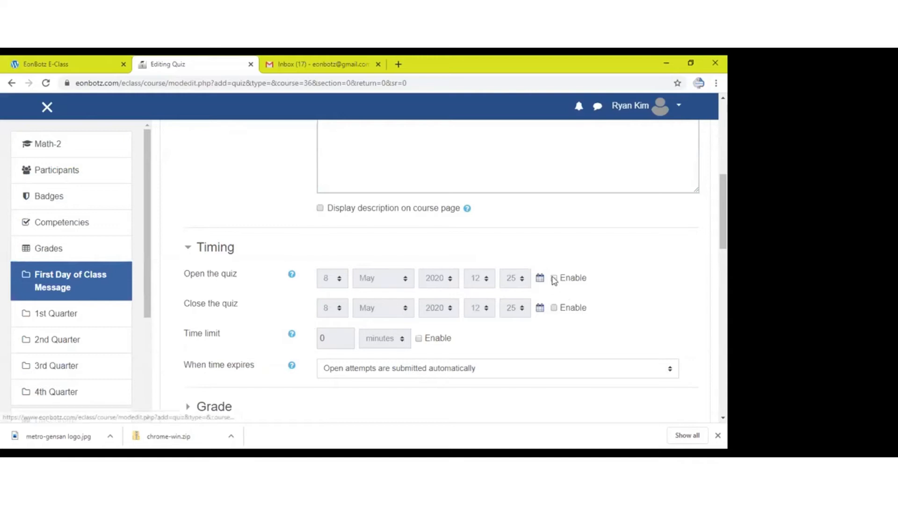
left_click(553, 278)
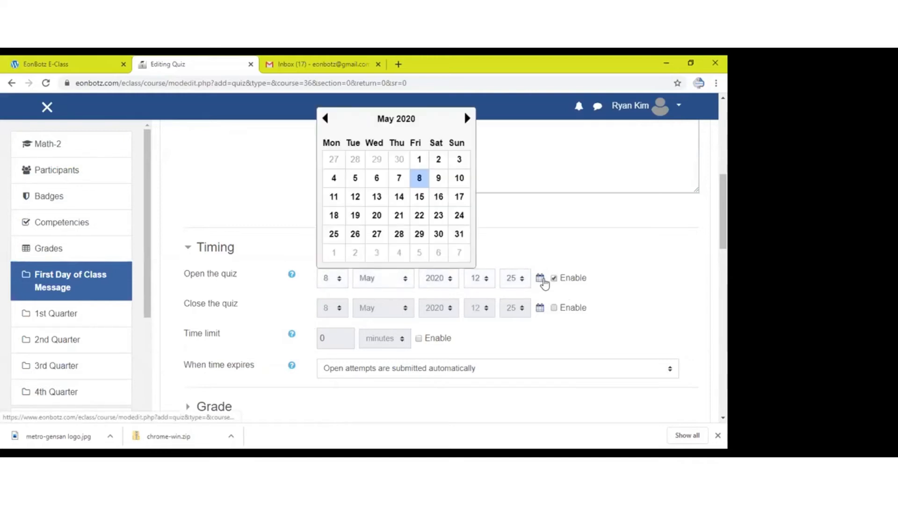
left_click(399, 234)
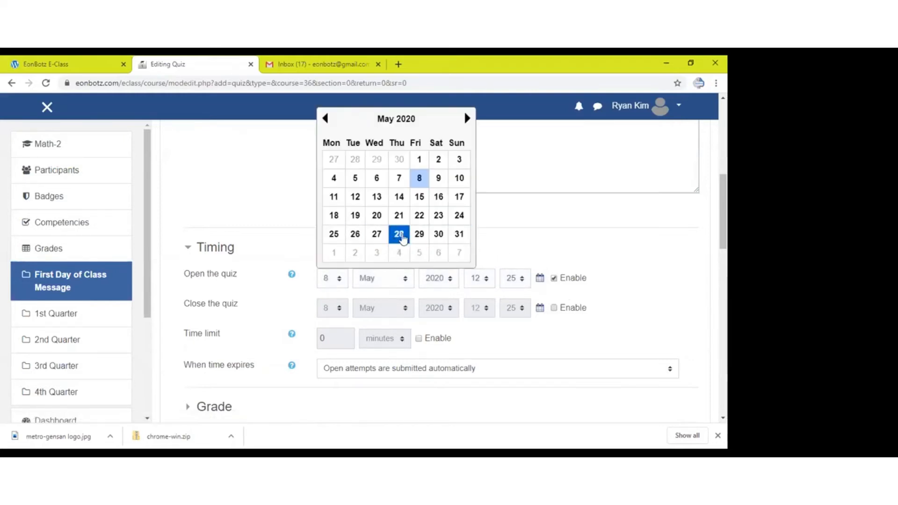
left_click(398, 234)
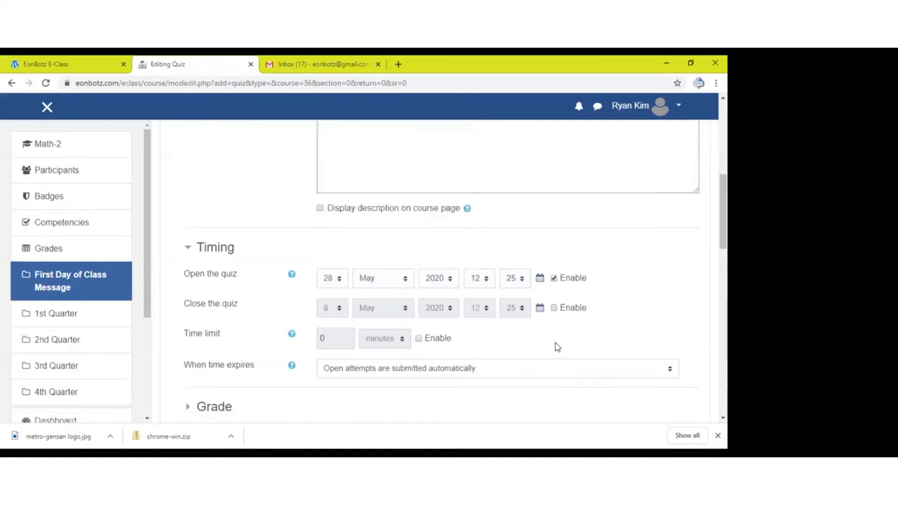
mouse_move(549, 327)
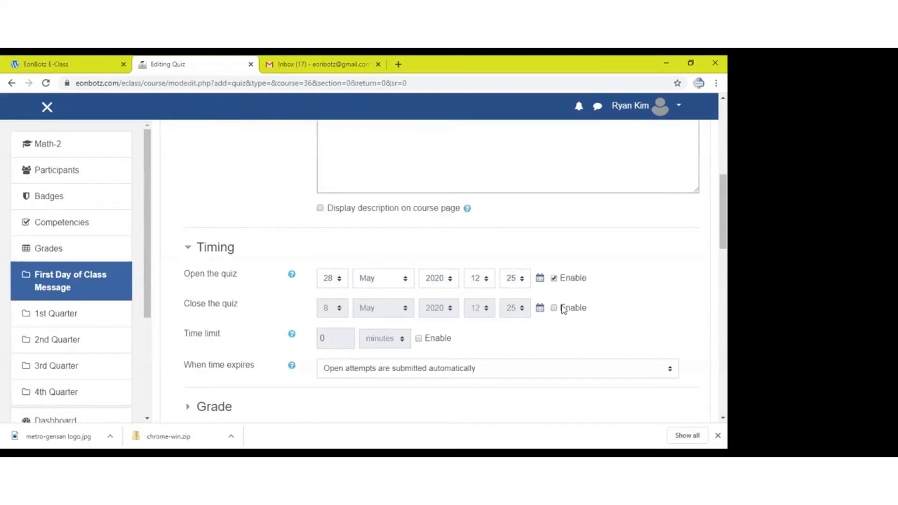
left_click(553, 307)
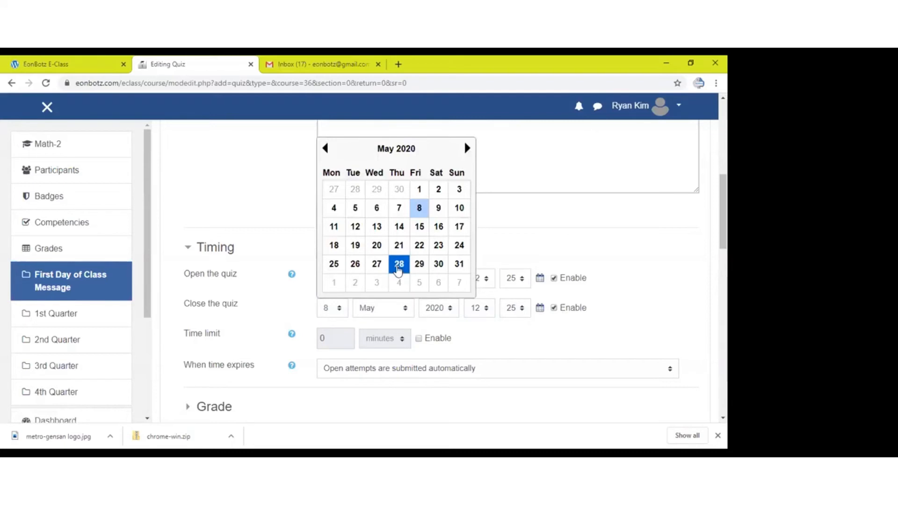
left_click(398, 264)
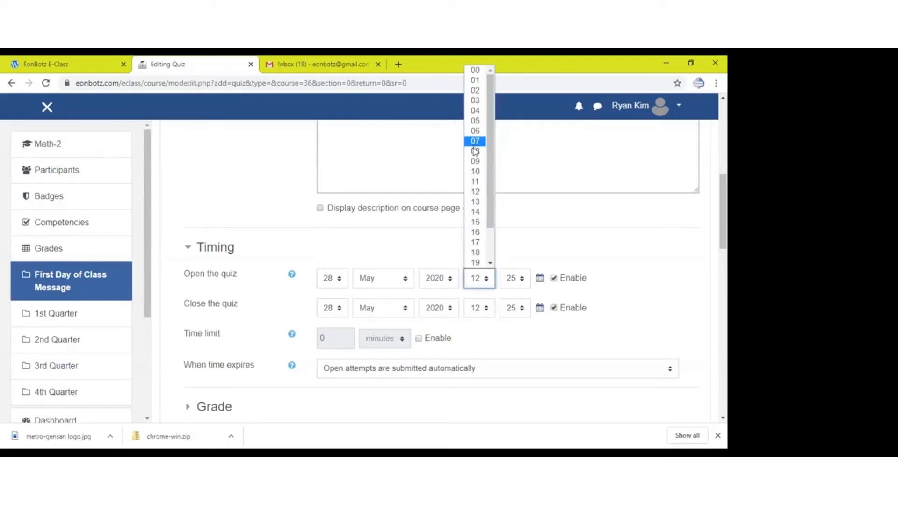
left_click(475, 151)
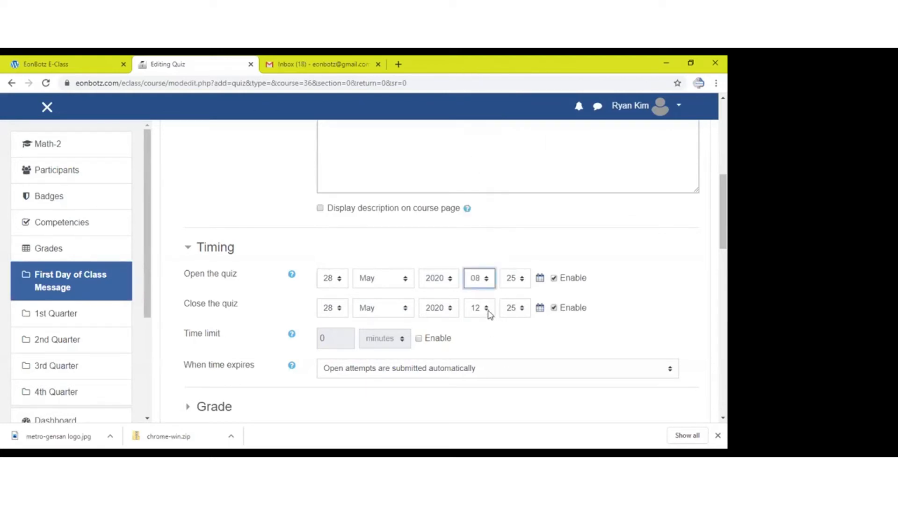
left_click(486, 308)
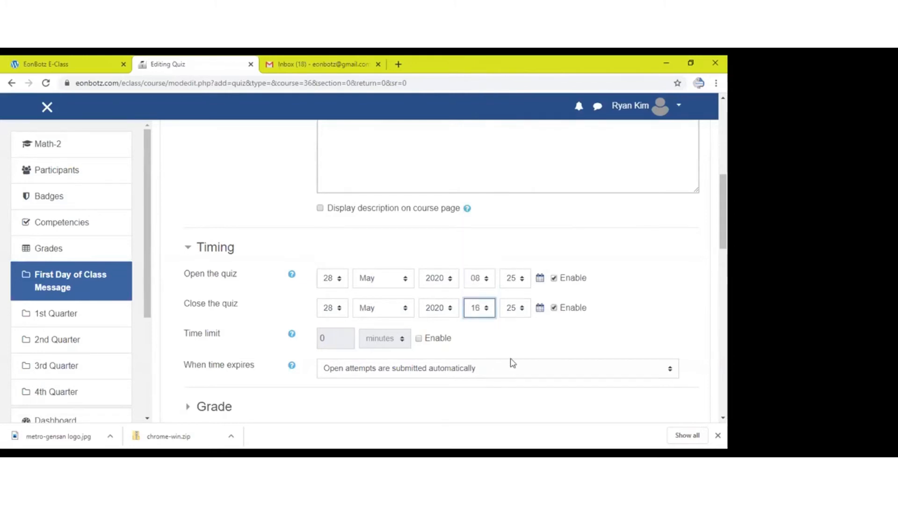
mouse_move(511, 363)
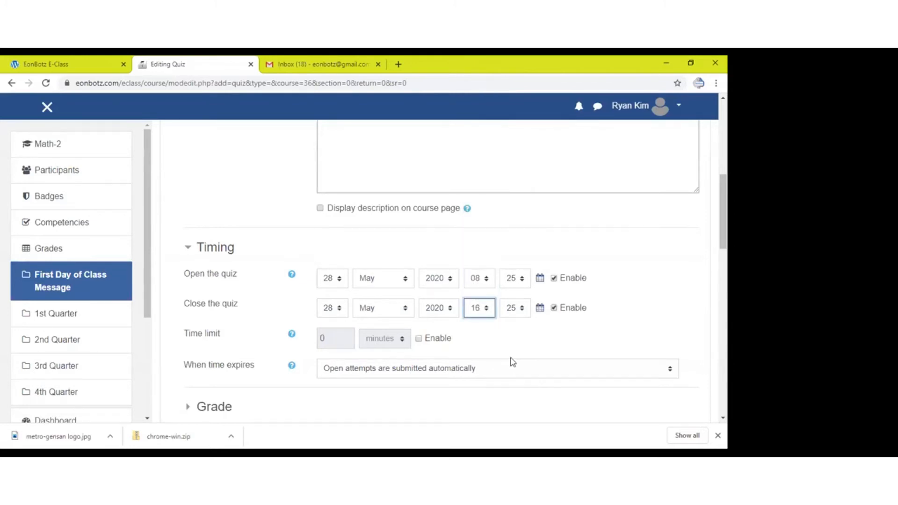
Step: Enable a time limit of 1 hour
left_click(419, 337)
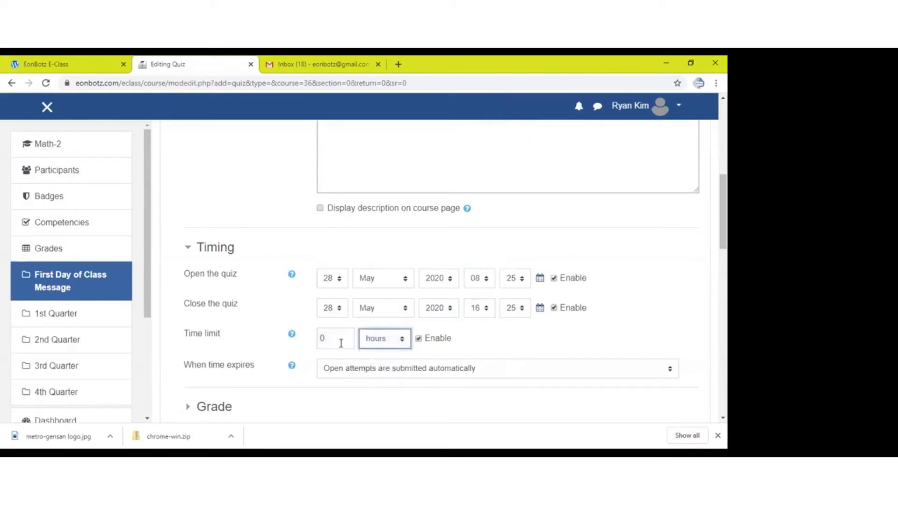
type("1")
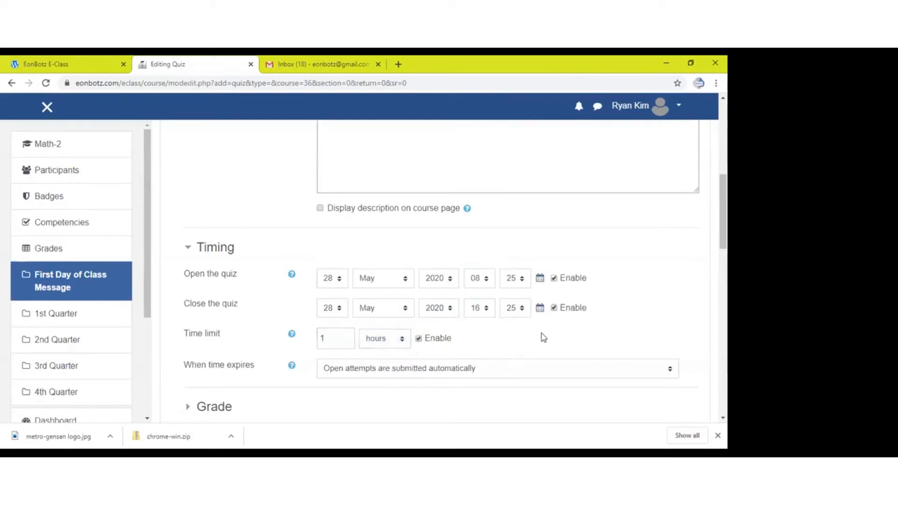
mouse_move(542, 343)
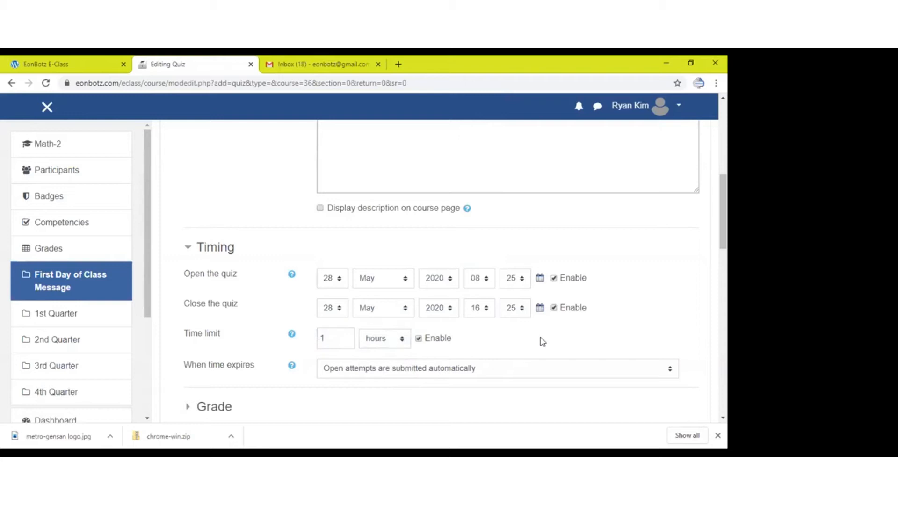
Step: Set the grade to pass to 80, replacing a first entry of 75
scroll("down", 3)
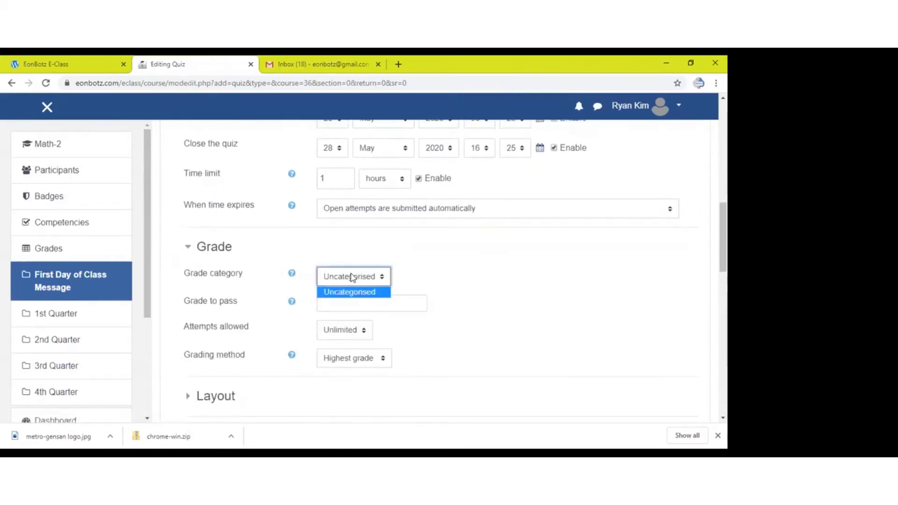
mouse_move(381, 430)
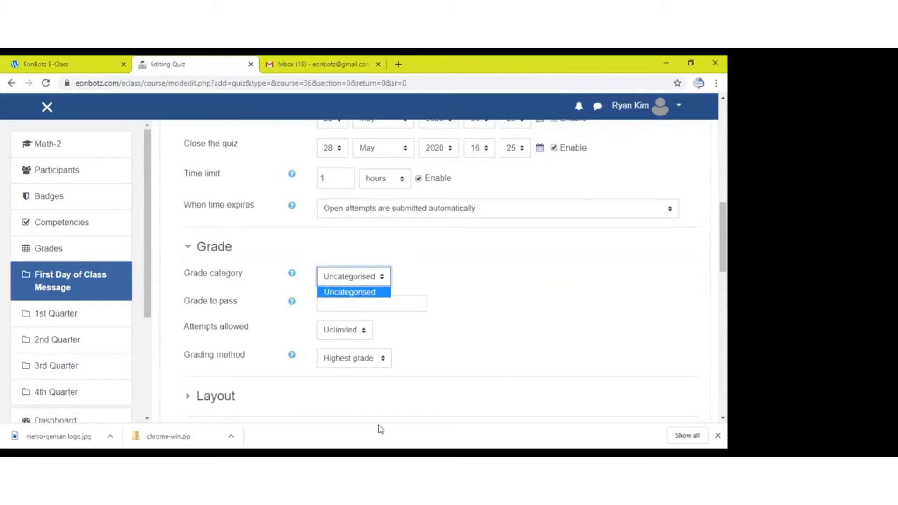
mouse_move(595, 338)
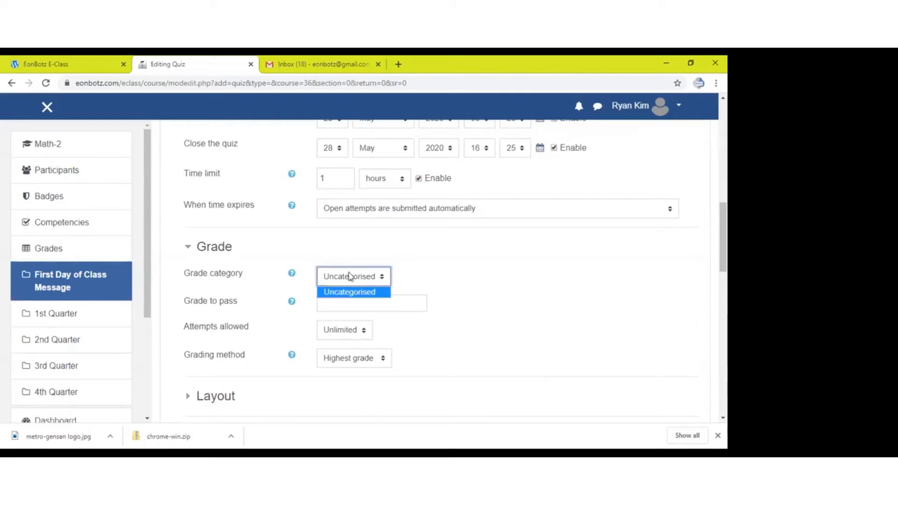
left_click(371, 302)
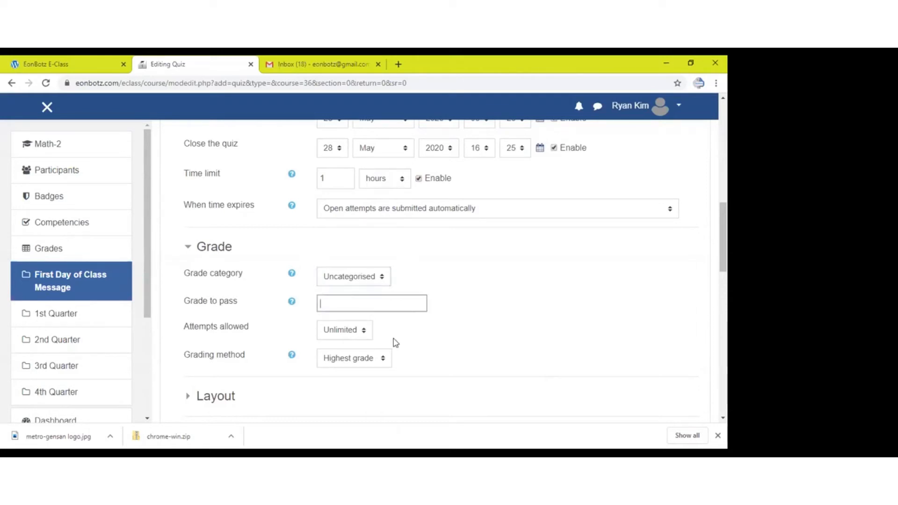
mouse_move(623, 321)
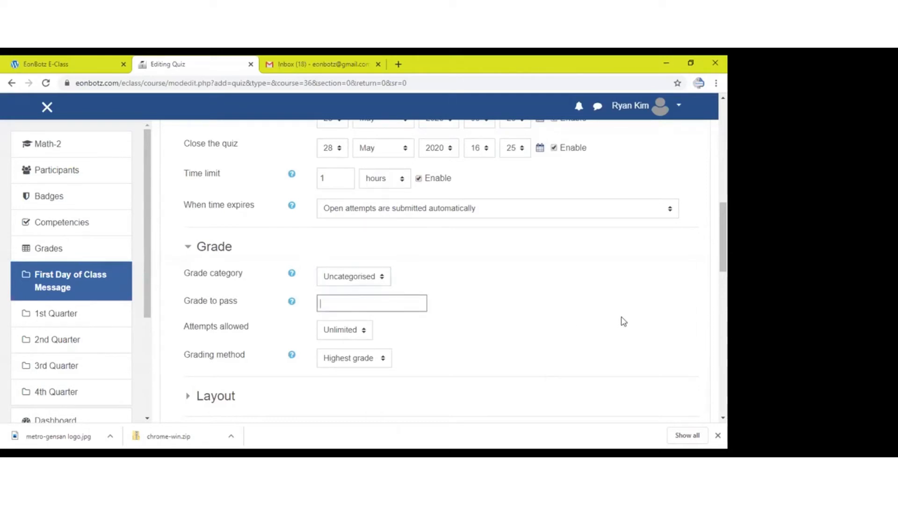
type("7")
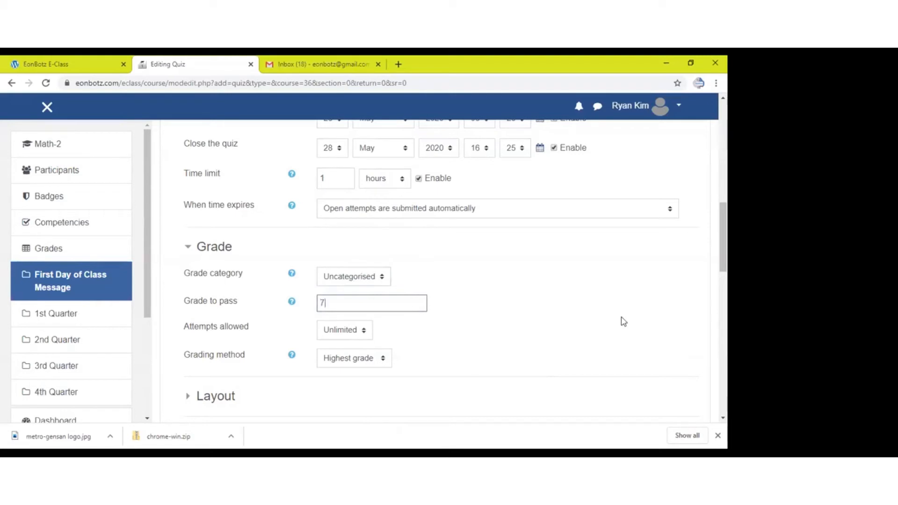
type("5")
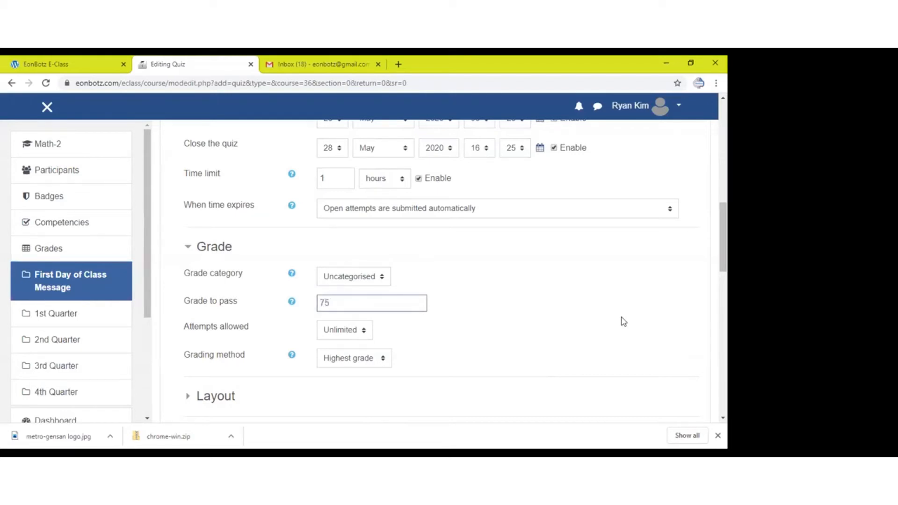
left_click(371, 302)
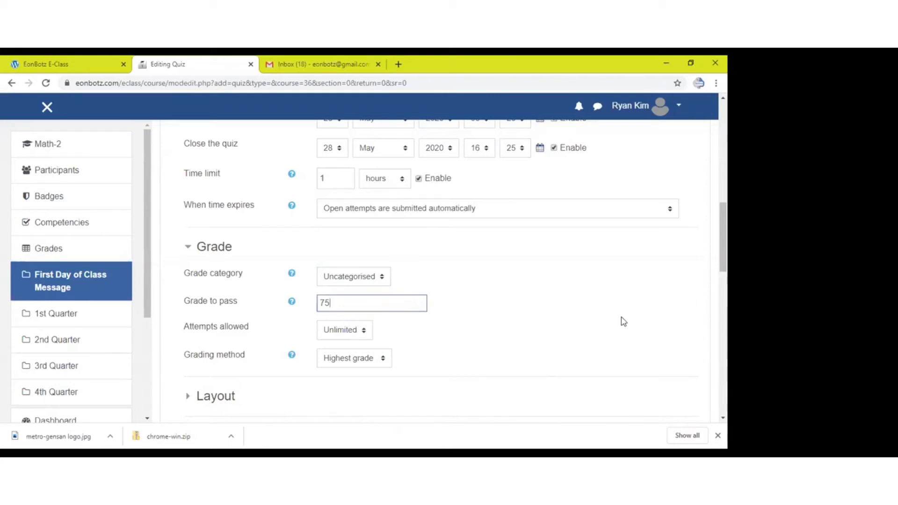
type("8")
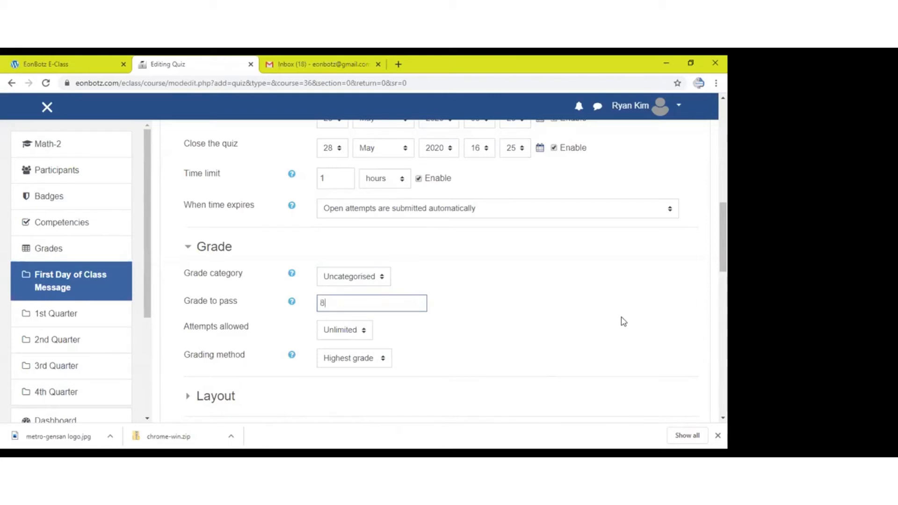
type("0")
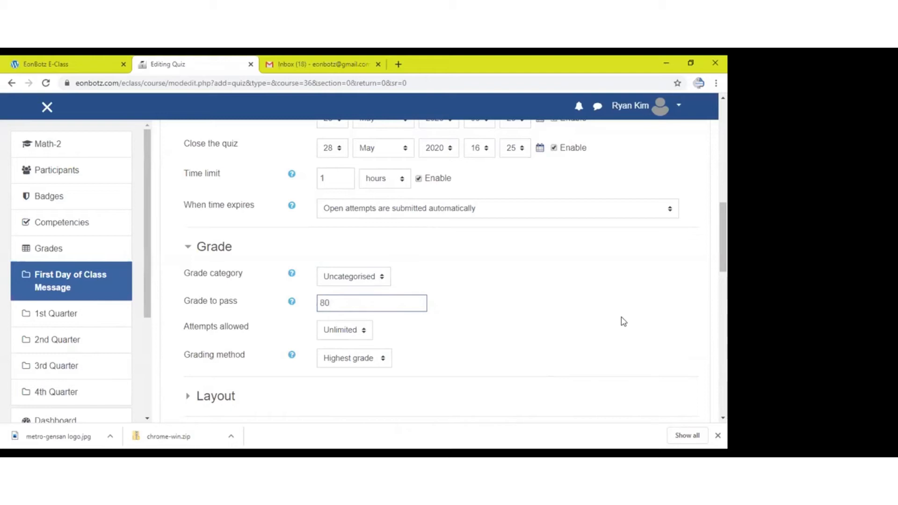
left_click(371, 302)
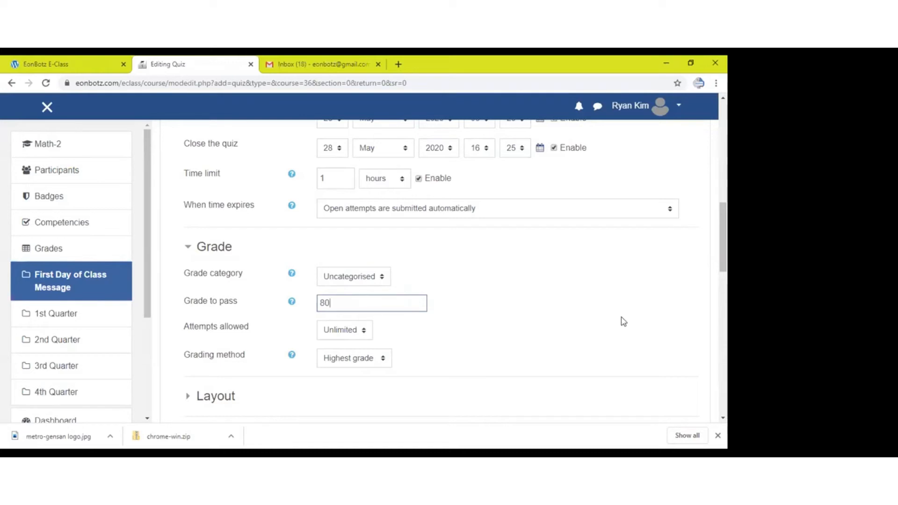
Step: Allow only 1 attempt at the quiz
left_click(343, 329)
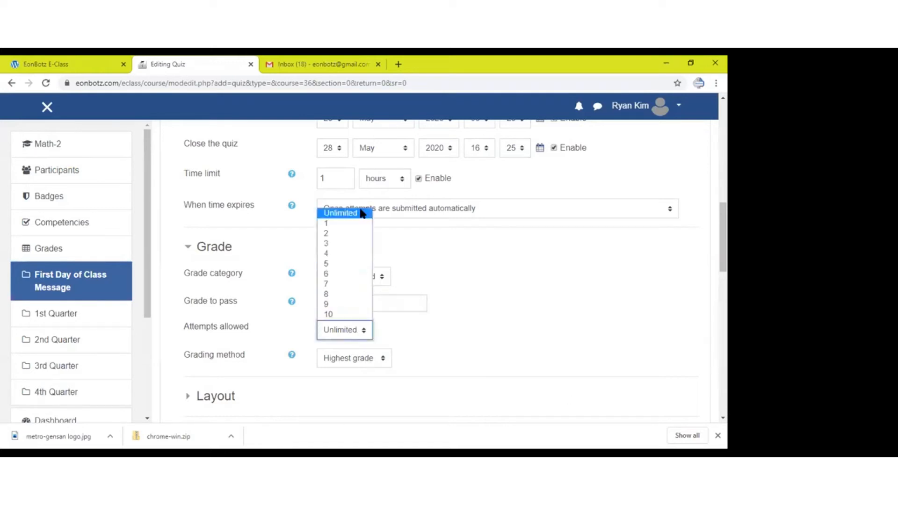
left_click(326, 223)
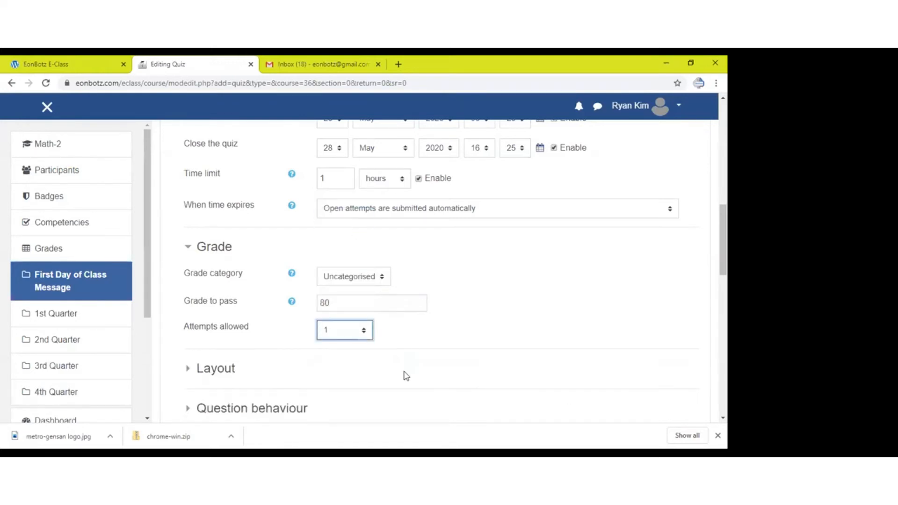
left_click(343, 330)
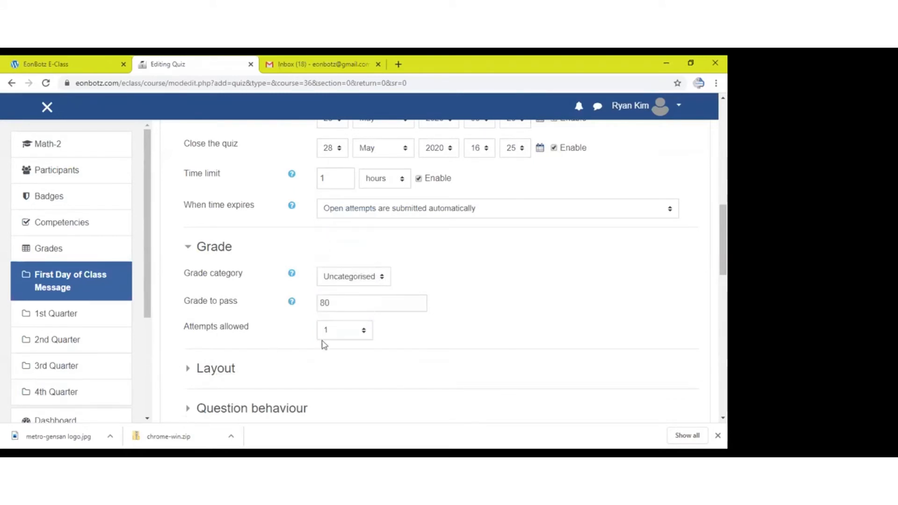
mouse_move(615, 305)
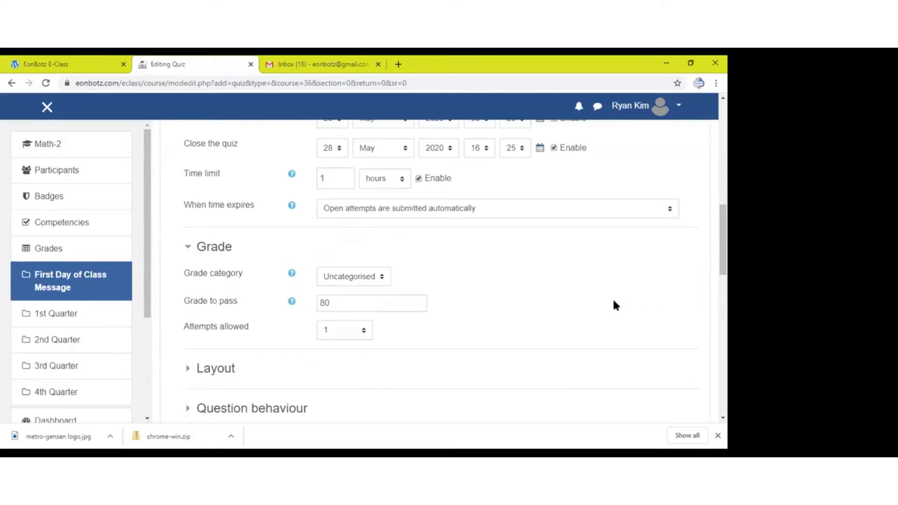
mouse_move(259, 238)
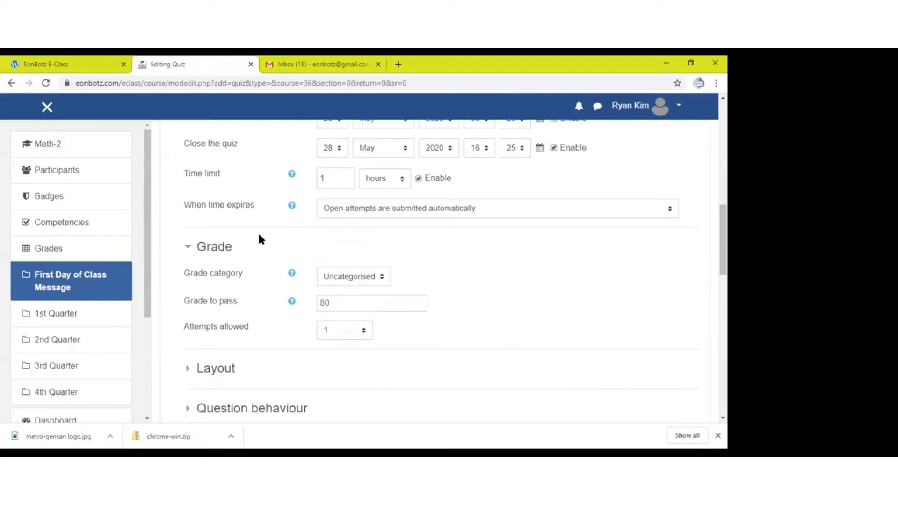
scroll("down", 3)
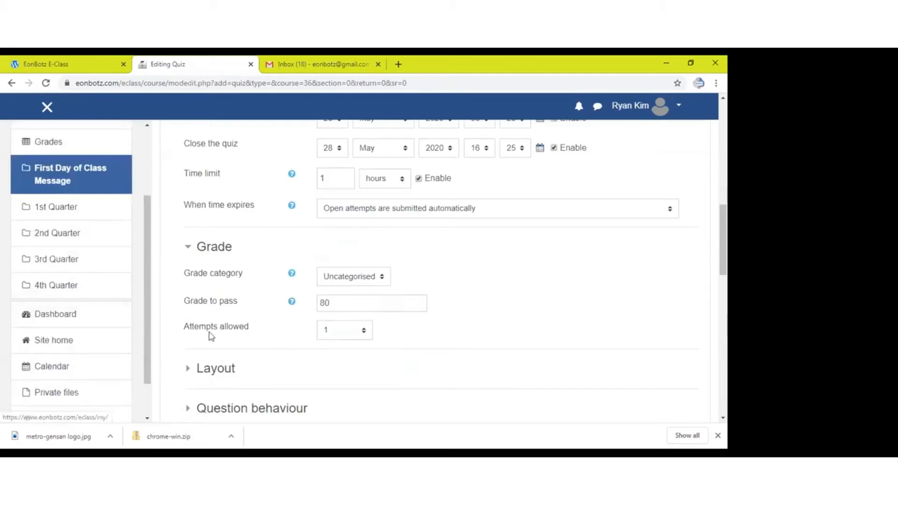
mouse_move(314, 368)
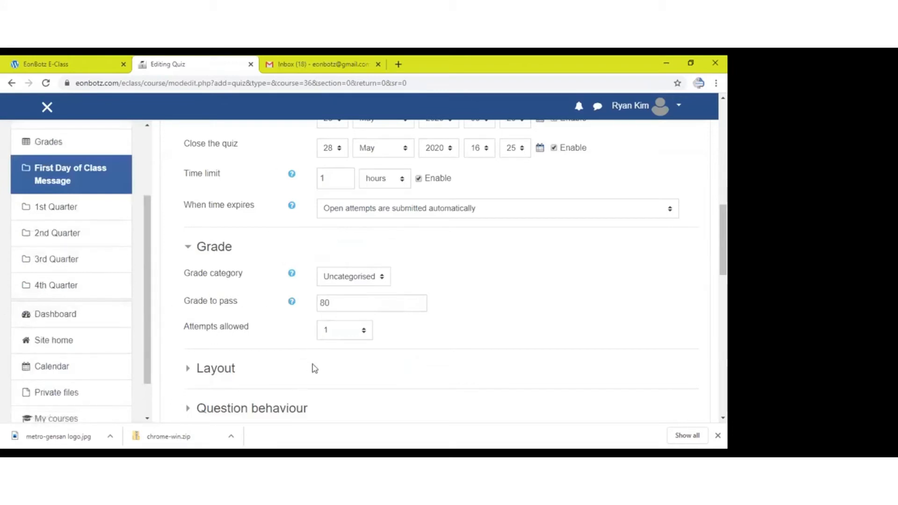
scroll("down", 3)
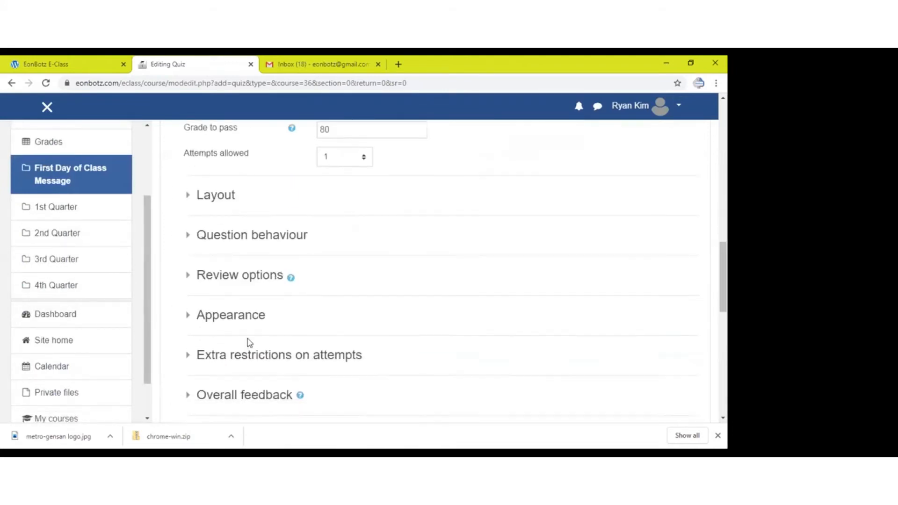
scroll("down", 3)
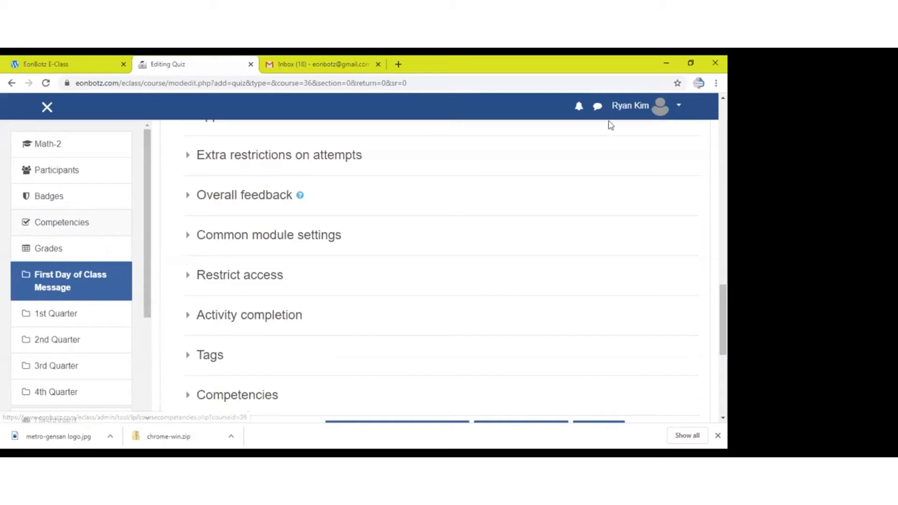
Step: Log out of the teacher account from the user menu
left_click(679, 105)
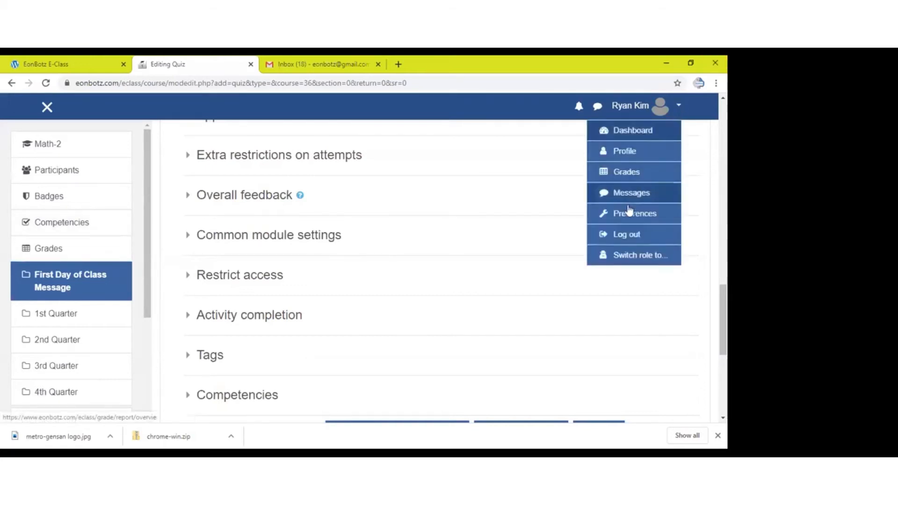
mouse_move(626, 234)
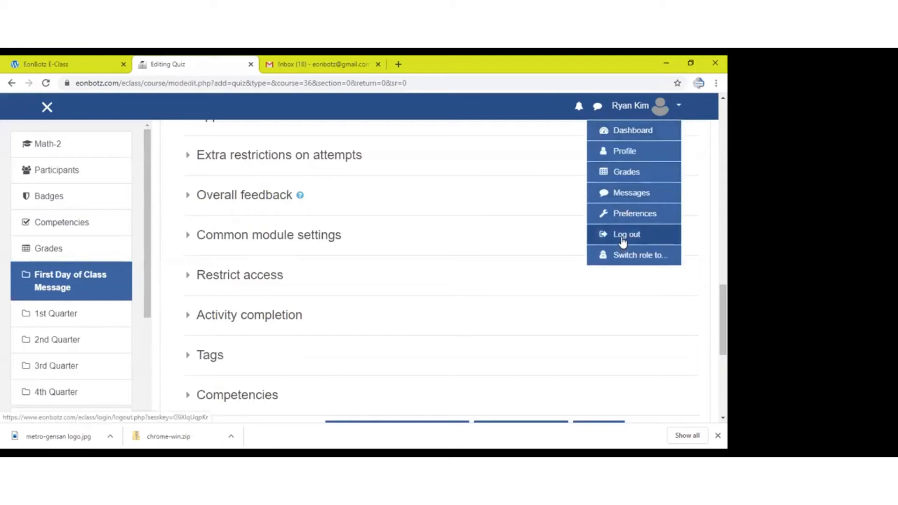
left_click(625, 233)
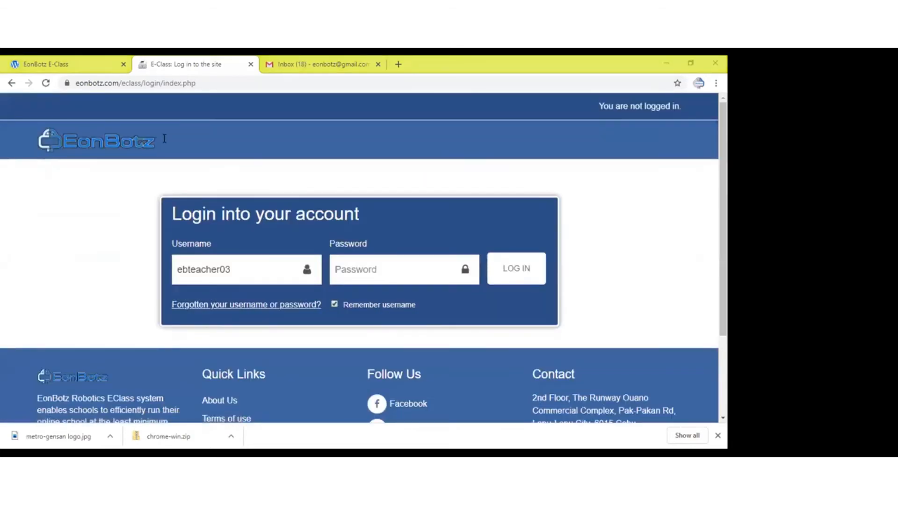
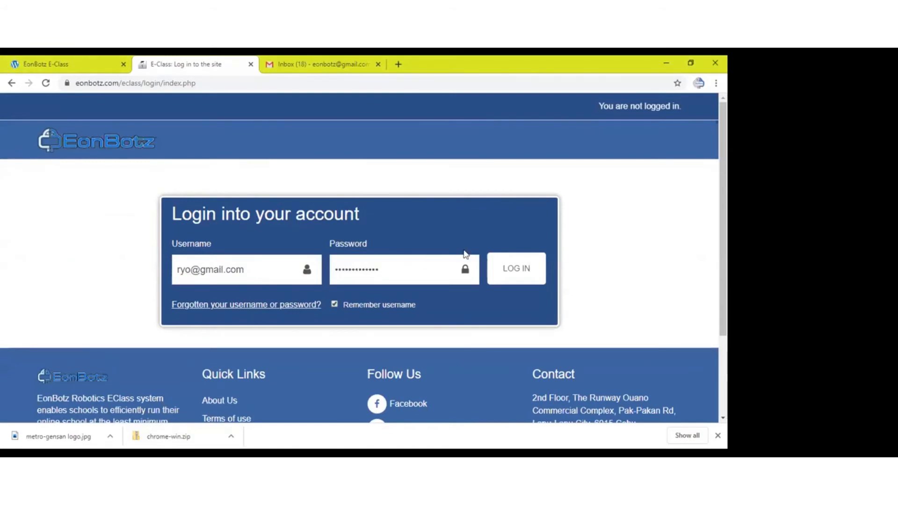
left_click(515, 269)
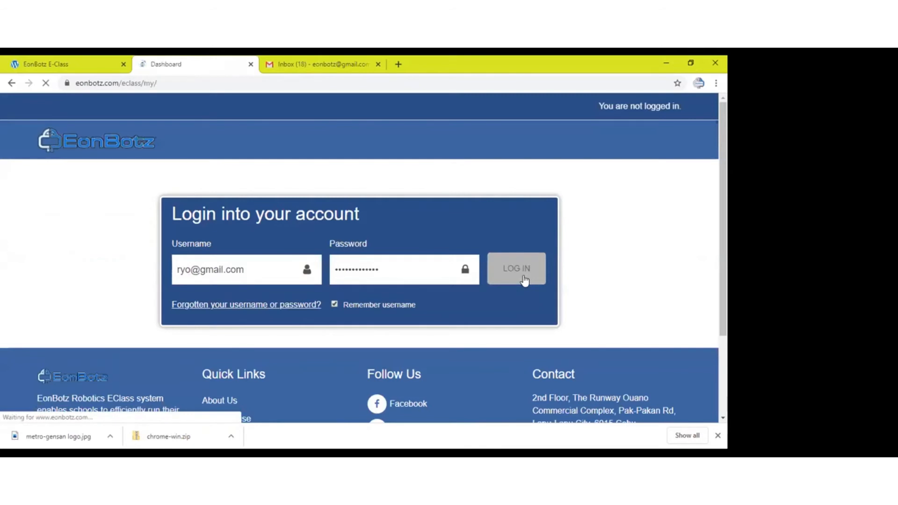
left_click(516, 269)
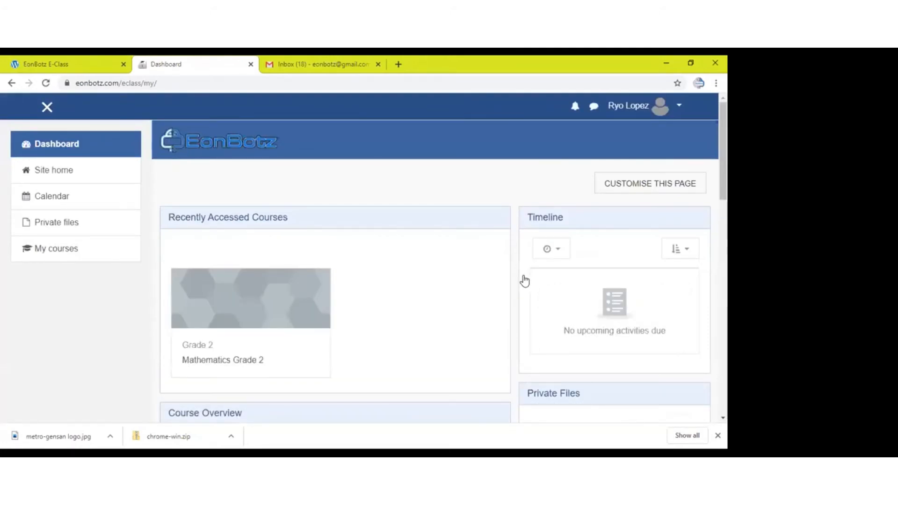
mouse_move(201, 238)
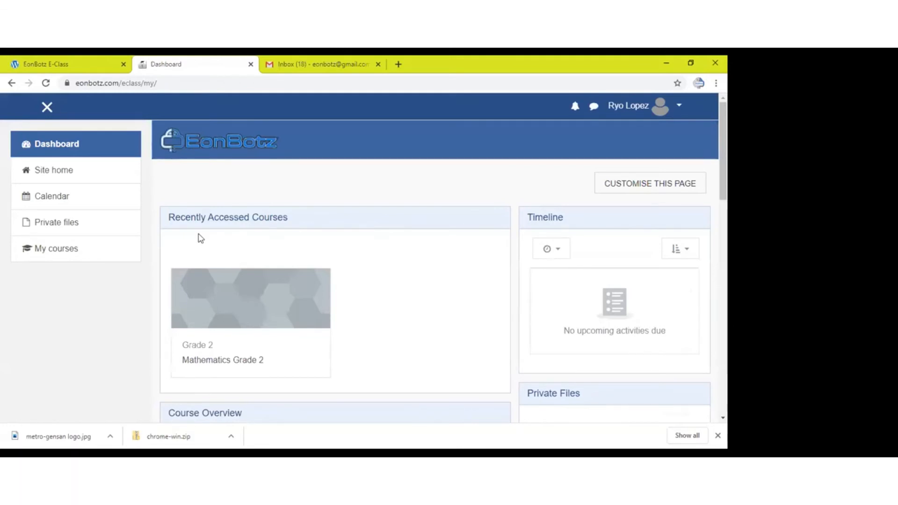
mouse_move(667, 202)
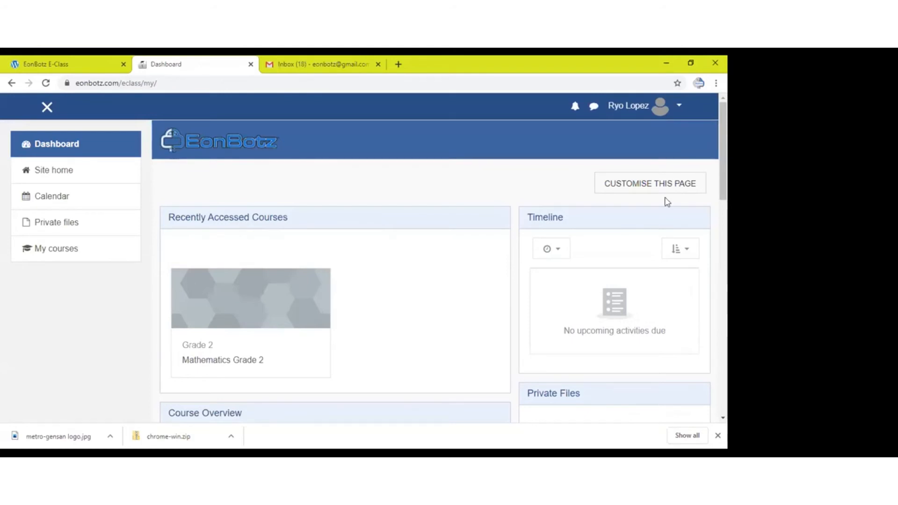
mouse_move(647, 230)
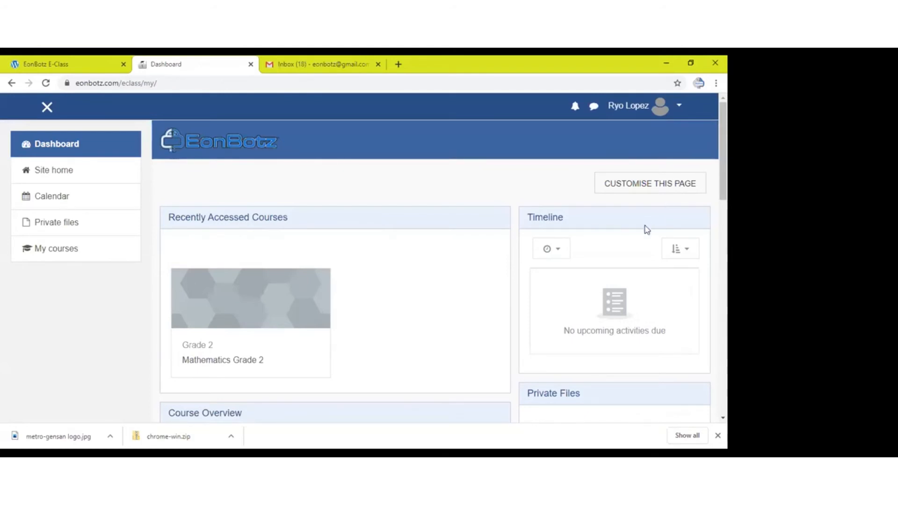
scroll("down", 3)
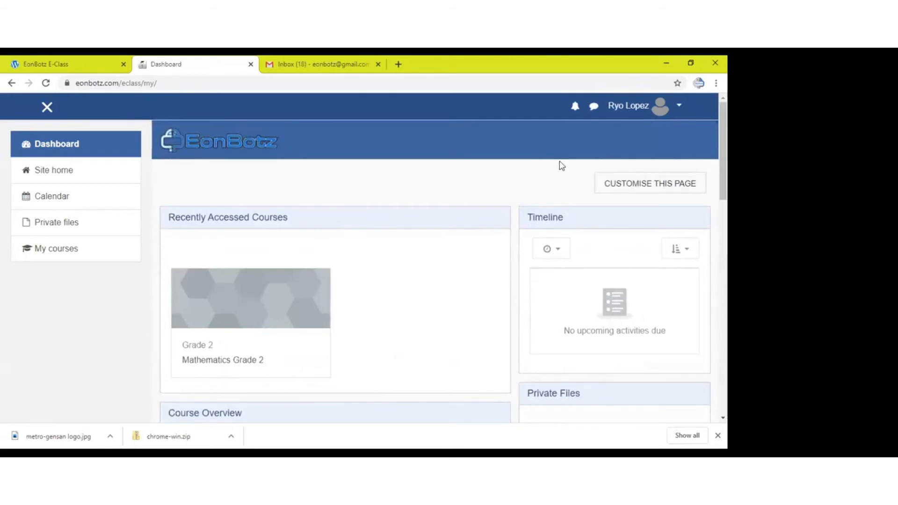
left_click(594, 105)
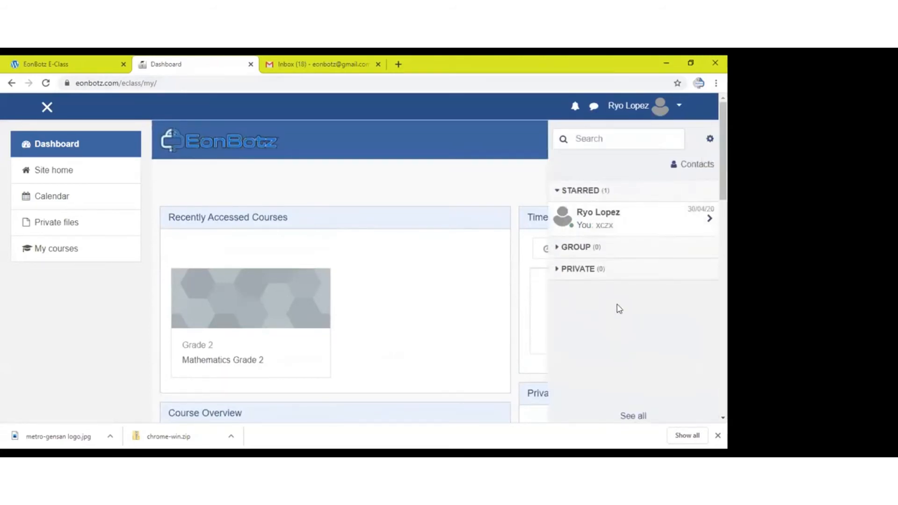
mouse_move(597, 152)
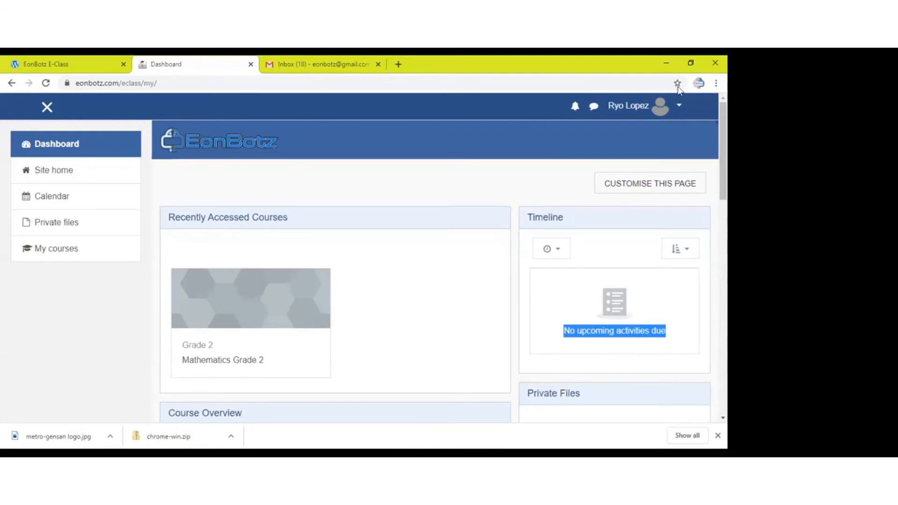
scroll("down", 3)
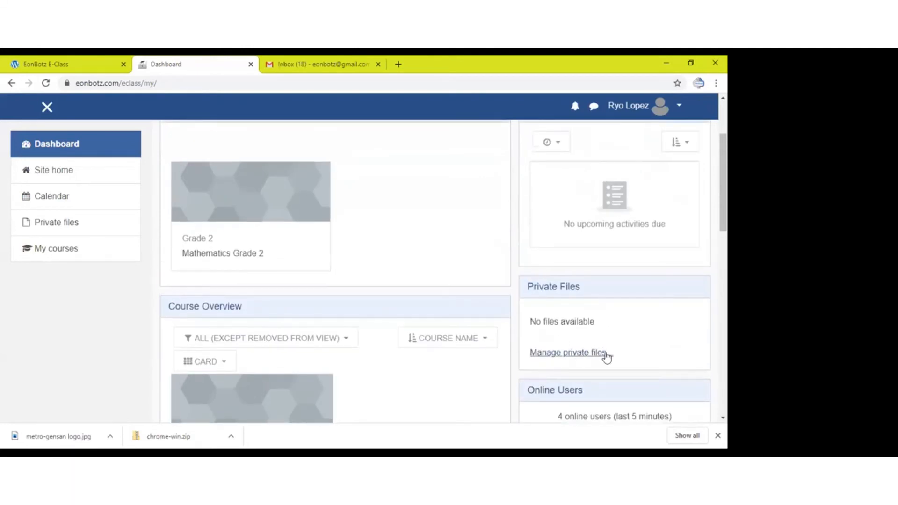
mouse_move(643, 349)
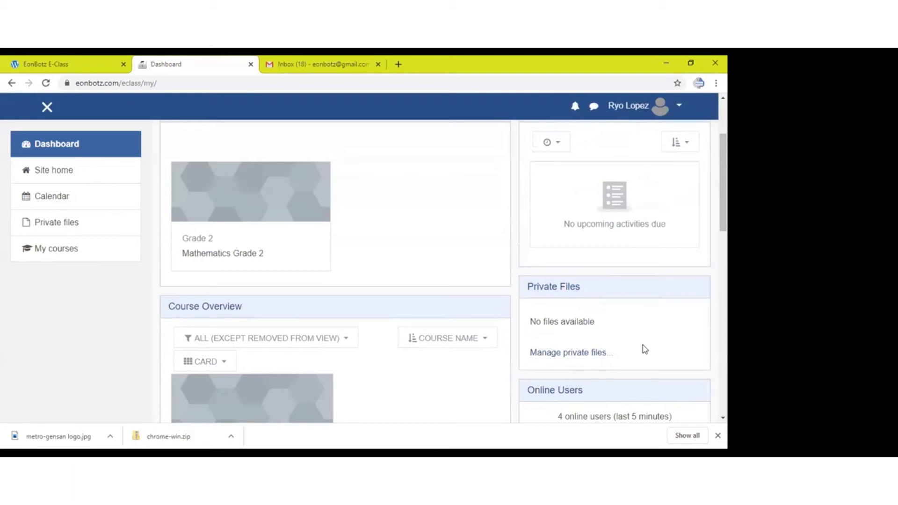
scroll("down", 3)
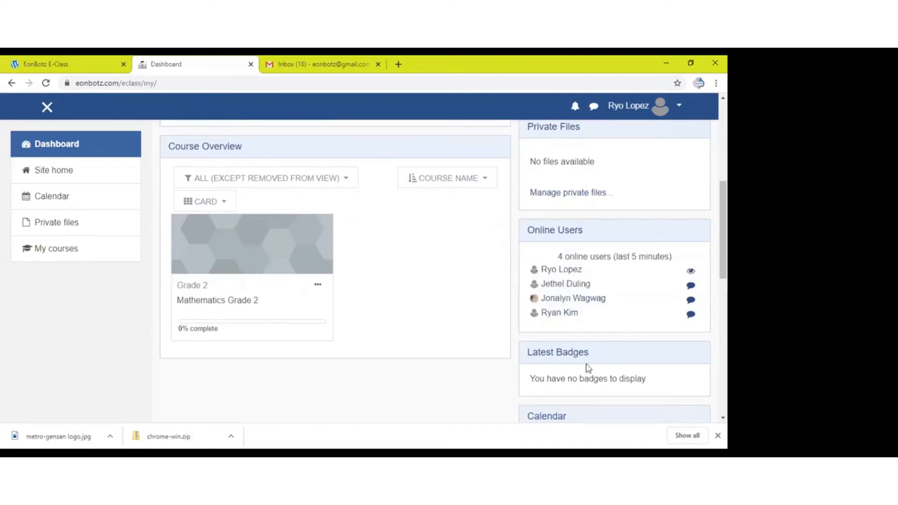
scroll("down", 3)
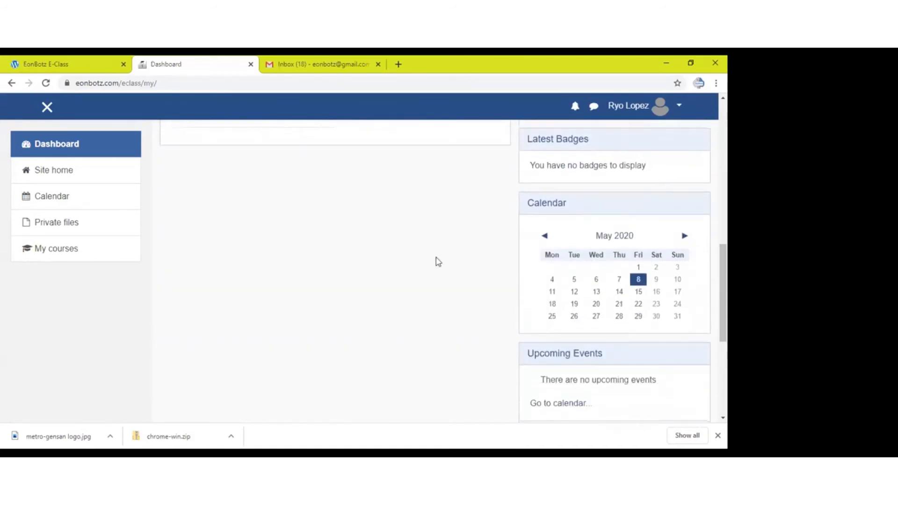
mouse_move(624, 395)
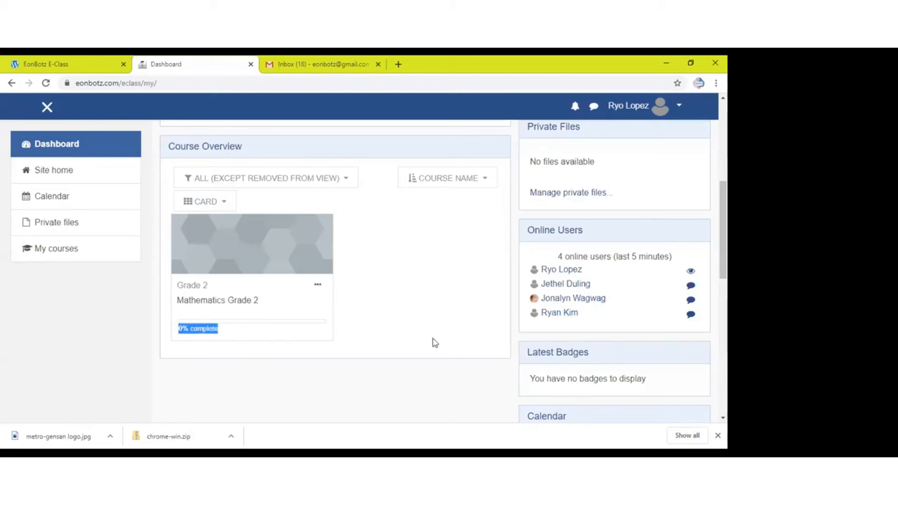
mouse_move(420, 348)
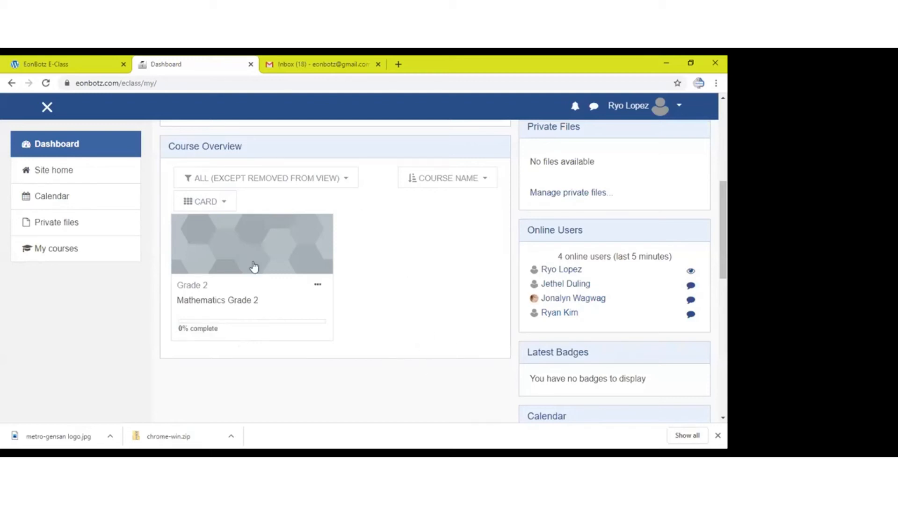
mouse_move(331, 399)
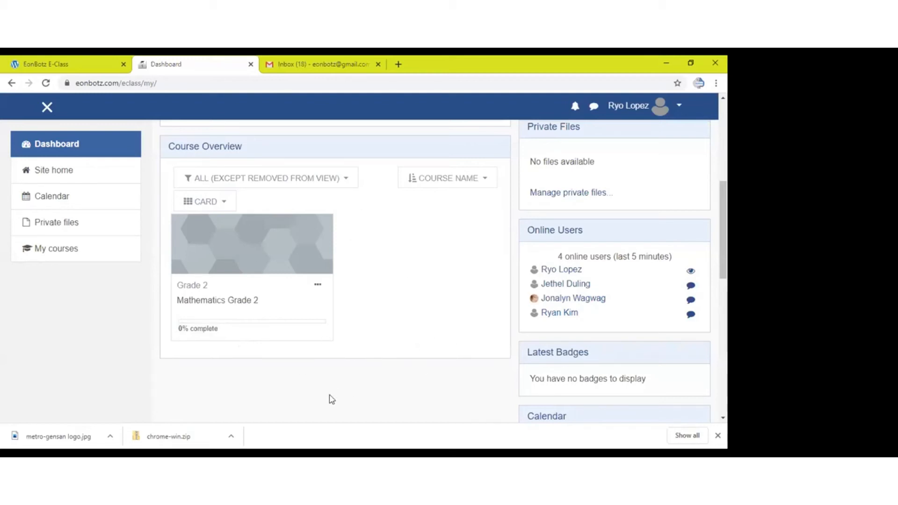
mouse_move(437, 287)
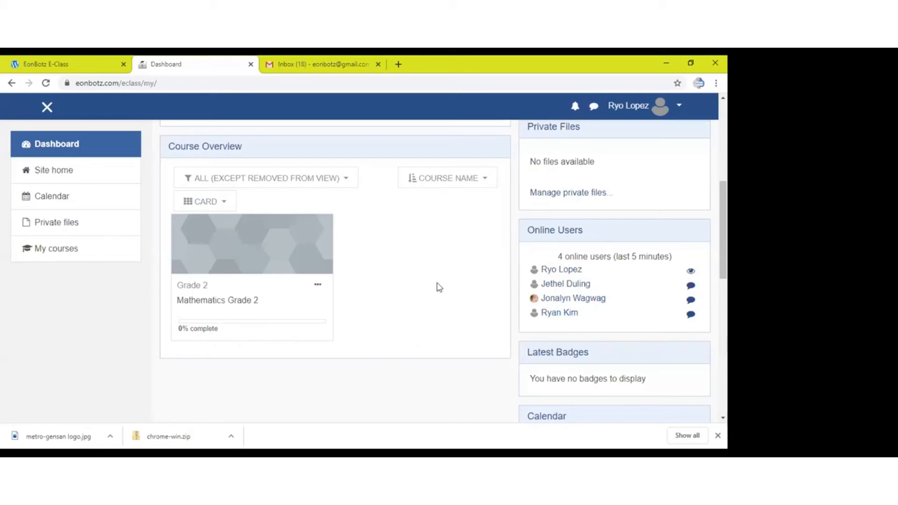
mouse_move(435, 288)
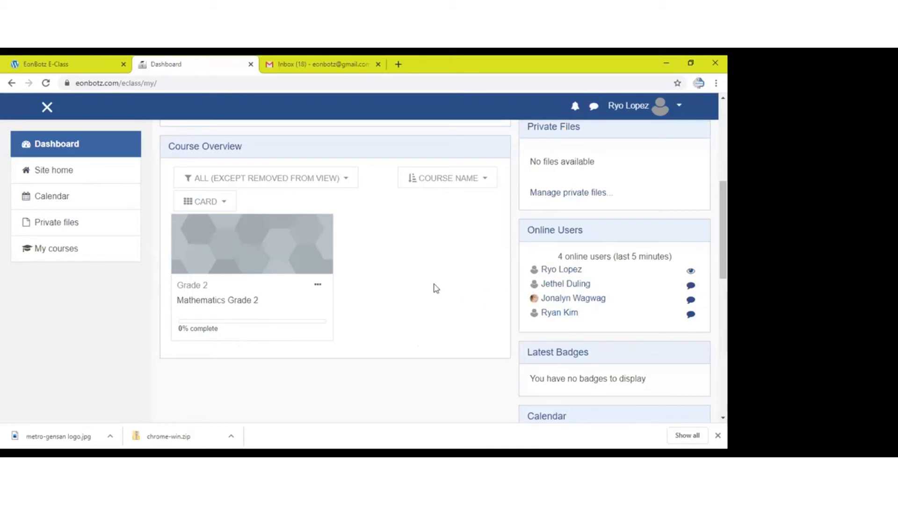
mouse_move(329, 322)
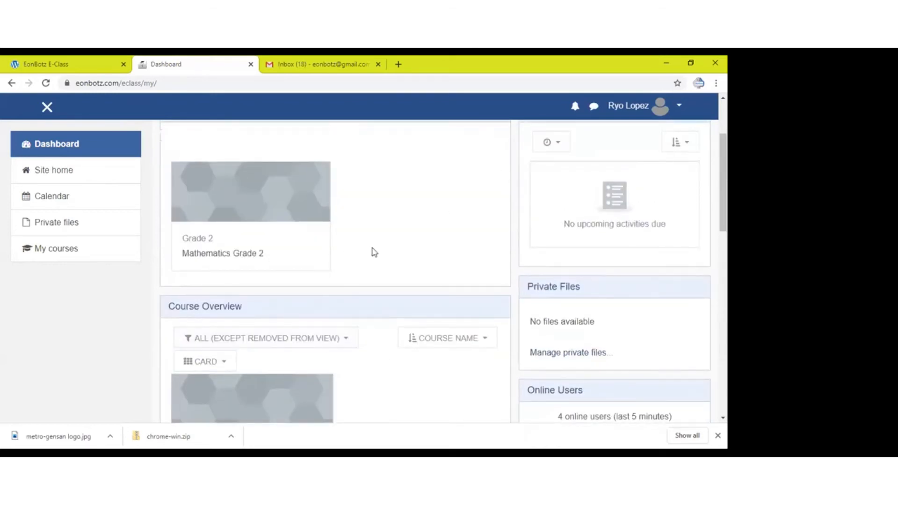
Step: Enter Mathematics Grade 2 and scroll through the 1st Quarter lessons and quizzes
left_click(223, 253)
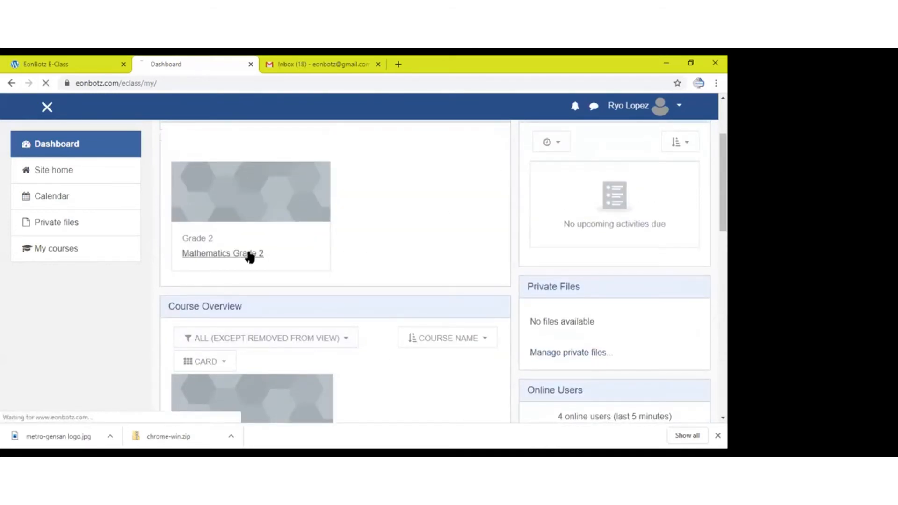
left_click(222, 253)
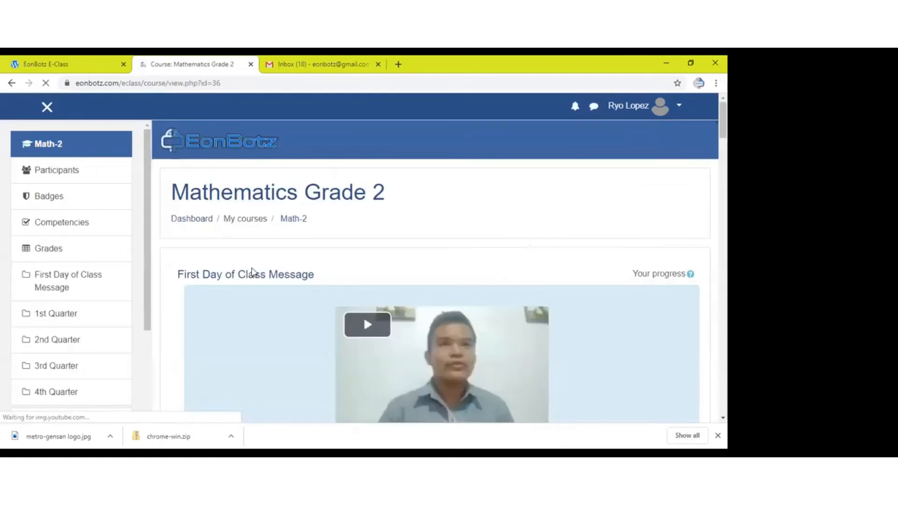
scroll("down", 3)
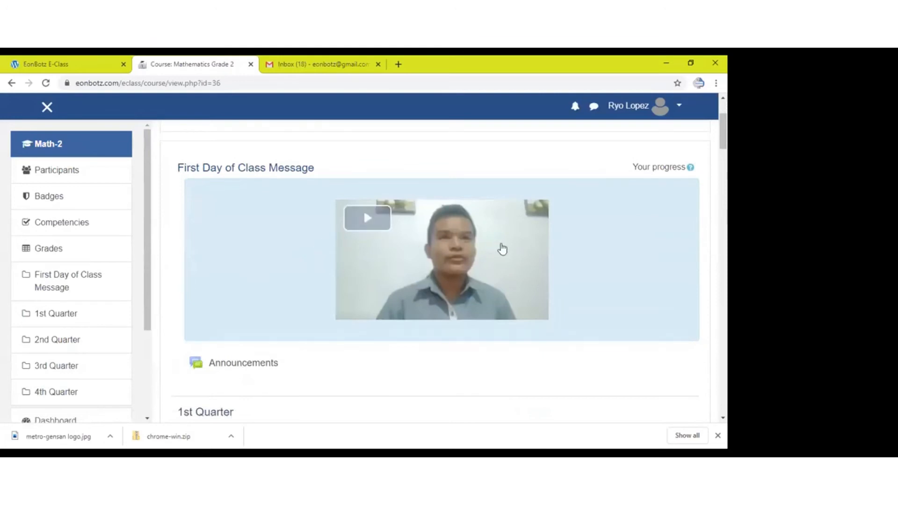
mouse_move(538, 348)
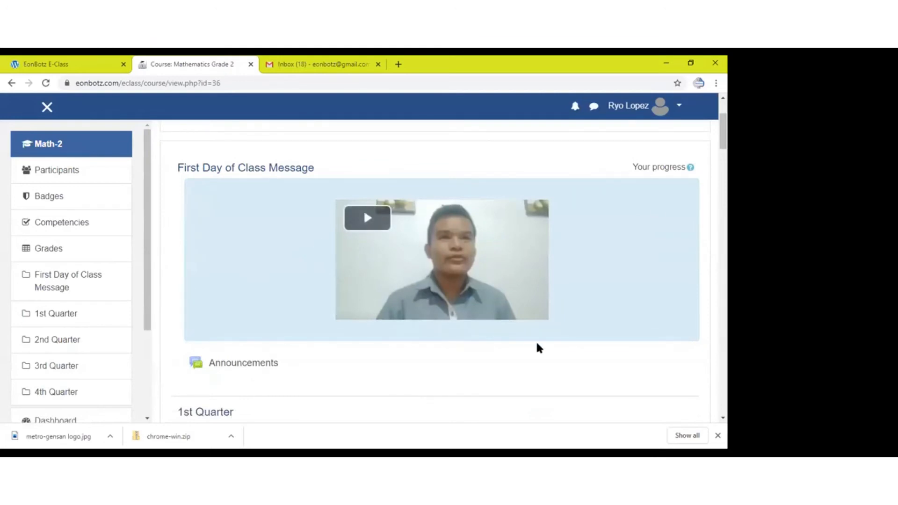
mouse_move(391, 309)
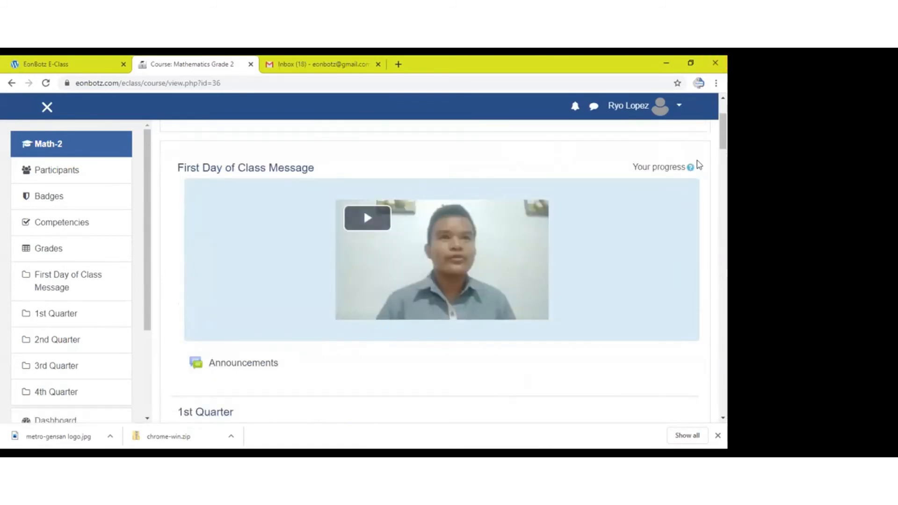
mouse_move(553, 354)
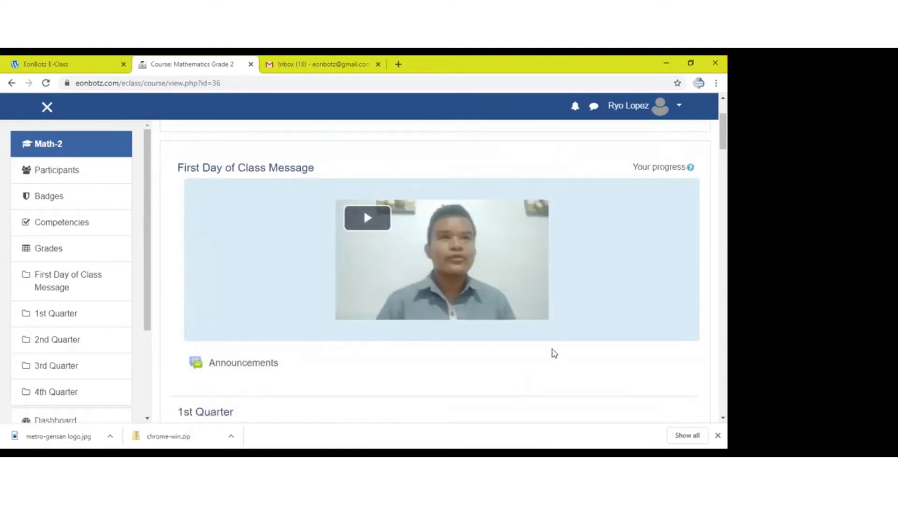
scroll("down", 3)
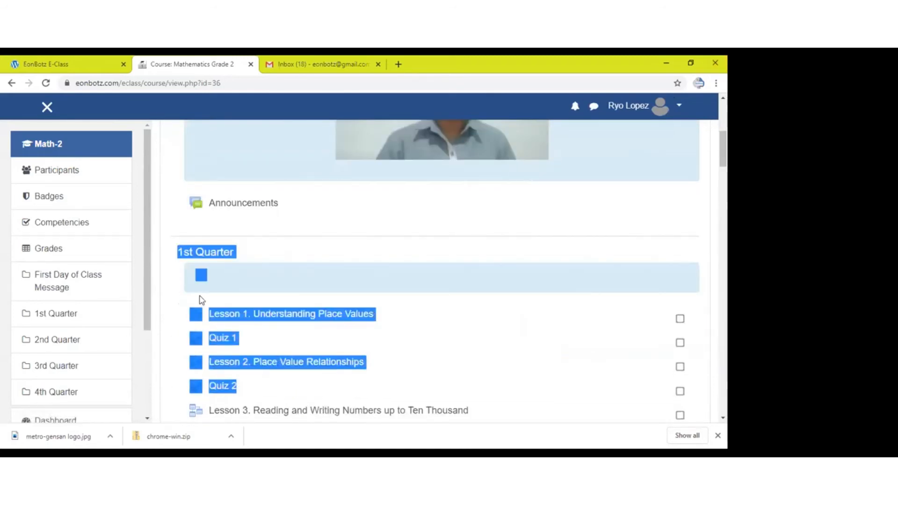
scroll("down", 3)
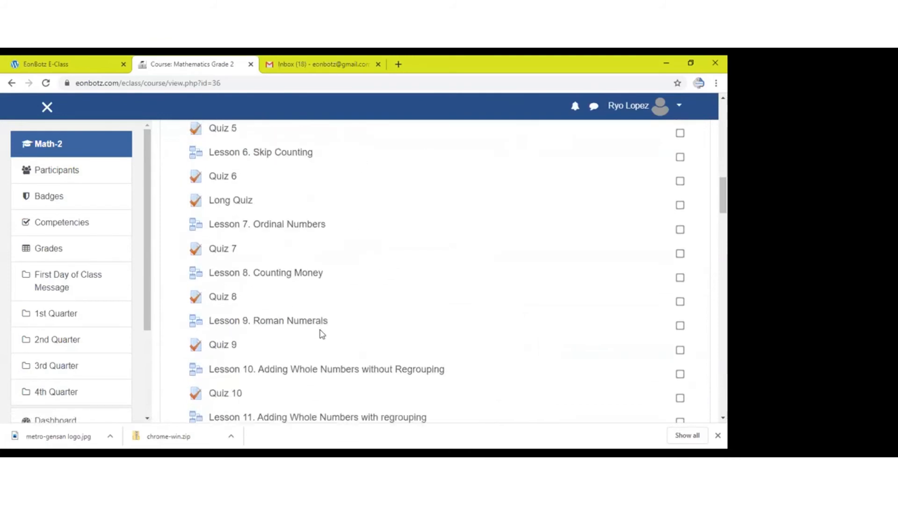
scroll("down", 3)
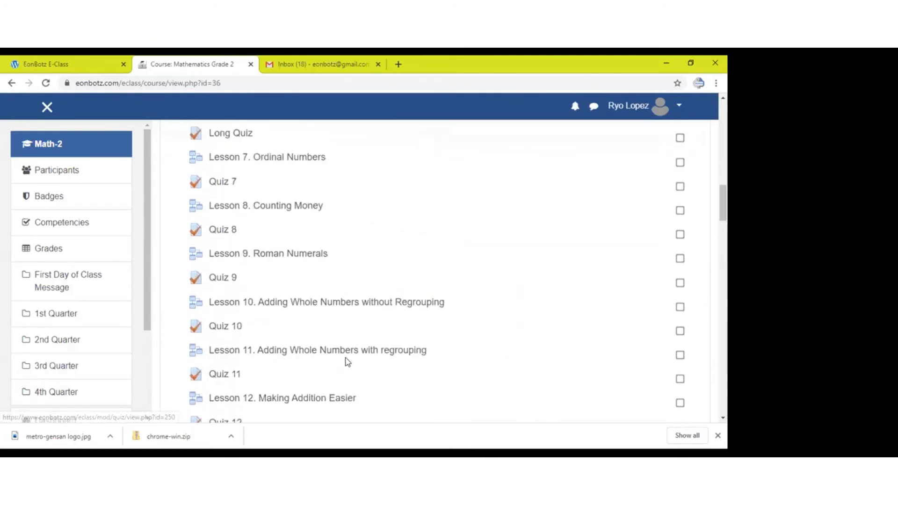
scroll("up", 3)
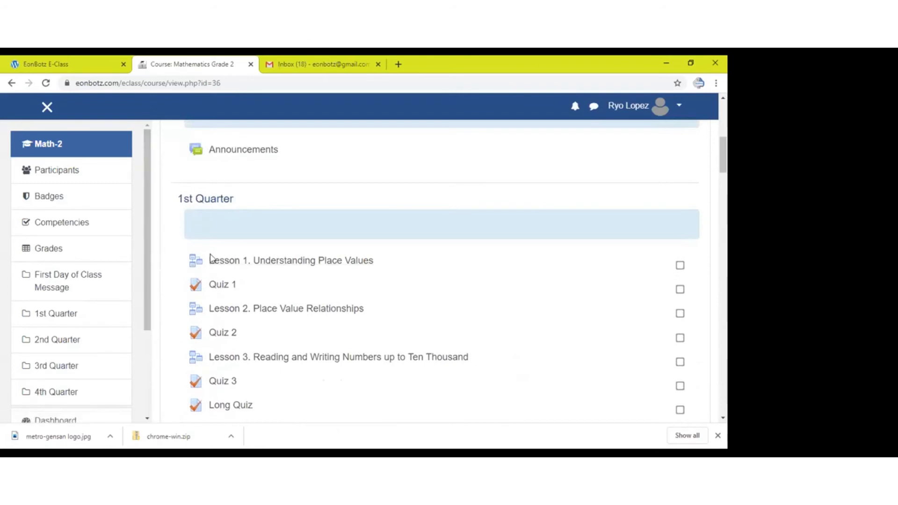
mouse_move(290, 260)
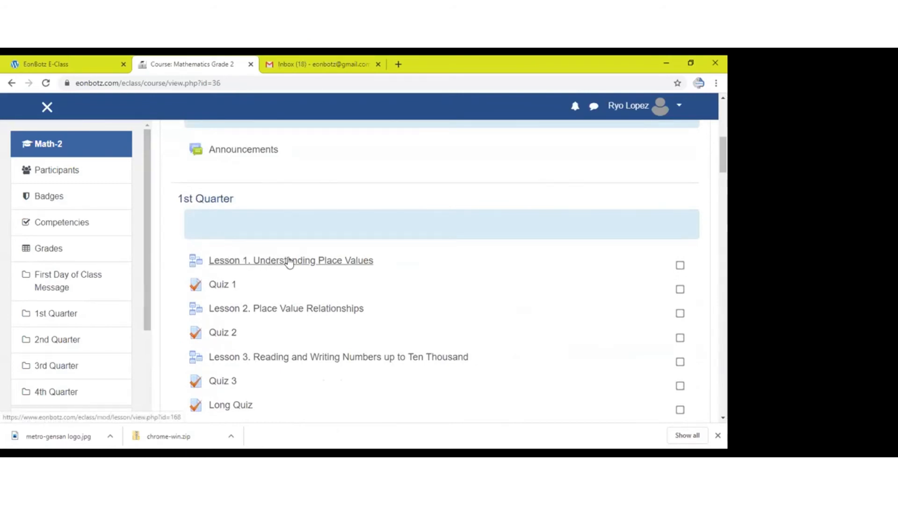
Step: Go into Lesson 1. Understanding Place Values and select its 'Click to Download the file' link address
left_click(290, 260)
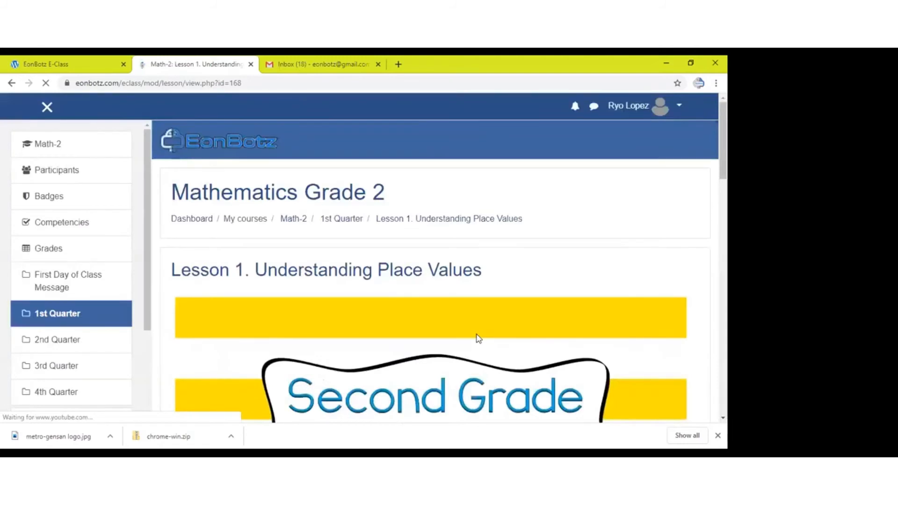
scroll("down", 3)
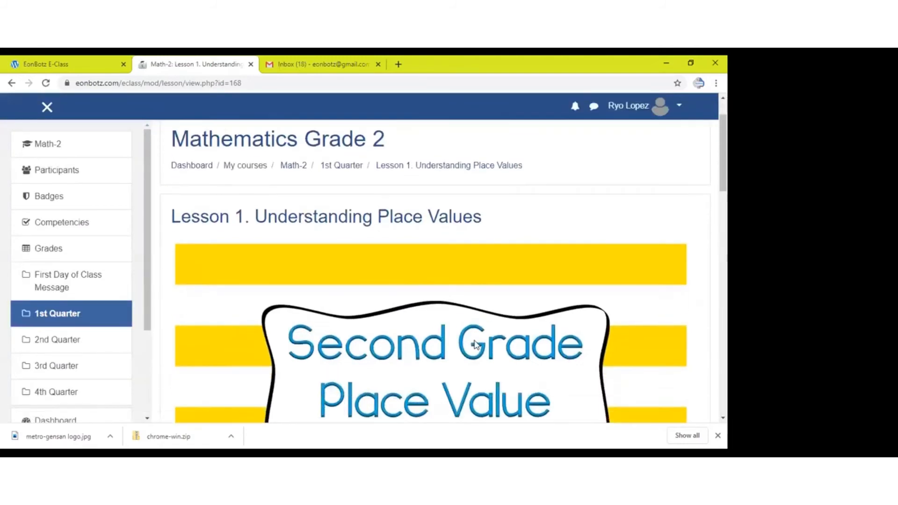
scroll("down", 3)
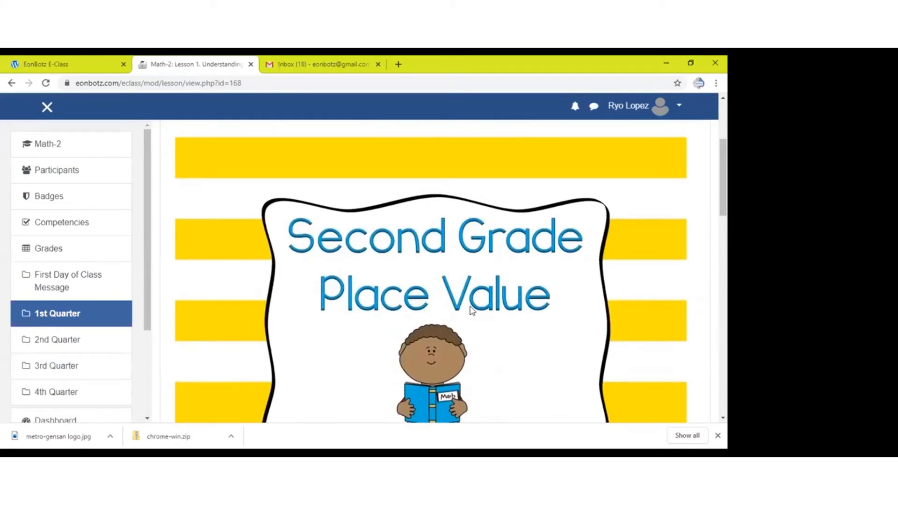
mouse_move(464, 274)
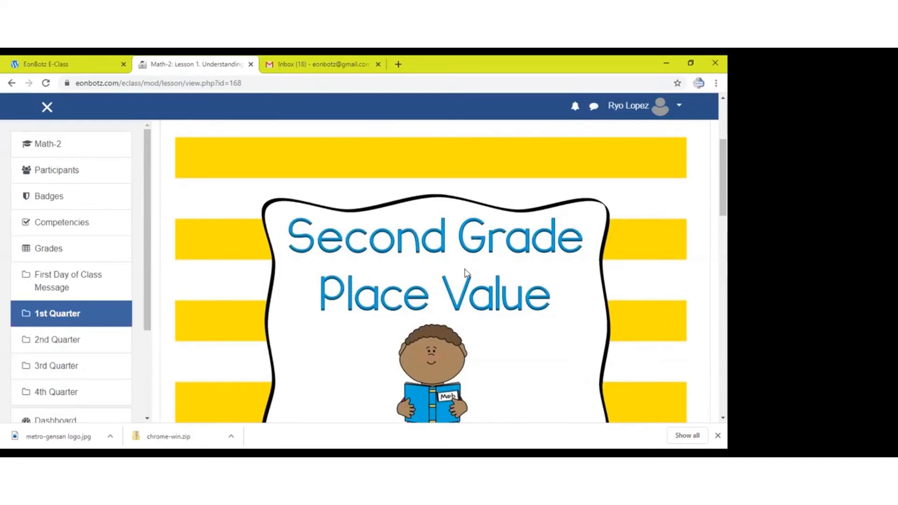
scroll("down", 3)
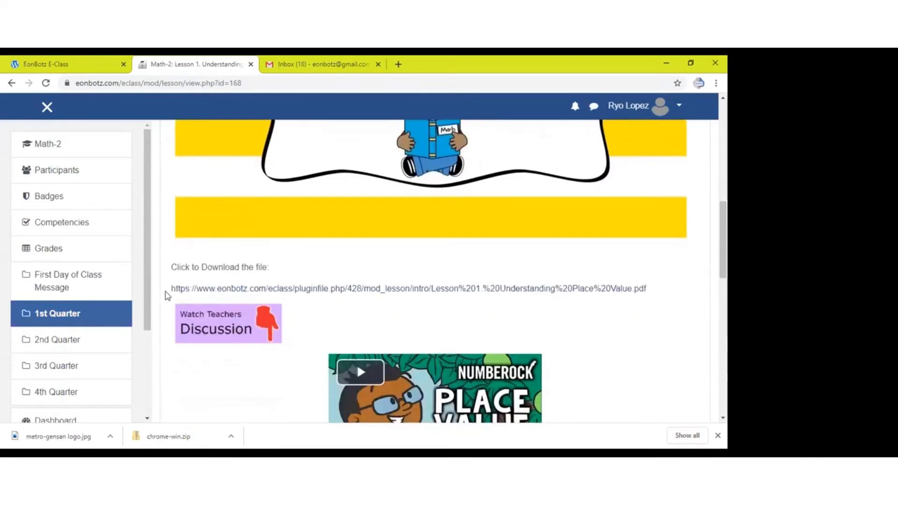
triple_click(408, 288)
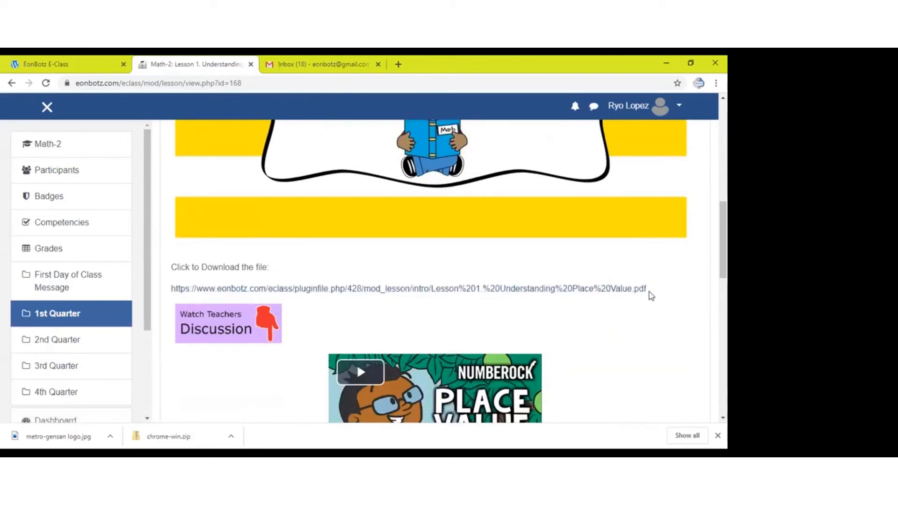
mouse_move(448, 299)
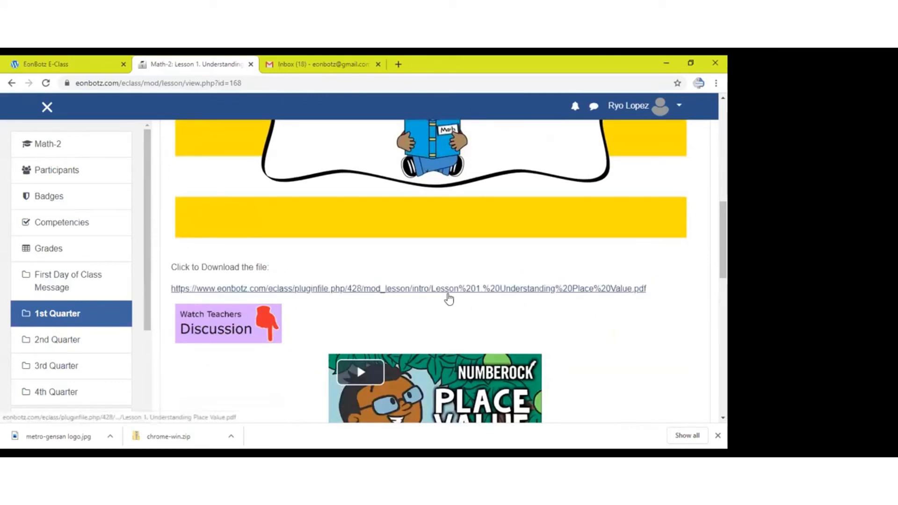
Step: View the Lesson 1 Understanding Place Value PDF in Chrome and scroll through its pages
left_click(409, 288)
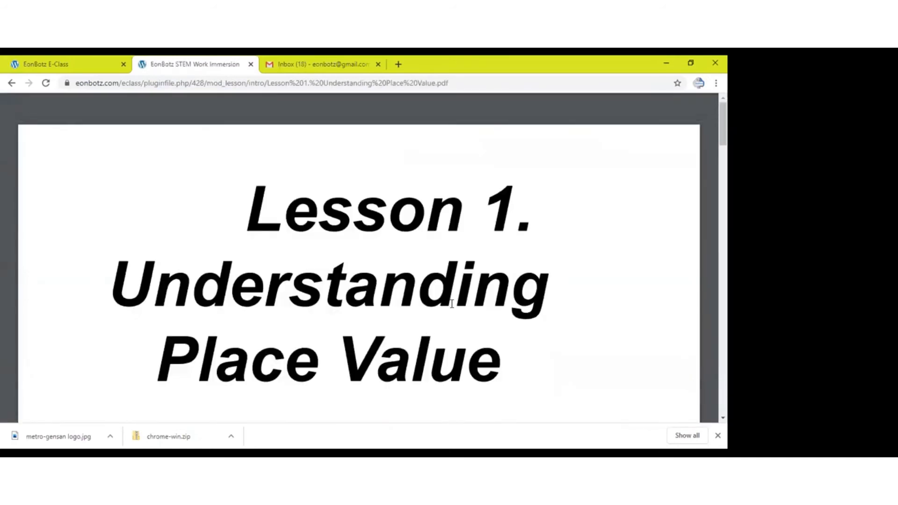
scroll("down", 3)
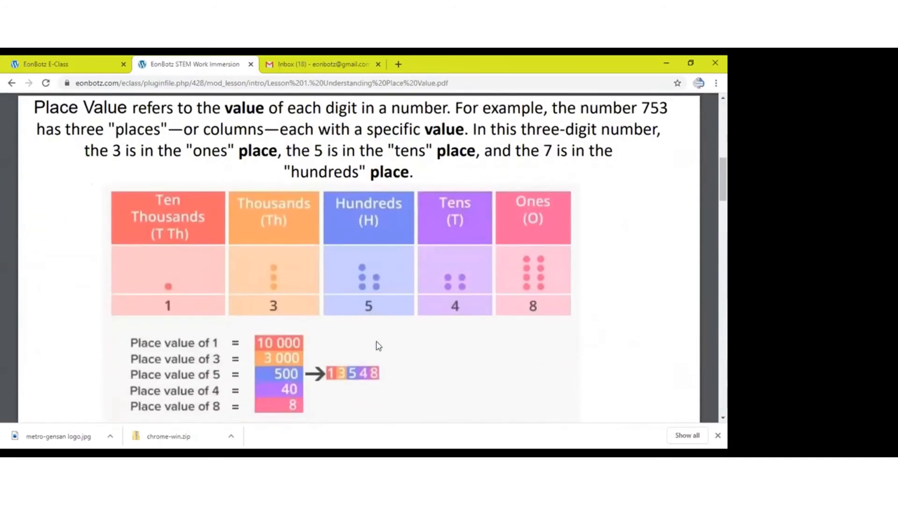
scroll("down", 3)
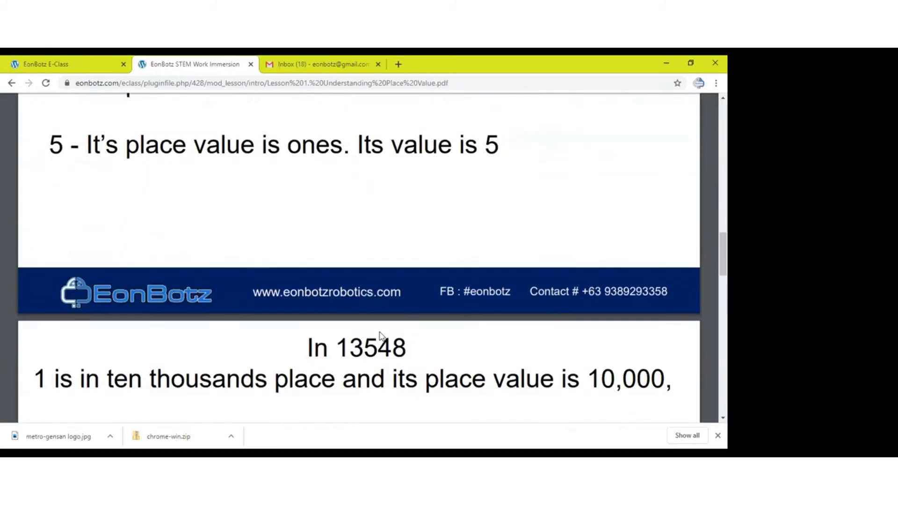
scroll("down", 3)
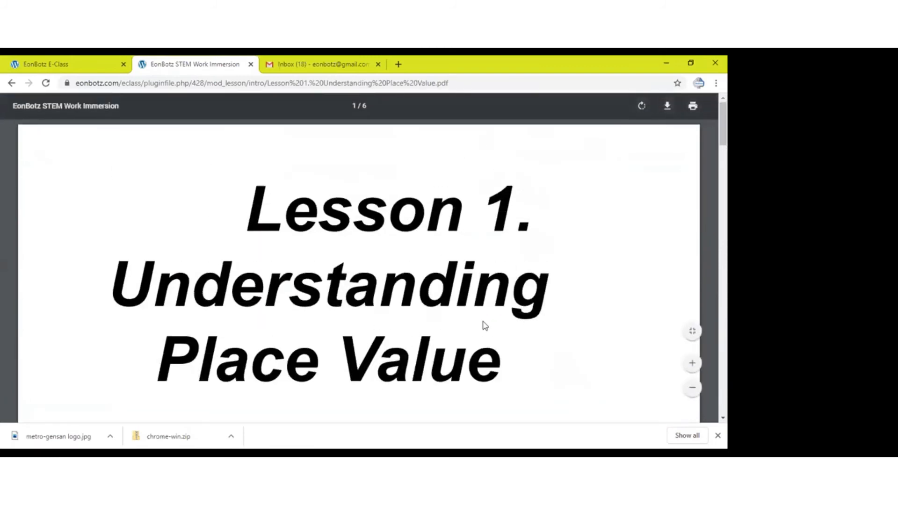
mouse_move(480, 331)
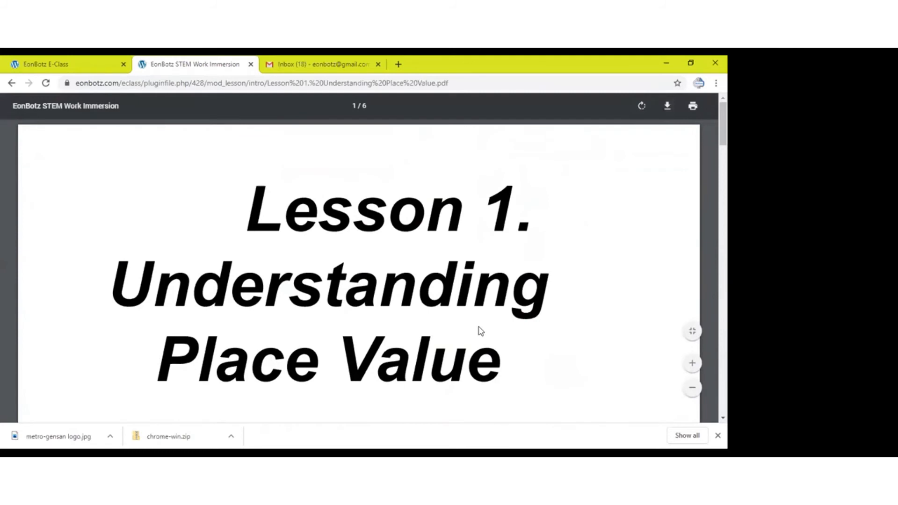
mouse_move(446, 257)
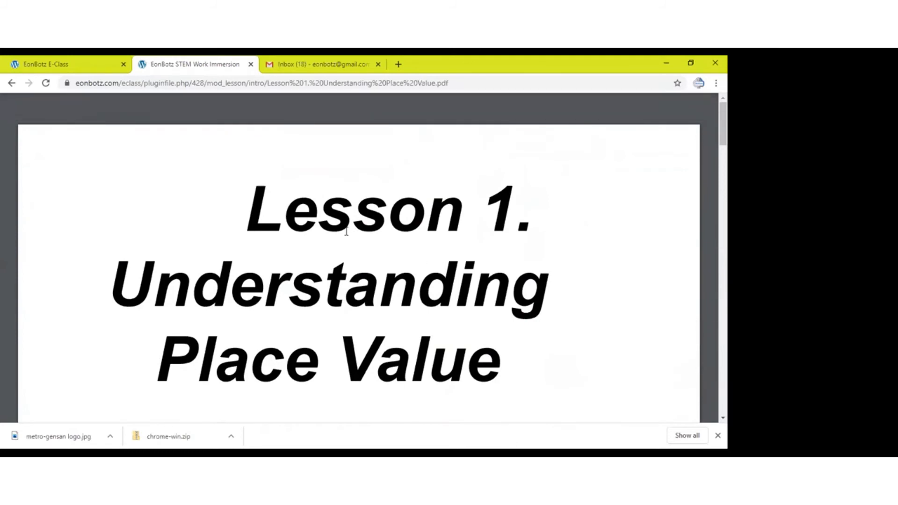
mouse_move(240, 245)
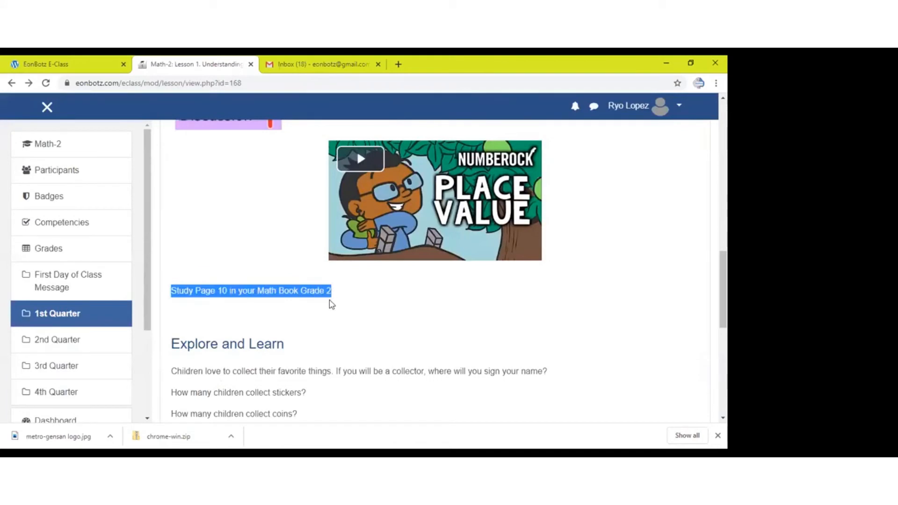
Step: Back on the Lesson 1 page, deselect the 'Study Page 10' instruction text
left_click(335, 318)
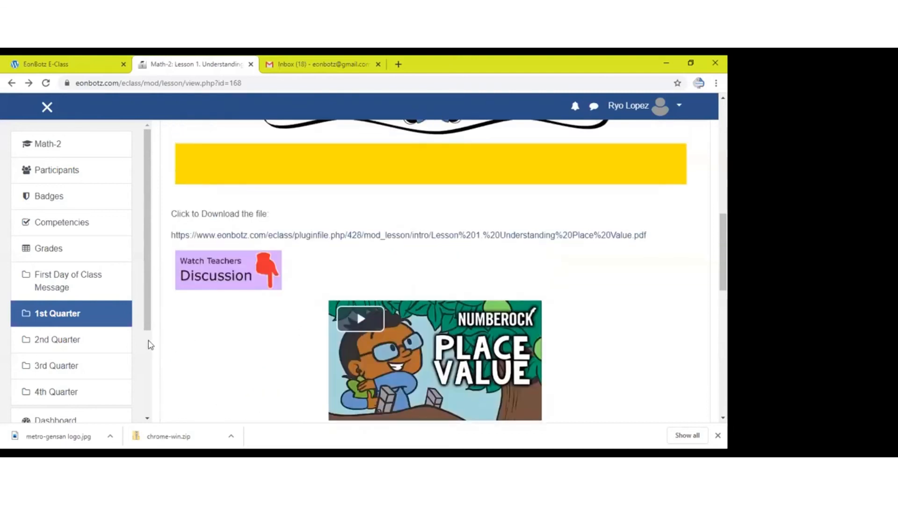
scroll("down", 3)
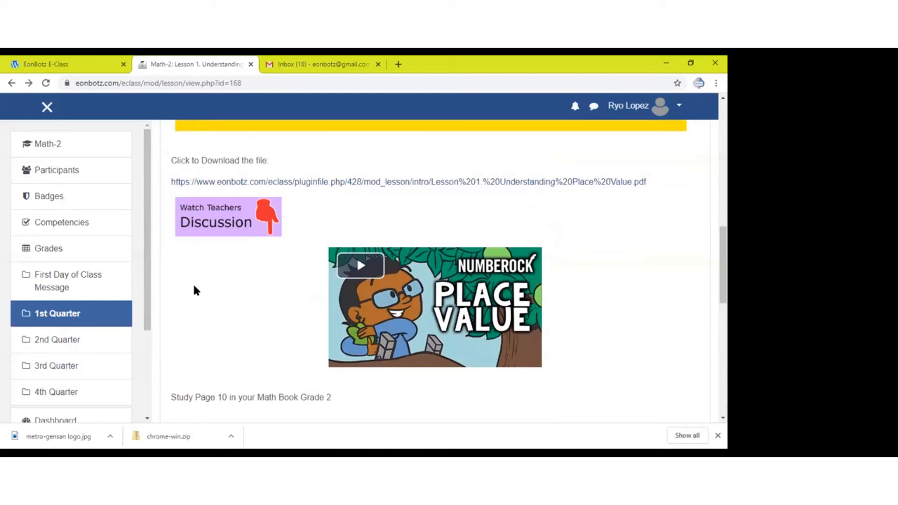
mouse_move(354, 259)
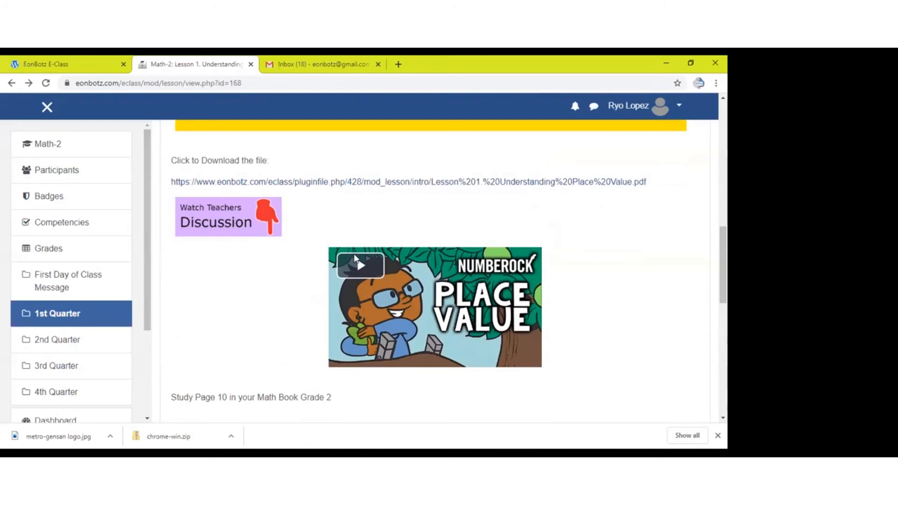
Step: Play the Numberock Place Value Song video, then rewind it to the beginning and pause it
left_click(359, 265)
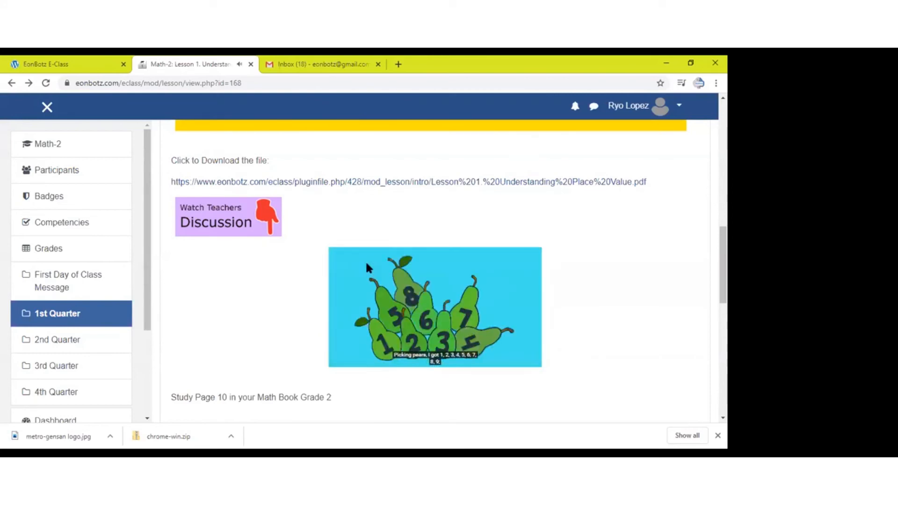
left_click(434, 307)
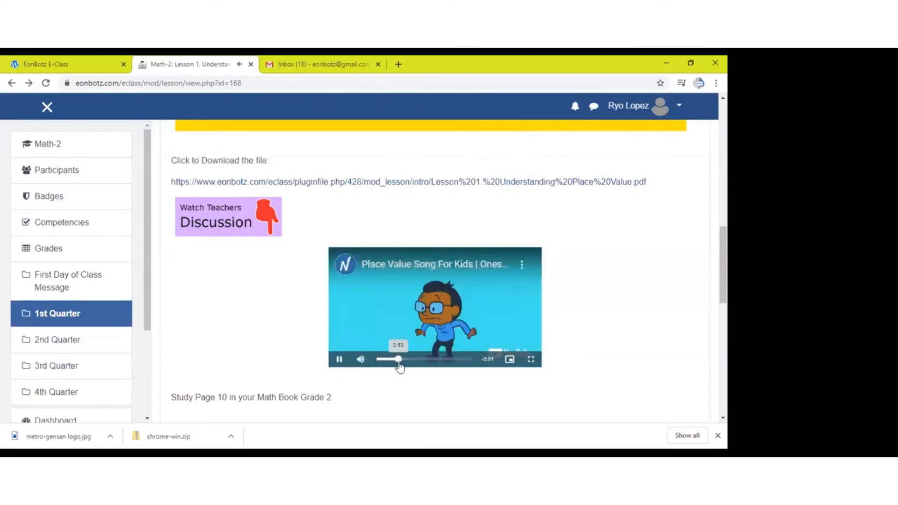
left_click_drag(399, 359, 408, 359)
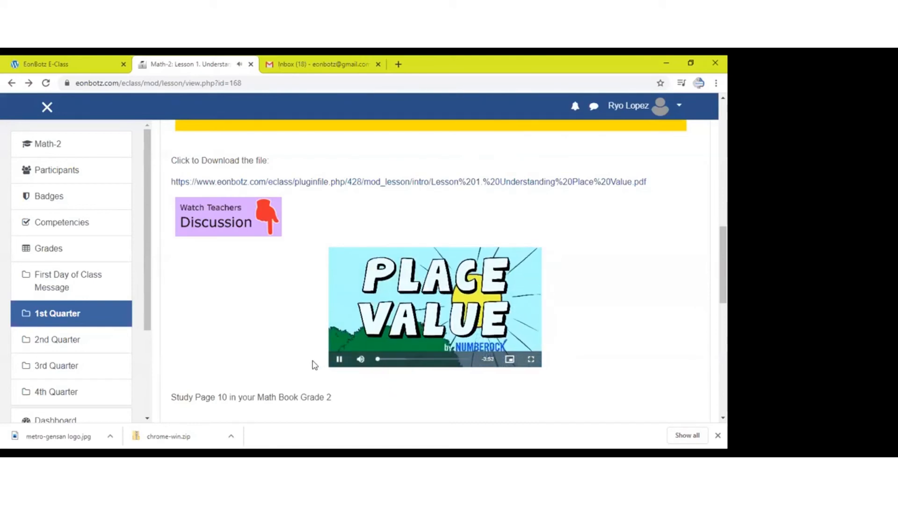
left_click(338, 359)
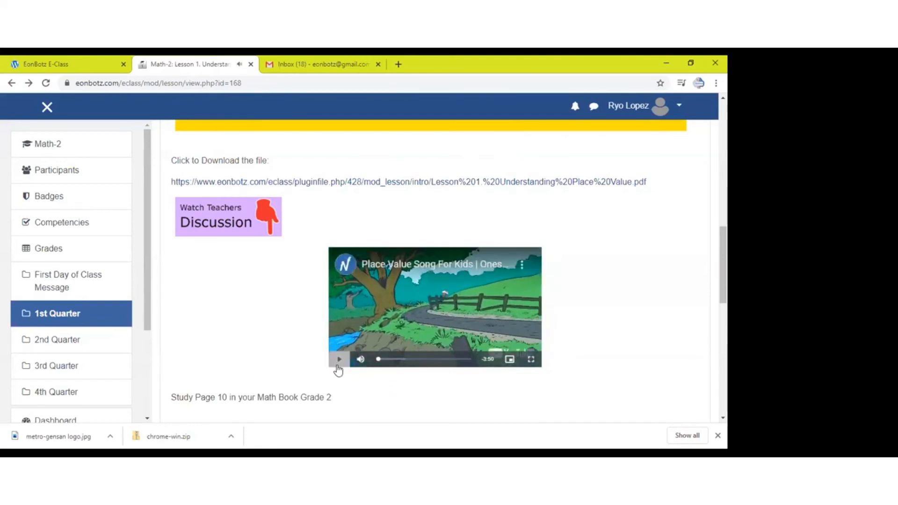
mouse_move(339, 359)
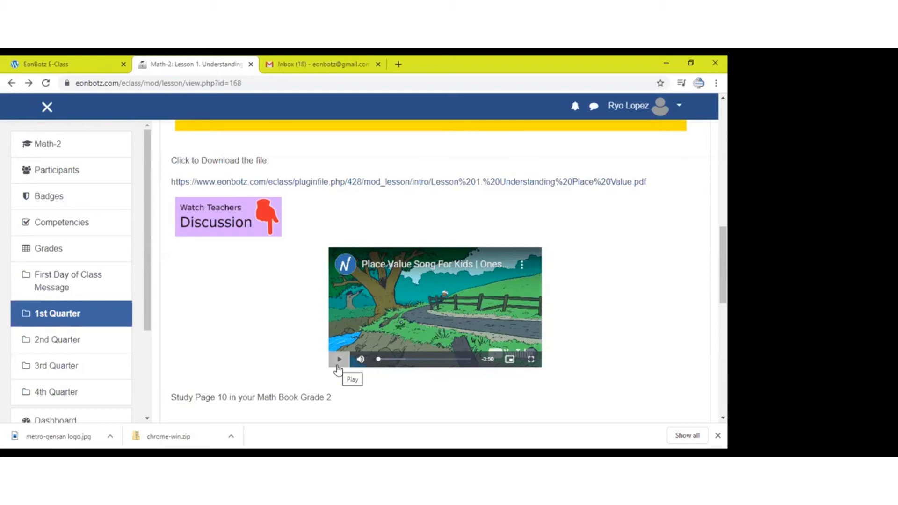
Step: Look over Lesson 1's Explore and Learn section, selecting its introduction text and the Quiz 1 link area
scroll("down", 3)
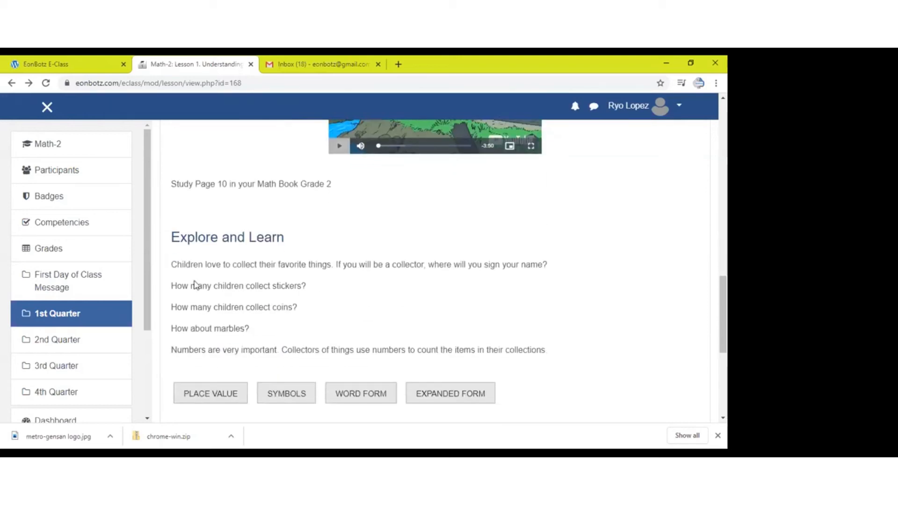
left_click_drag(170, 264, 544, 349)
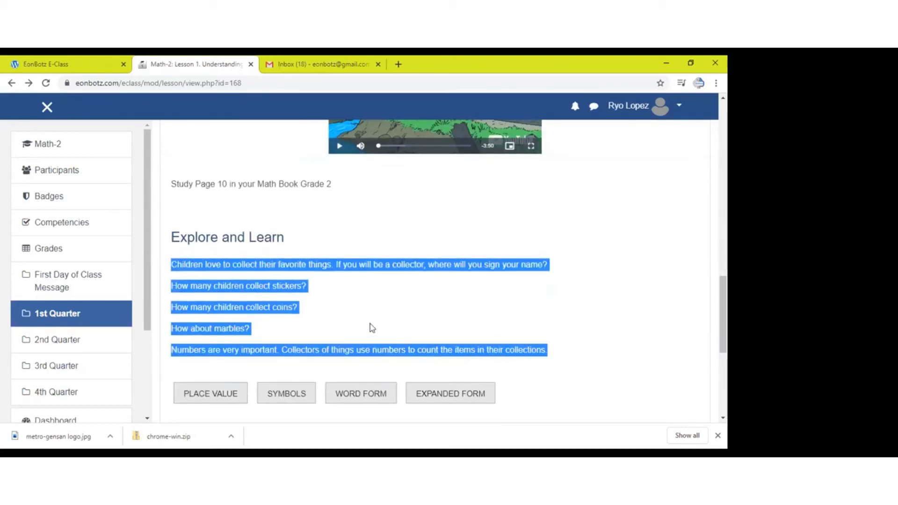
mouse_move(313, 315)
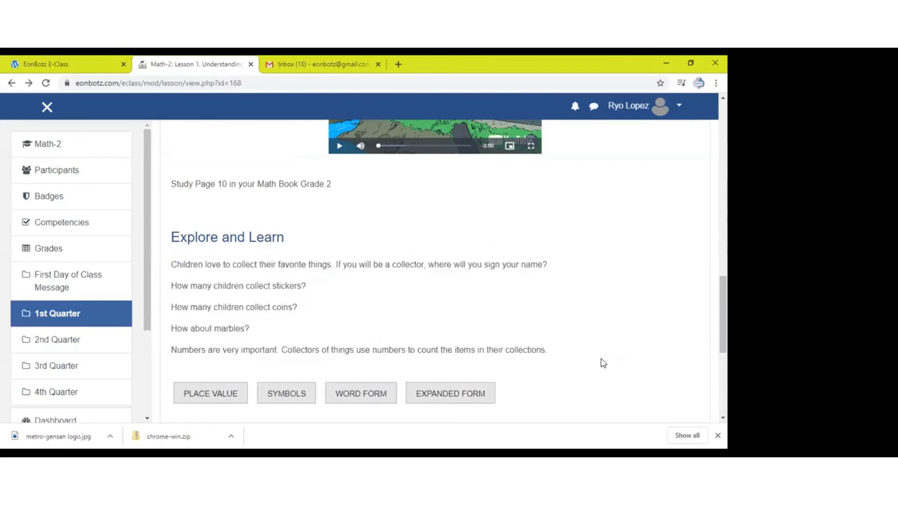
scroll("down", 3)
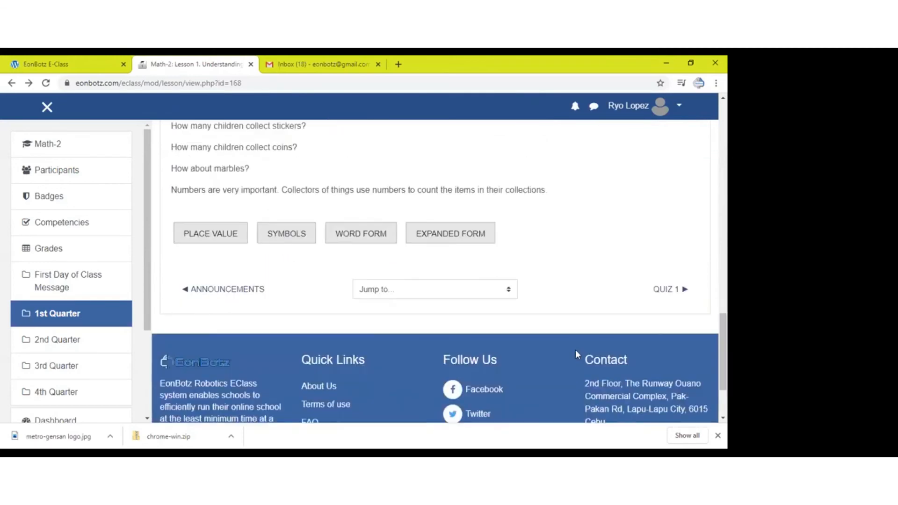
scroll("up", 3)
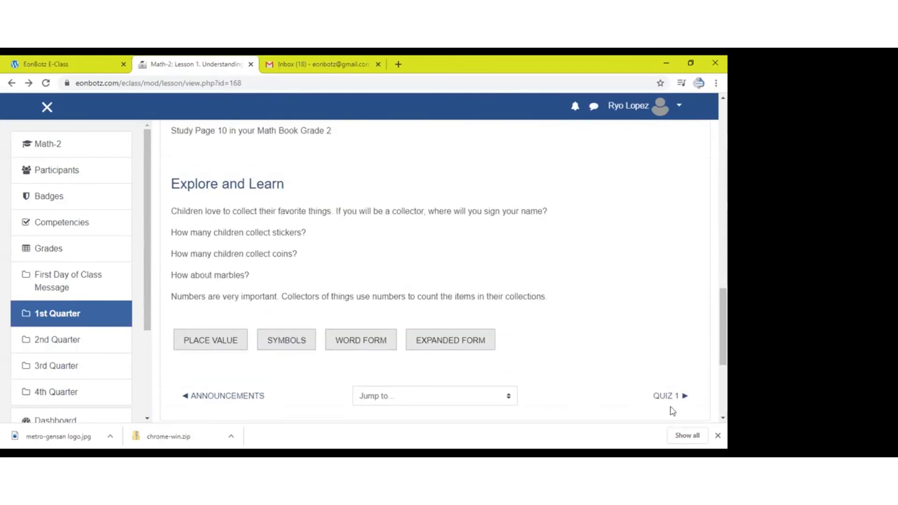
mouse_move(665, 398)
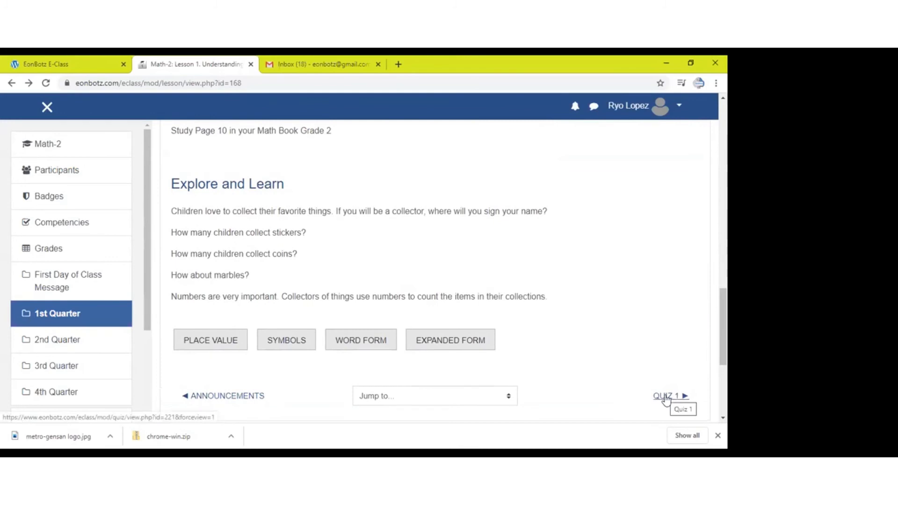
mouse_move(149, 281)
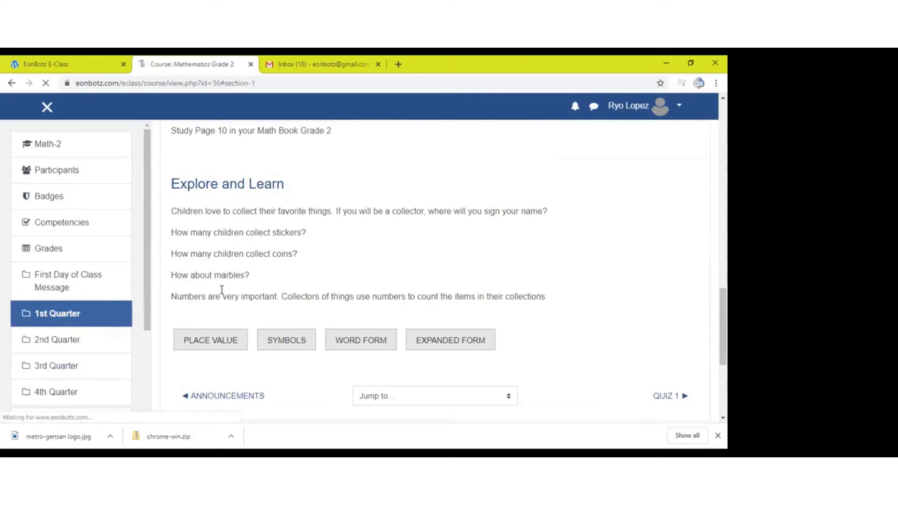
Step: Go to Quiz 1 from the Mathematics Grade 2 course activity list and view its attempts table
left_click(57, 313)
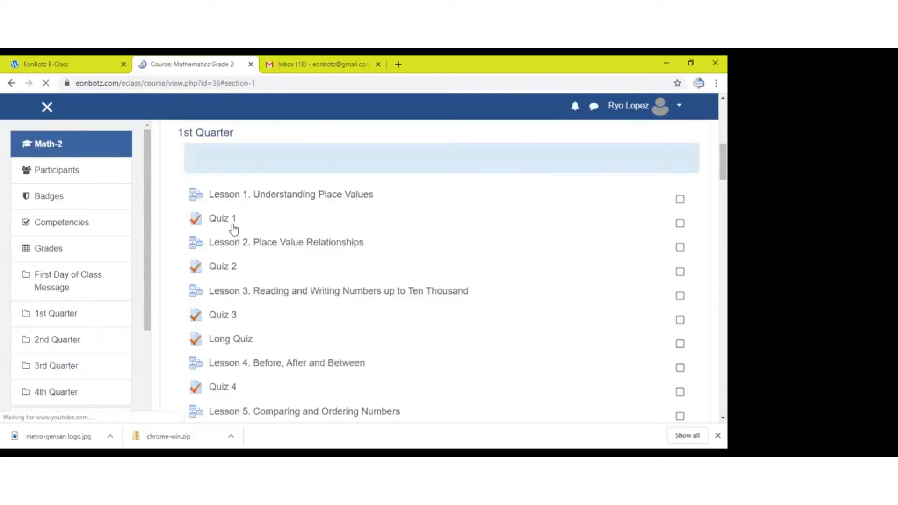
left_click(223, 217)
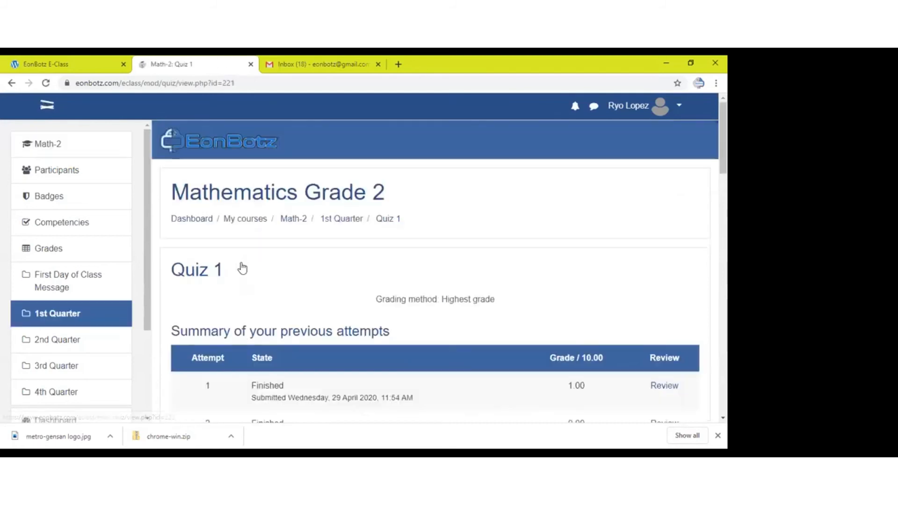
scroll("down", 3)
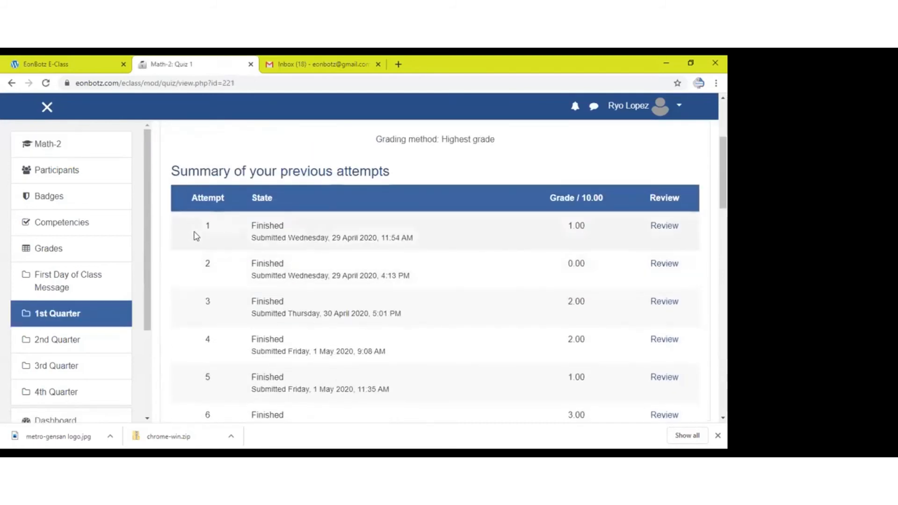
scroll("down", 3)
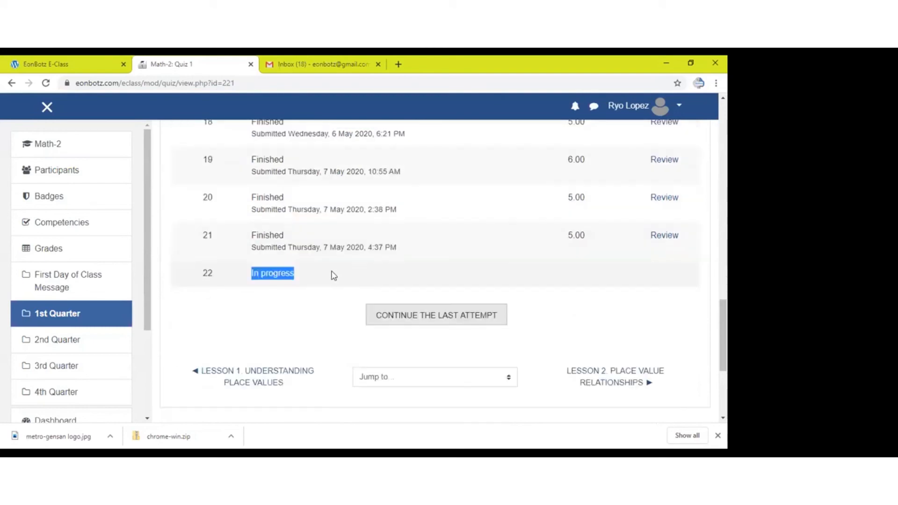
mouse_move(534, 279)
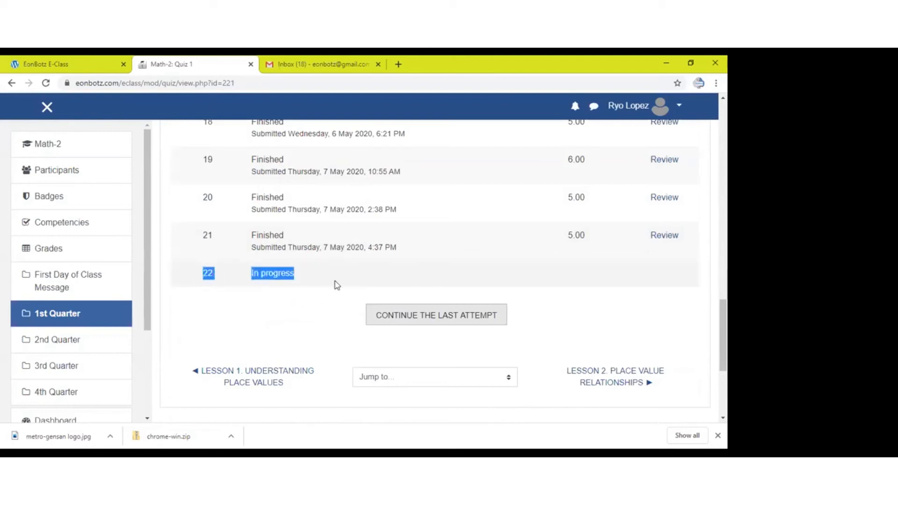
Step: Check attempt 21's status and submission time, then continue the in-progress attempt 22
scroll("down", 3)
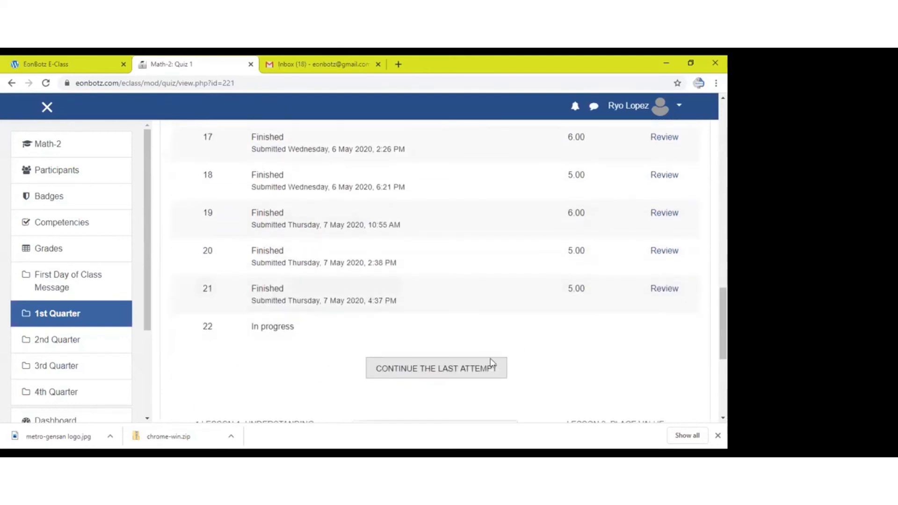
mouse_move(392, 359)
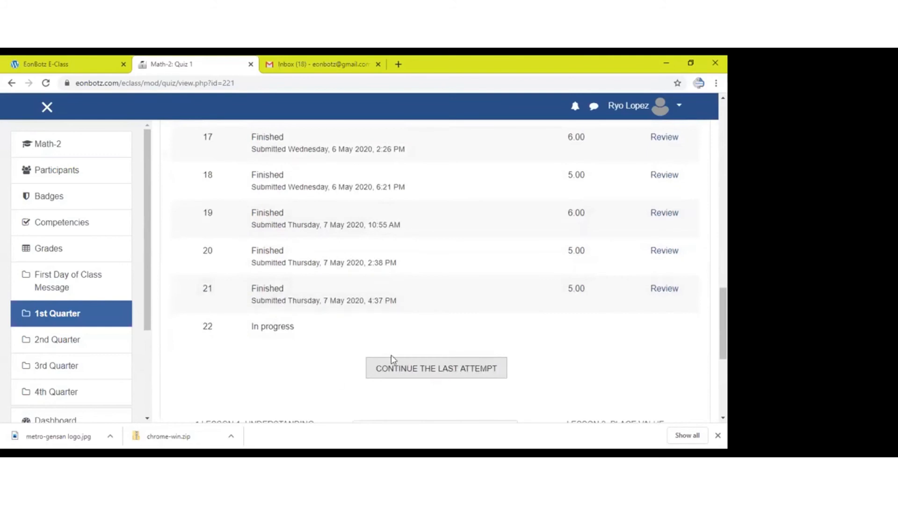
left_click_drag(250, 288, 397, 300)
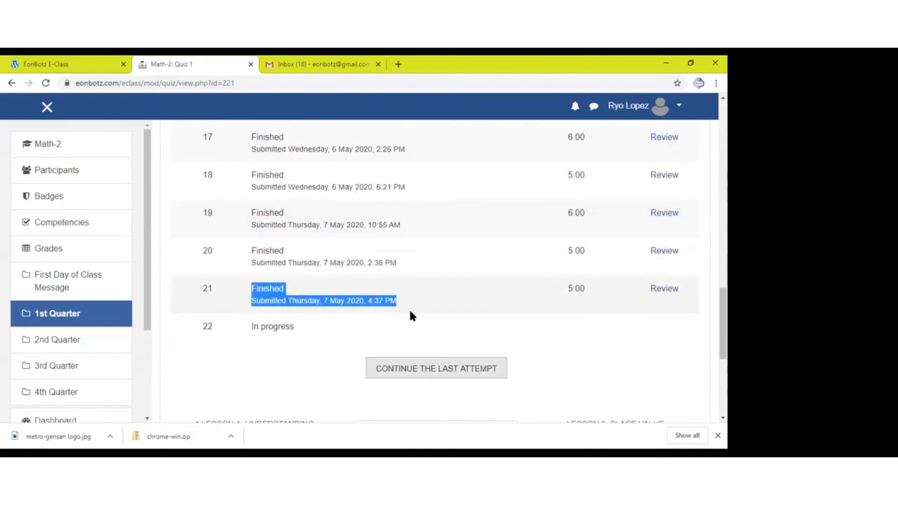
scroll("down", 3)
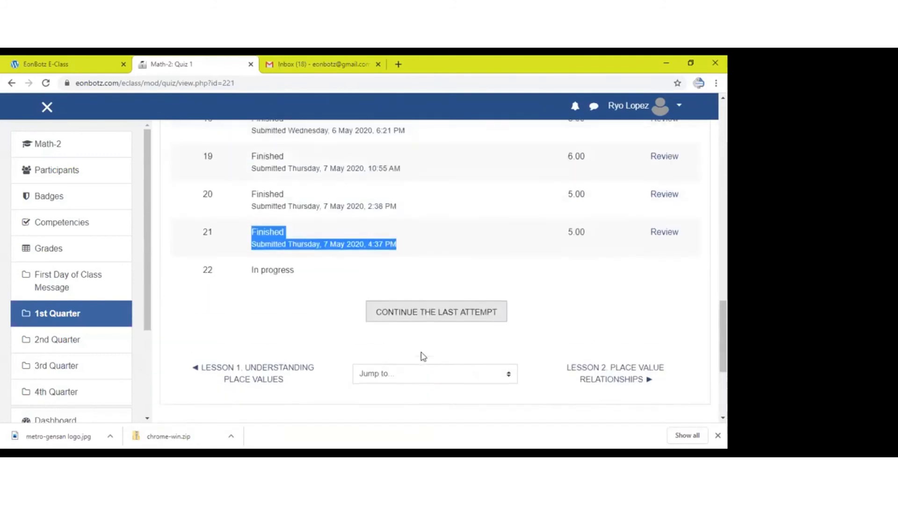
left_click(434, 312)
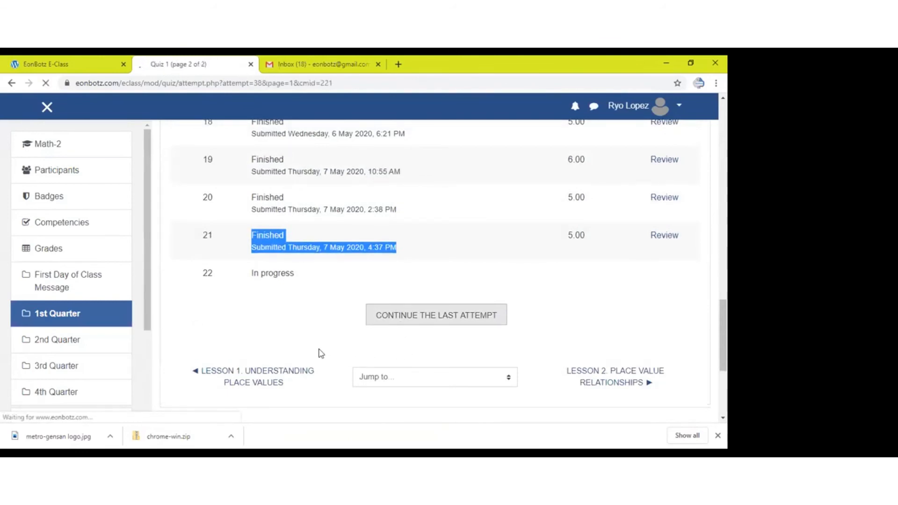
Step: Answer question 6 with c. 40+2 and look over questions 7–10 down to Finish attempt
left_click(435, 314)
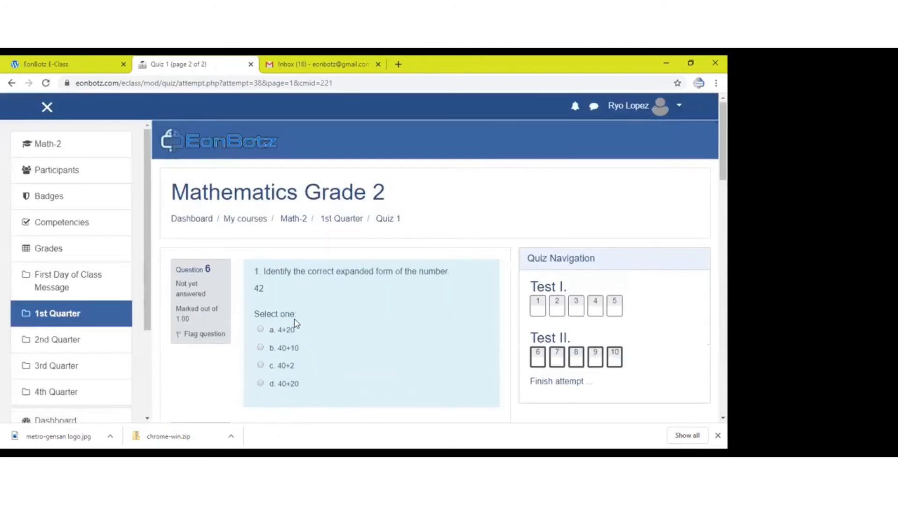
scroll("down", 3)
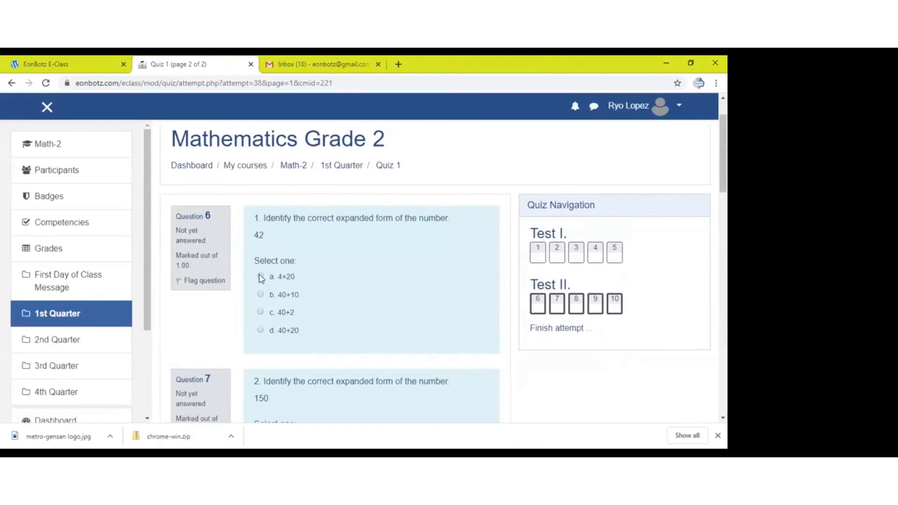
left_click(261, 313)
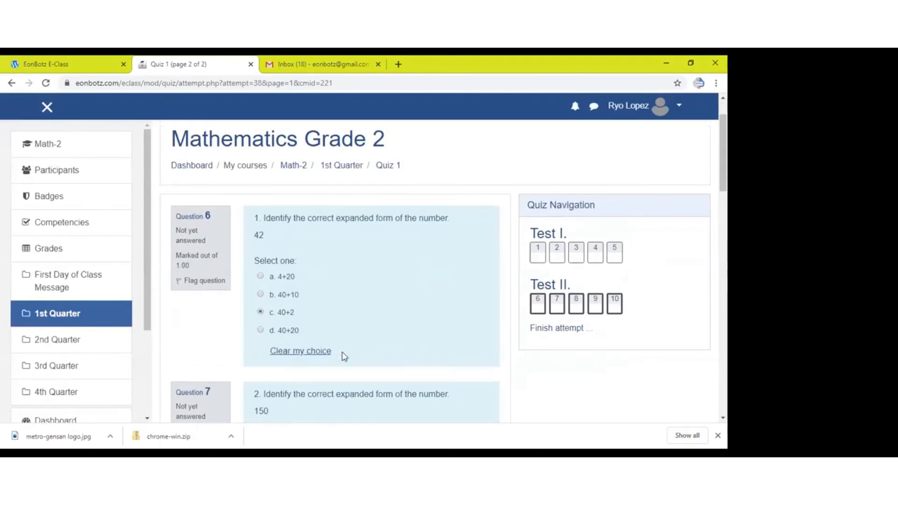
scroll("down", 3)
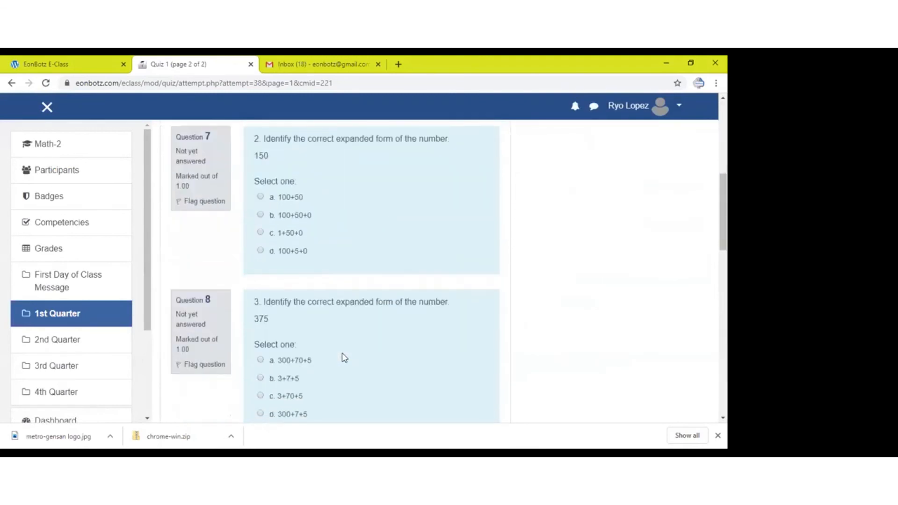
scroll("down", 3)
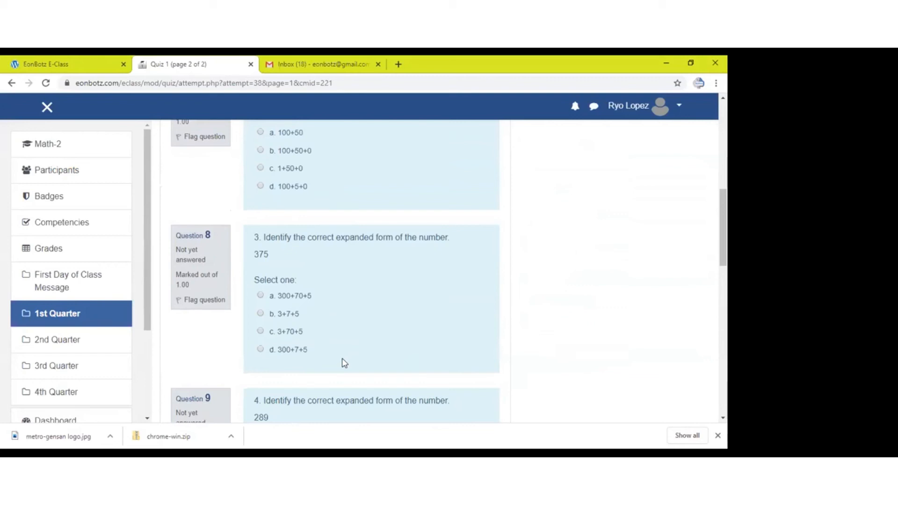
mouse_move(350, 309)
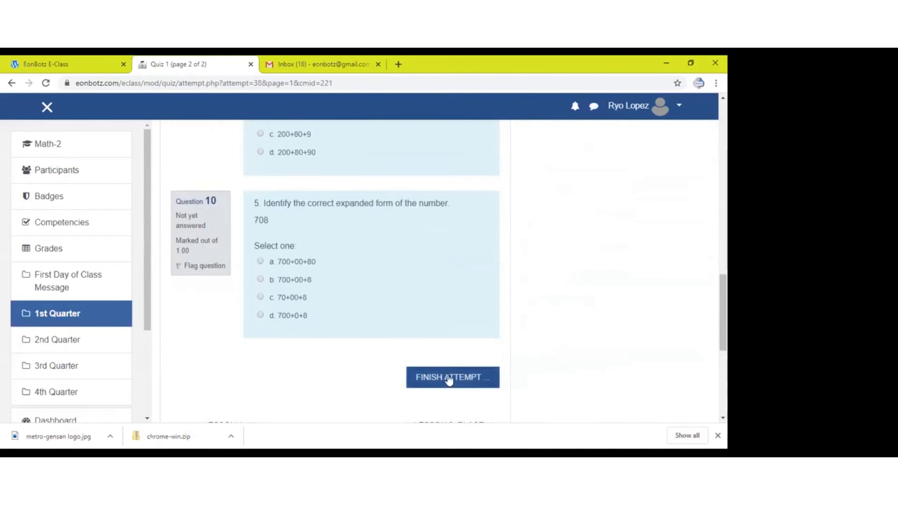
Step: Finish the attempt to see its summary with questions 6 and 7 saved, then return to the attempt
left_click(452, 377)
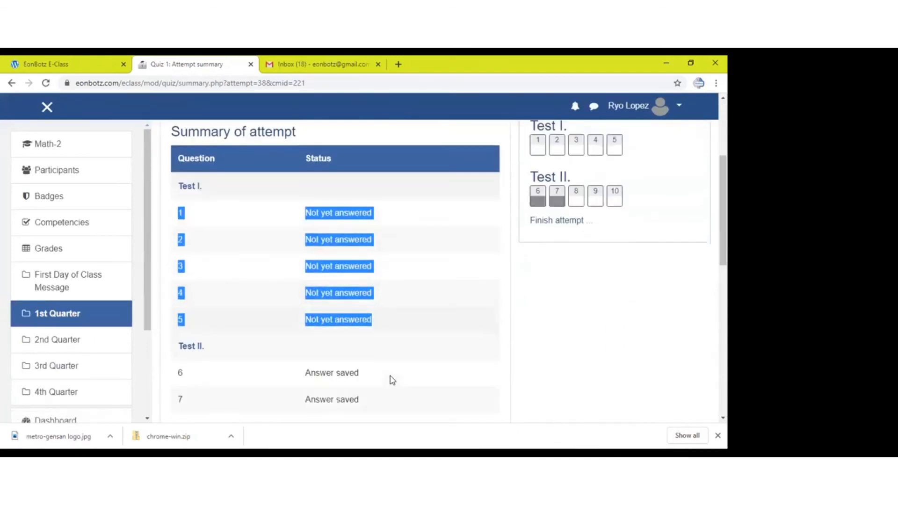
scroll("down", 3)
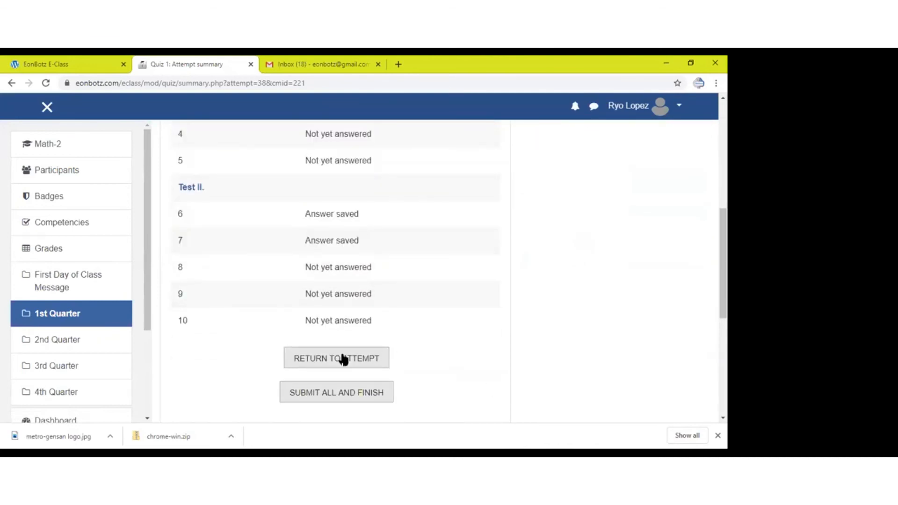
left_click(336, 358)
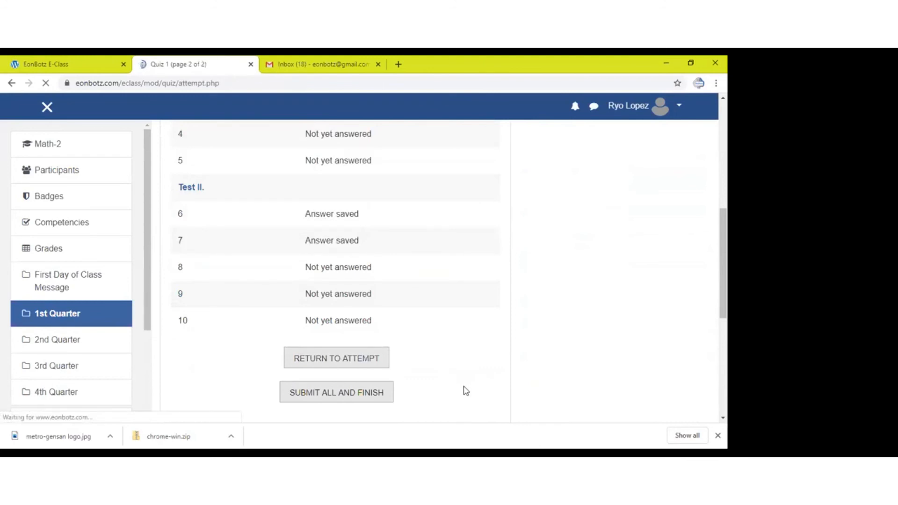
Step: Look up and down the attempt page, then return to the Quiz 1 overview via its breadcrumb
left_click(336, 358)
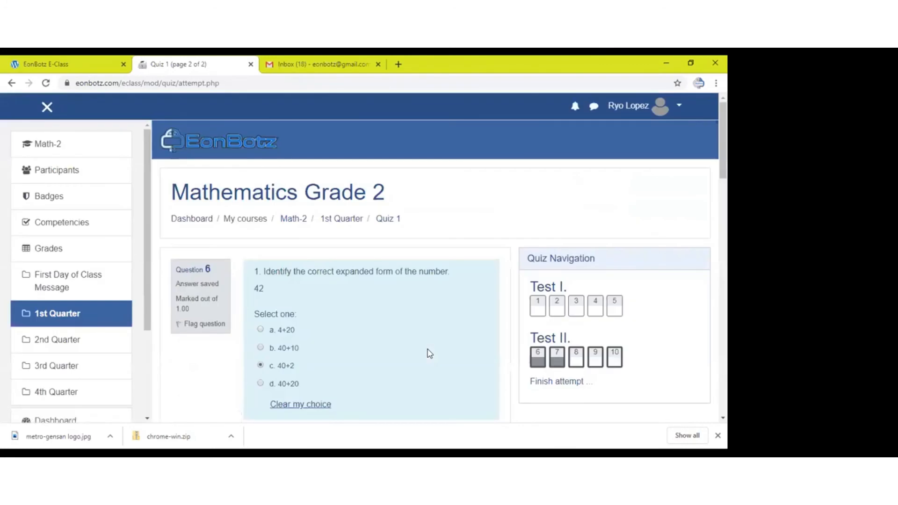
scroll("down", 3)
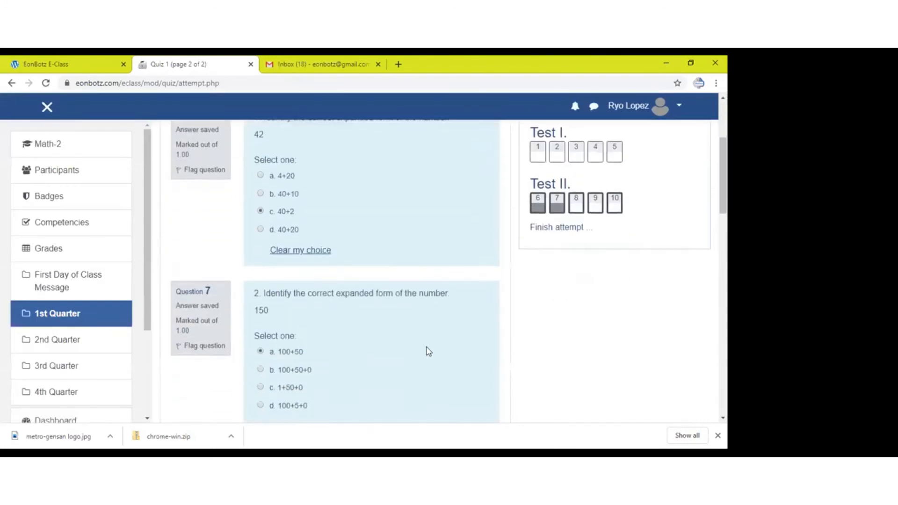
scroll("up", 3)
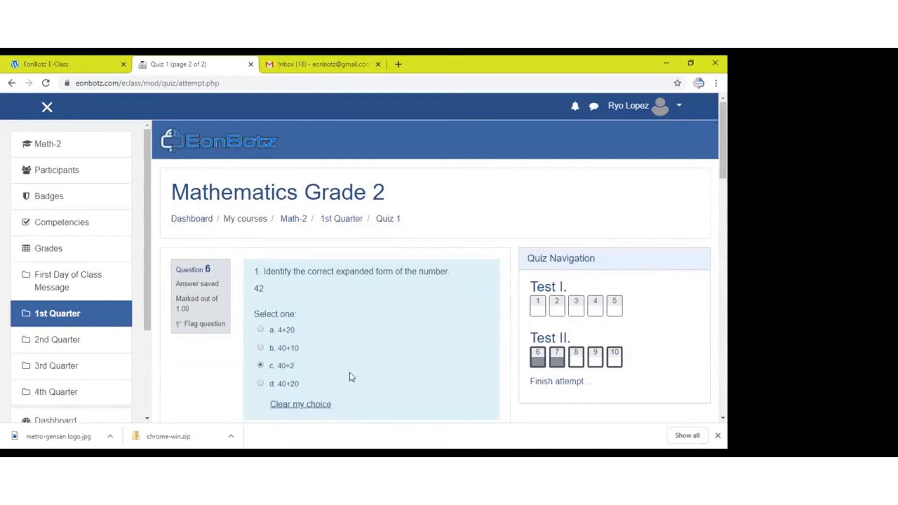
scroll("down", 3)
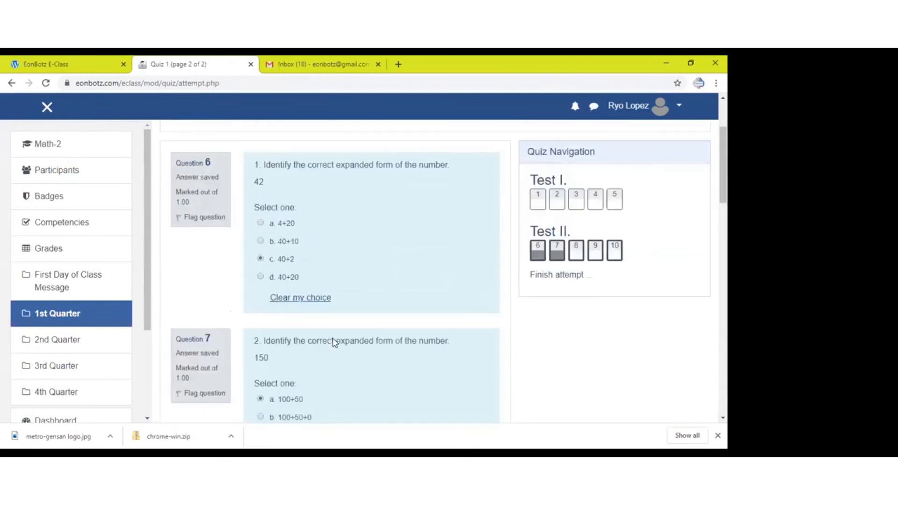
scroll("up", 3)
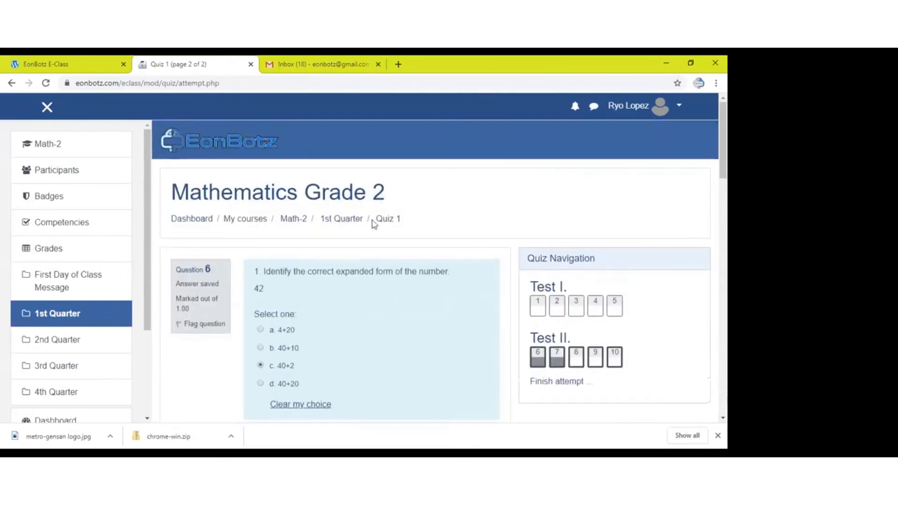
left_click(387, 217)
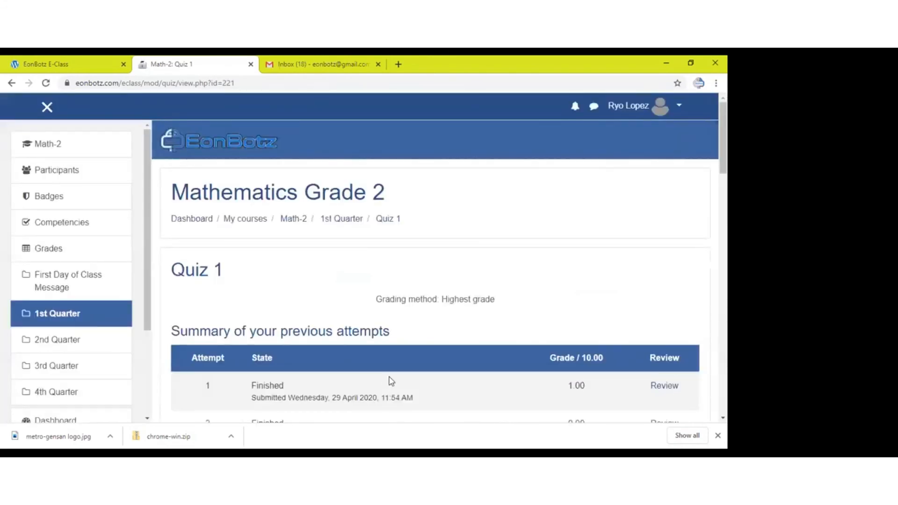
Step: Continue attempt 22 and answer question 9 with c. 200+80+9 as the expanded form of 289
scroll("down", 3)
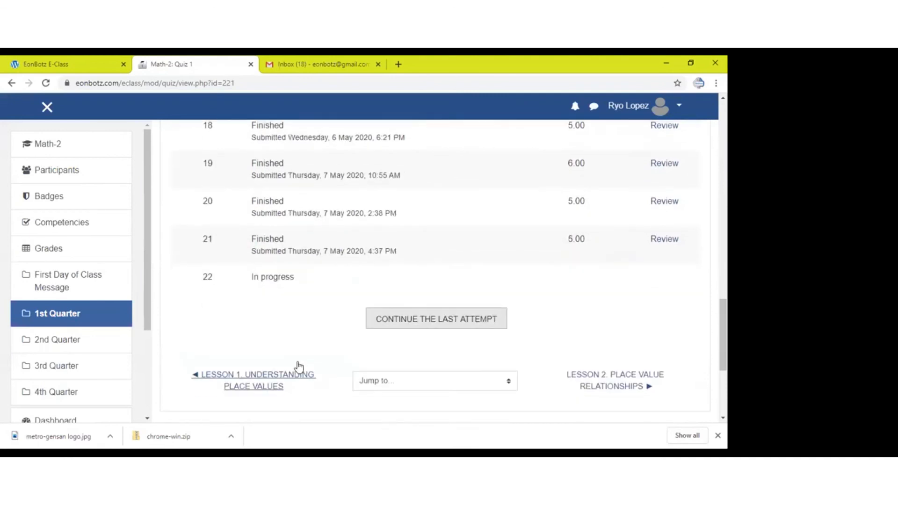
left_click(435, 318)
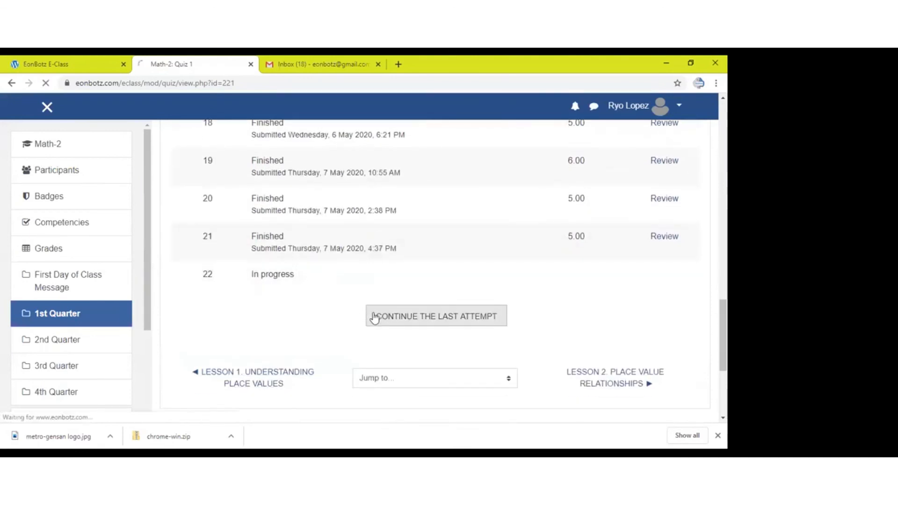
left_click(435, 316)
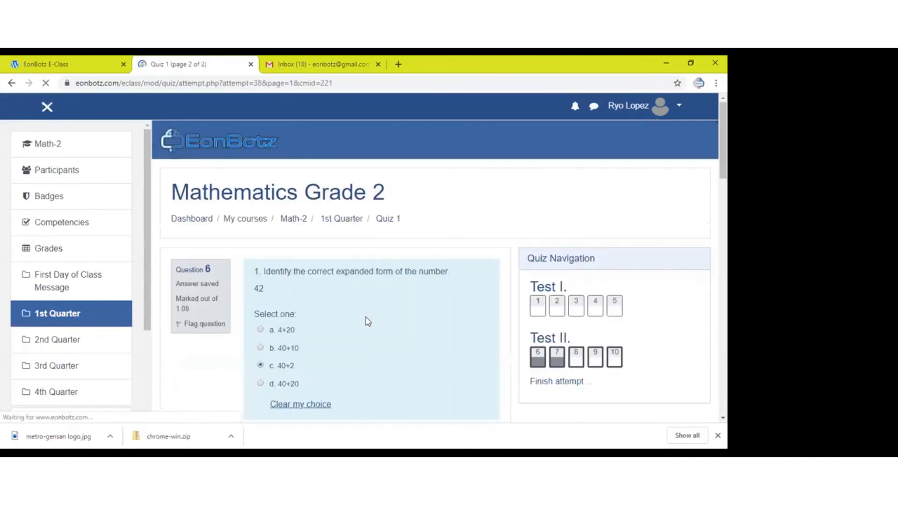
scroll("down", 3)
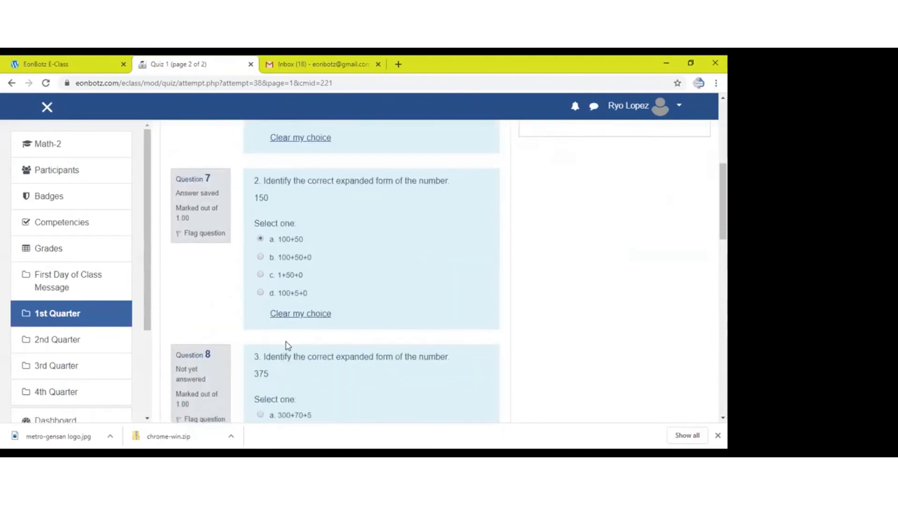
scroll("down", 3)
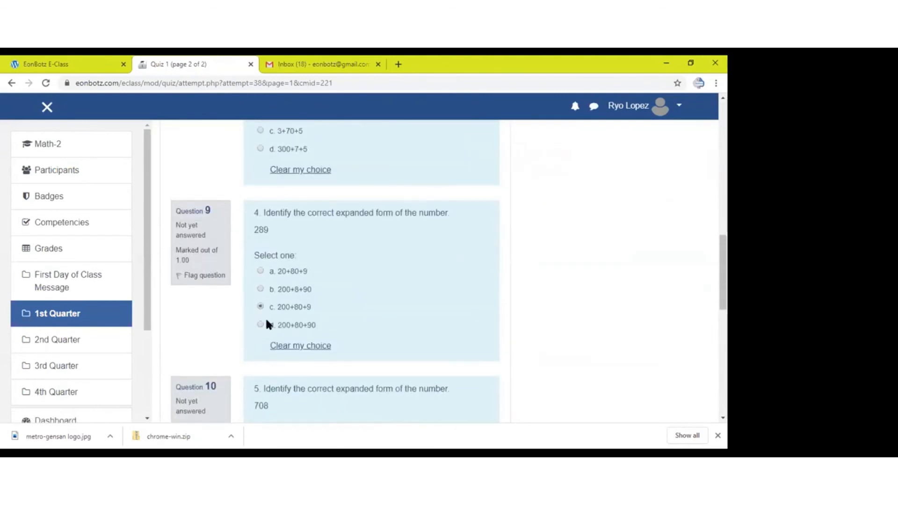
scroll("down", 3)
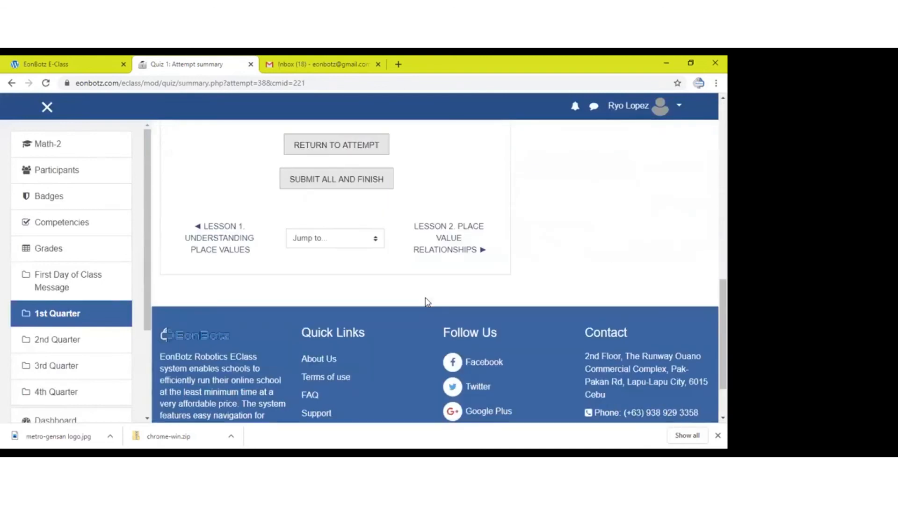
Step: Submit all Test II answers, questions 6 through 10, and finish the attempt
left_click(336, 178)
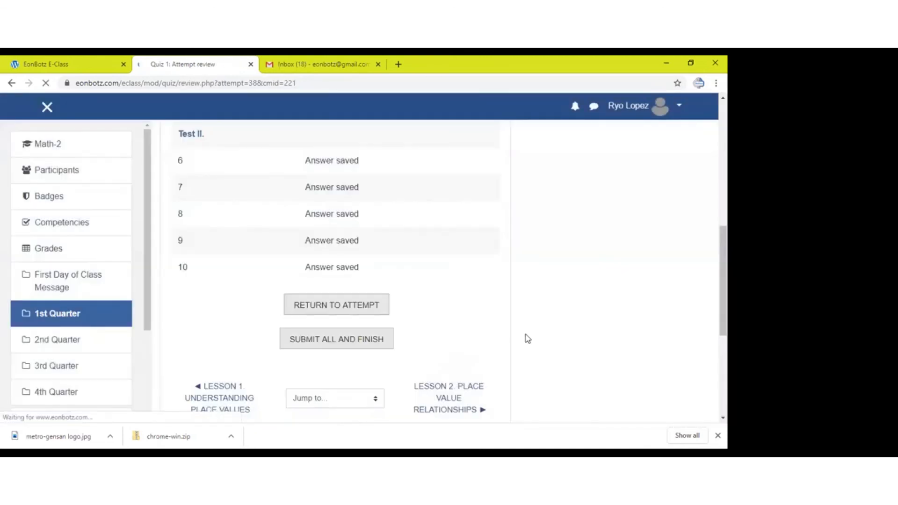
Step: Review the graded attempt (2.00 out of 10.00) through question 10, then finish the review
left_click(335, 338)
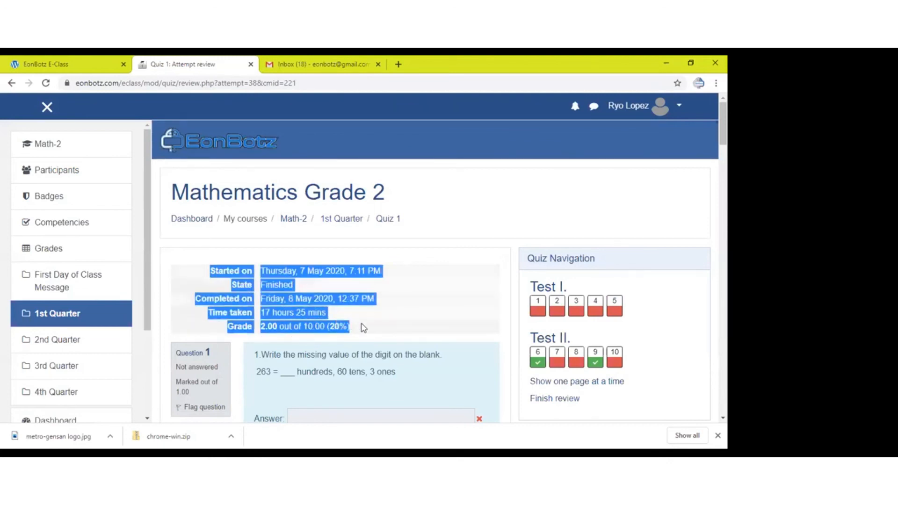
scroll("down", 3)
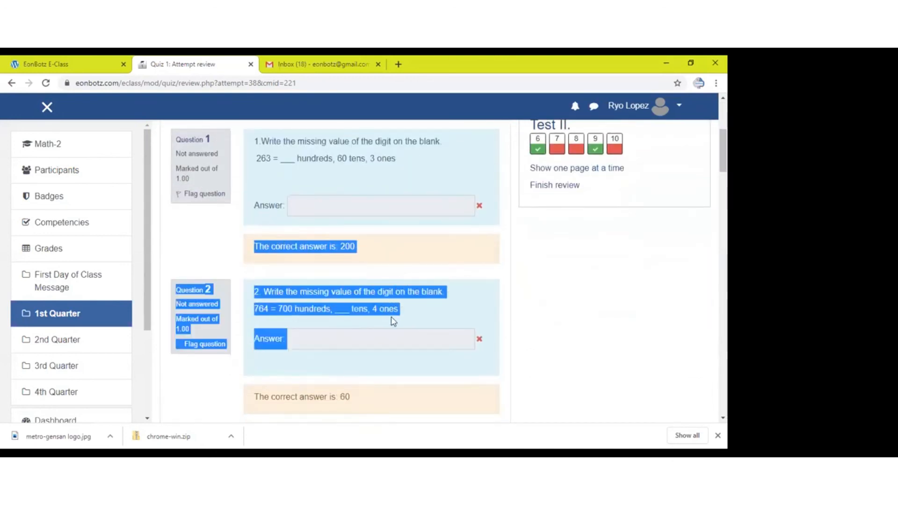
scroll("down", 3)
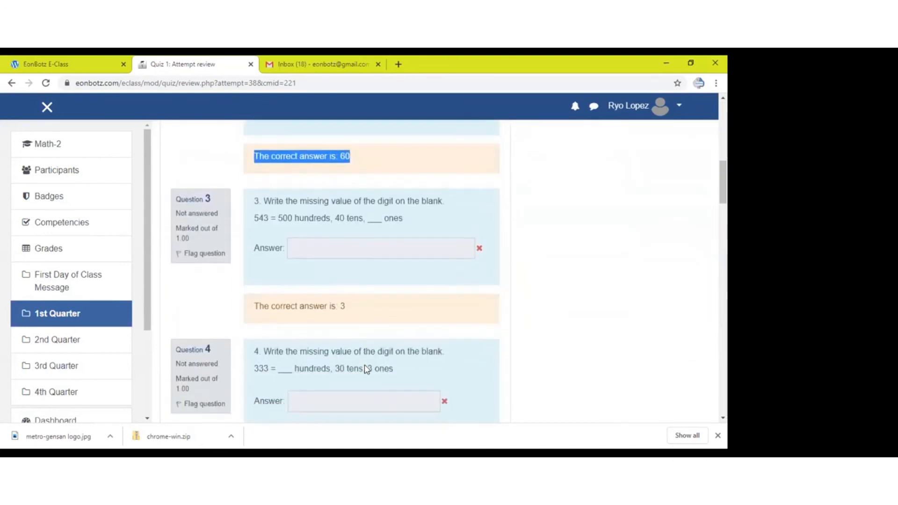
scroll("up", 3)
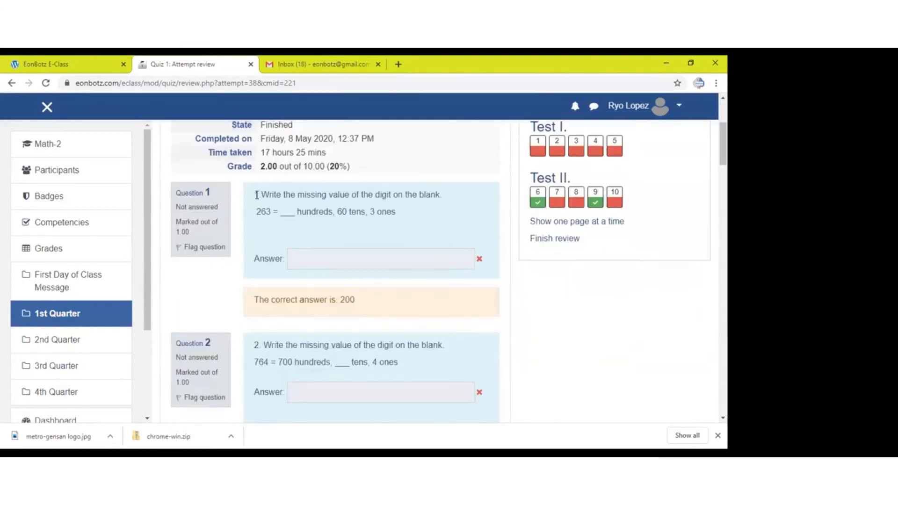
scroll("down", 3)
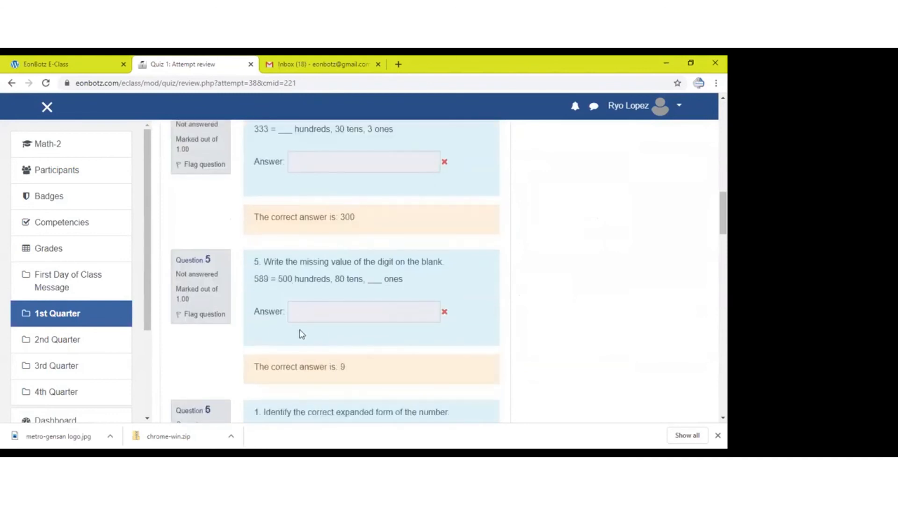
mouse_move(582, 288)
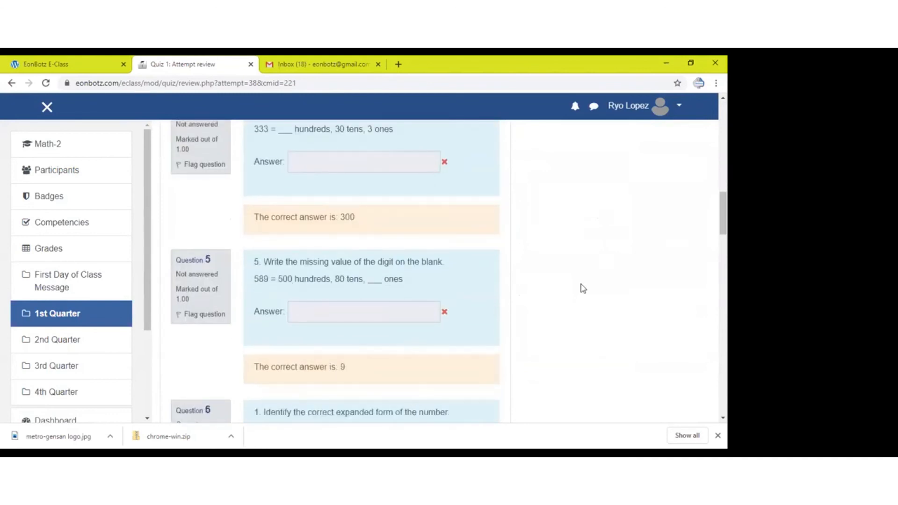
mouse_move(448, 359)
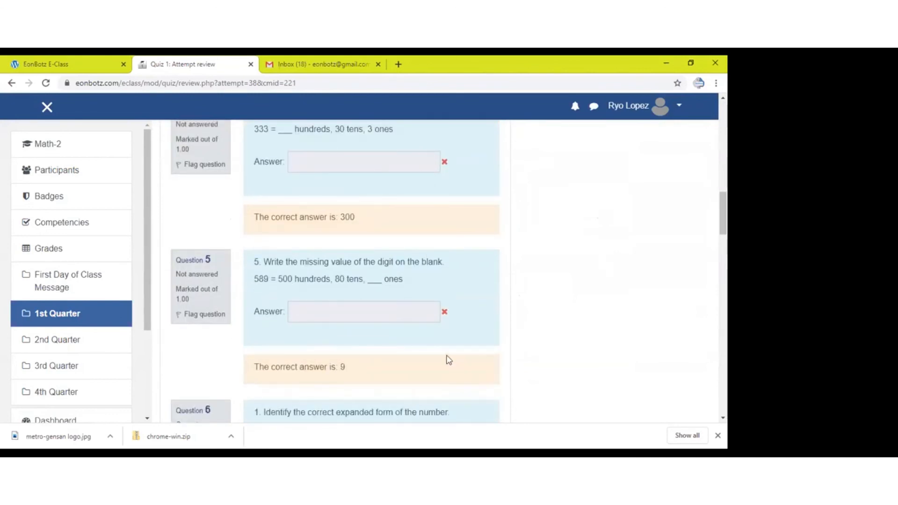
scroll("down", 3)
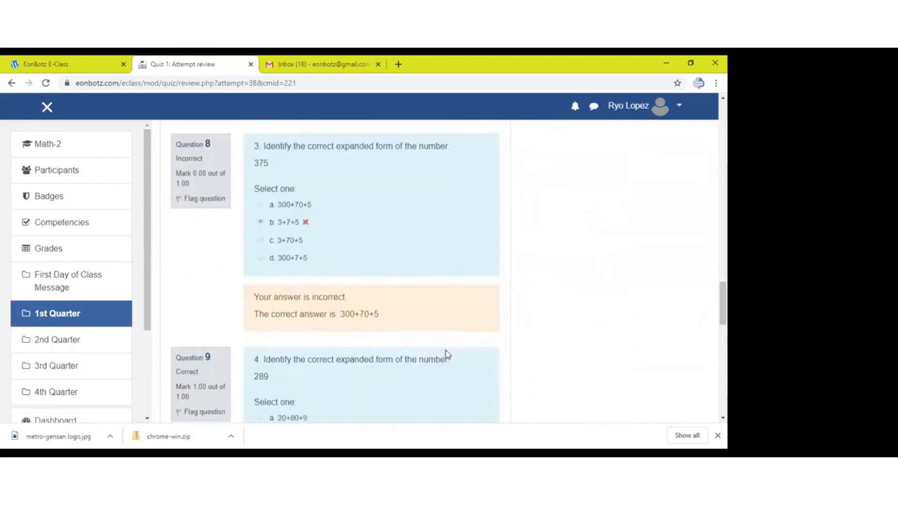
scroll("down", 3)
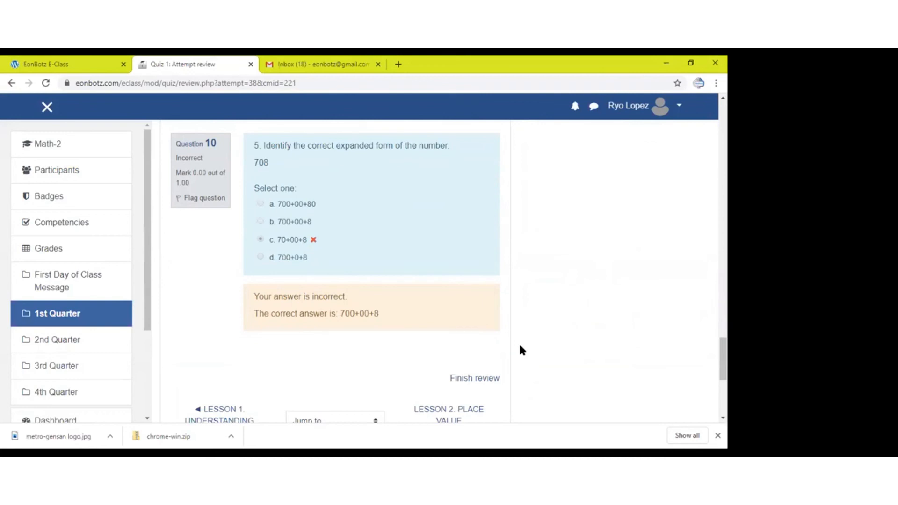
mouse_move(489, 336)
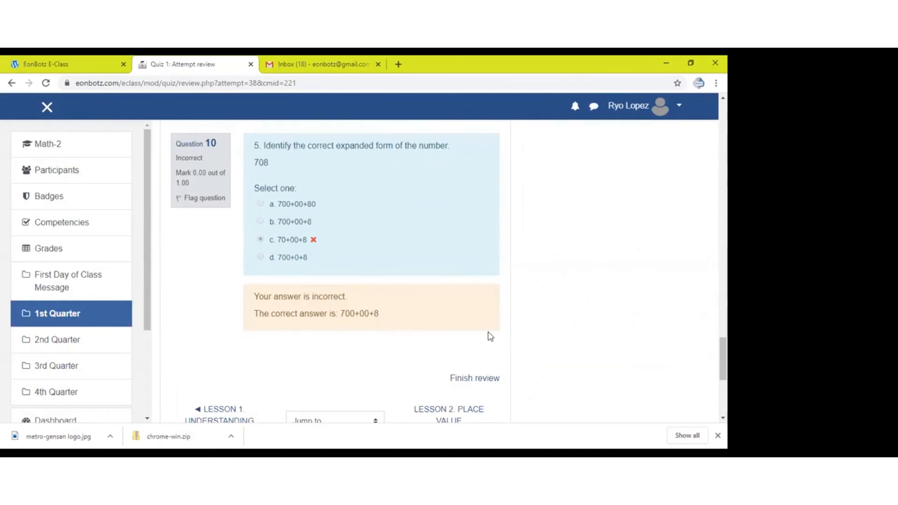
left_click(473, 377)
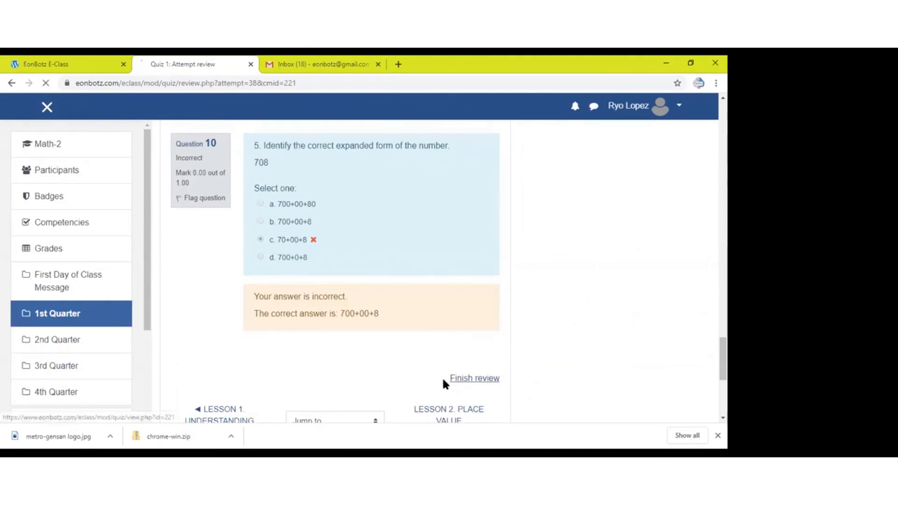
Step: On the Quiz 1 overview, highlight the highest grade 7.00 / 10.00, then go to the course Grades report
left_click(474, 378)
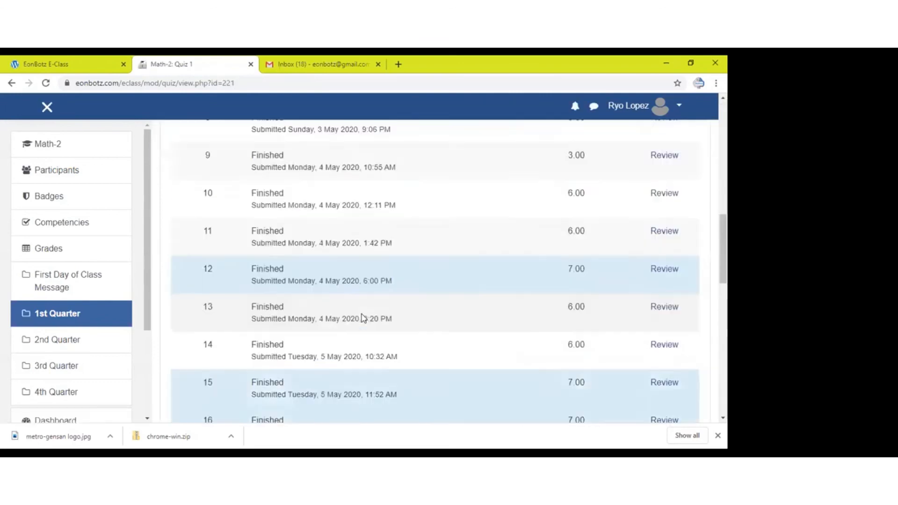
scroll("down", 3)
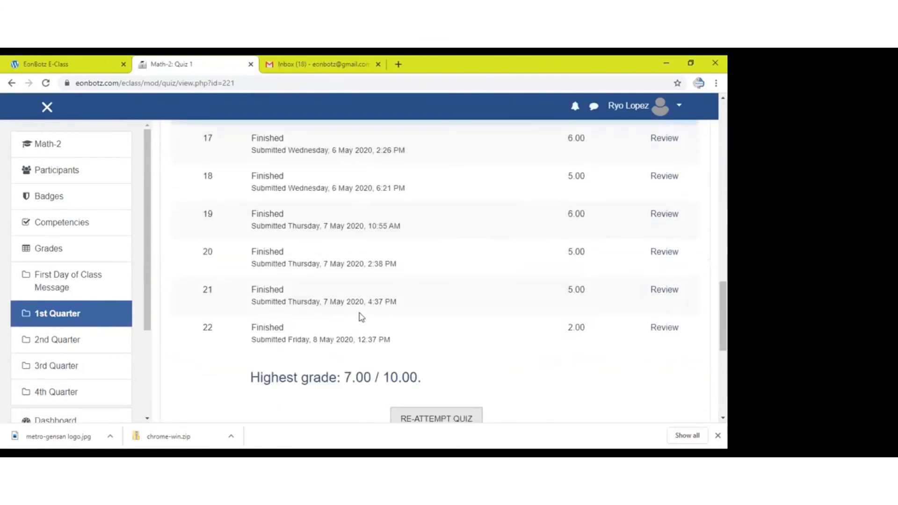
left_click_drag(251, 377, 421, 377)
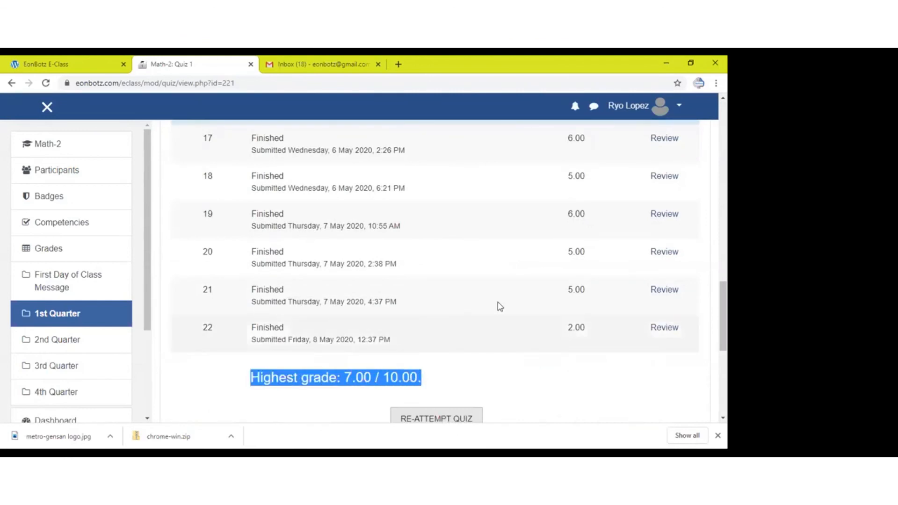
mouse_move(487, 367)
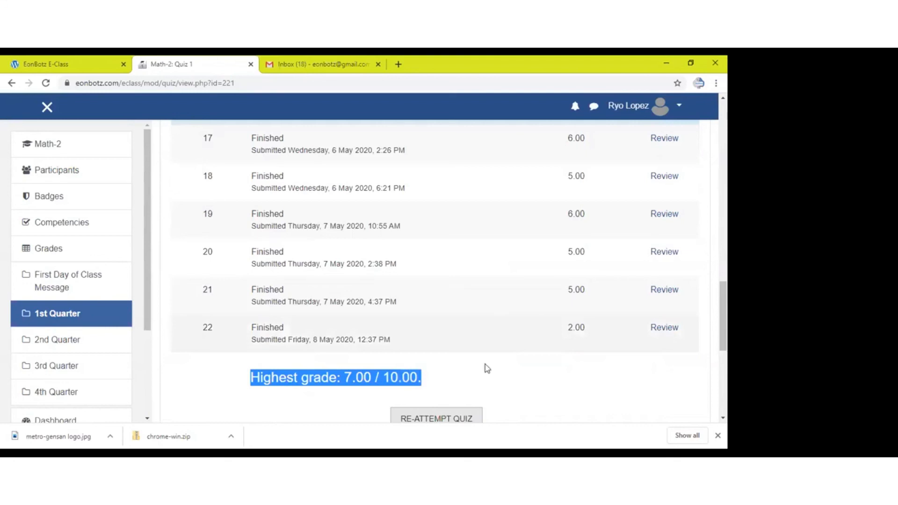
mouse_move(479, 358)
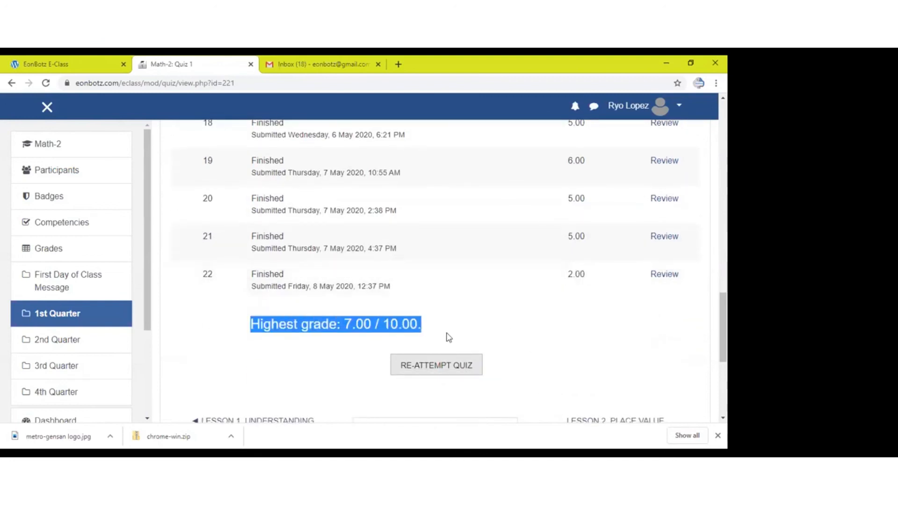
mouse_move(370, 336)
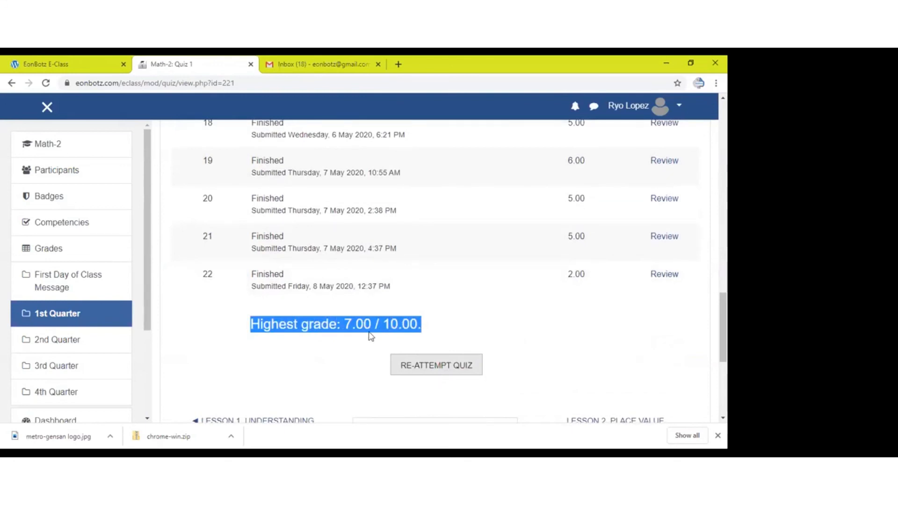
left_click(48, 248)
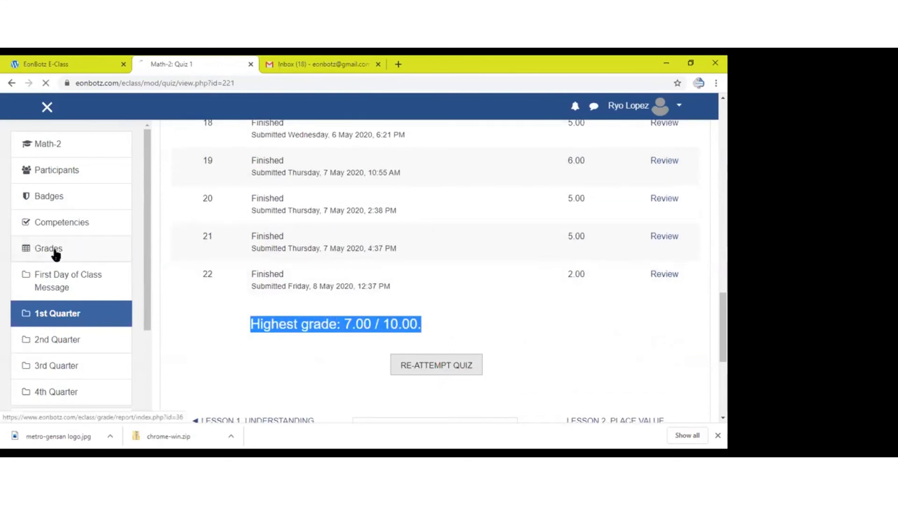
Step: View the Grades user report, scrolling past the lessons to Quiz 1 at 7.00 and Quiz 2 at 6.00
left_click(48, 247)
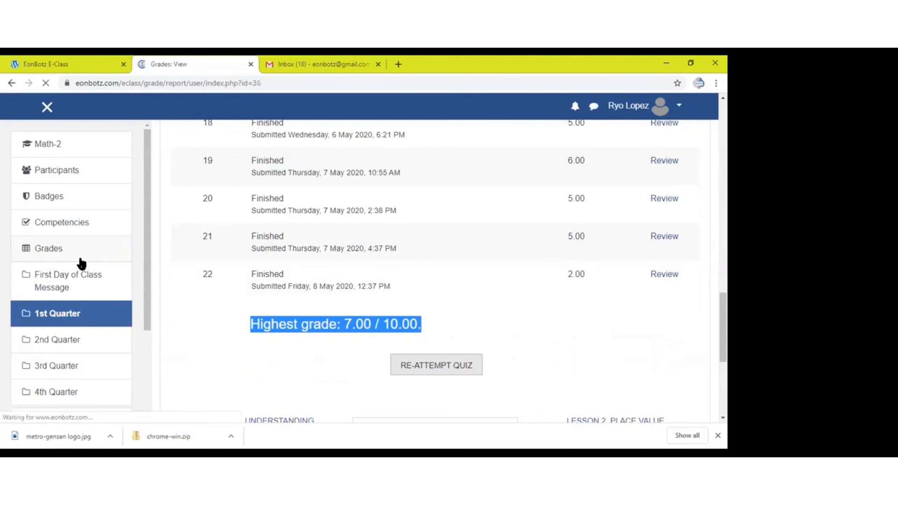
mouse_move(245, 252)
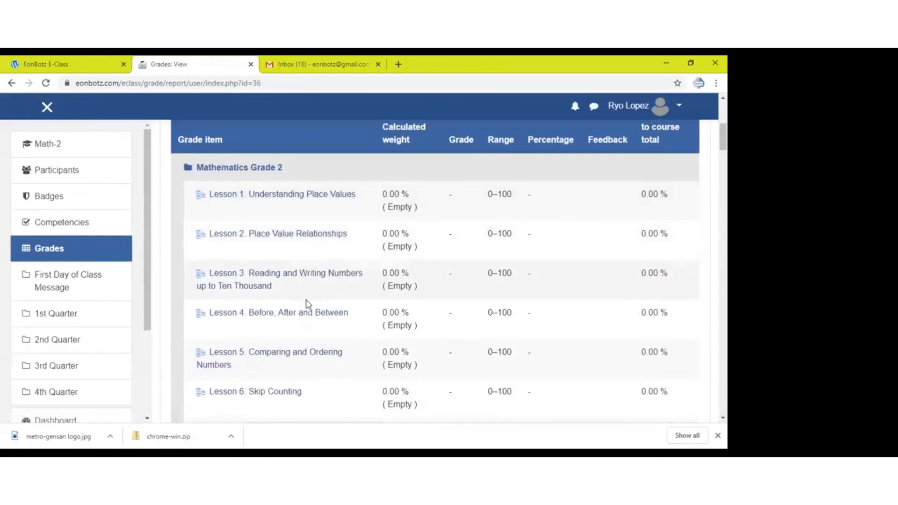
scroll("down", 3)
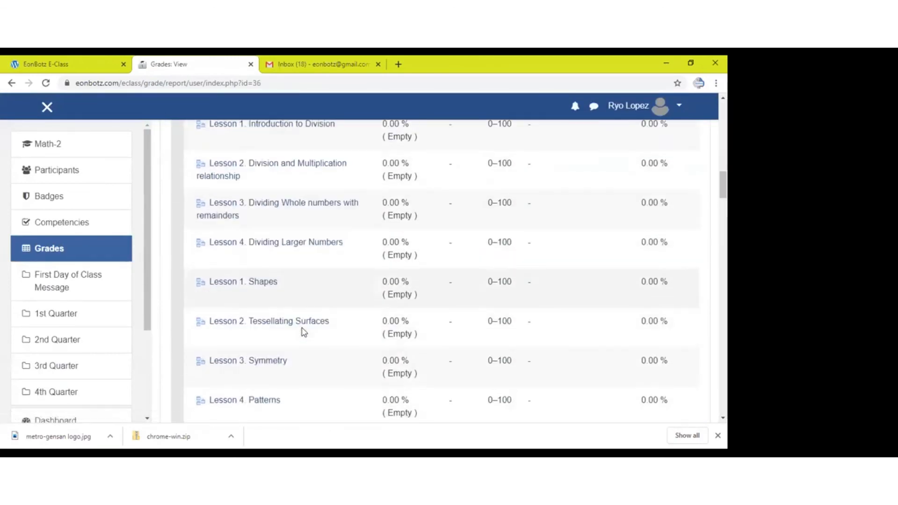
scroll("down", 3)
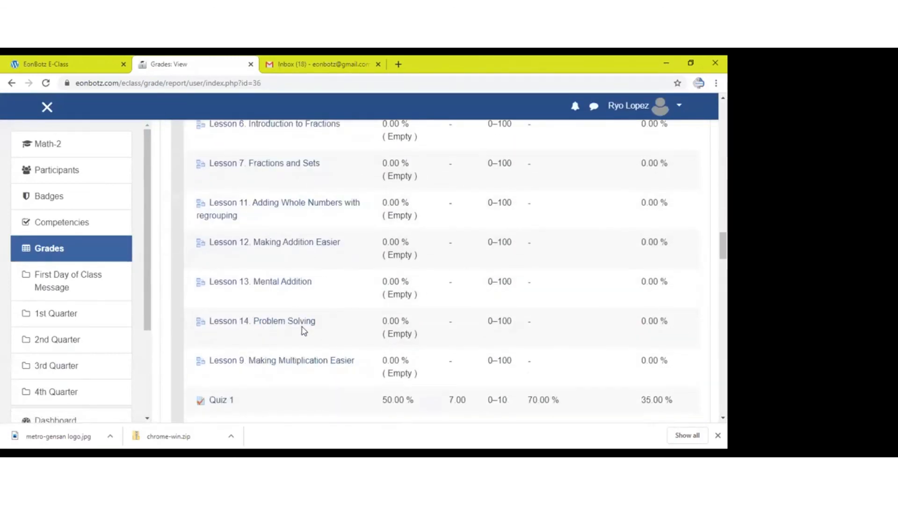
scroll("down", 3)
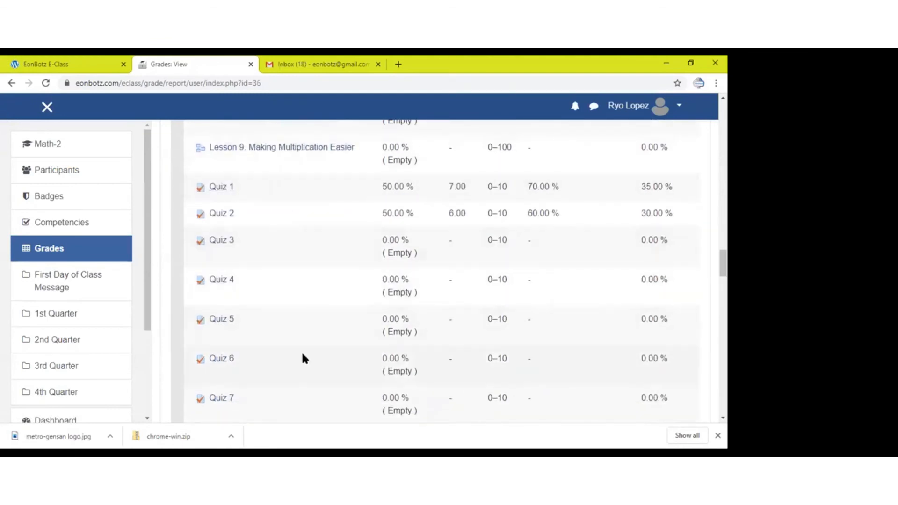
mouse_move(364, 397)
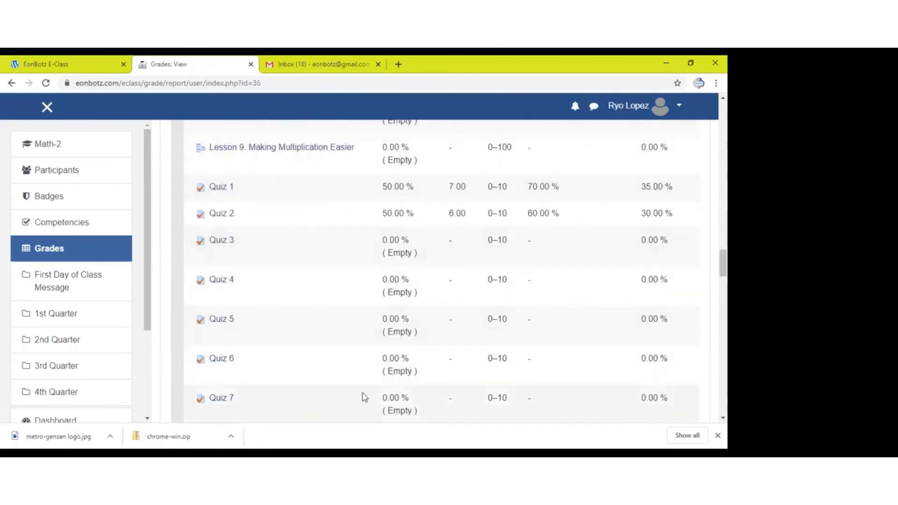
mouse_move(39, 198)
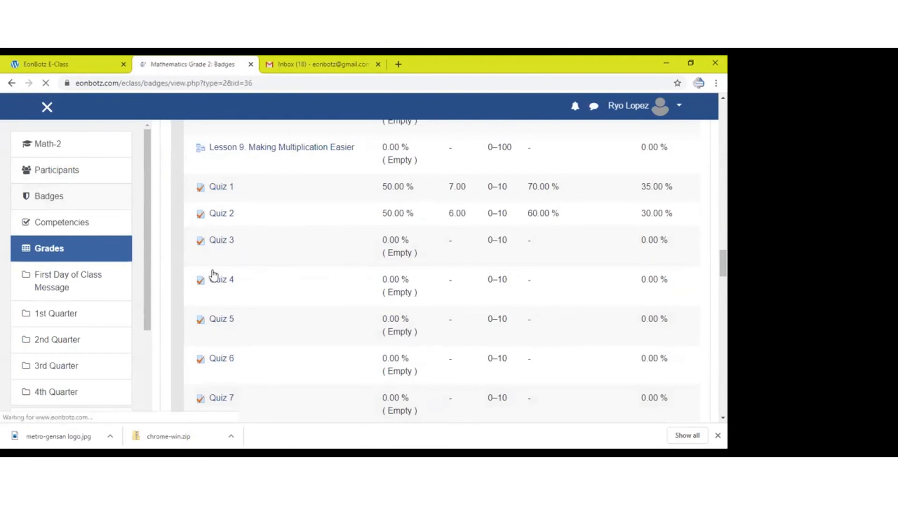
mouse_move(337, 289)
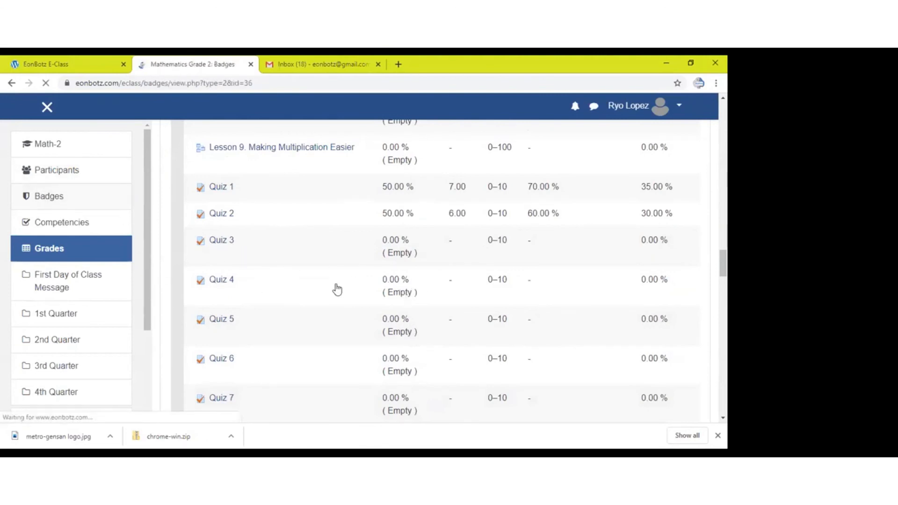
Step: View the Badges page and highlight the 'no badges available' message
left_click(49, 195)
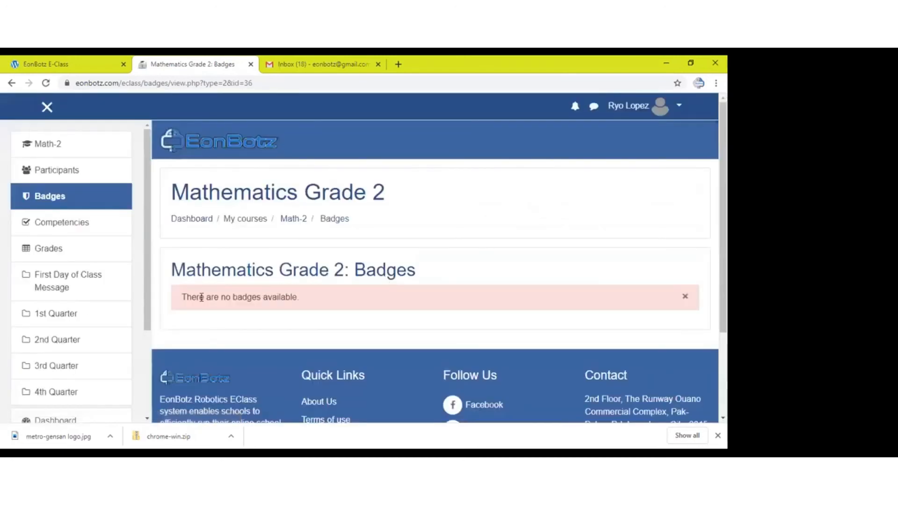
left_click_drag(182, 297, 297, 298)
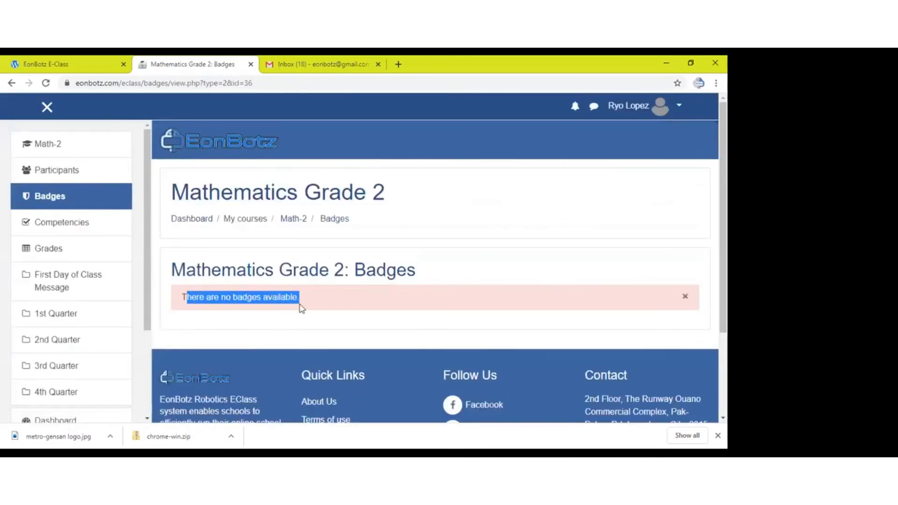
mouse_move(52, 175)
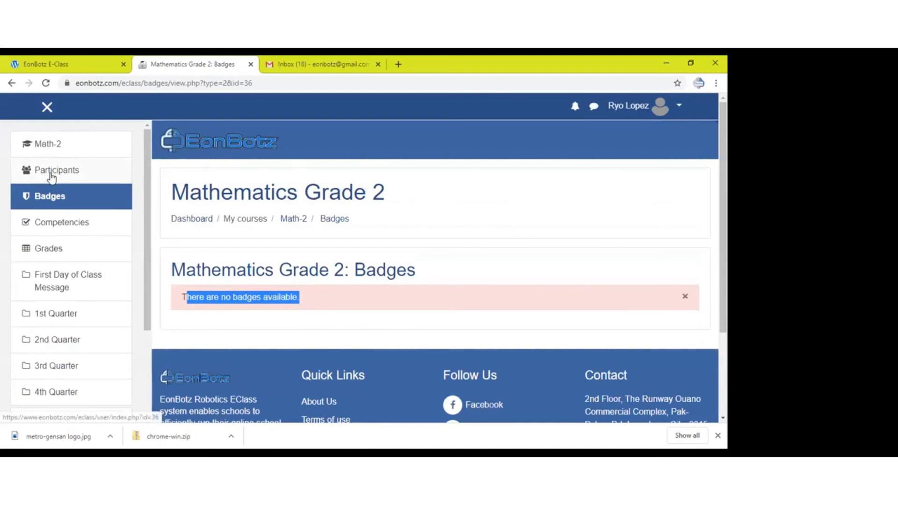
left_click(56, 170)
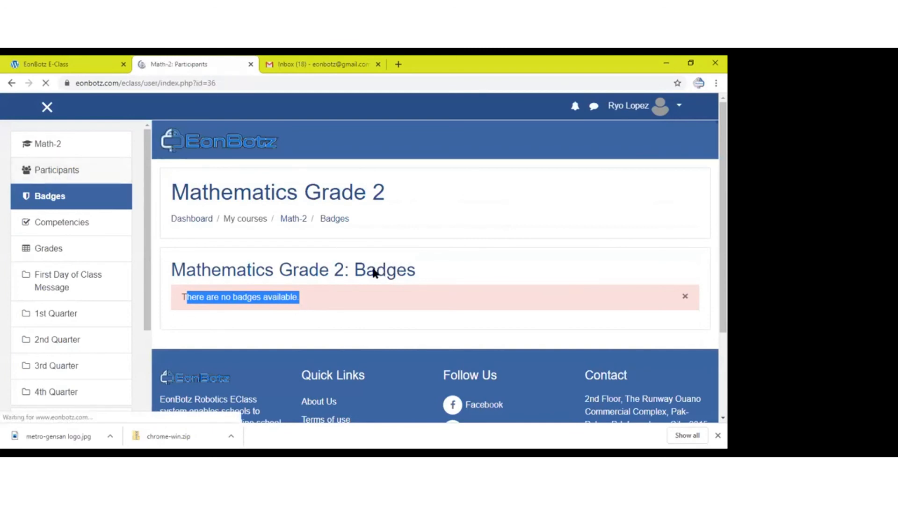
left_click(56, 169)
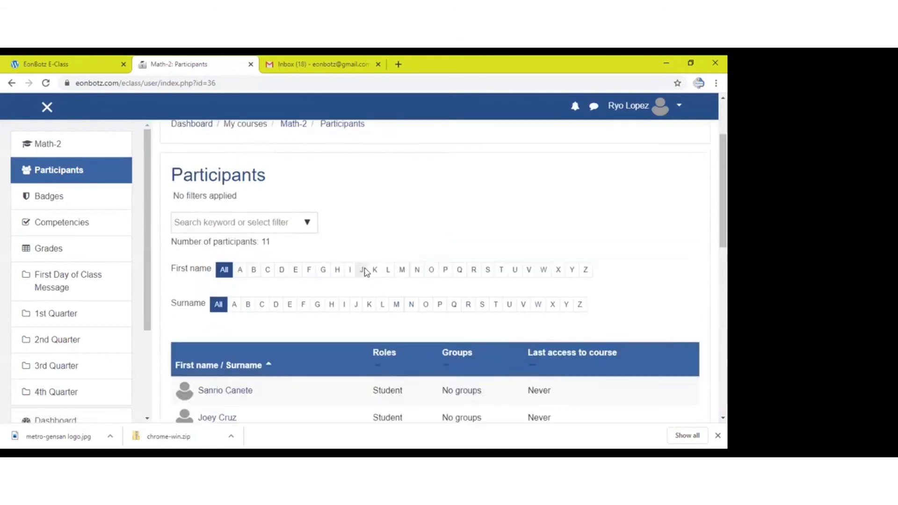
scroll("down", 3)
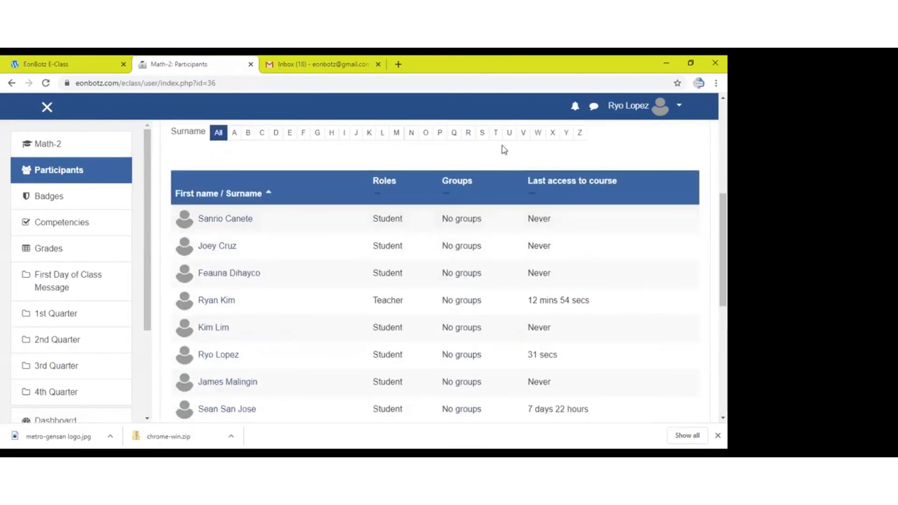
mouse_move(431, 225)
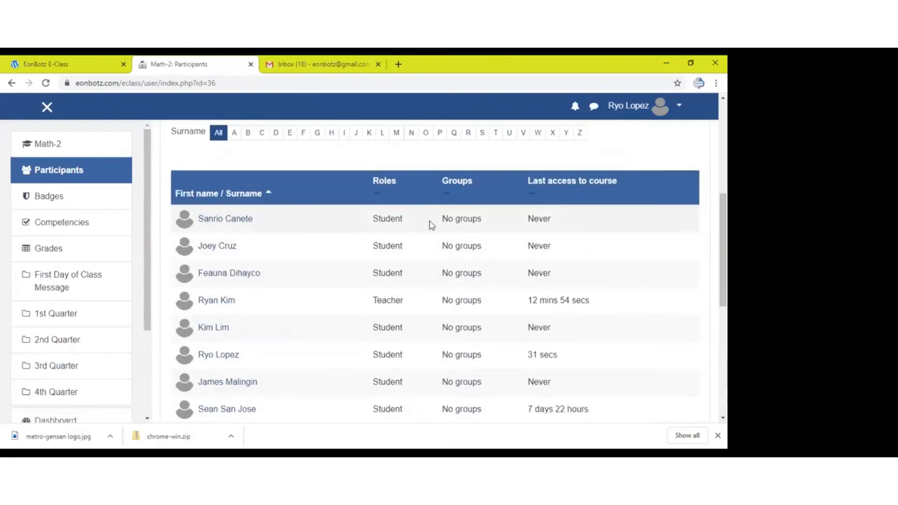
mouse_move(522, 286)
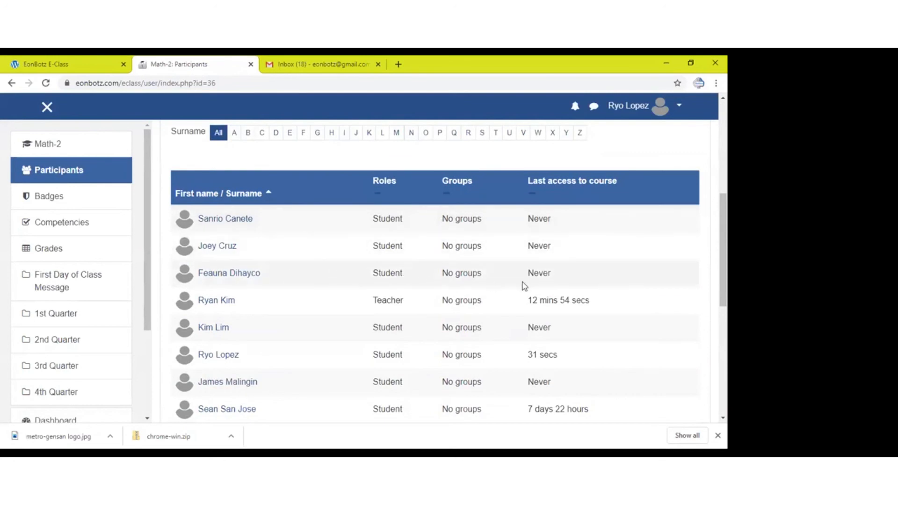
scroll("down", 3)
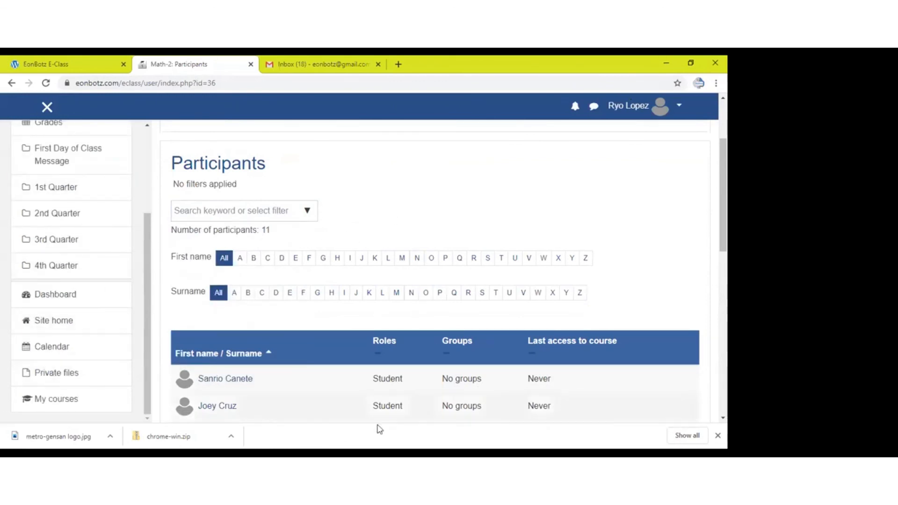
scroll("down", 3)
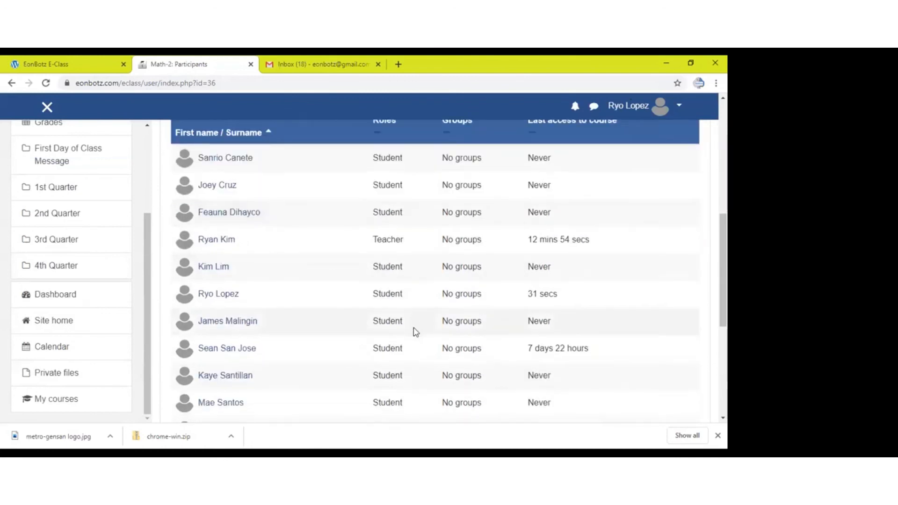
scroll("down", 3)
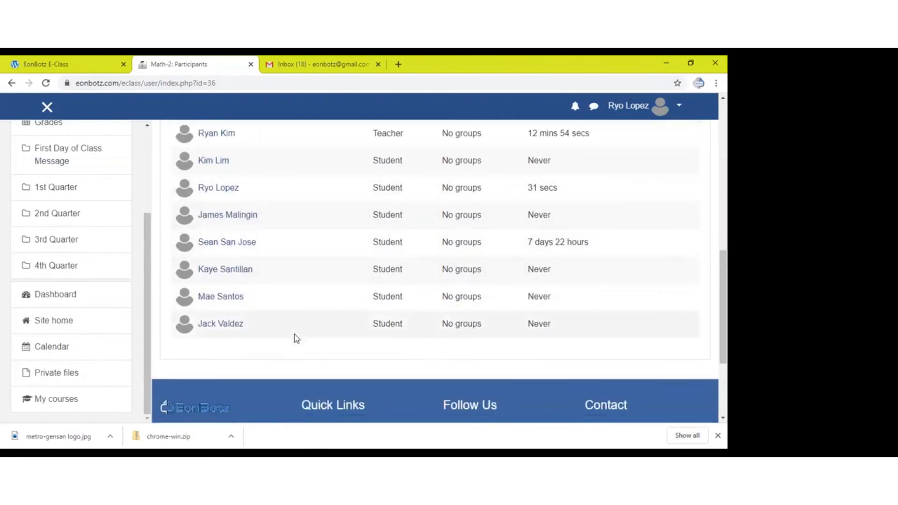
scroll("down", 3)
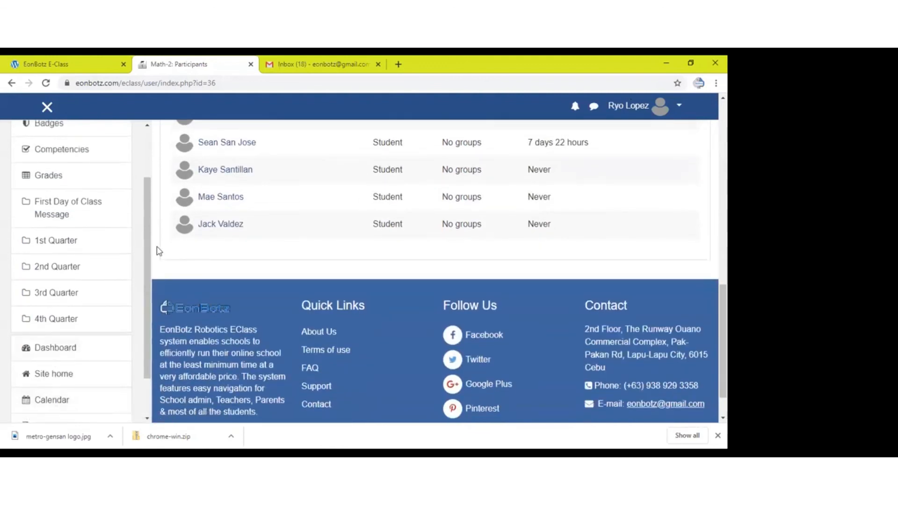